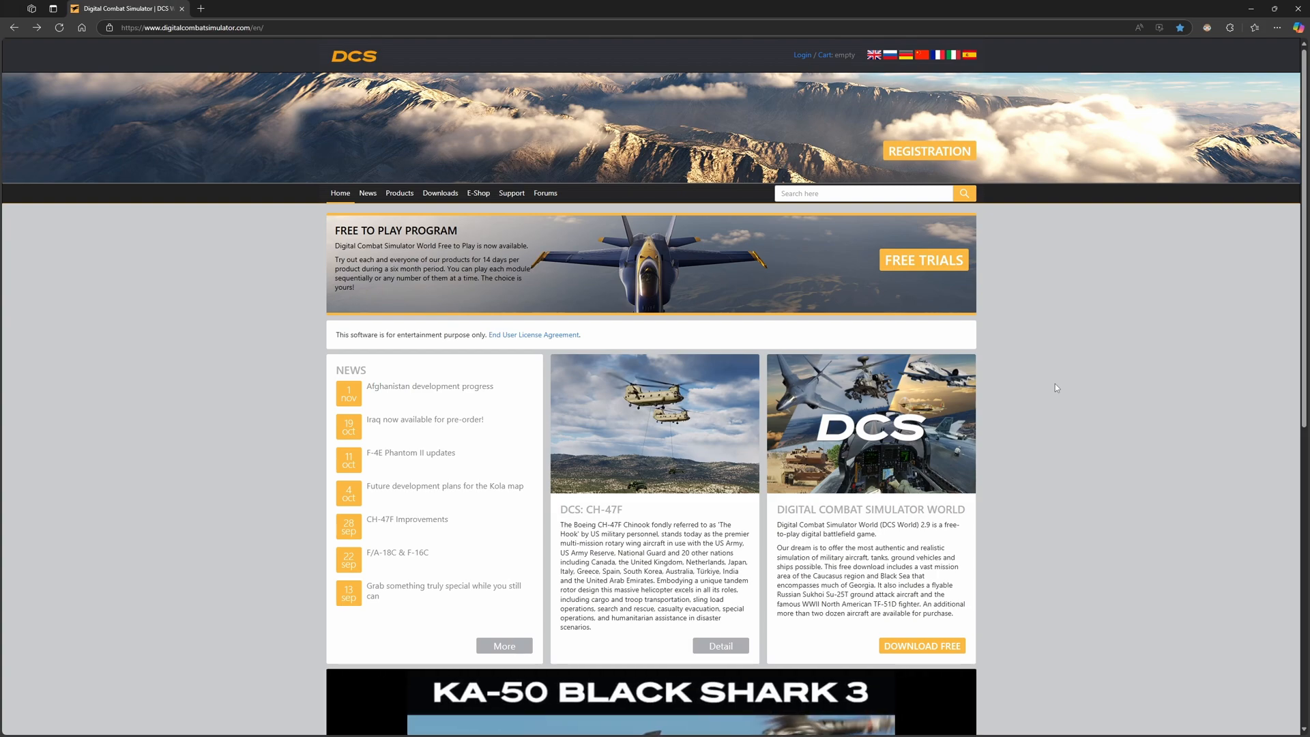
pyautogui.moveTo(1047, 382)
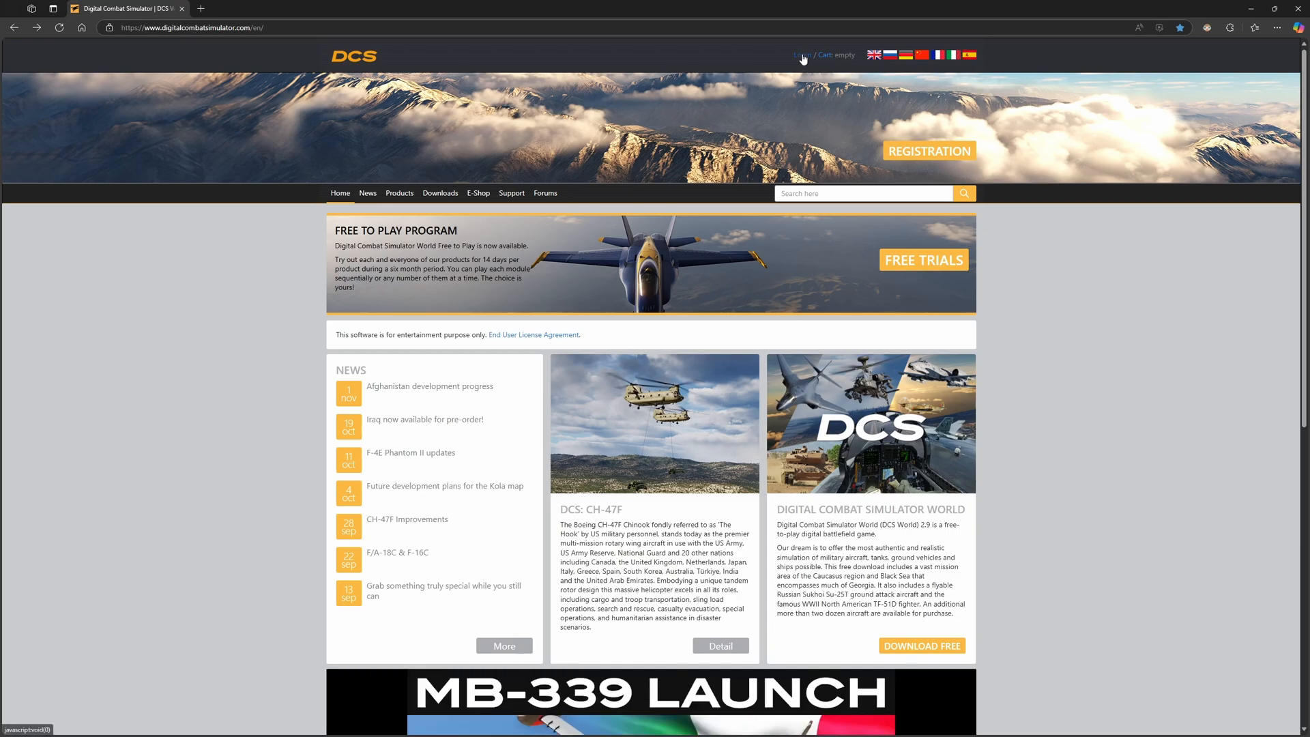
# Visit the site's login and registration pages, then reach the DCS World downloads page via the Downloads menu
pyautogui.click(801, 54)
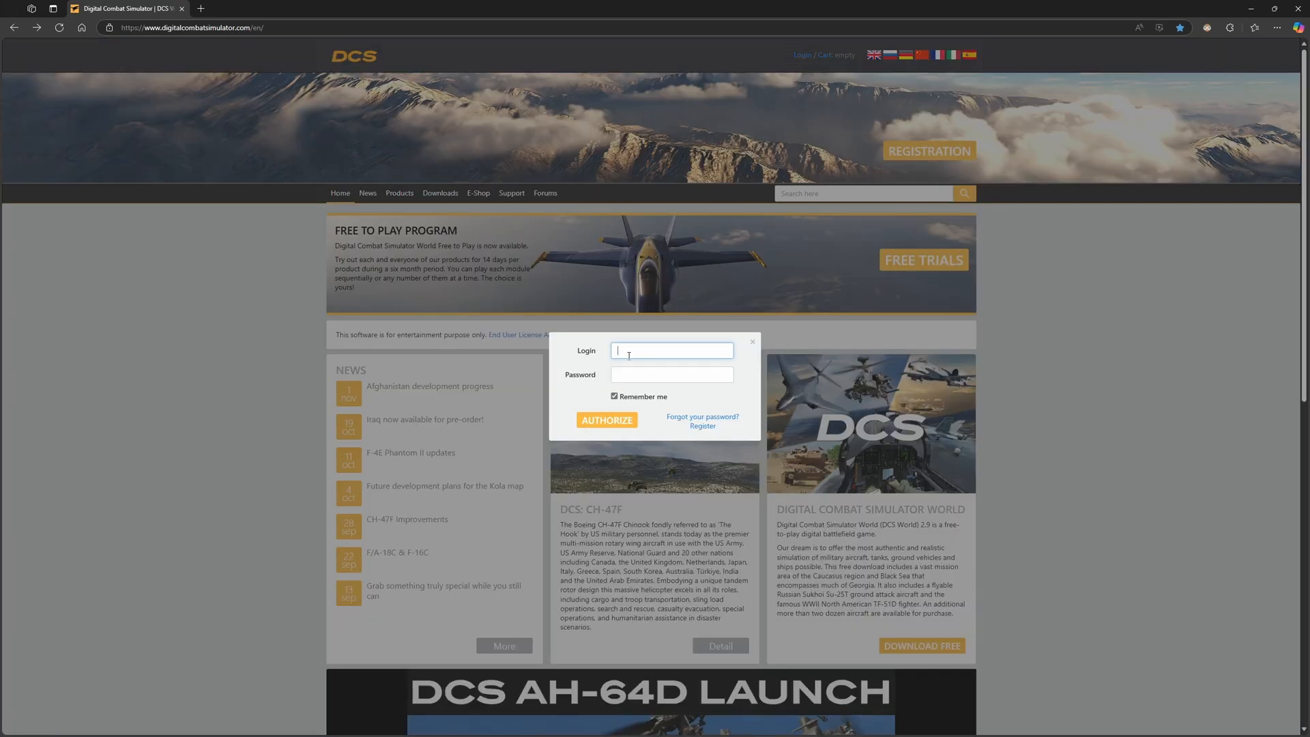
pyautogui.moveTo(703, 425)
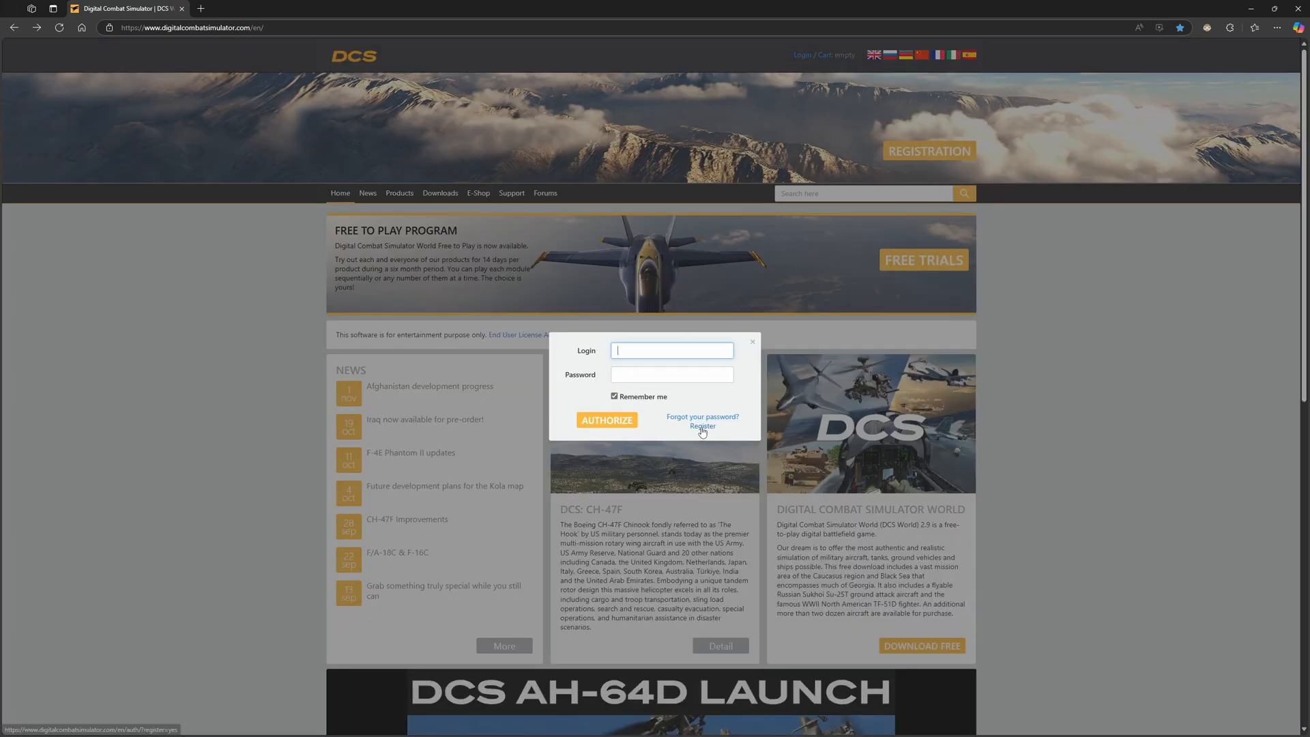
pyautogui.click(702, 425)
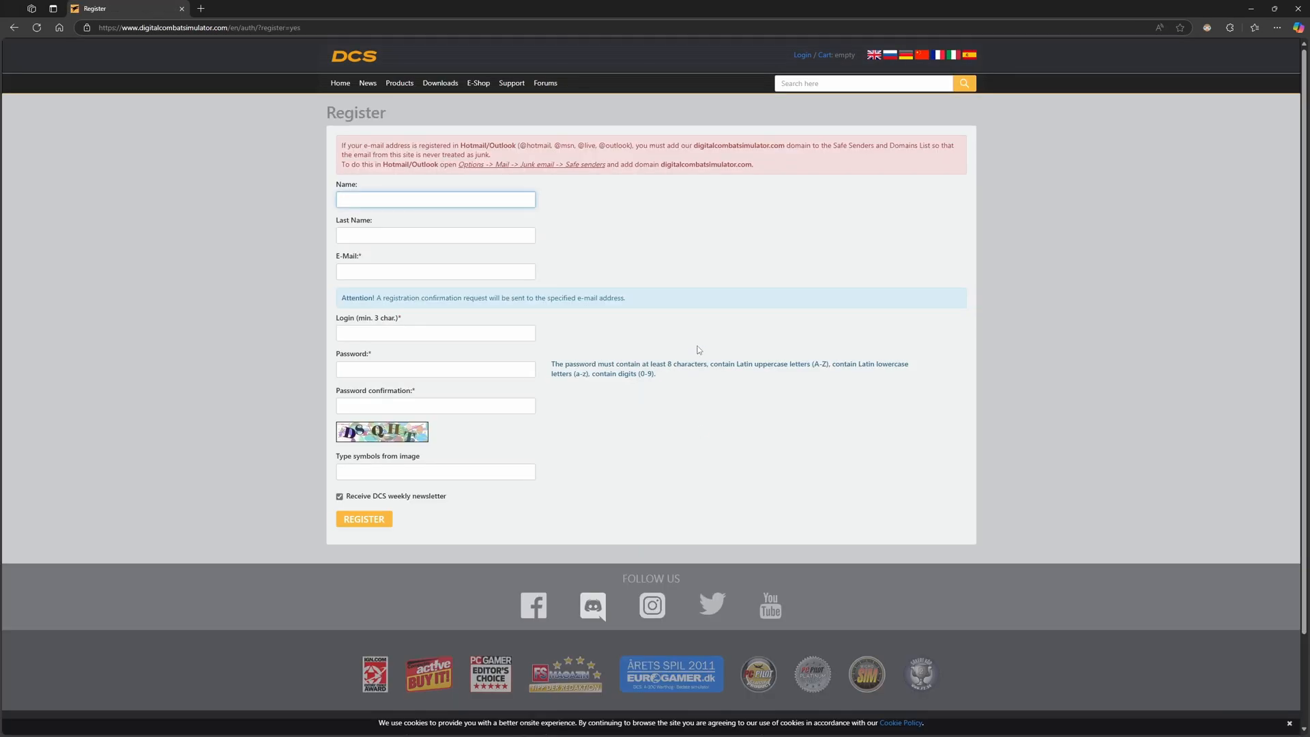
pyautogui.moveTo(415, 215)
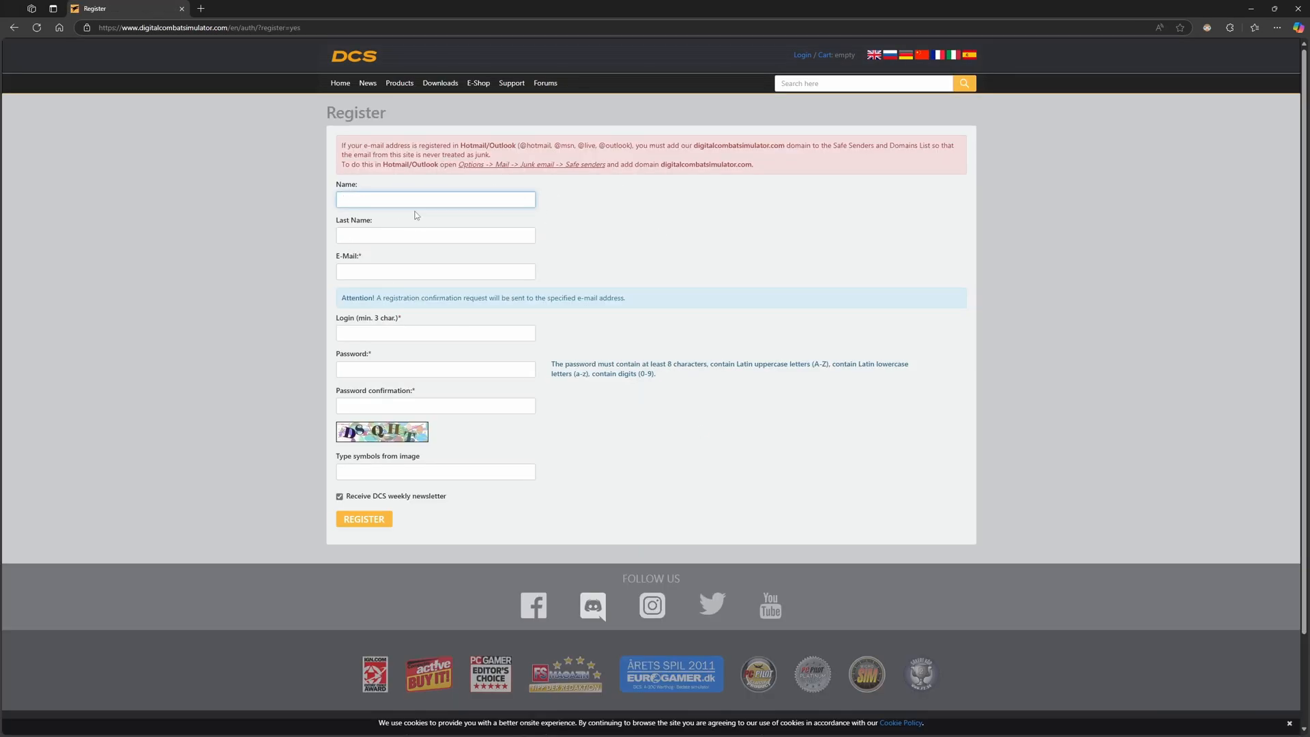
pyautogui.moveTo(743, 277)
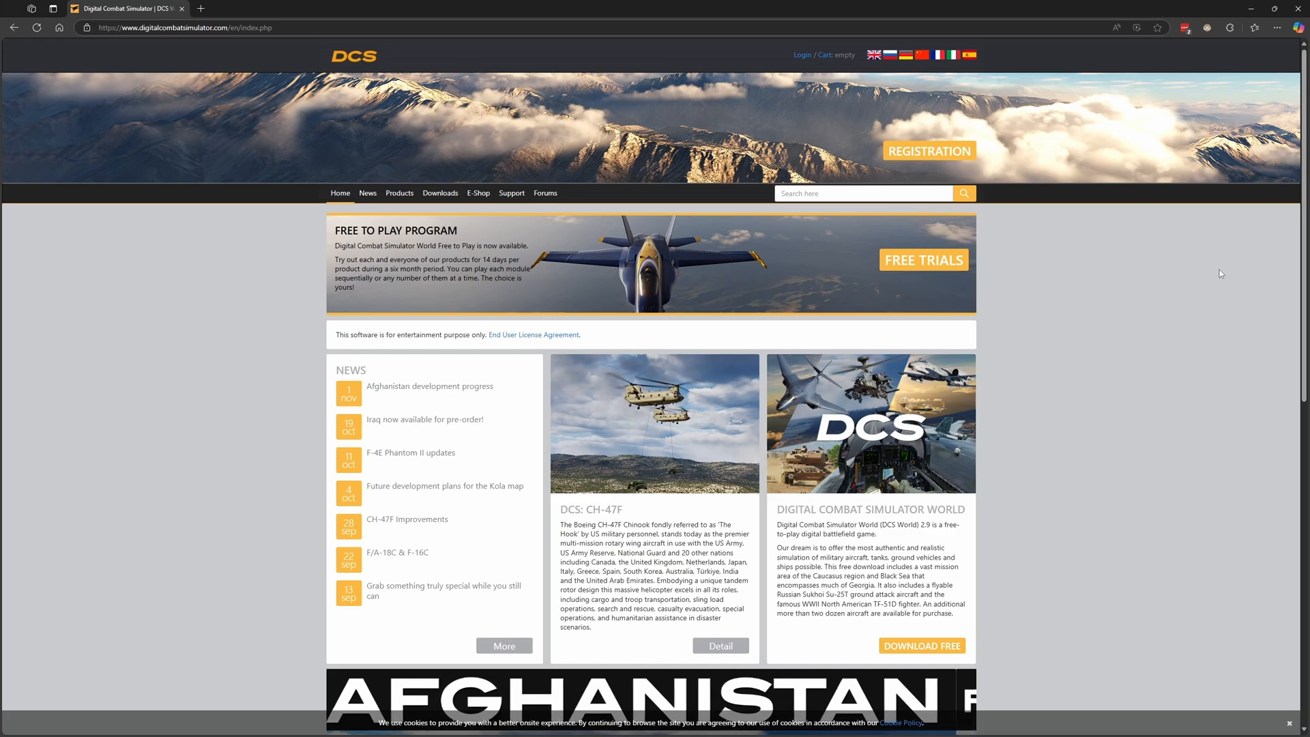
pyautogui.click(440, 192)
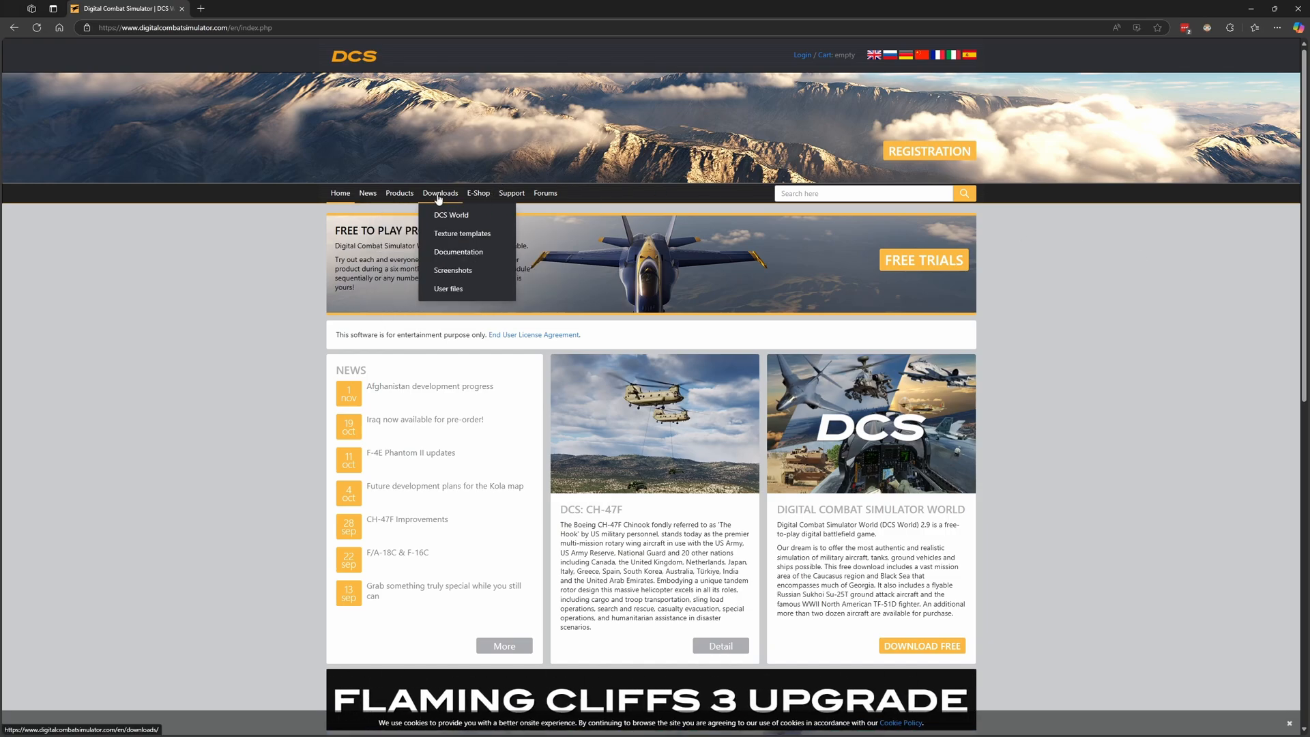
pyautogui.moveTo(449, 216)
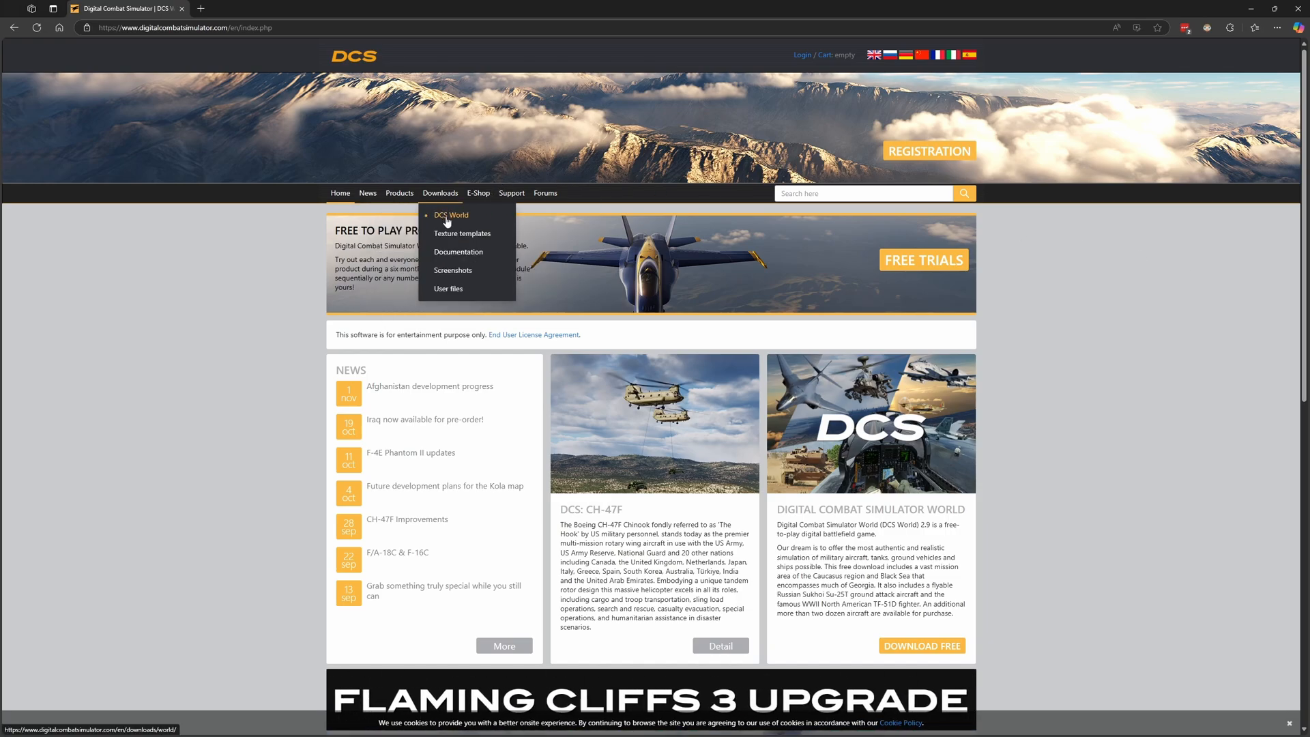
pyautogui.click(450, 215)
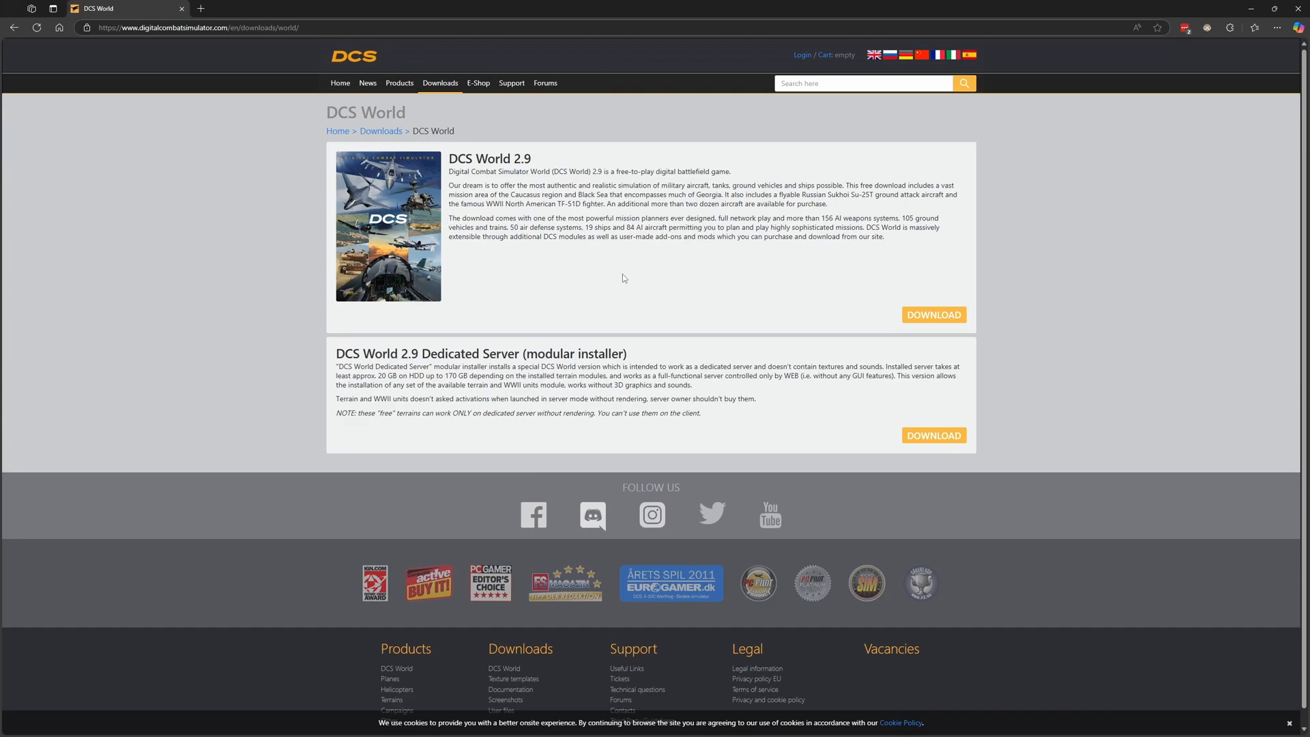
pyautogui.moveTo(498, 161)
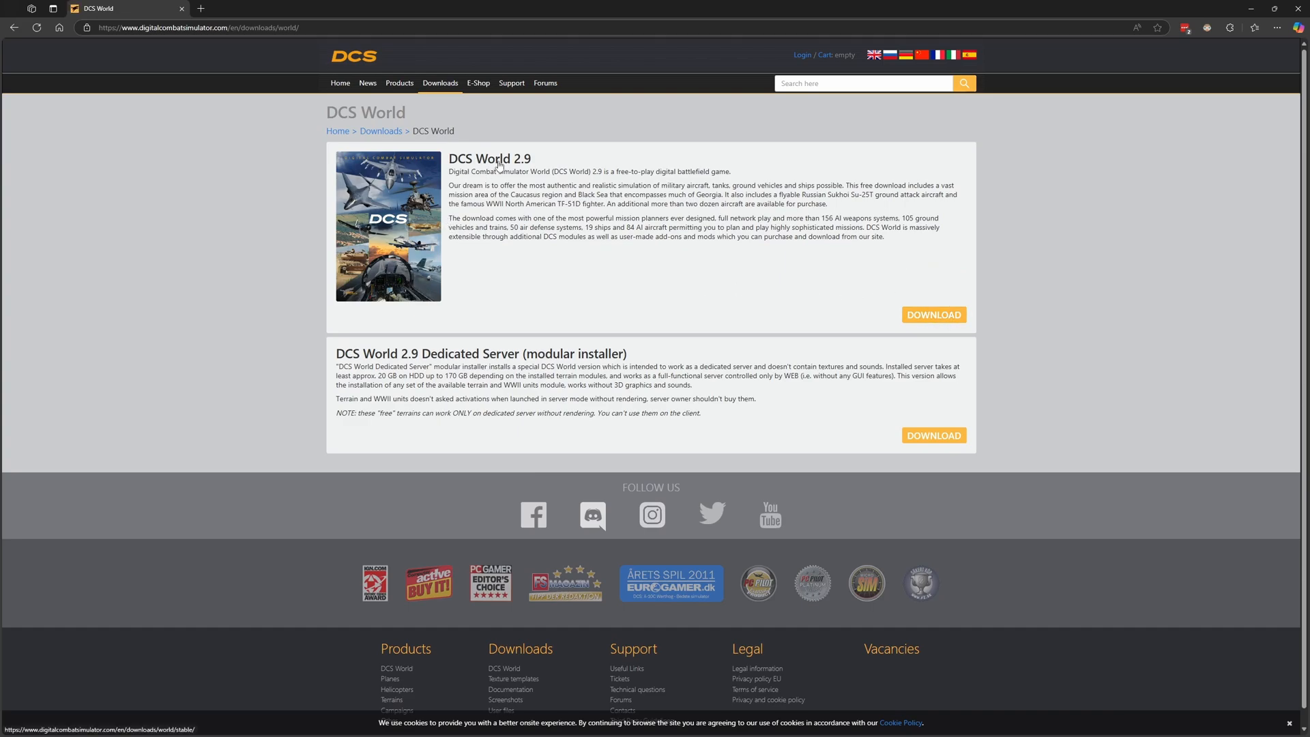
pyautogui.moveTo(472, 421)
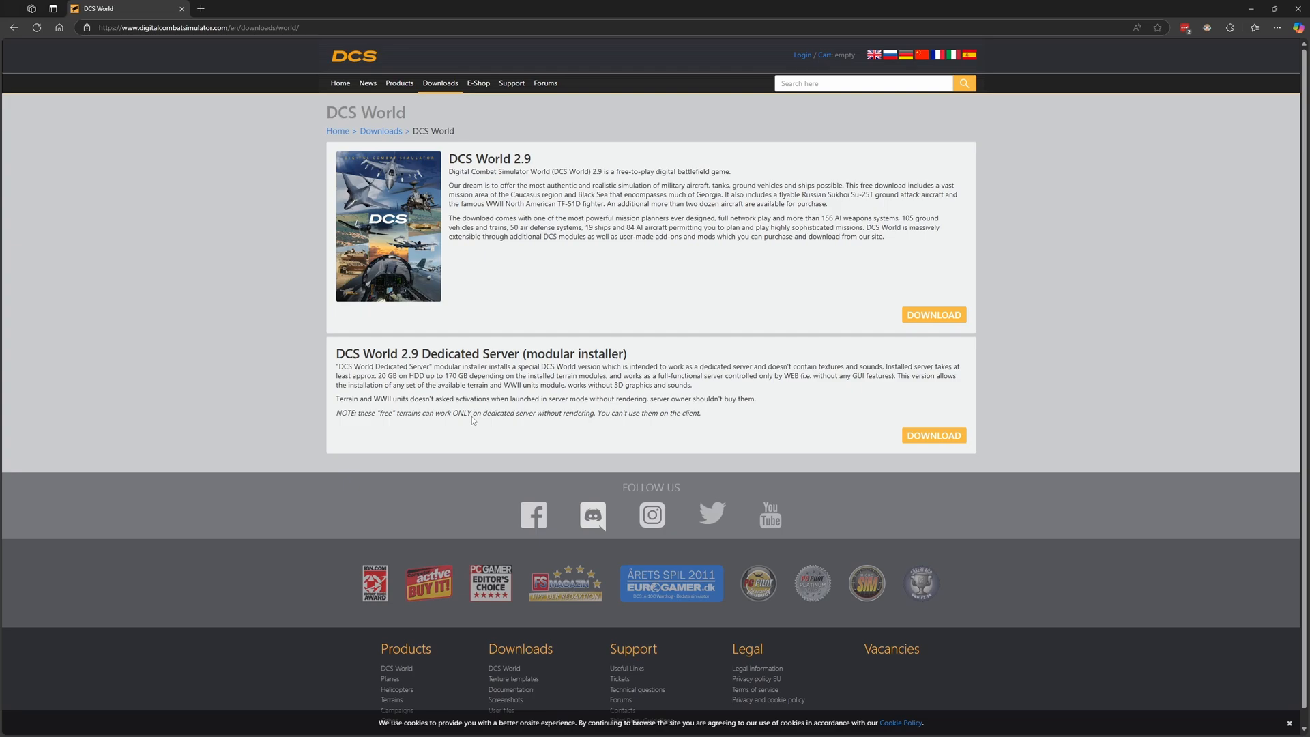
pyautogui.moveTo(508, 360)
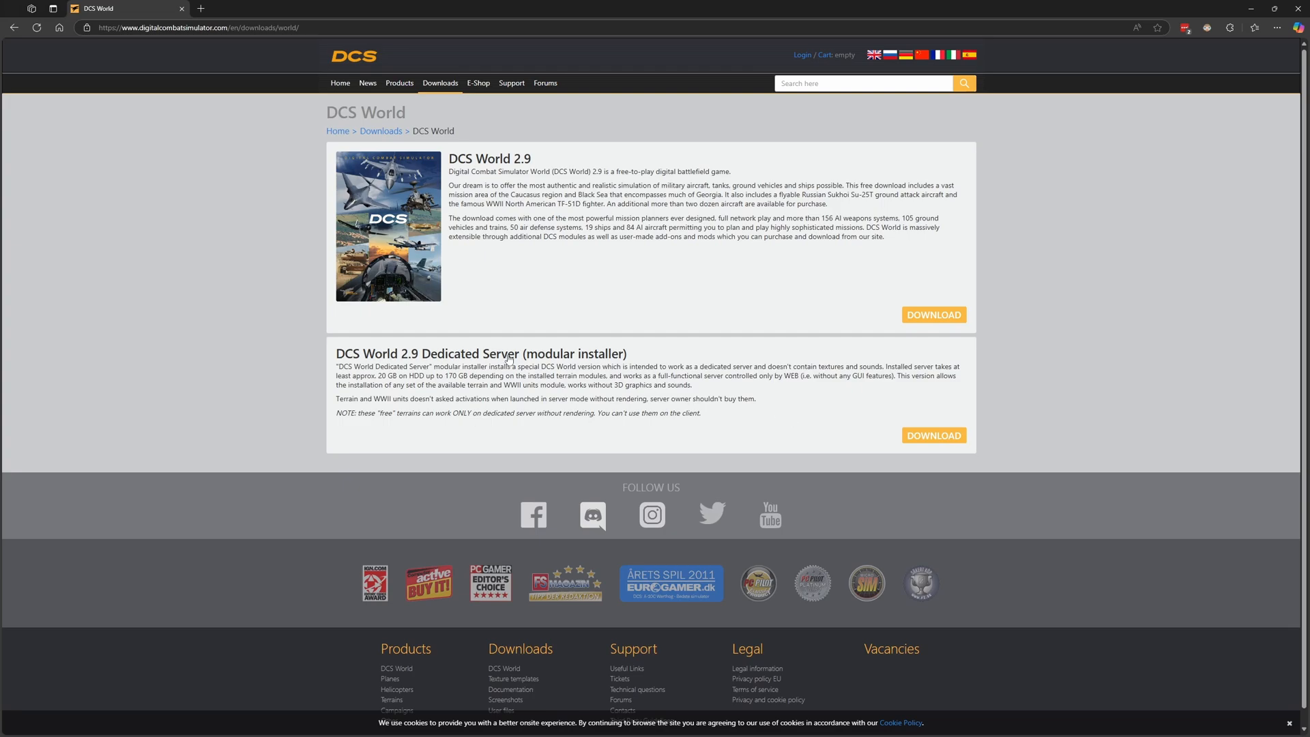
pyautogui.moveTo(746, 426)
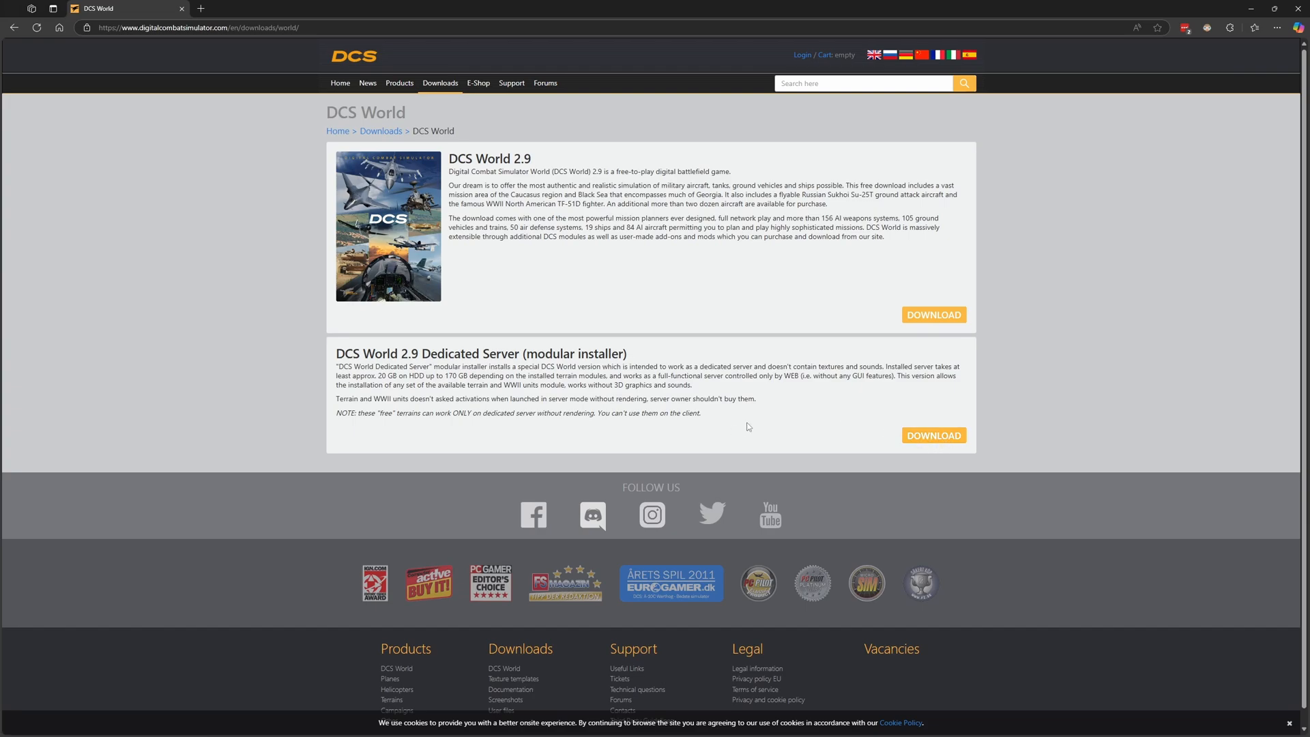
pyautogui.moveTo(783, 281)
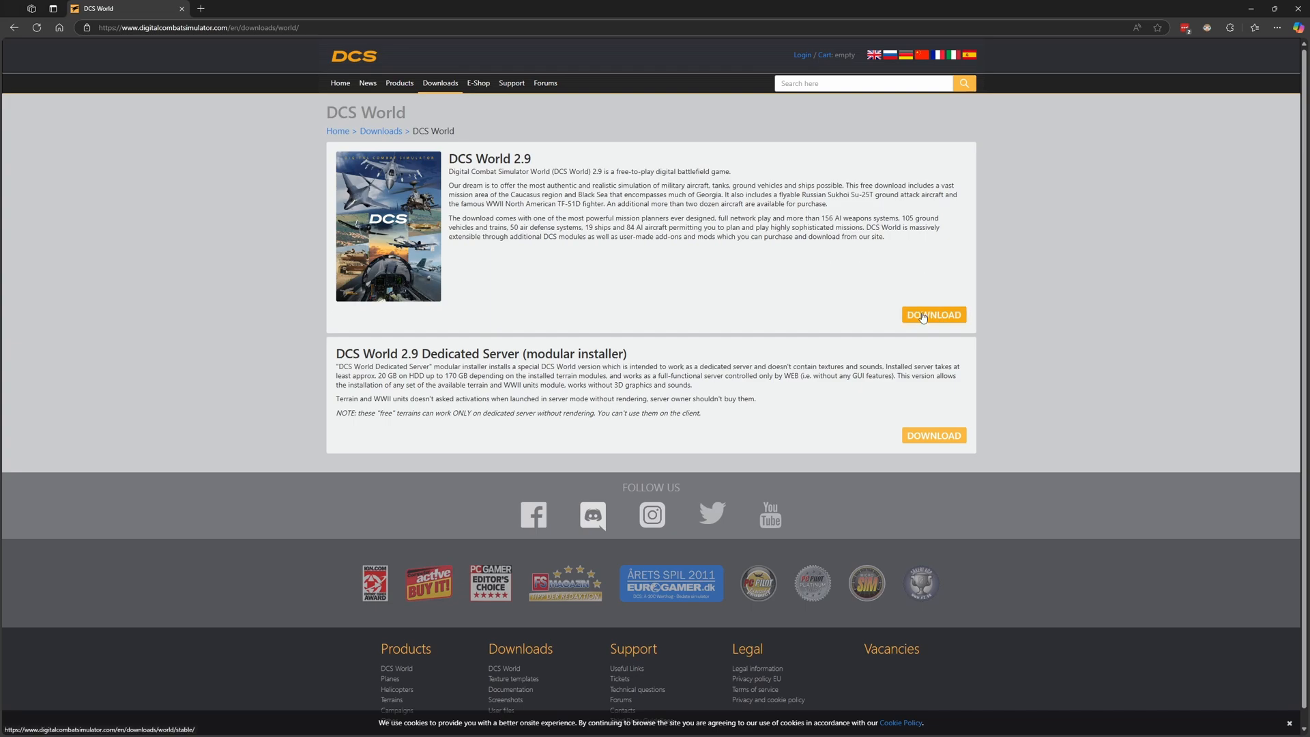
# Download the DCS World 2.9 web installer and run it from the browser's downloads panel
pyautogui.click(933, 315)
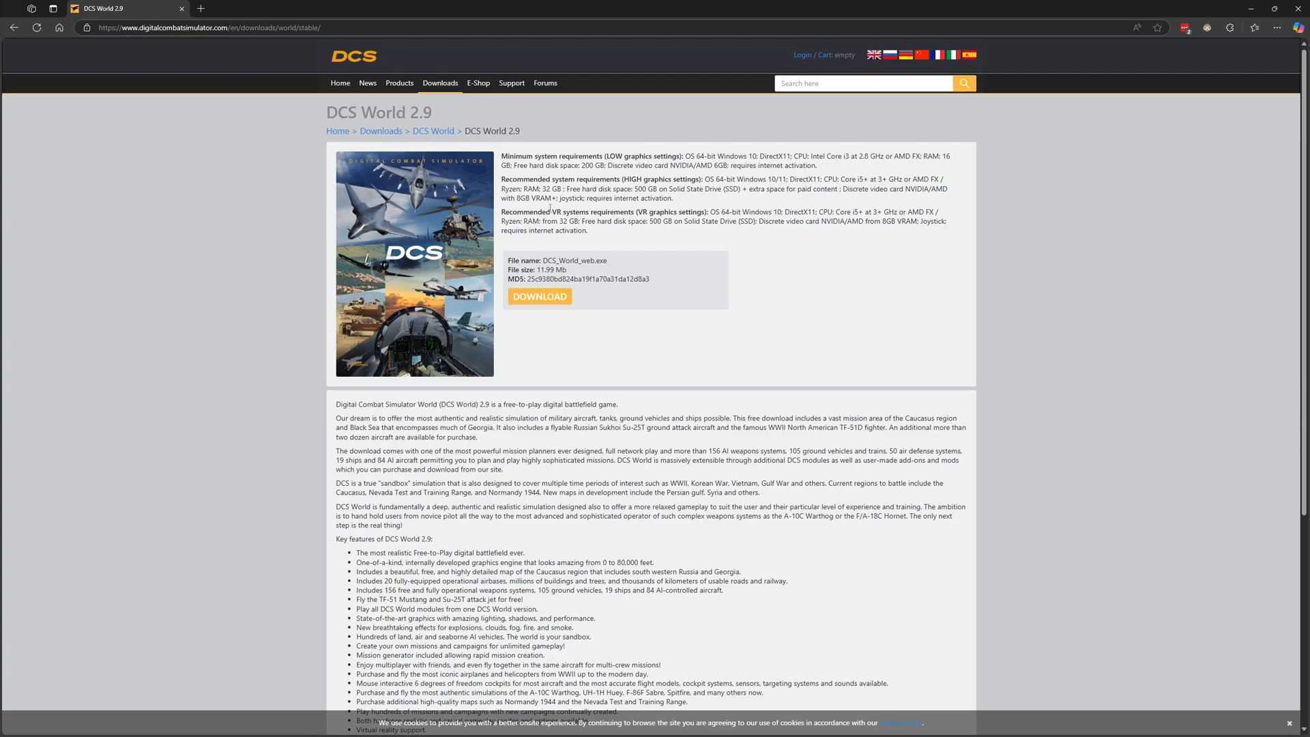
pyautogui.click(541, 296)
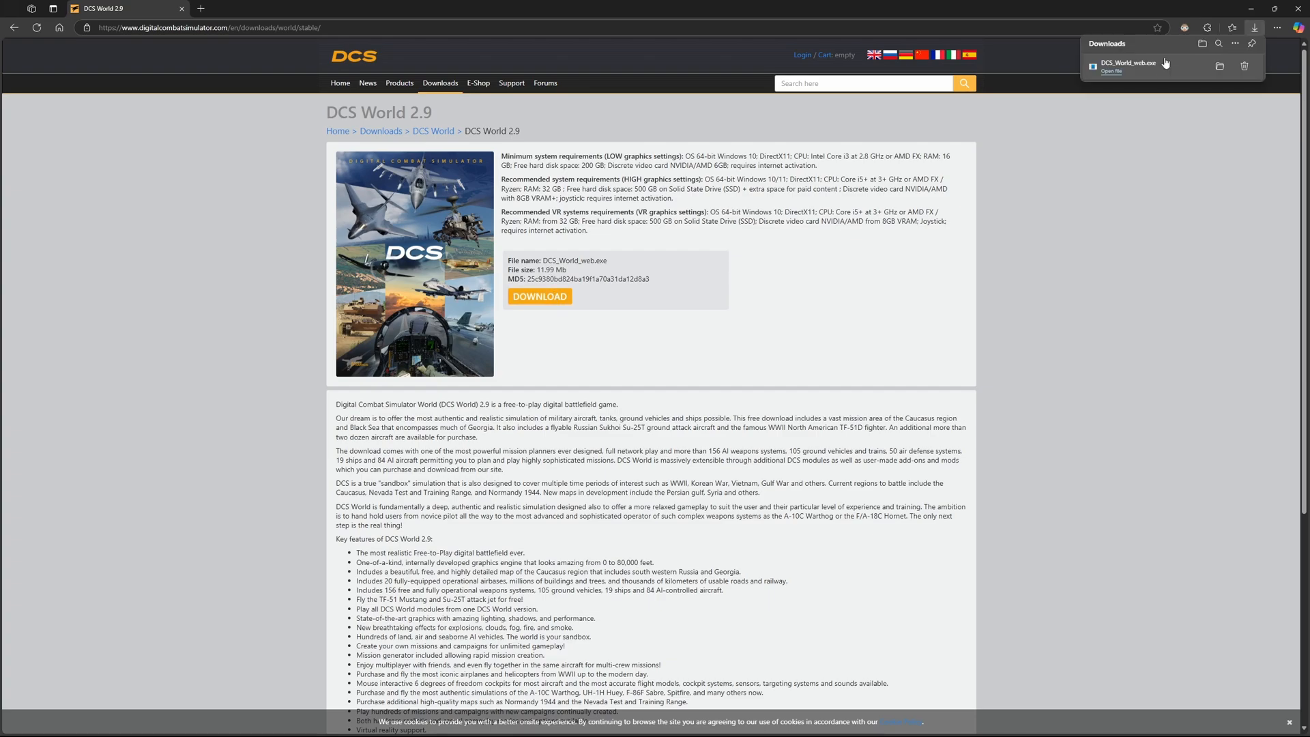
pyautogui.click(1219, 66)
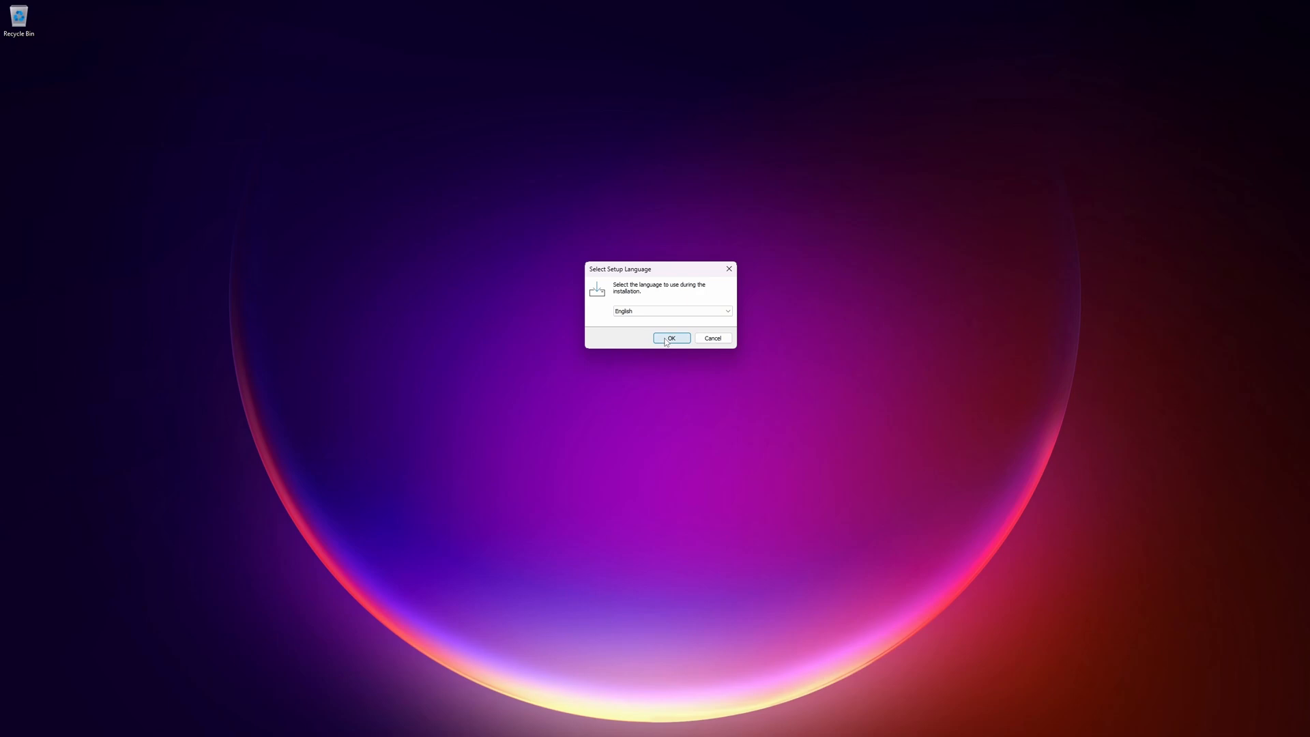
# Confirm English setup language, accept the licence, pass the epilepsy warning and keep the default install folder
pyautogui.click(671, 338)
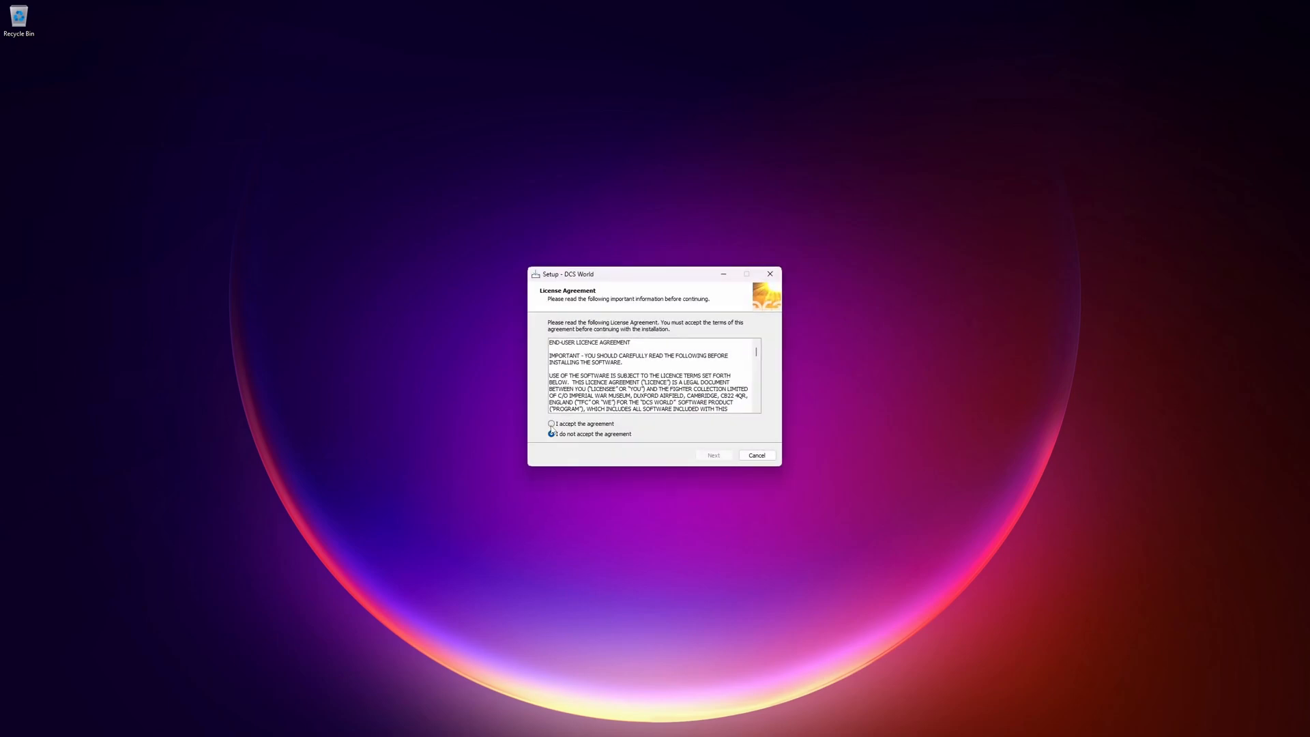
pyautogui.click(551, 424)
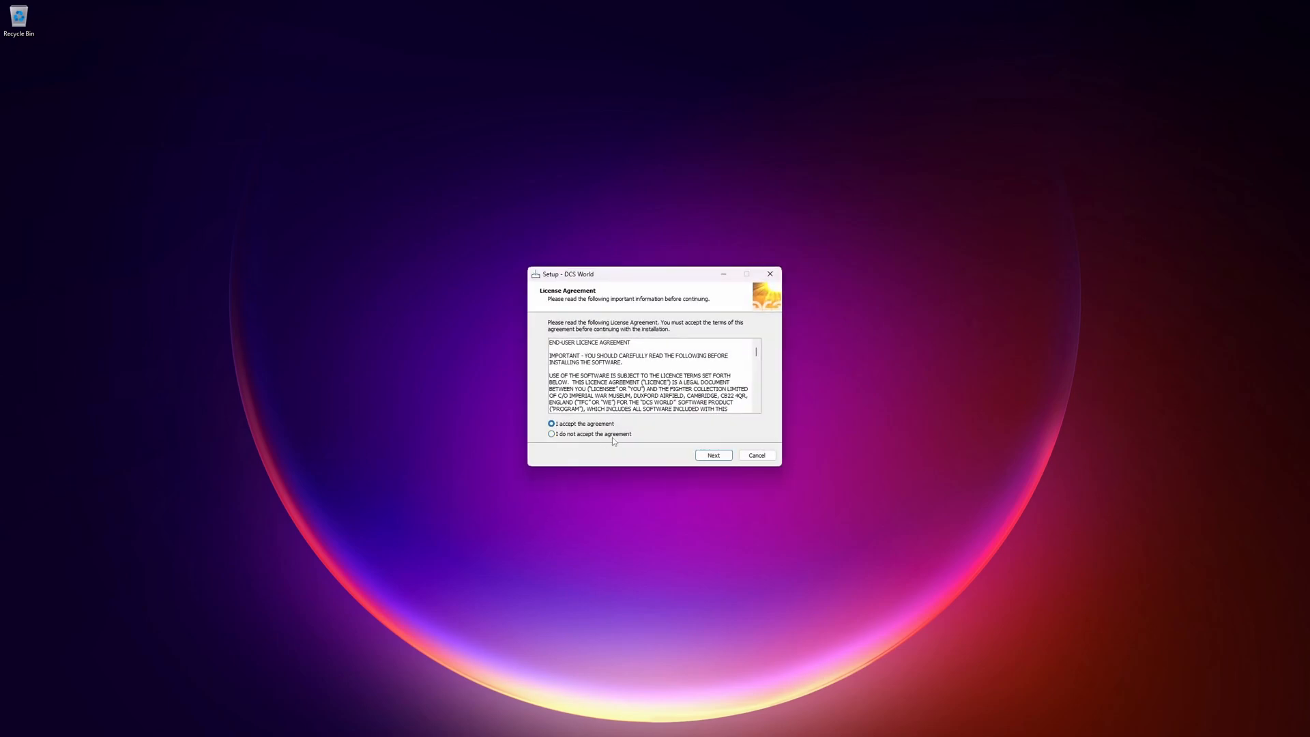
pyautogui.click(712, 454)
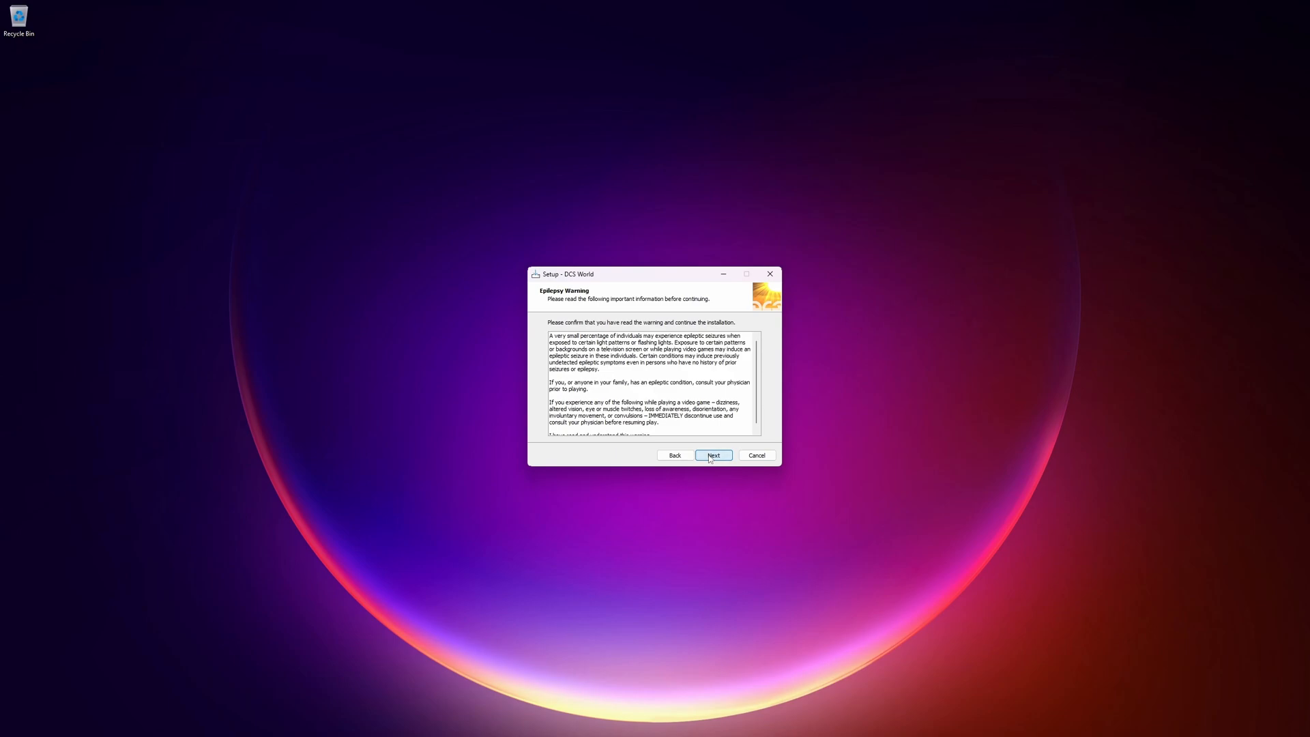
pyautogui.click(712, 454)
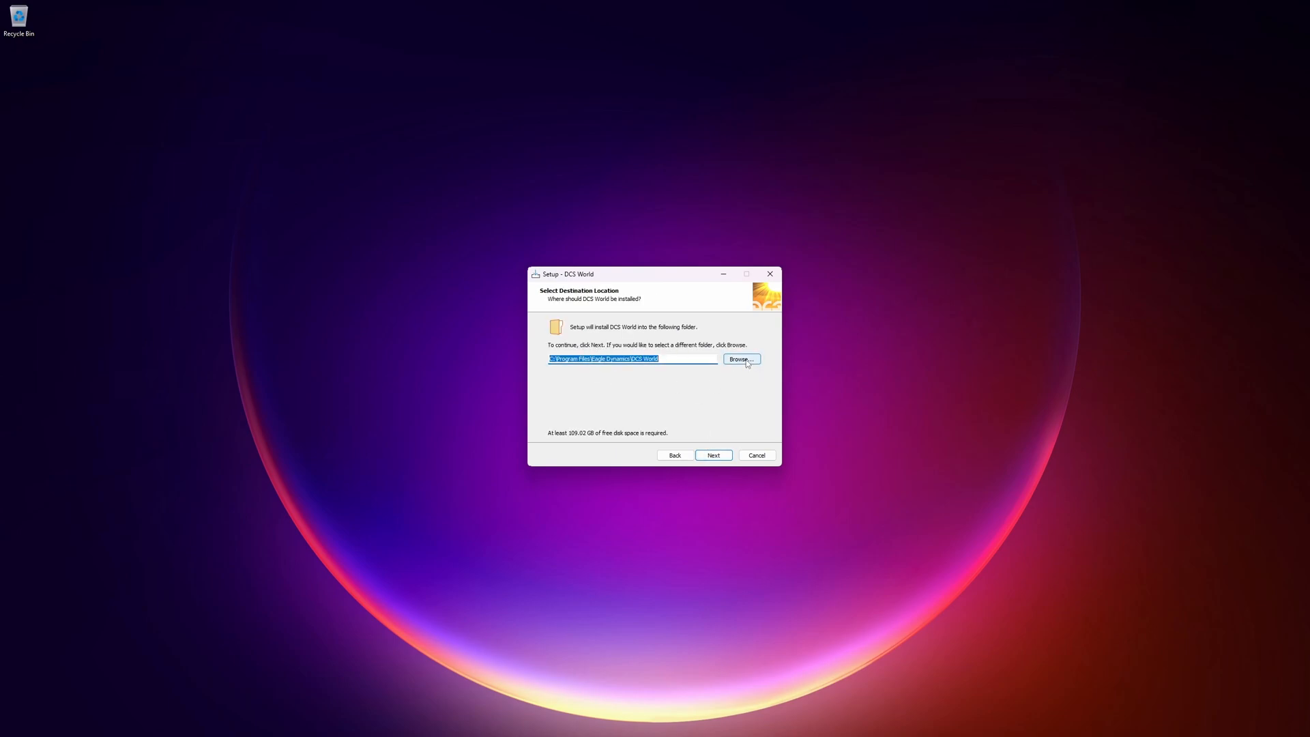
pyautogui.click(712, 455)
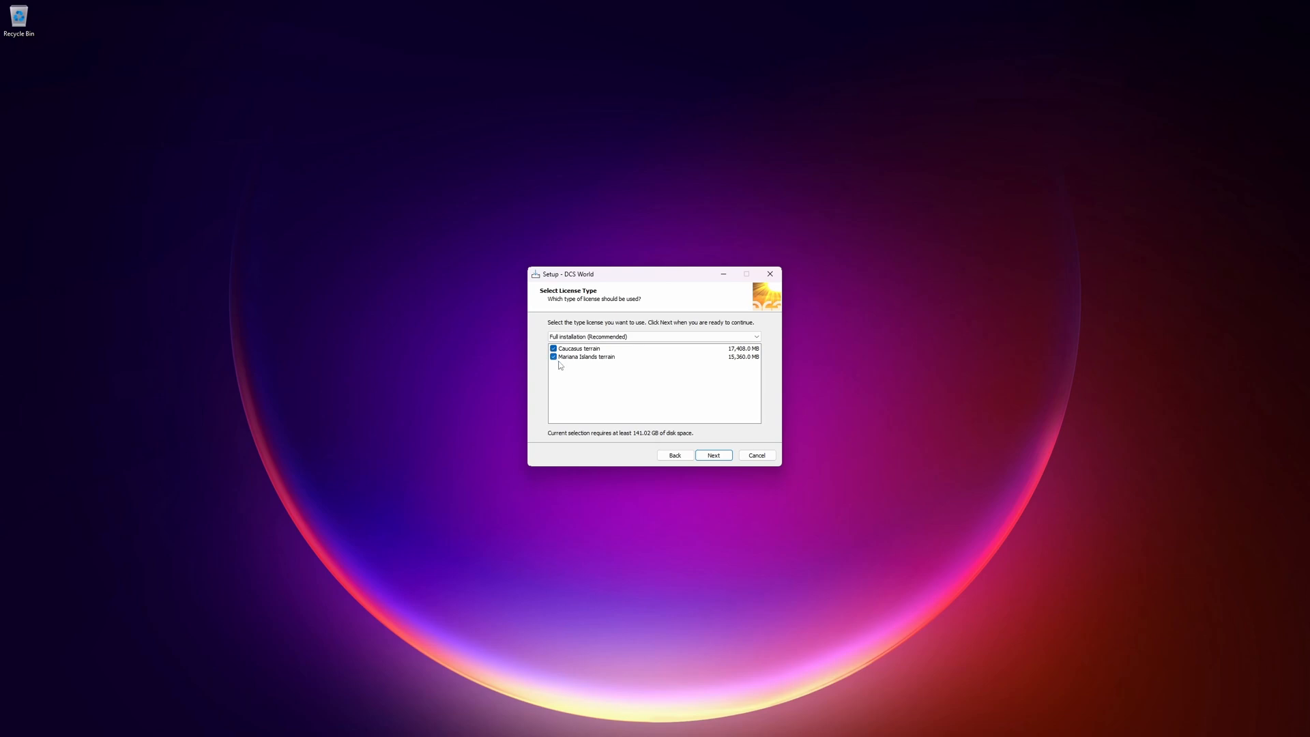
pyautogui.moveTo(618, 360)
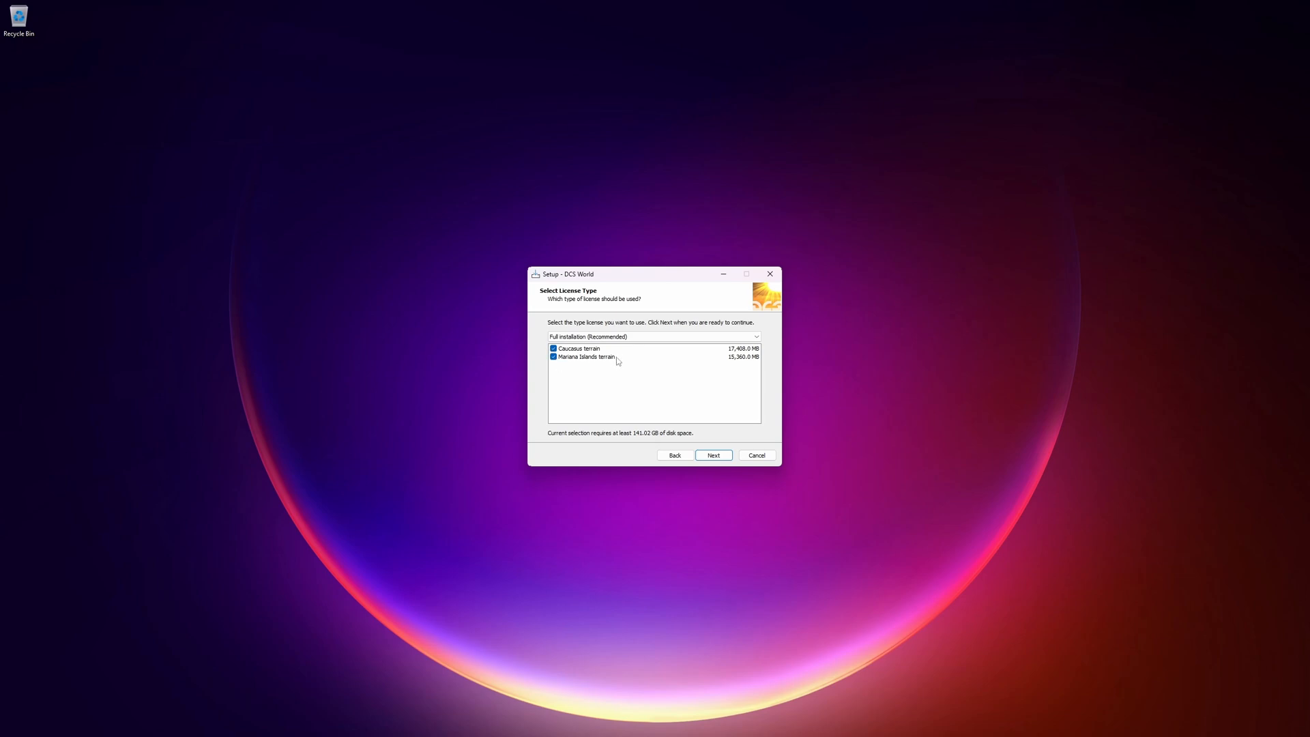
pyautogui.moveTo(594, 356)
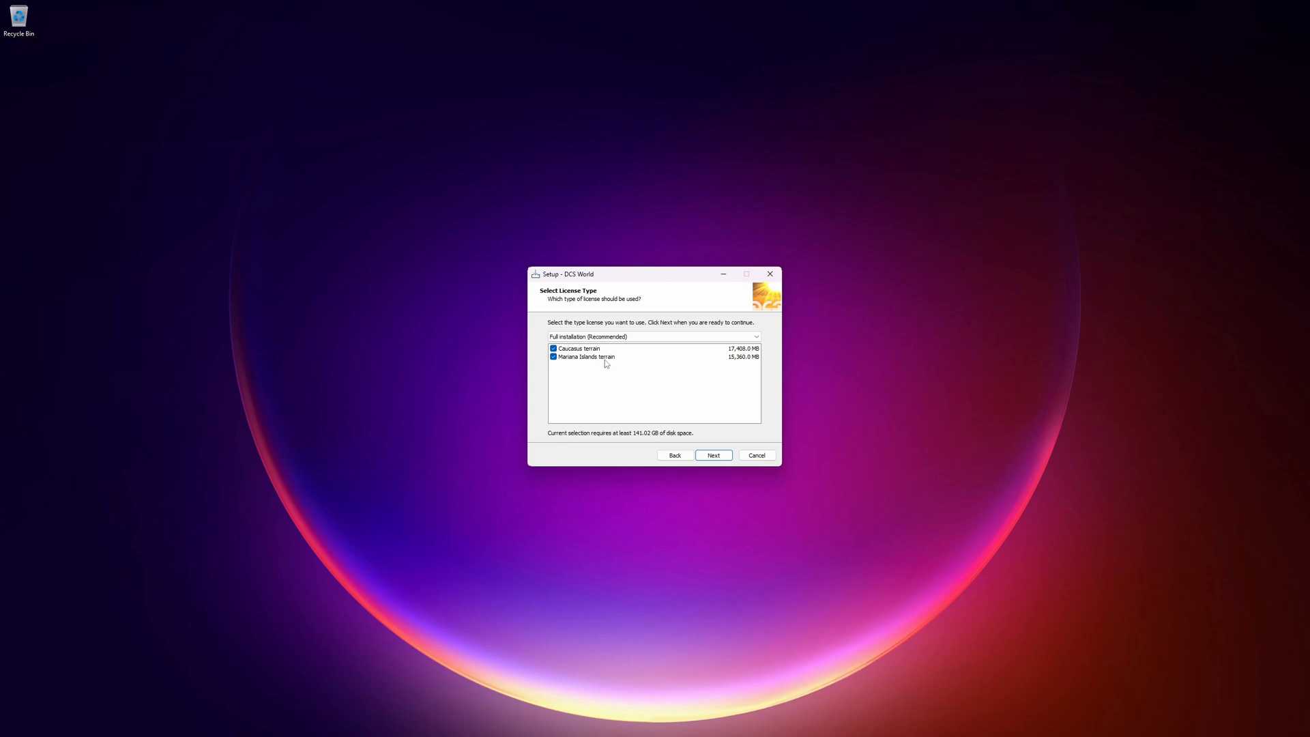
# Keep full installation with Caucasus and Marianas terrains, default shortcuts and desktop icon, and begin installing
pyautogui.click(712, 455)
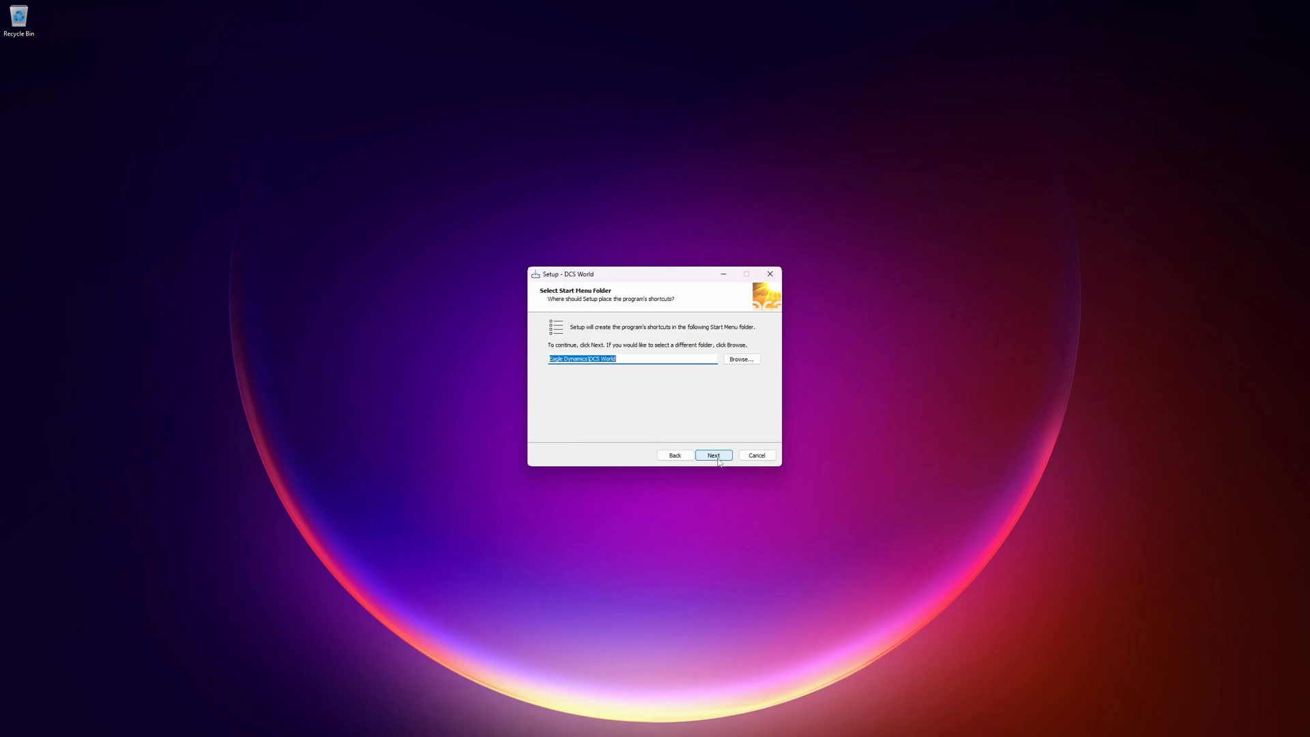
pyautogui.click(712, 456)
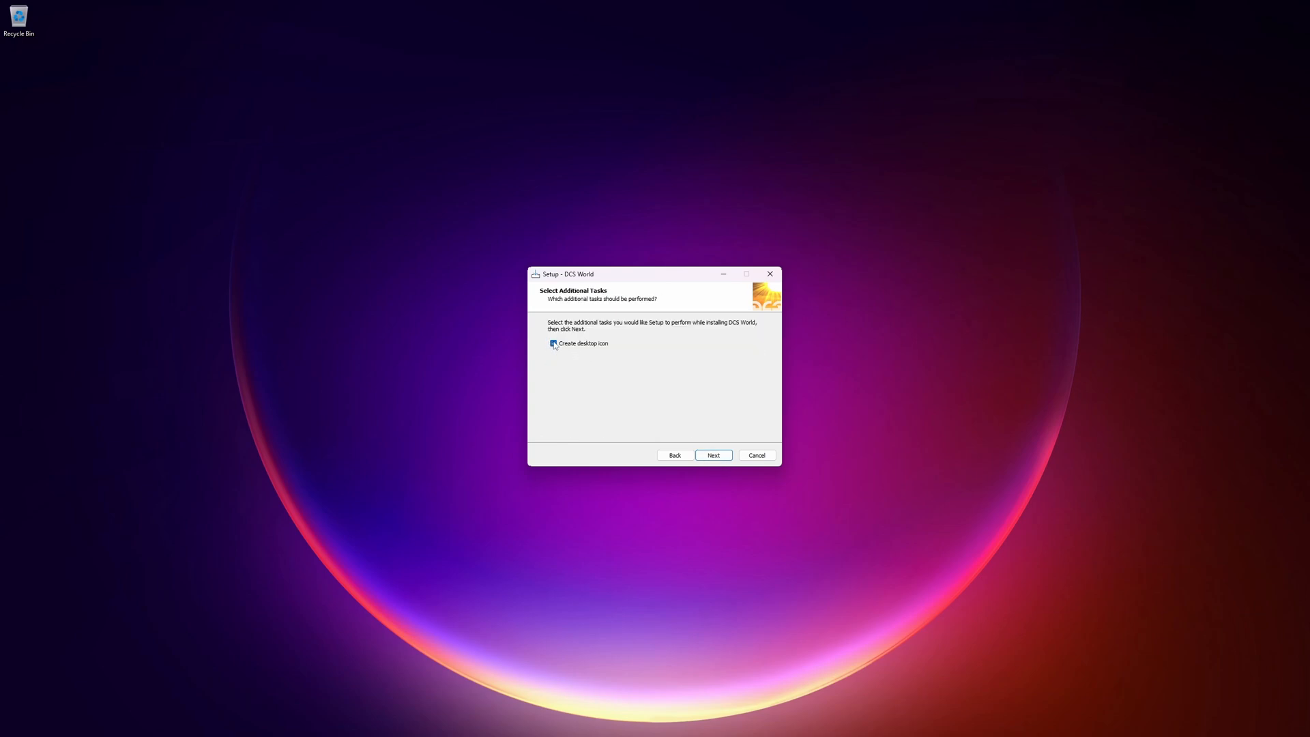
pyautogui.click(712, 454)
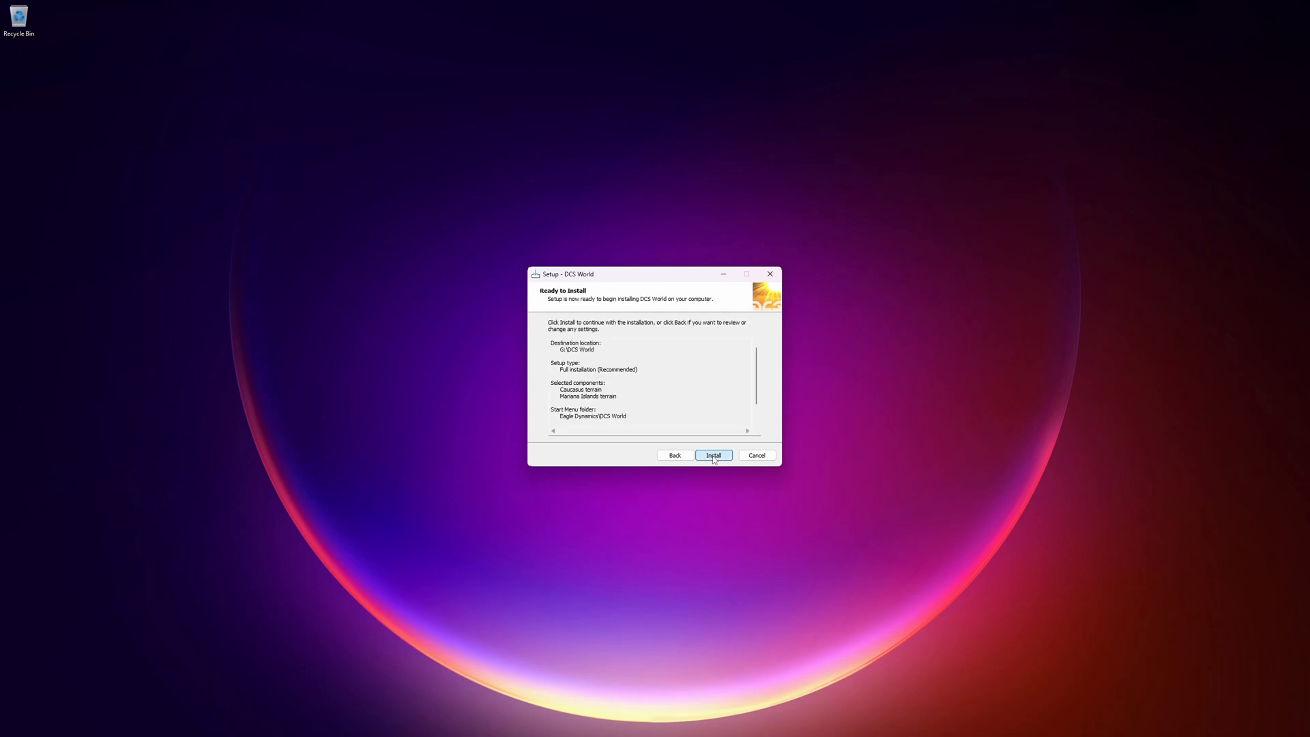
pyautogui.click(712, 455)
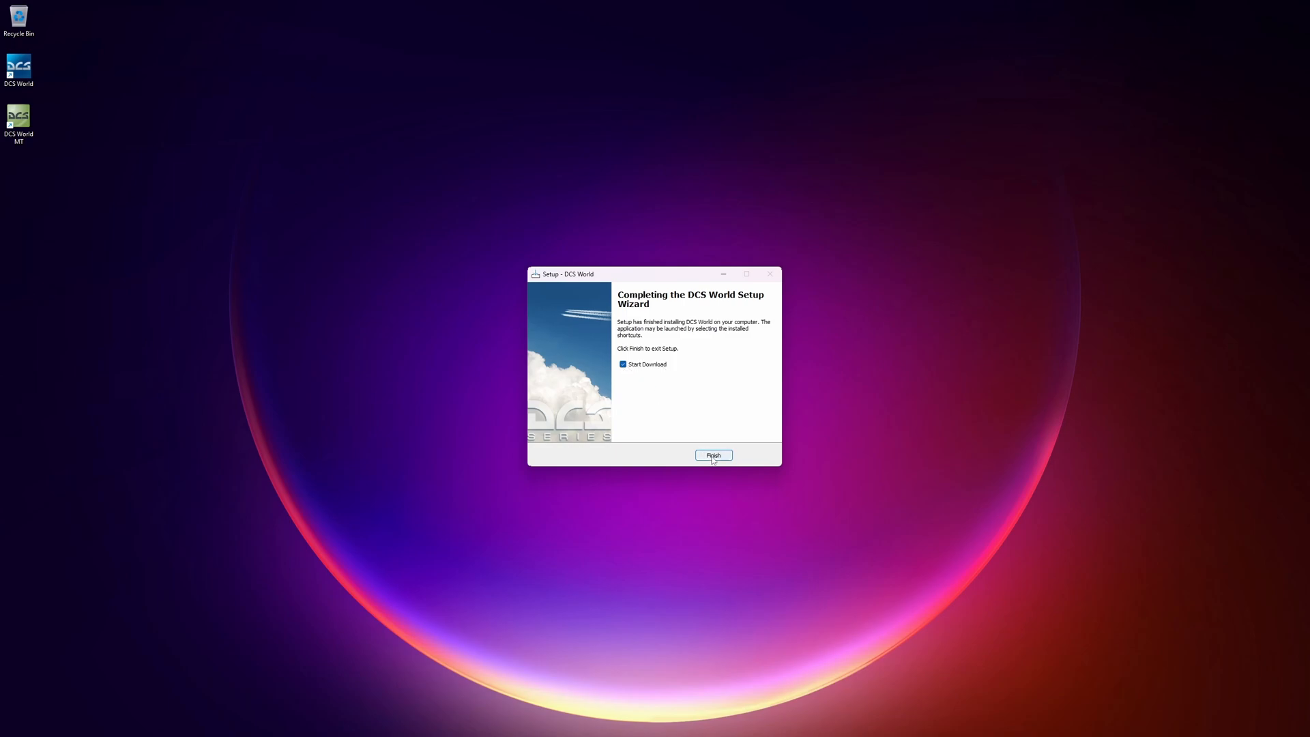
# Finish setup, proceed past the DCS Updater welcome notes and let the download and unpacking complete
pyautogui.click(712, 456)
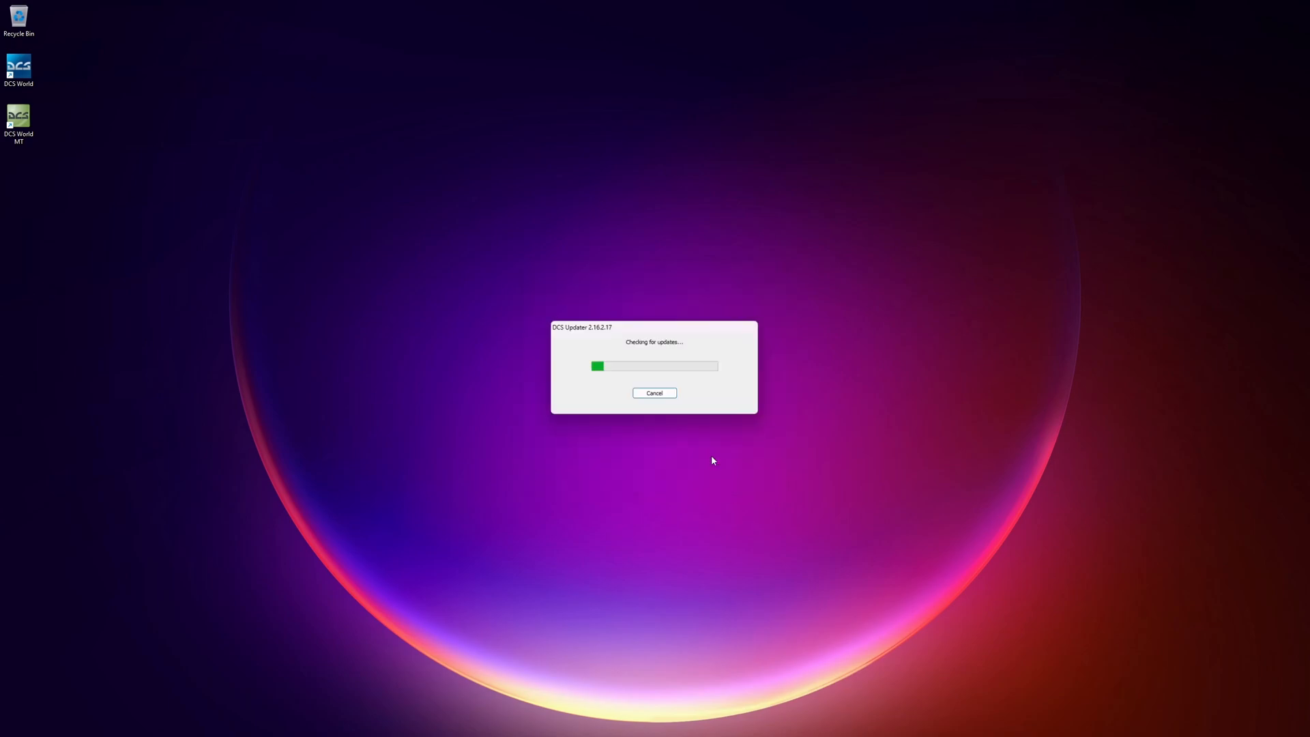
pyautogui.click(653, 393)
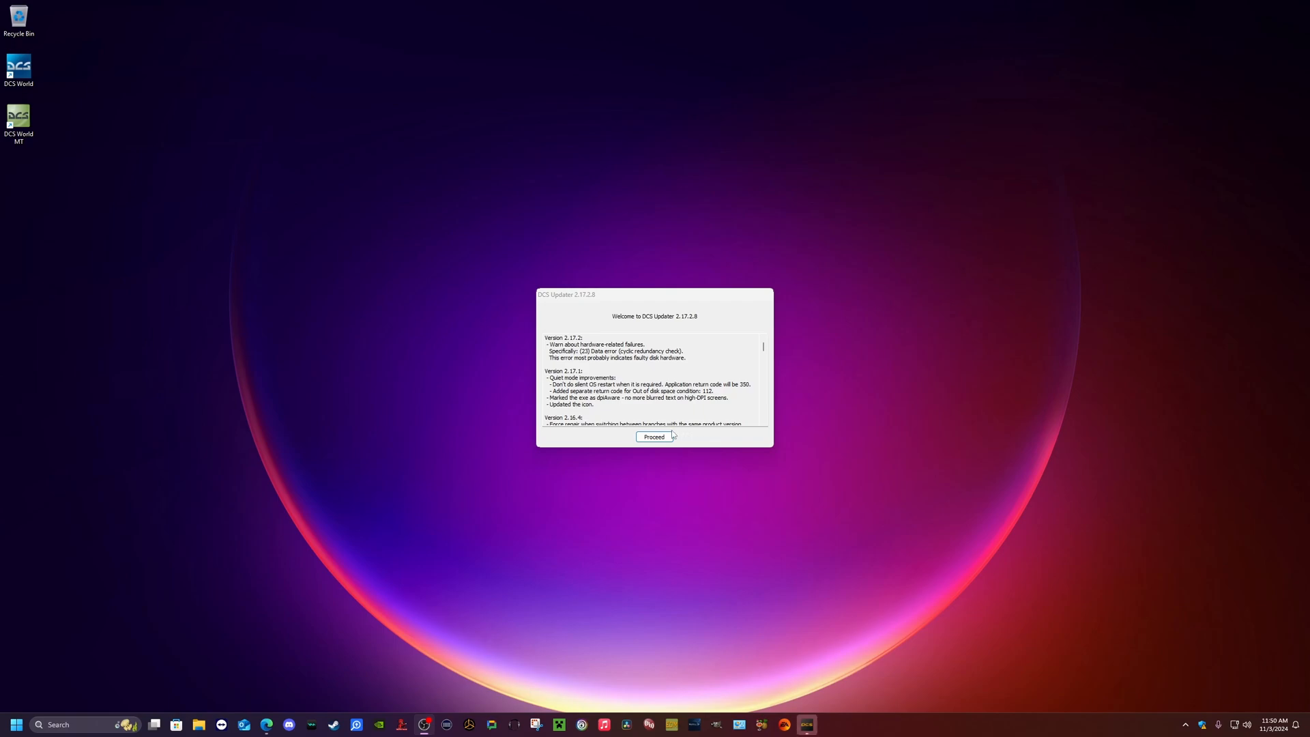
pyautogui.click(654, 436)
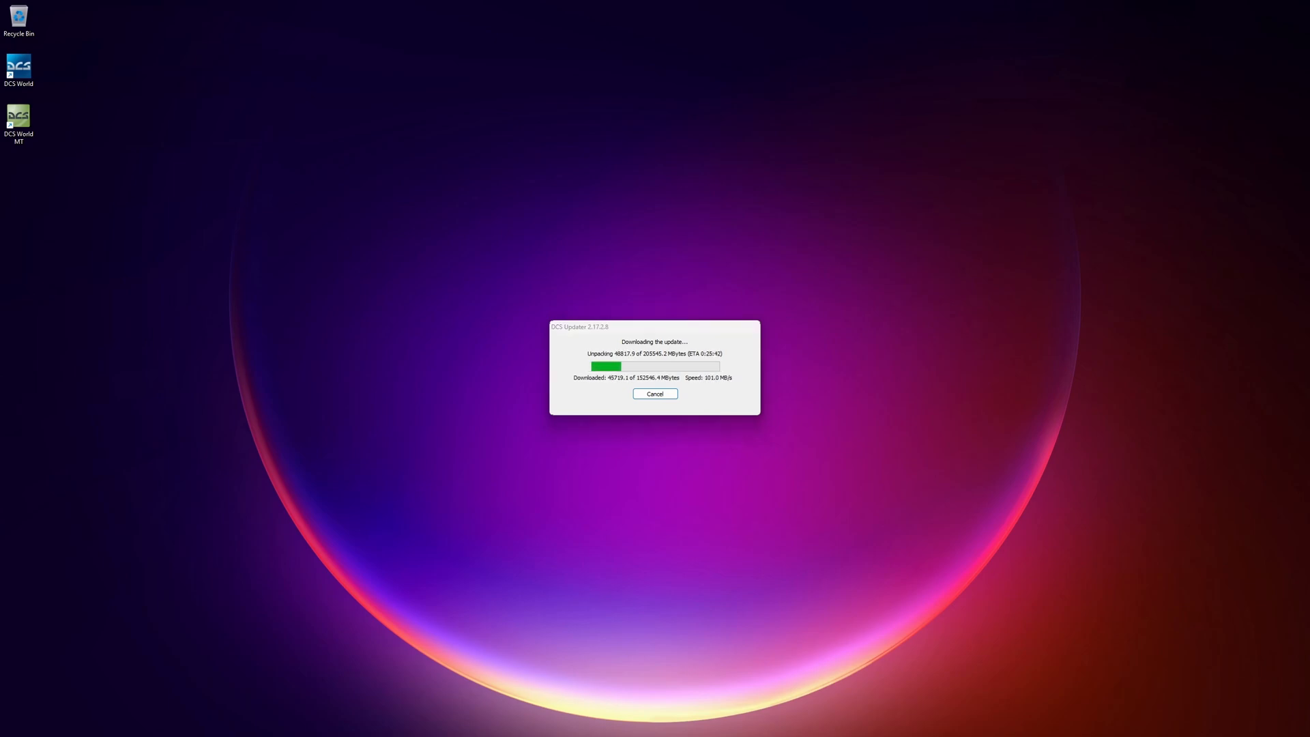
pyautogui.click(655, 393)
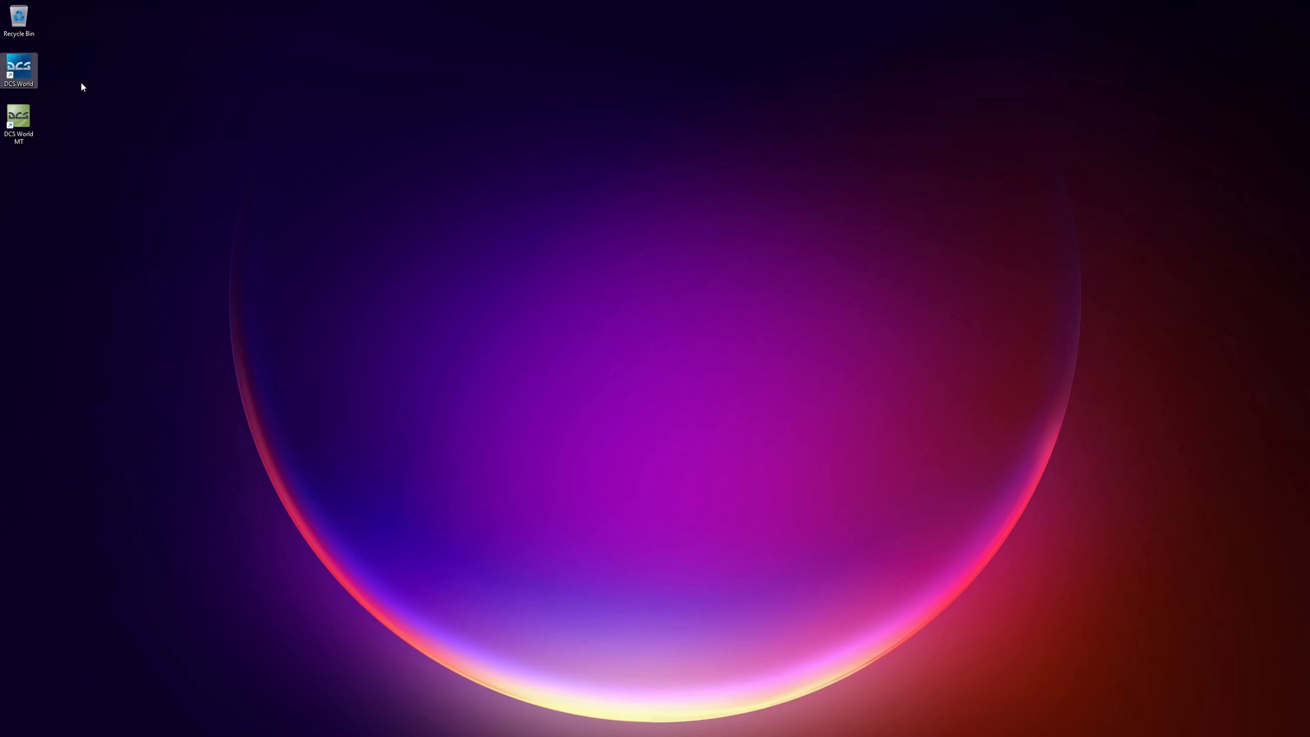
pyautogui.moveTo(49, 72)
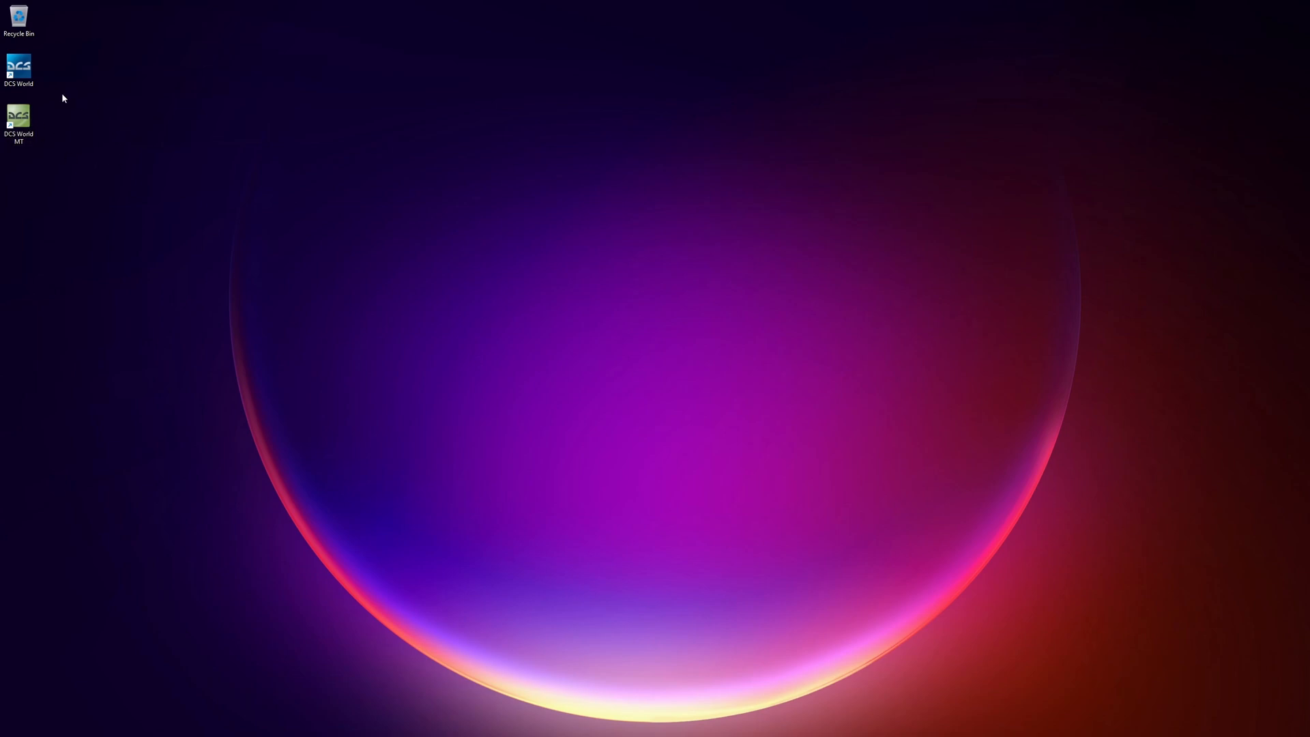
pyautogui.moveTo(17, 121)
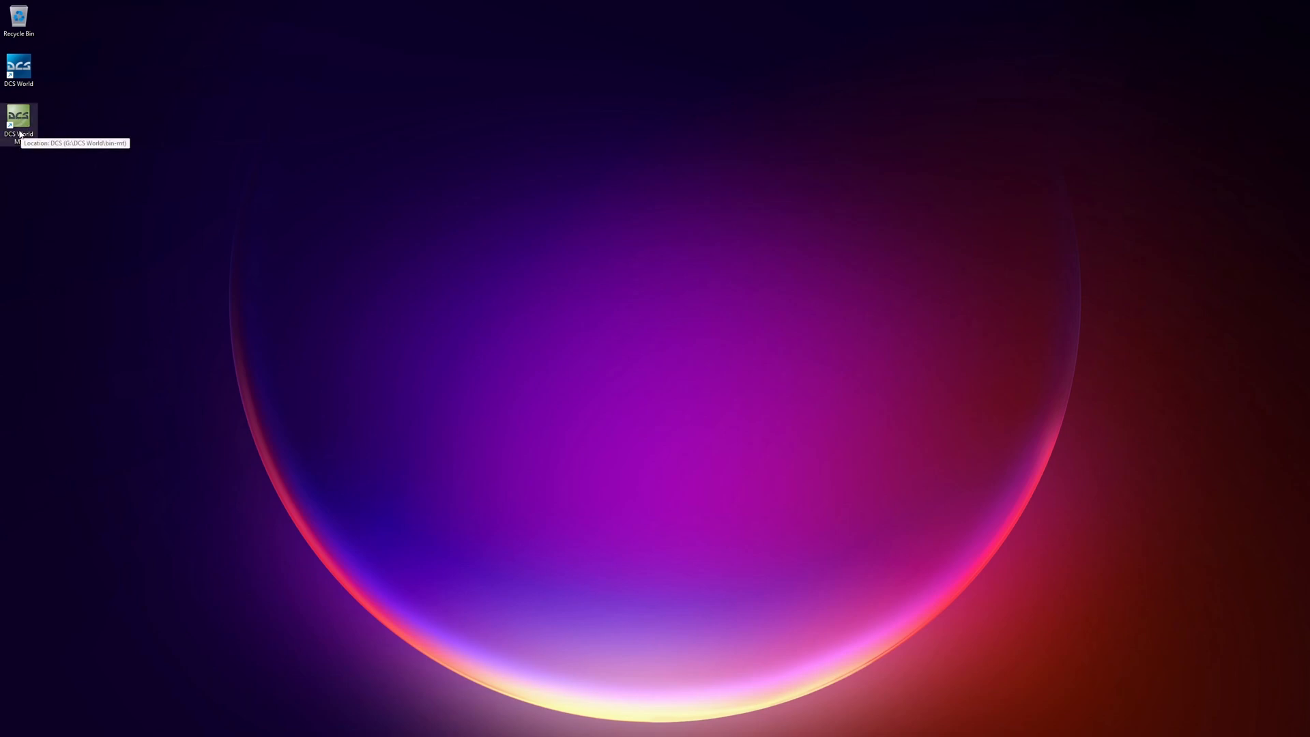
pyautogui.moveTo(89, 102)
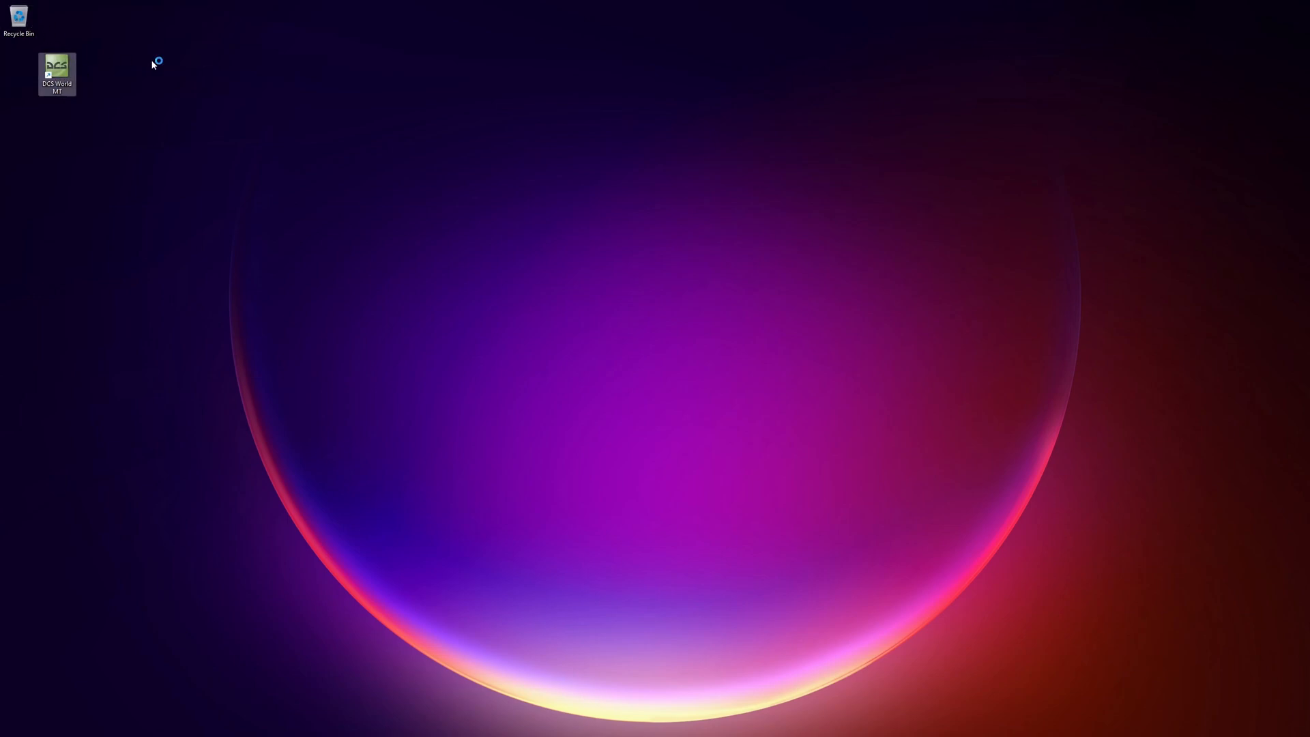
pyautogui.moveTo(49, 75)
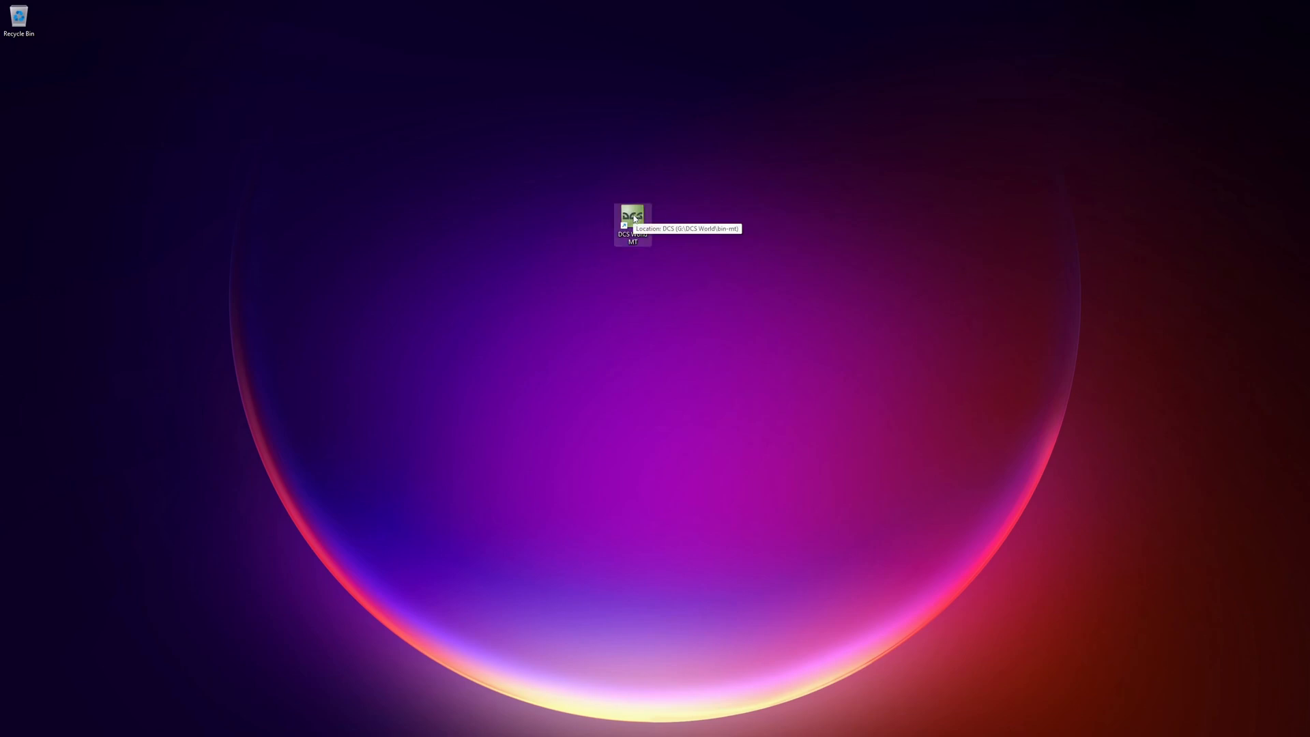
pyautogui.moveTo(632, 224)
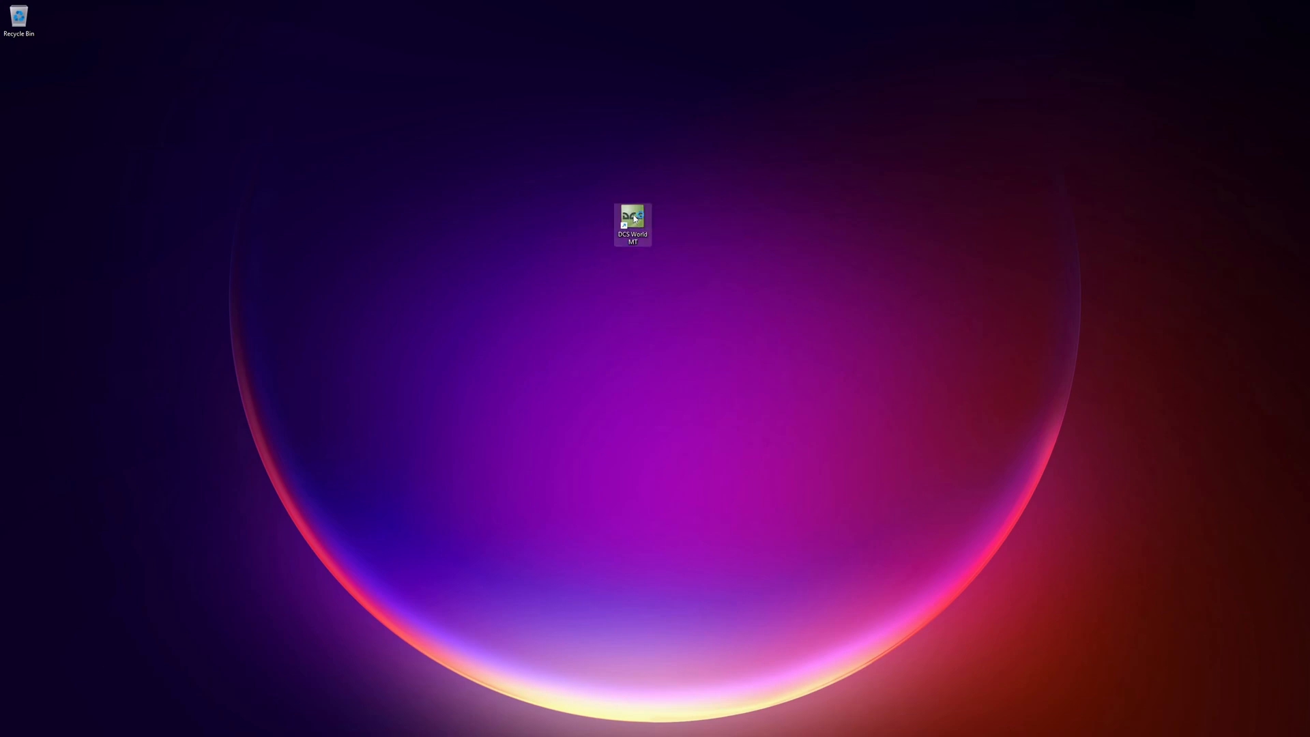
# Launch DCS World MT, sign in to the account and show the Try'n'Buy module store
pyautogui.doubleClick(632, 222)
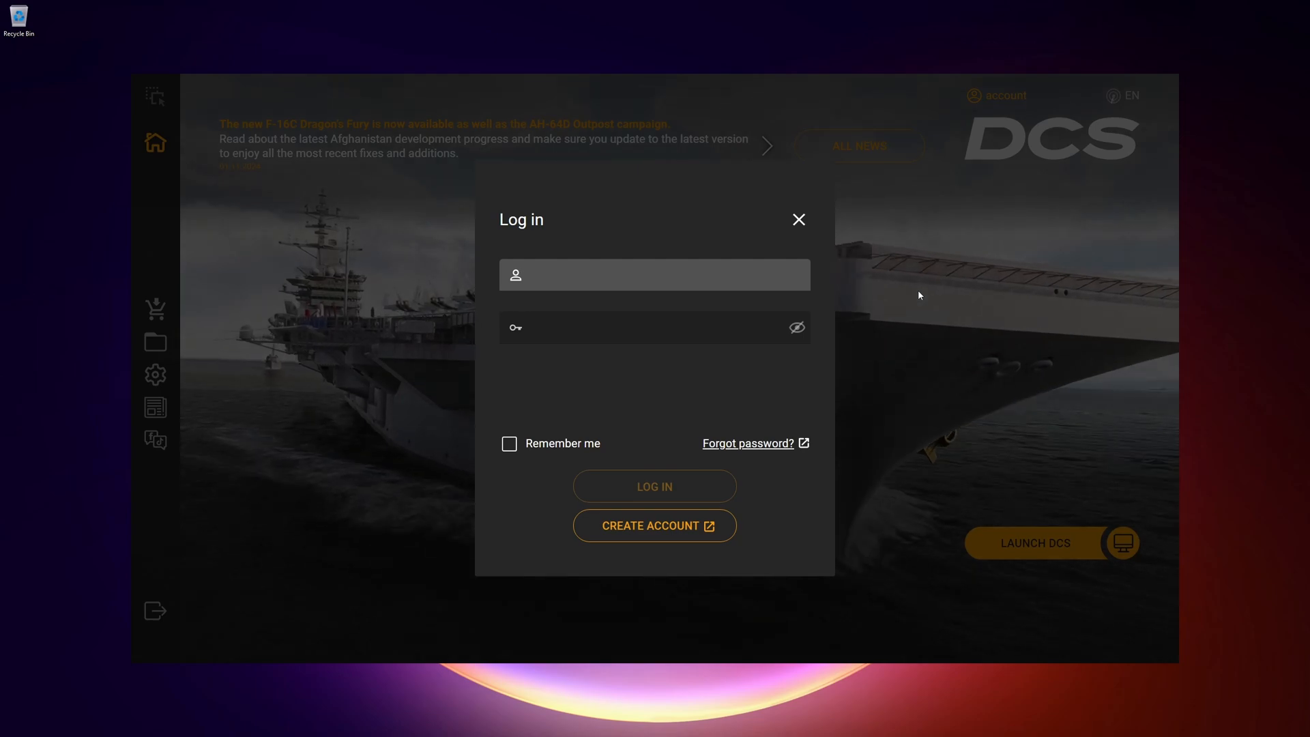
pyautogui.click(654, 274)
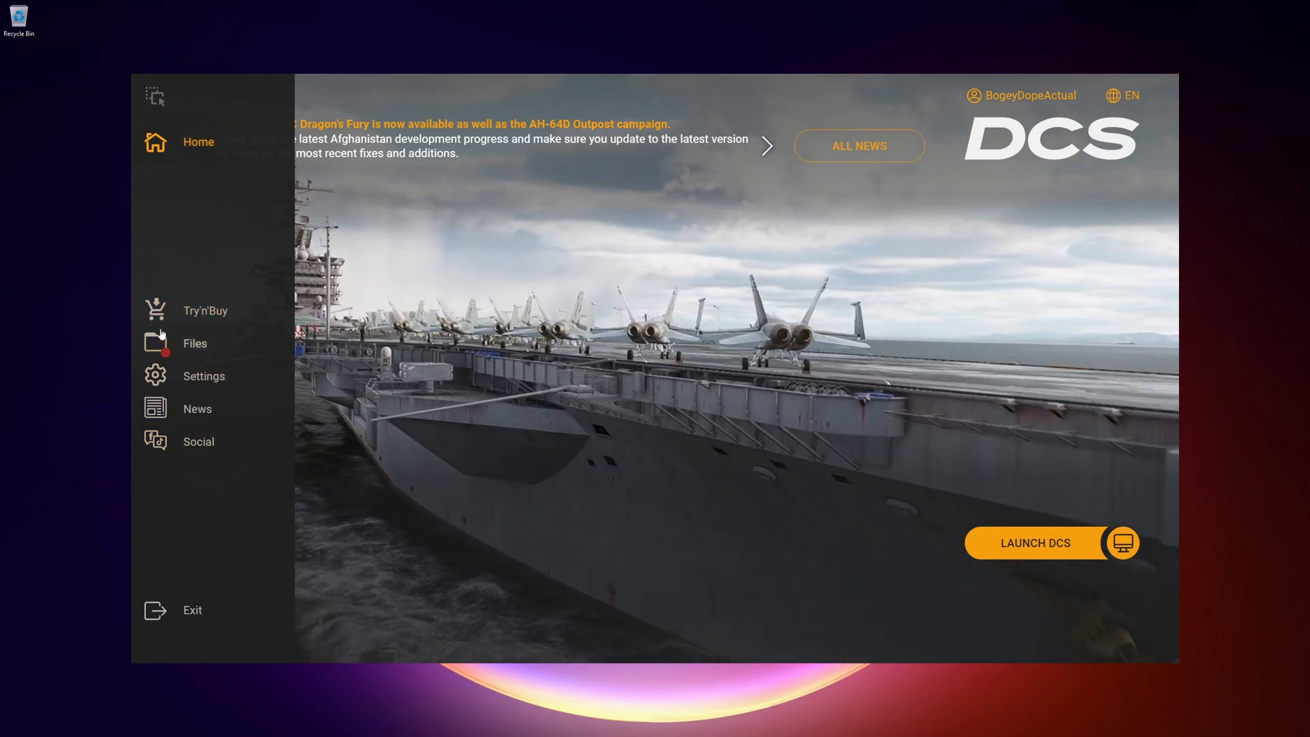
pyautogui.click(204, 310)
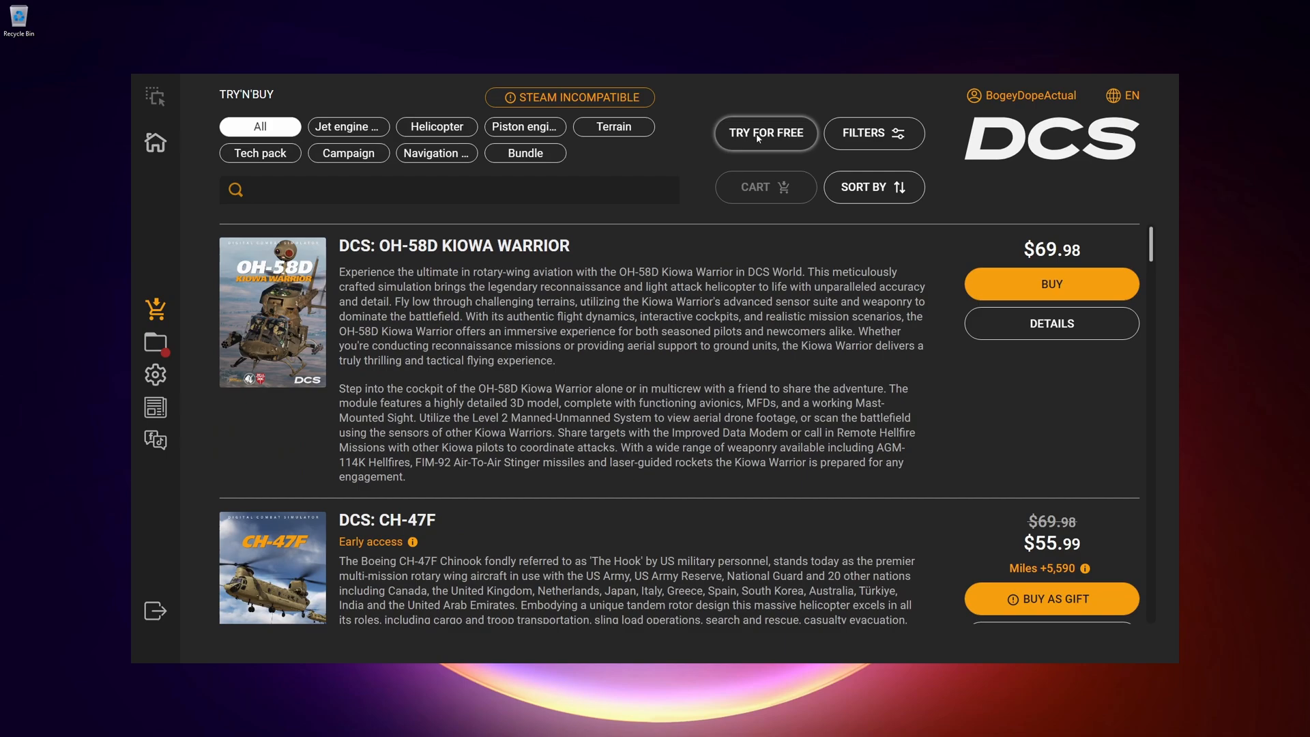
# Browse installed game files, tick and untick jet plane modules under Available, then return to Installed
pyautogui.click(155, 341)
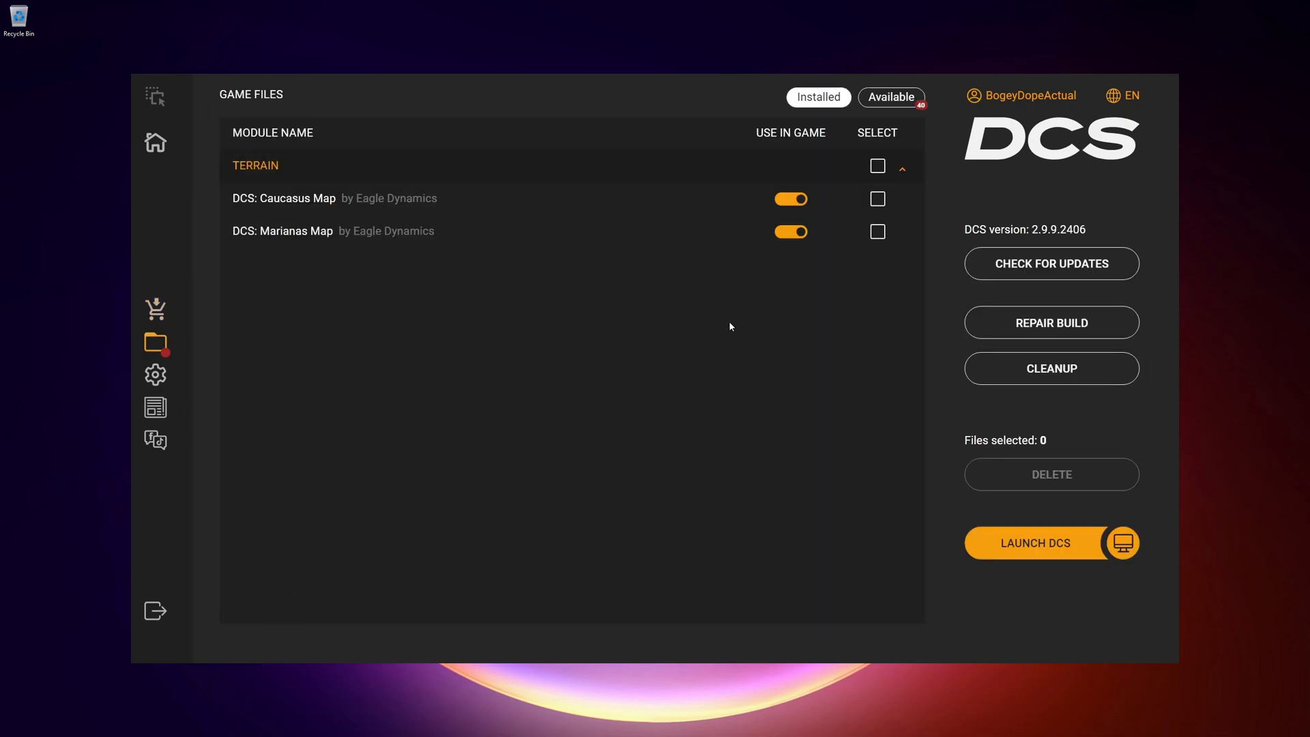
pyautogui.moveTo(541, 313)
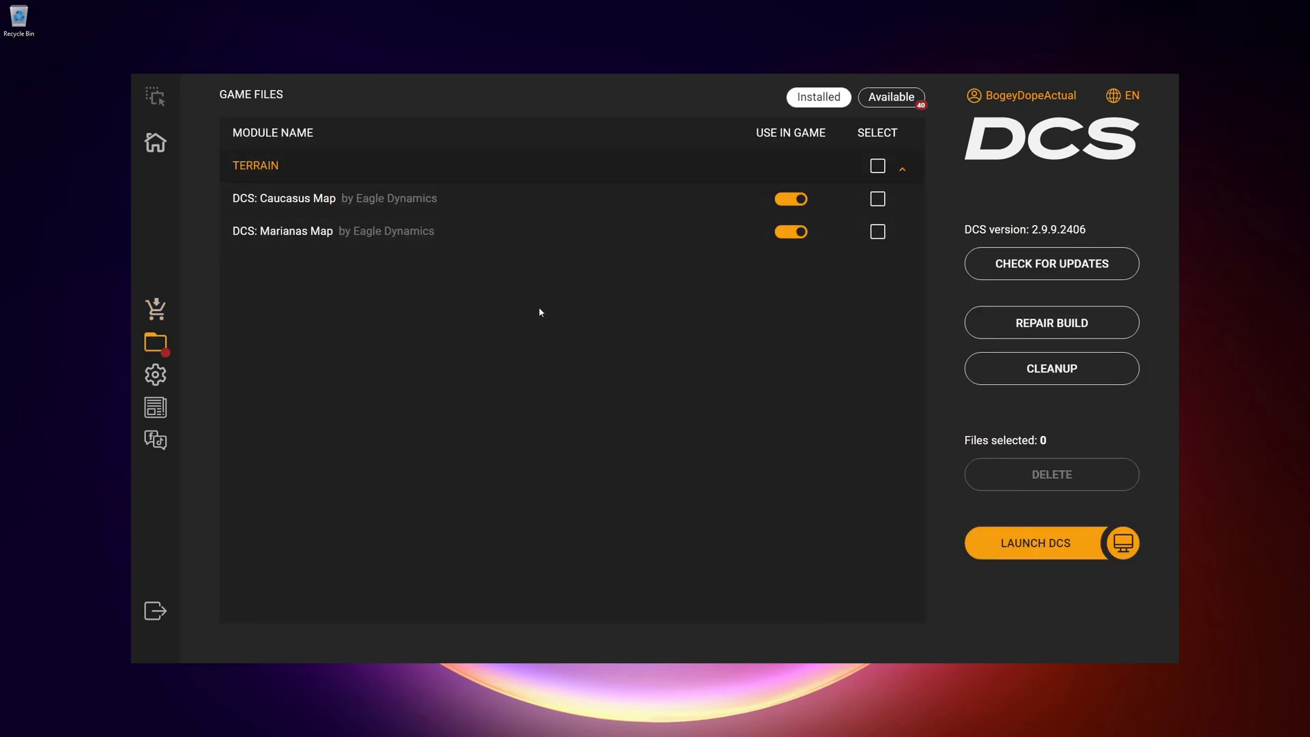
pyautogui.click(889, 97)
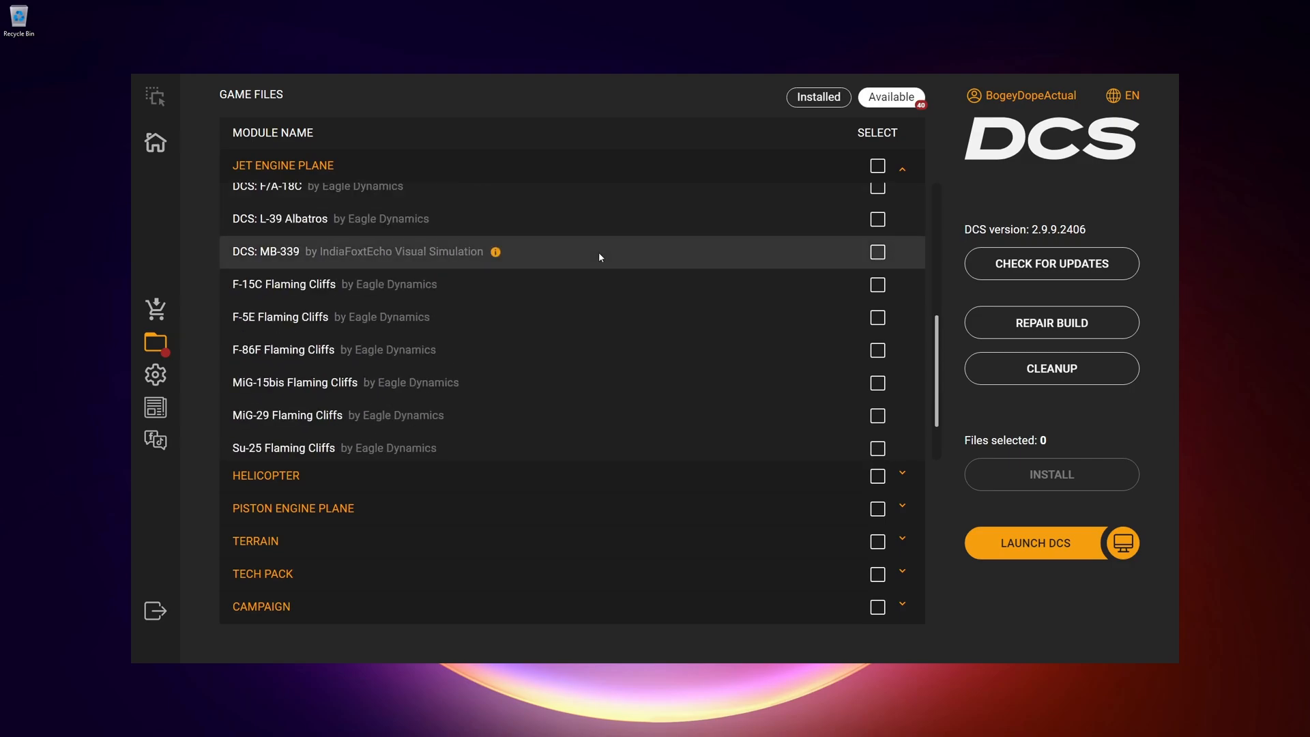
pyautogui.scroll(3)
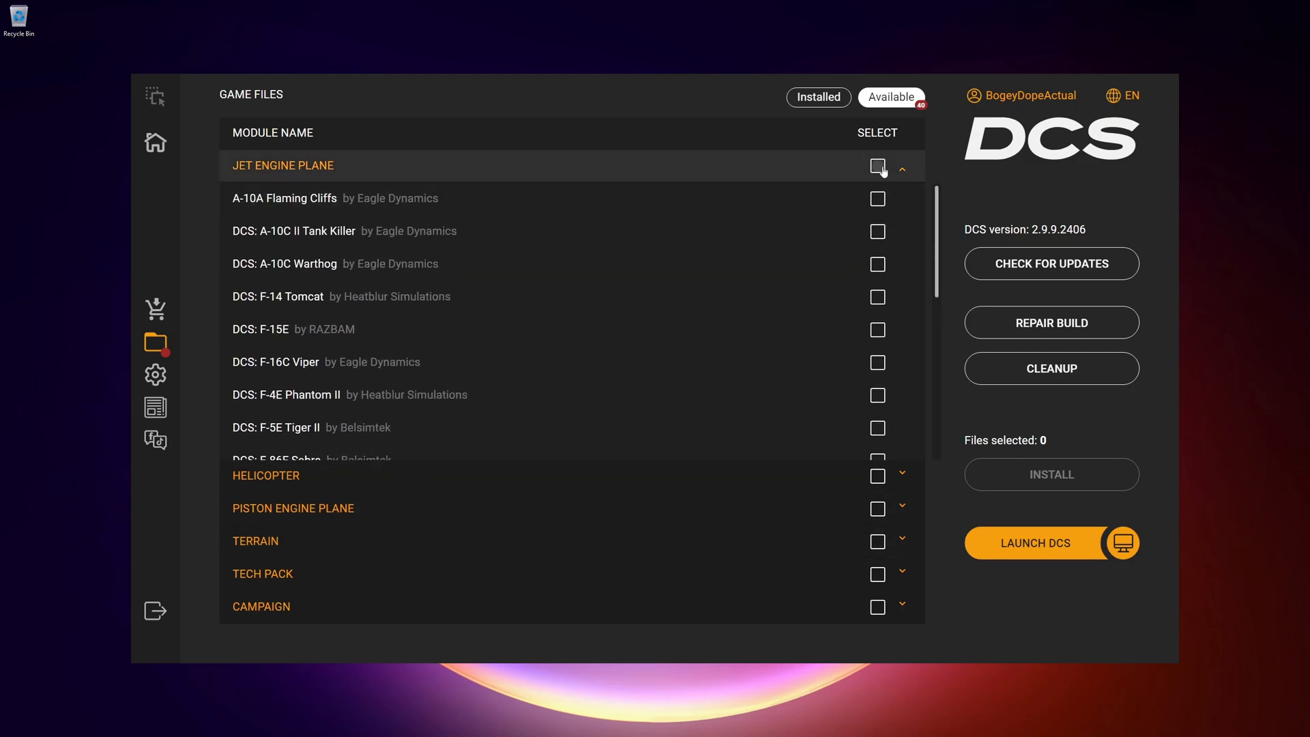
pyautogui.click(877, 167)
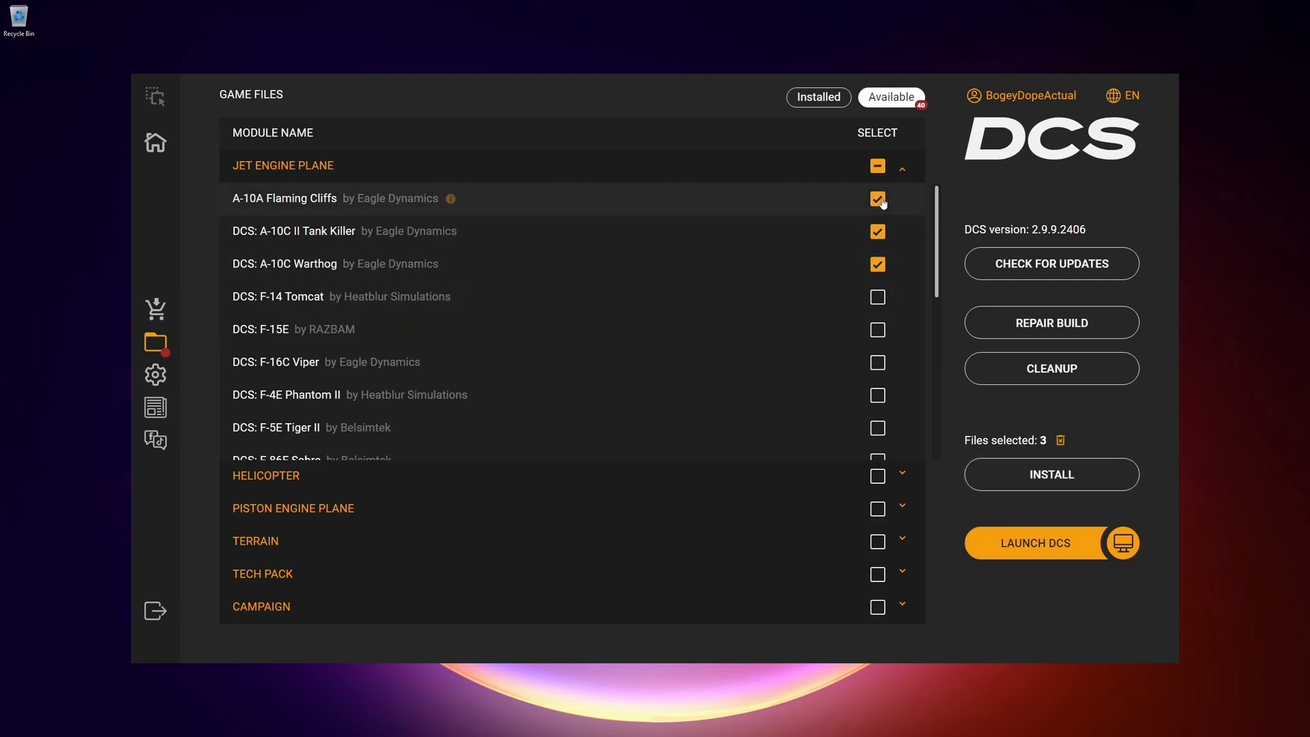
pyautogui.click(876, 165)
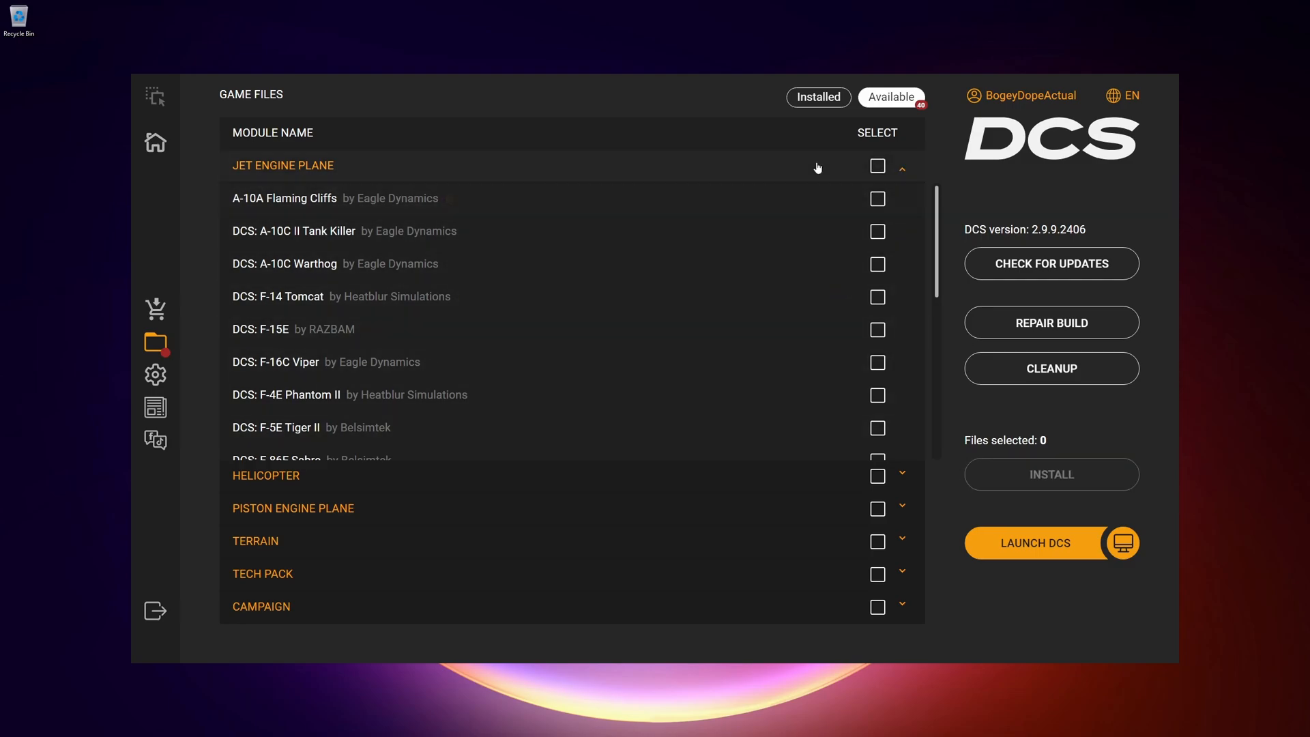
pyautogui.click(902, 167)
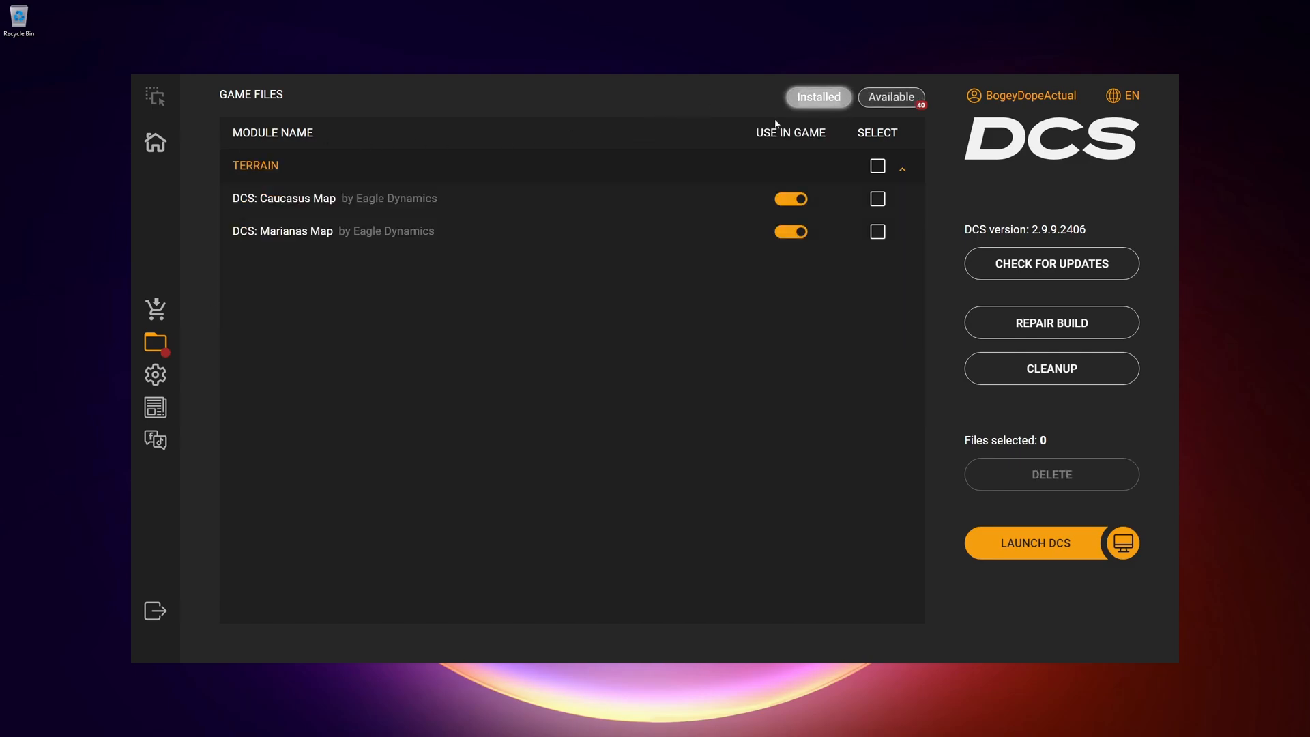
pyautogui.moveTo(417, 208)
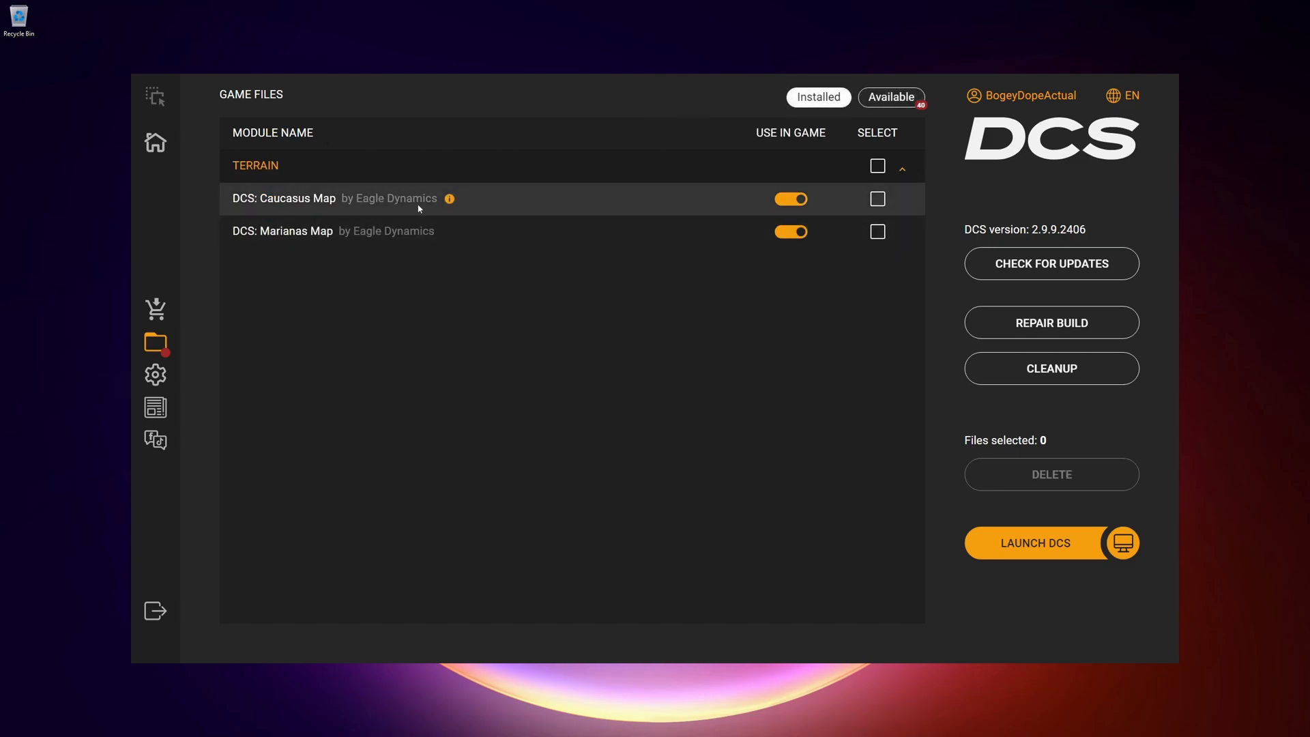
pyautogui.moveTo(187, 371)
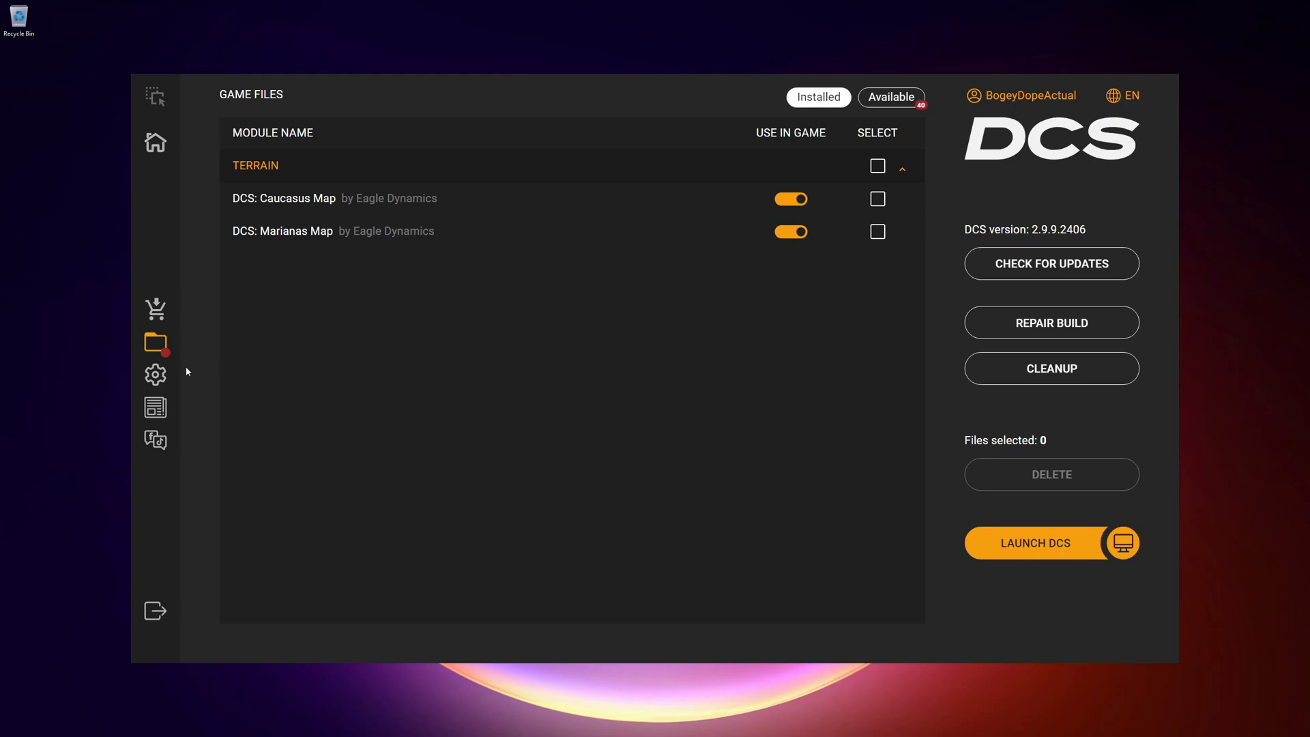
# Show System Options with the 4096x1440 resolution and high textures settings
pyautogui.click(156, 374)
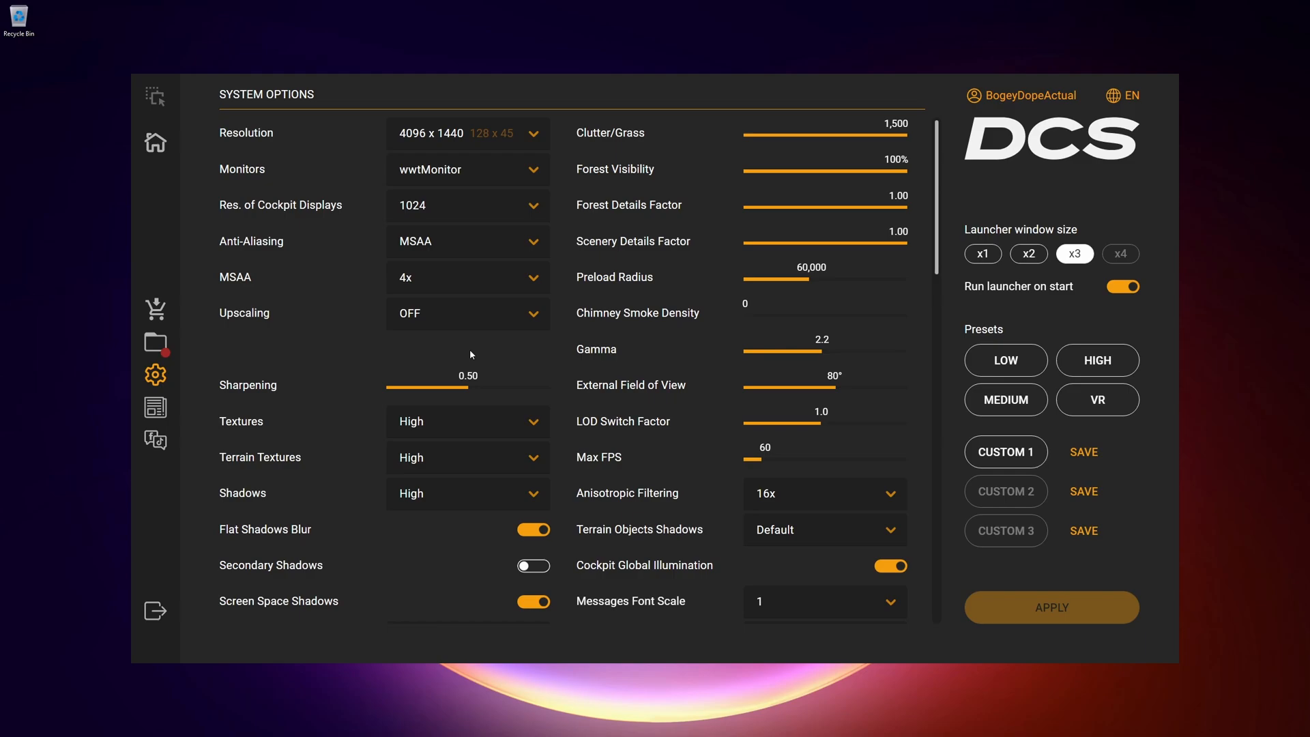
pyautogui.moveTo(604, 434)
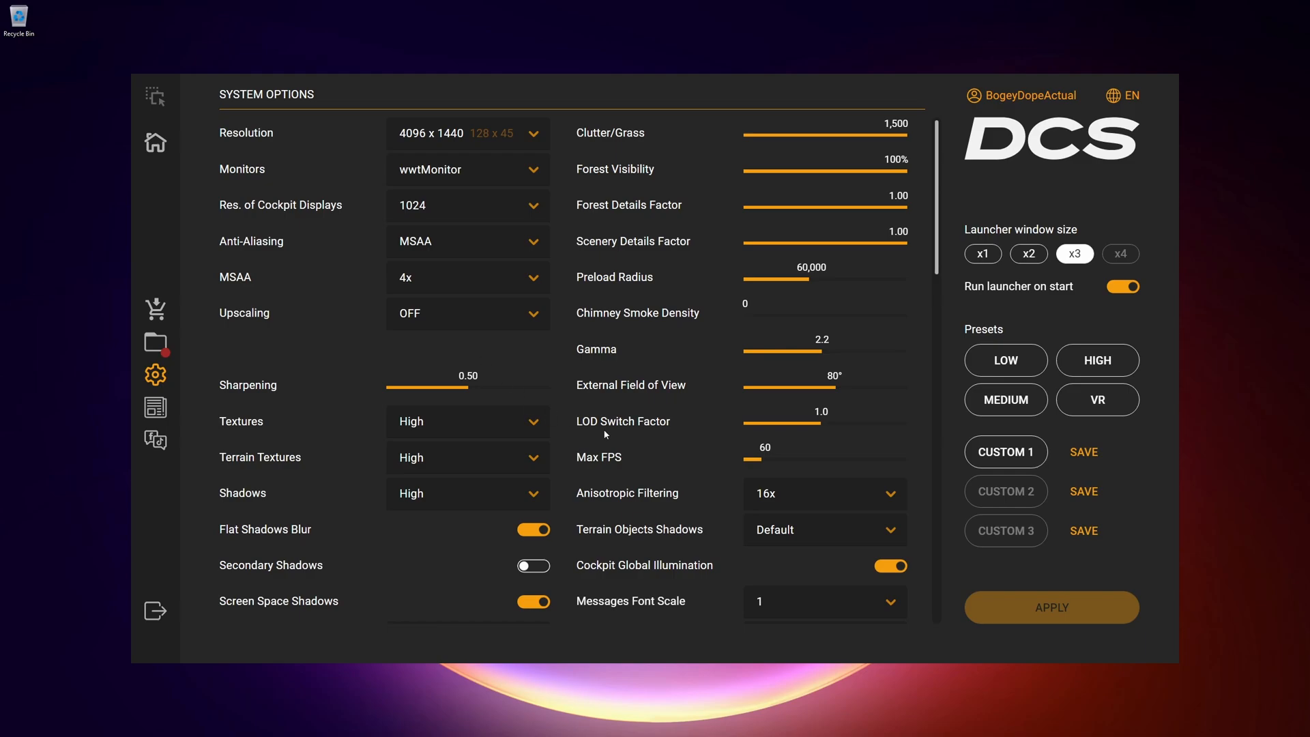
pyautogui.moveTo(643, 401)
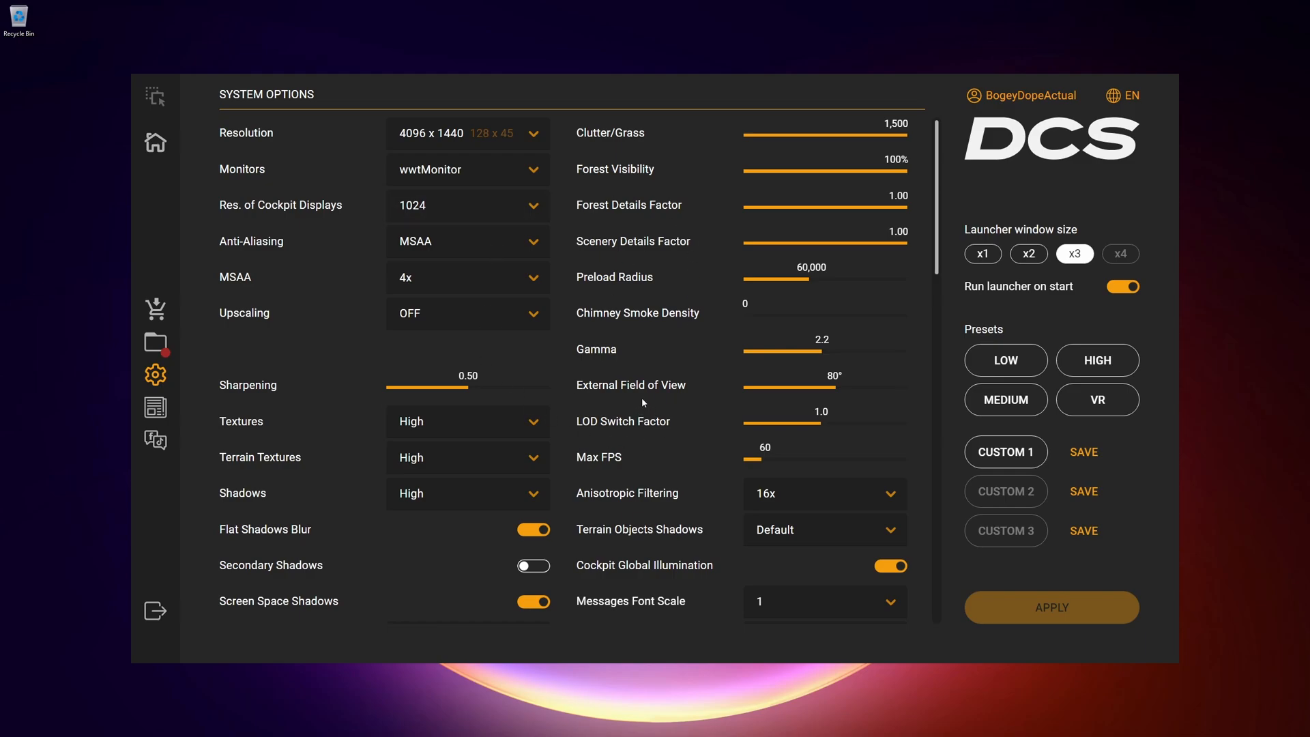
pyautogui.moveTo(662, 333)
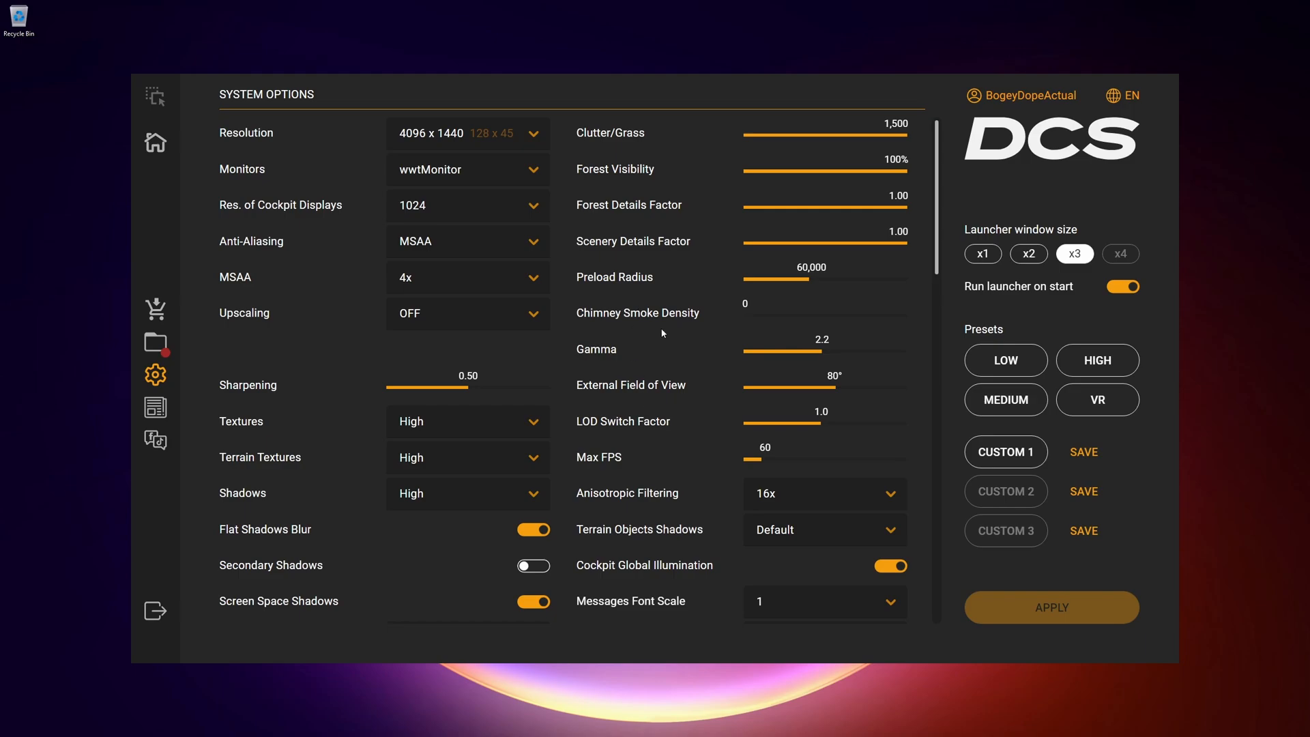
pyautogui.moveTo(524, 378)
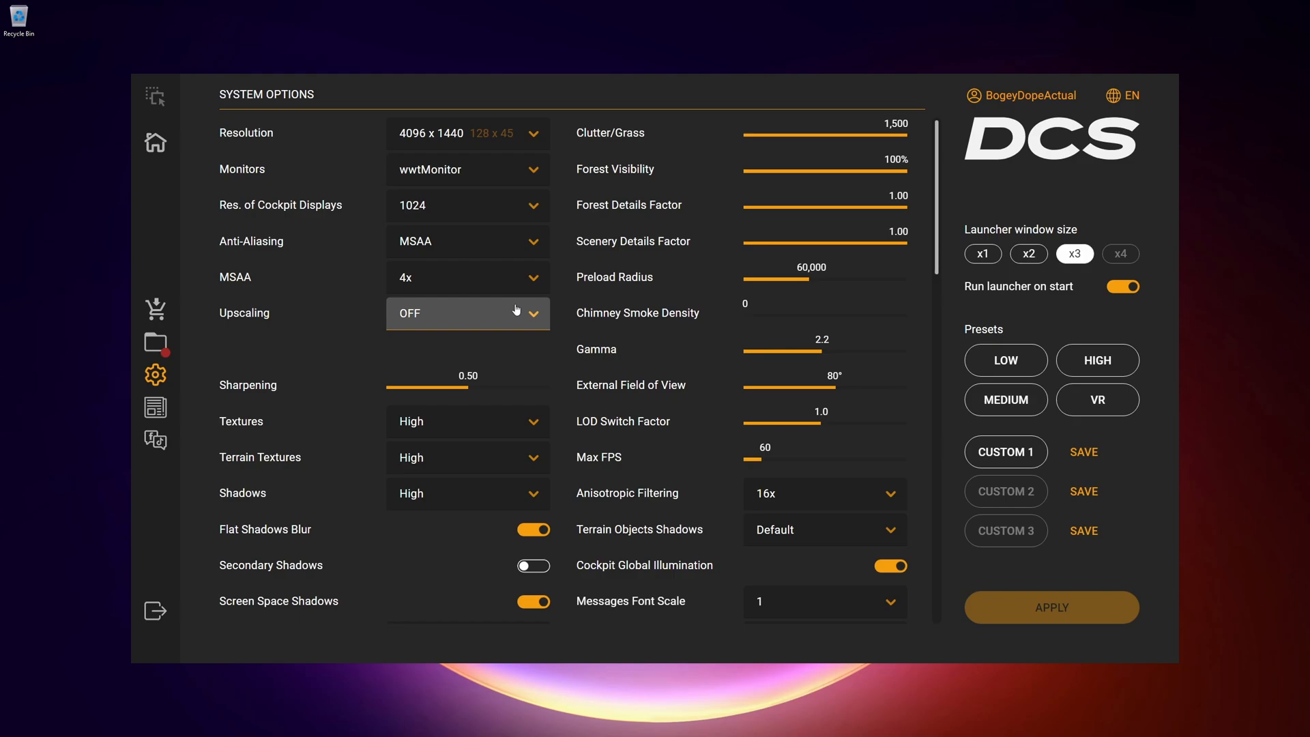
pyautogui.moveTo(702, 394)
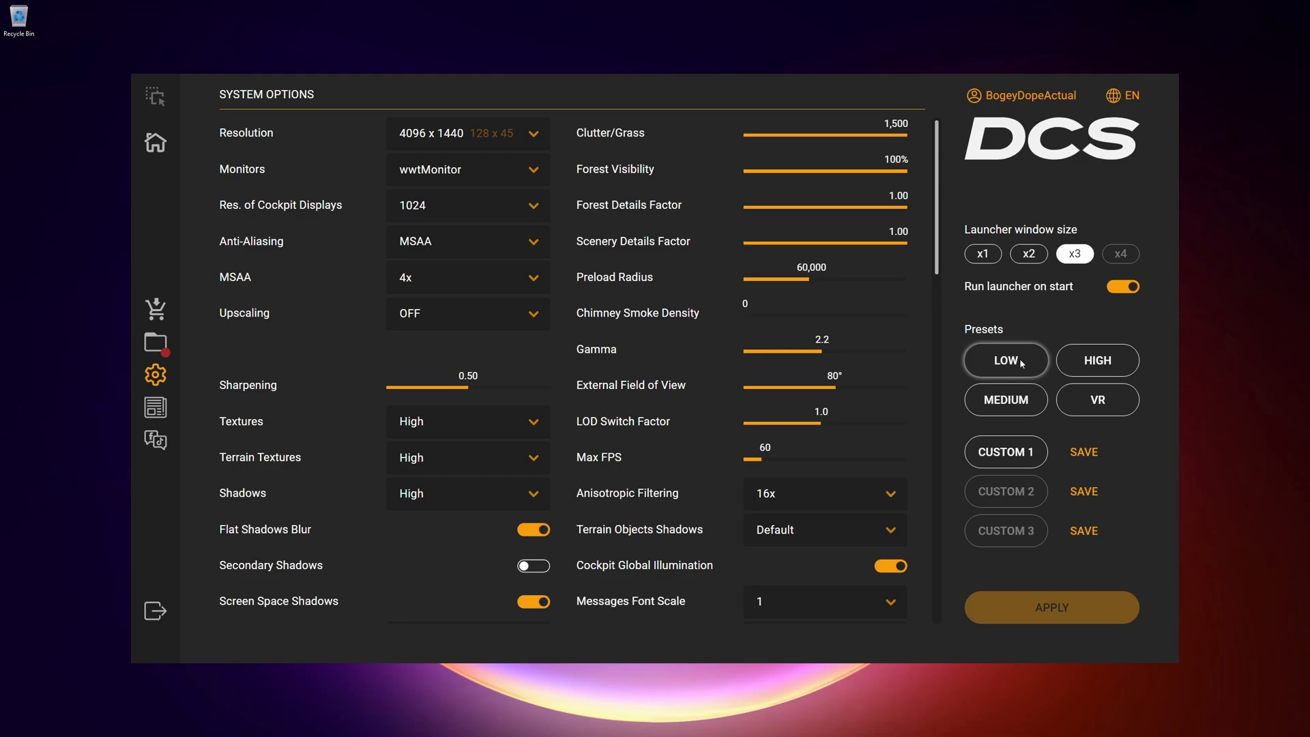
pyautogui.click(1005, 360)
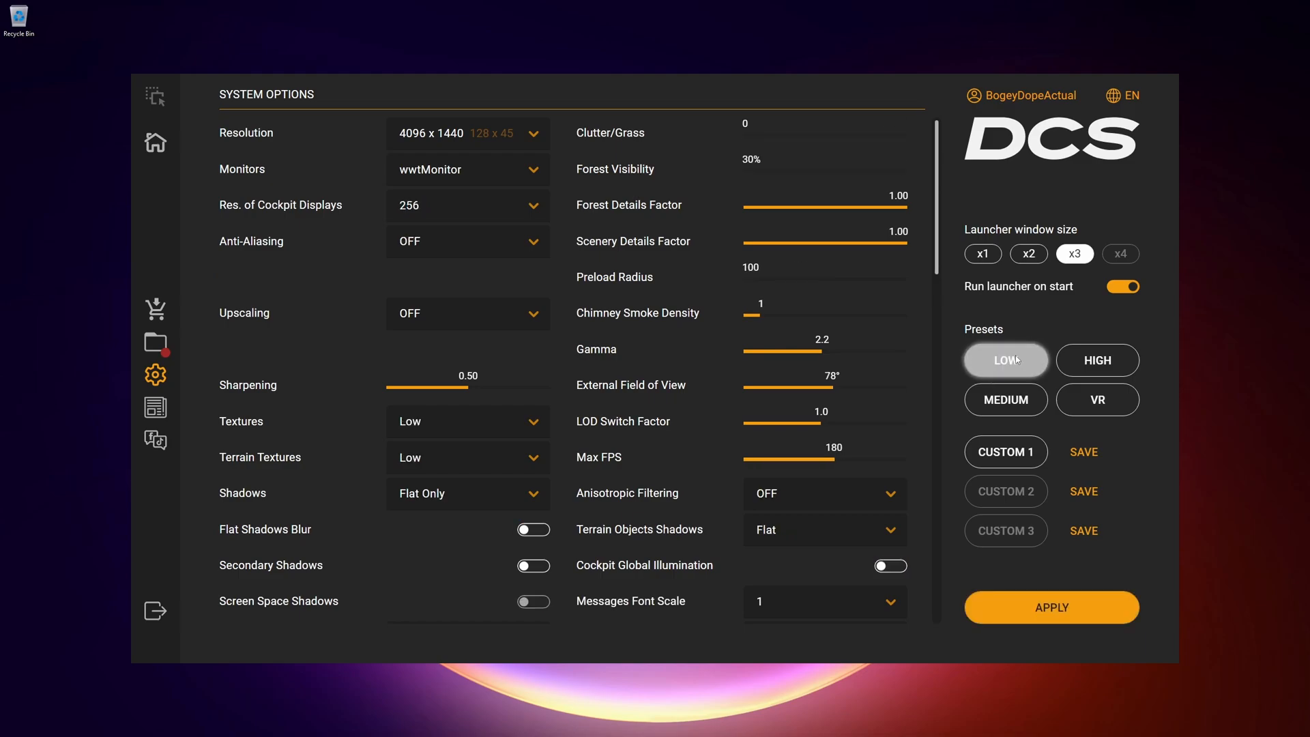
pyautogui.moveTo(1051, 608)
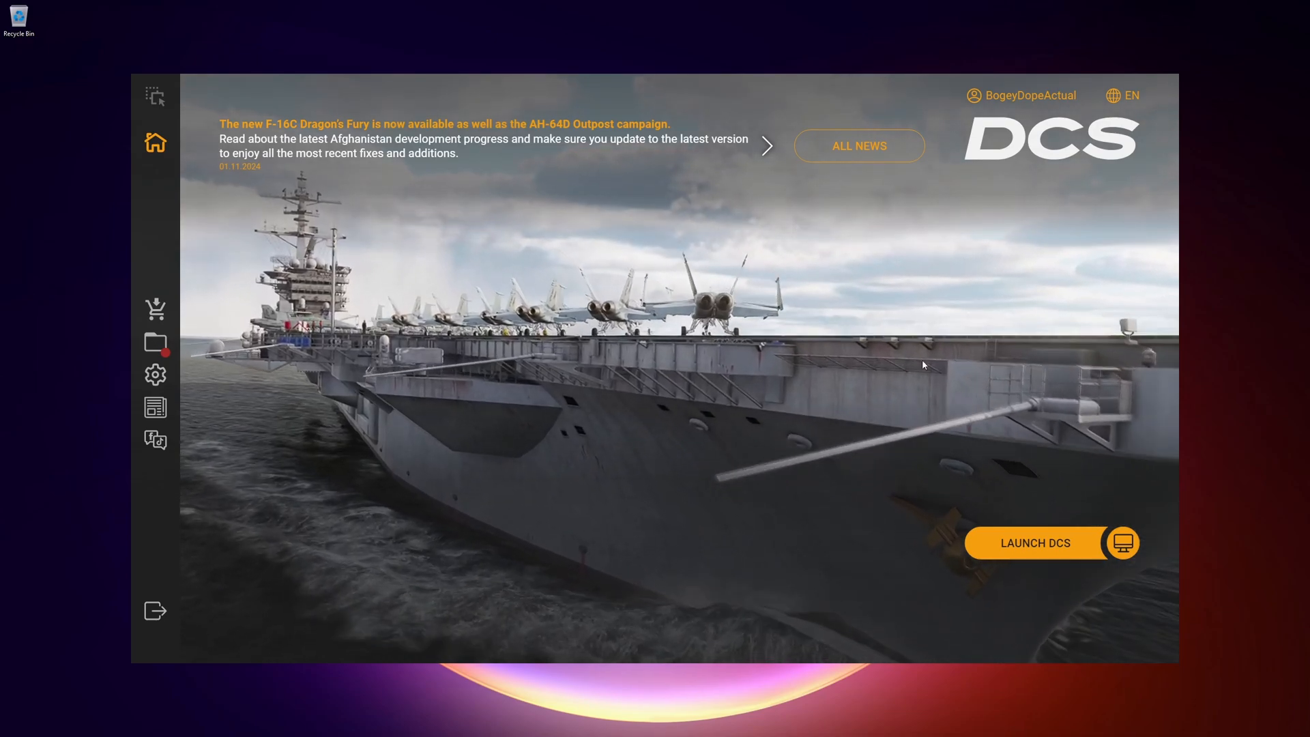
pyautogui.click(154, 374)
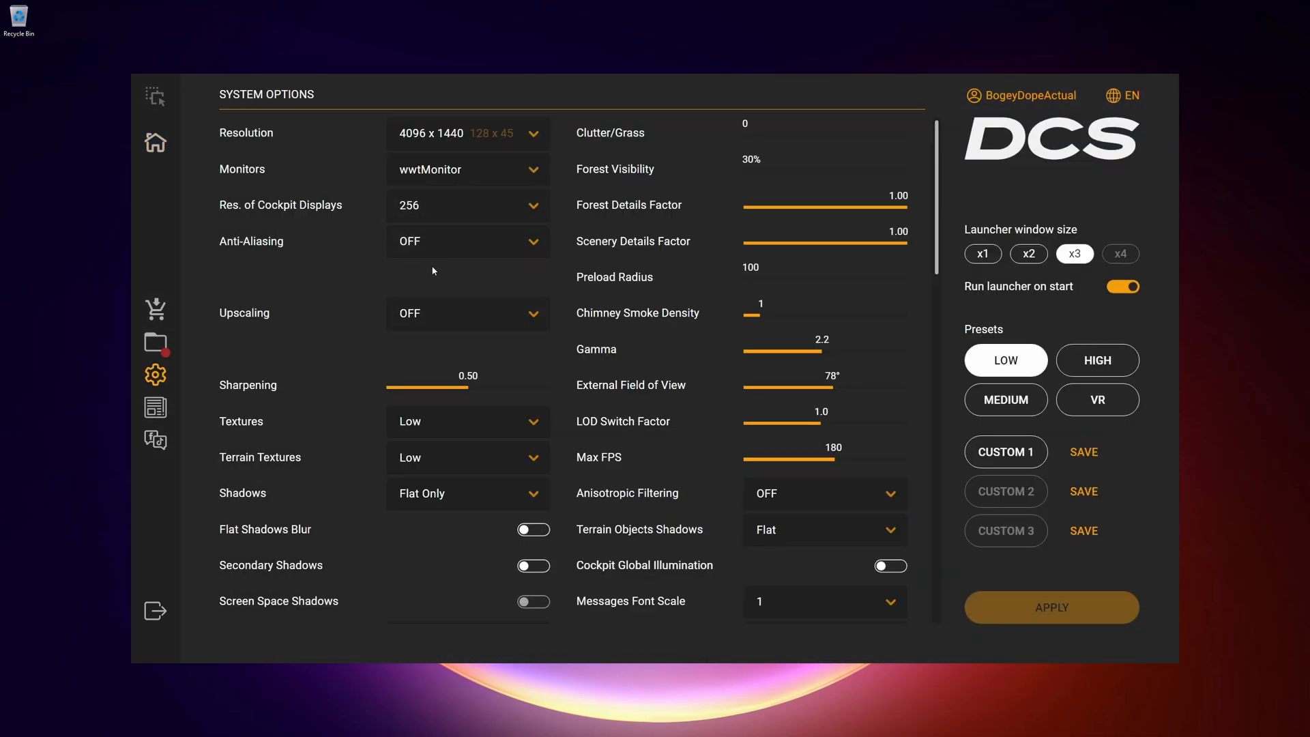
pyautogui.moveTo(303, 244)
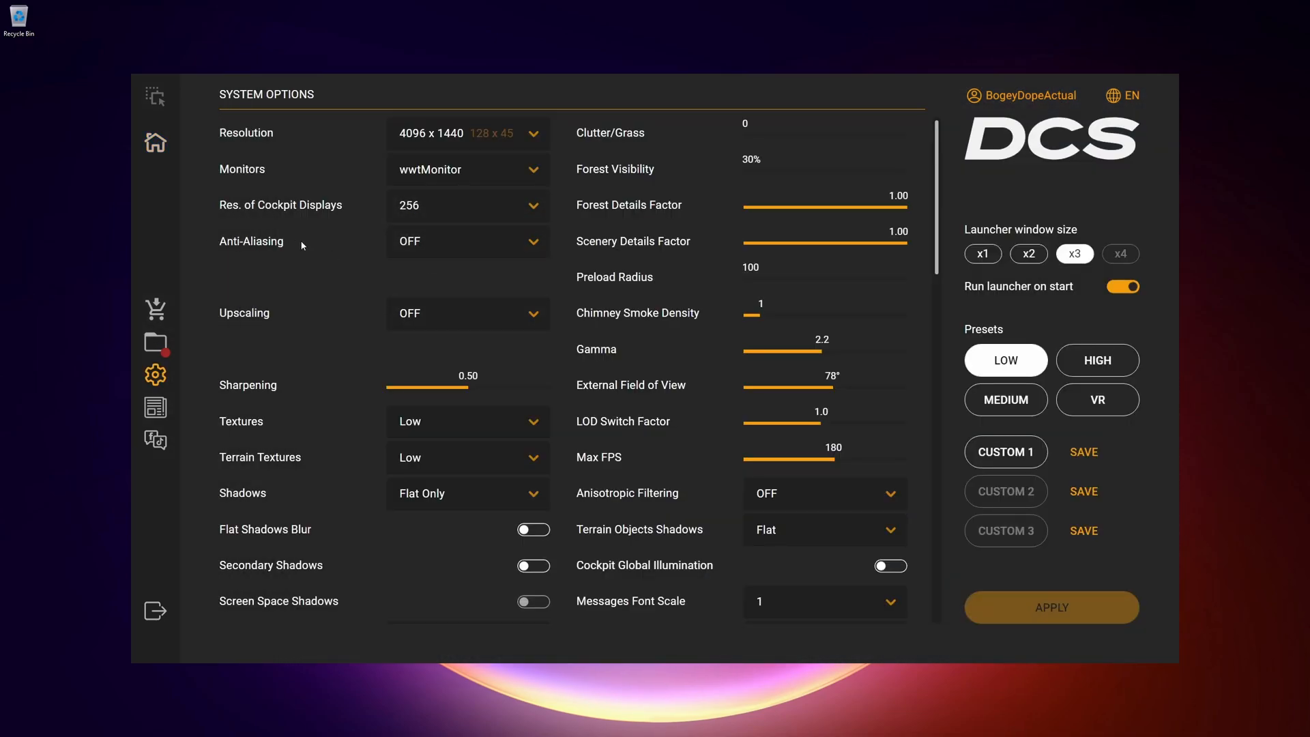
pyautogui.moveTo(275, 245)
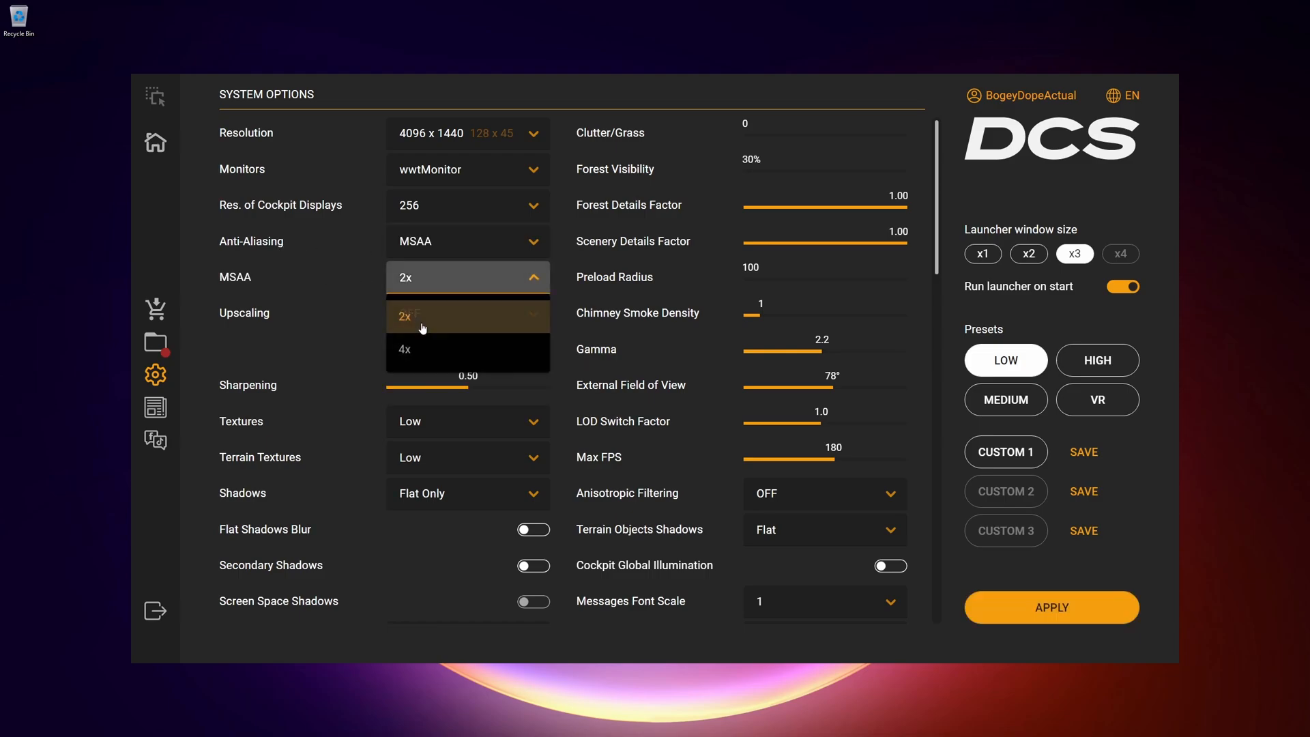
pyautogui.click(404, 350)
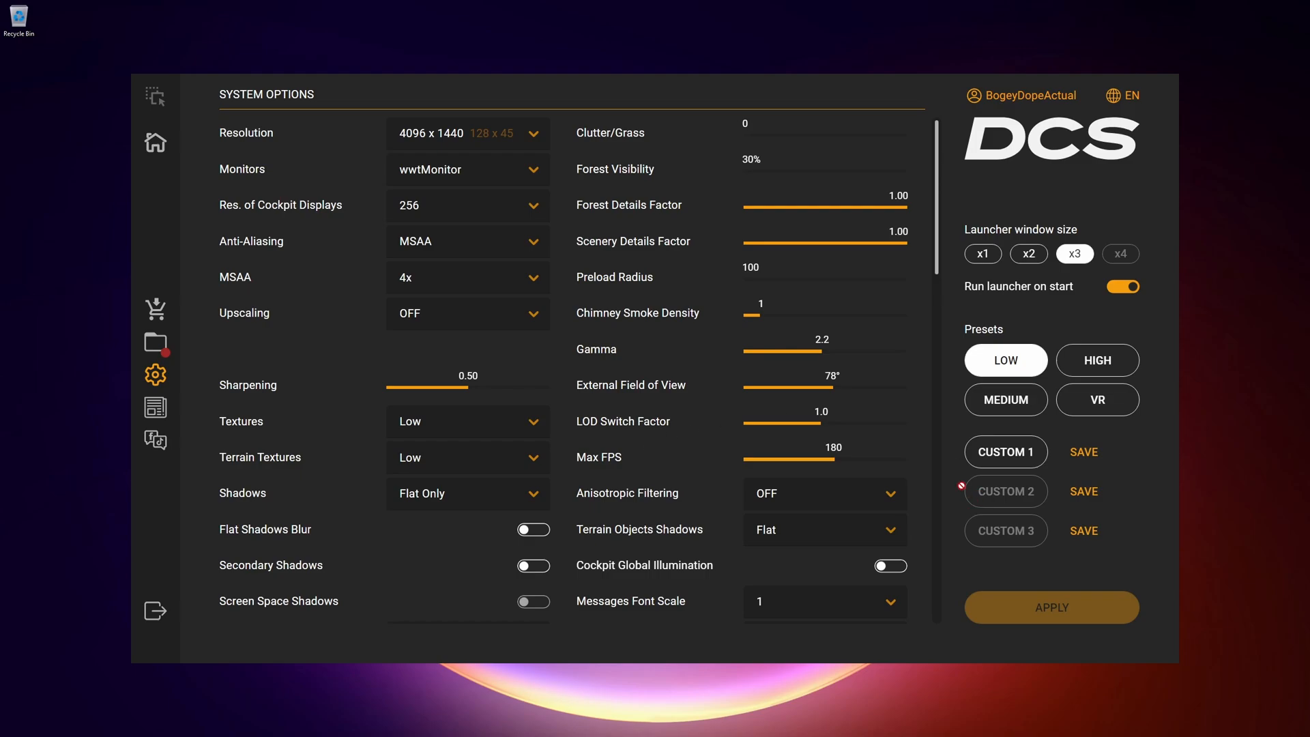
pyautogui.moveTo(463, 315)
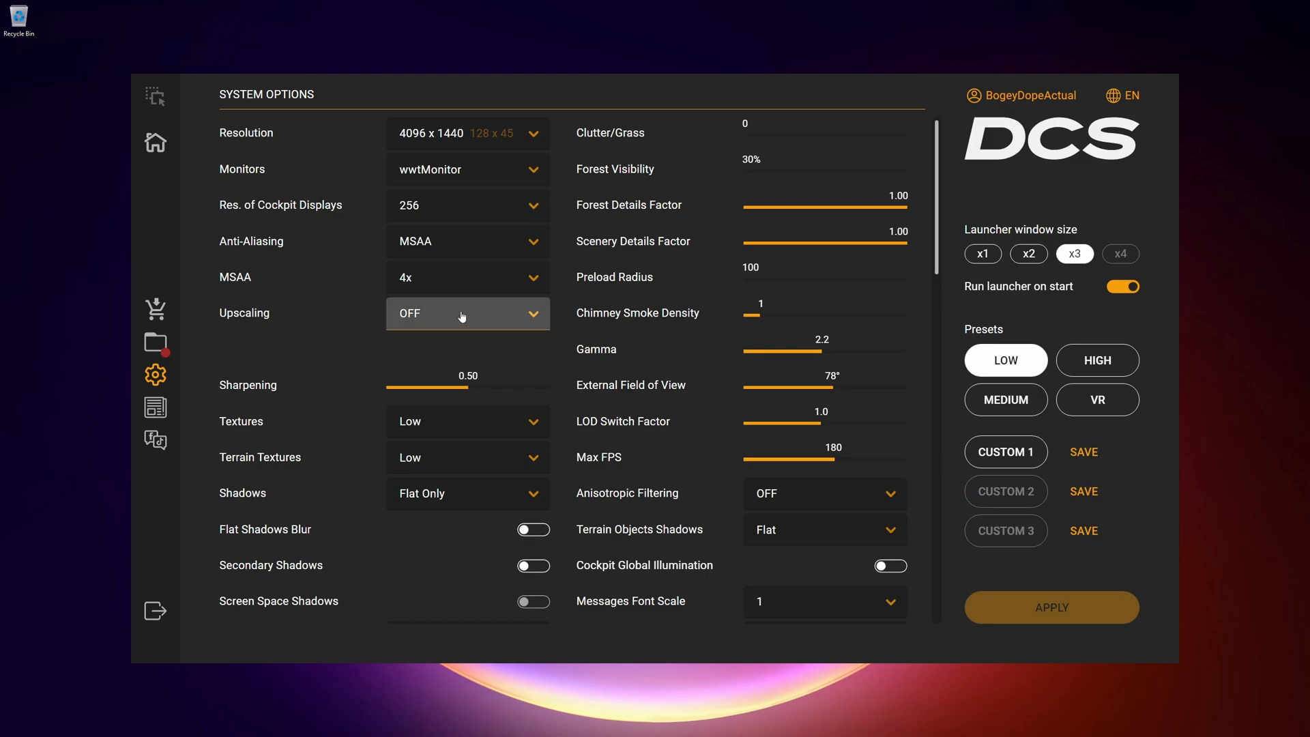
pyautogui.click(466, 314)
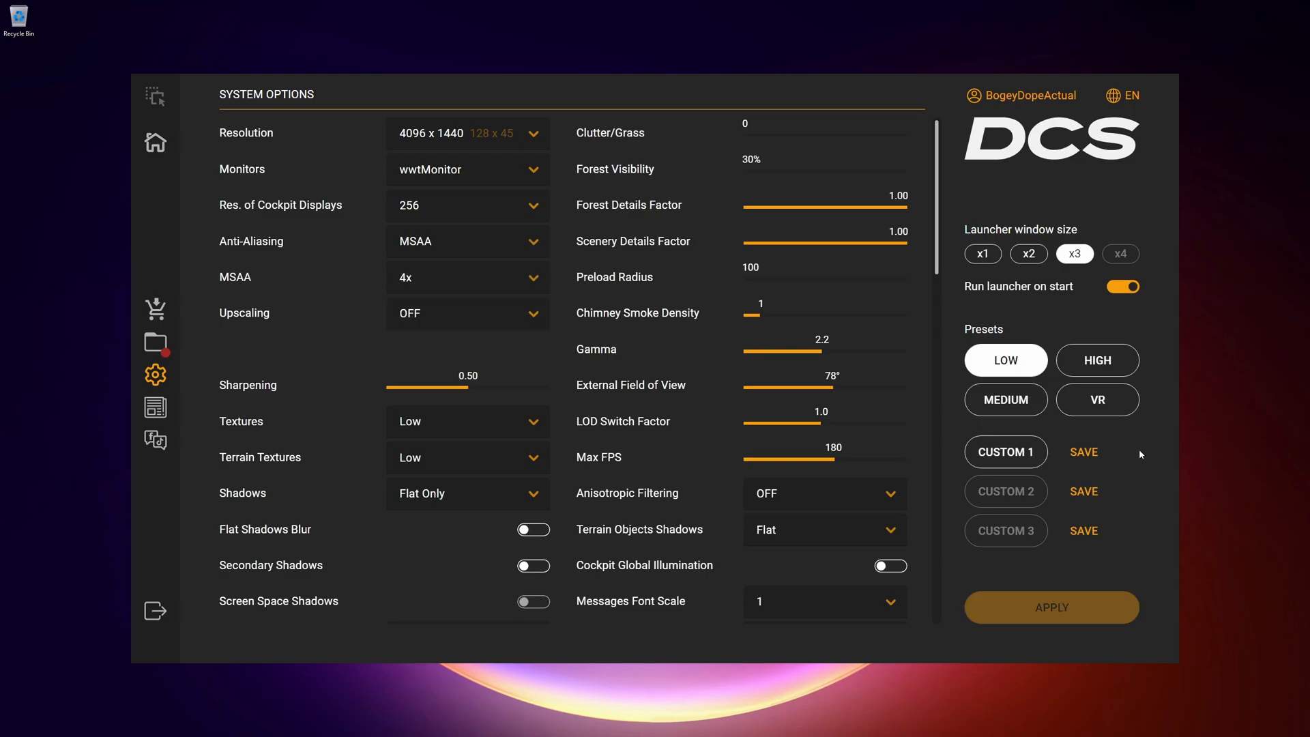
pyautogui.moveTo(712, 346)
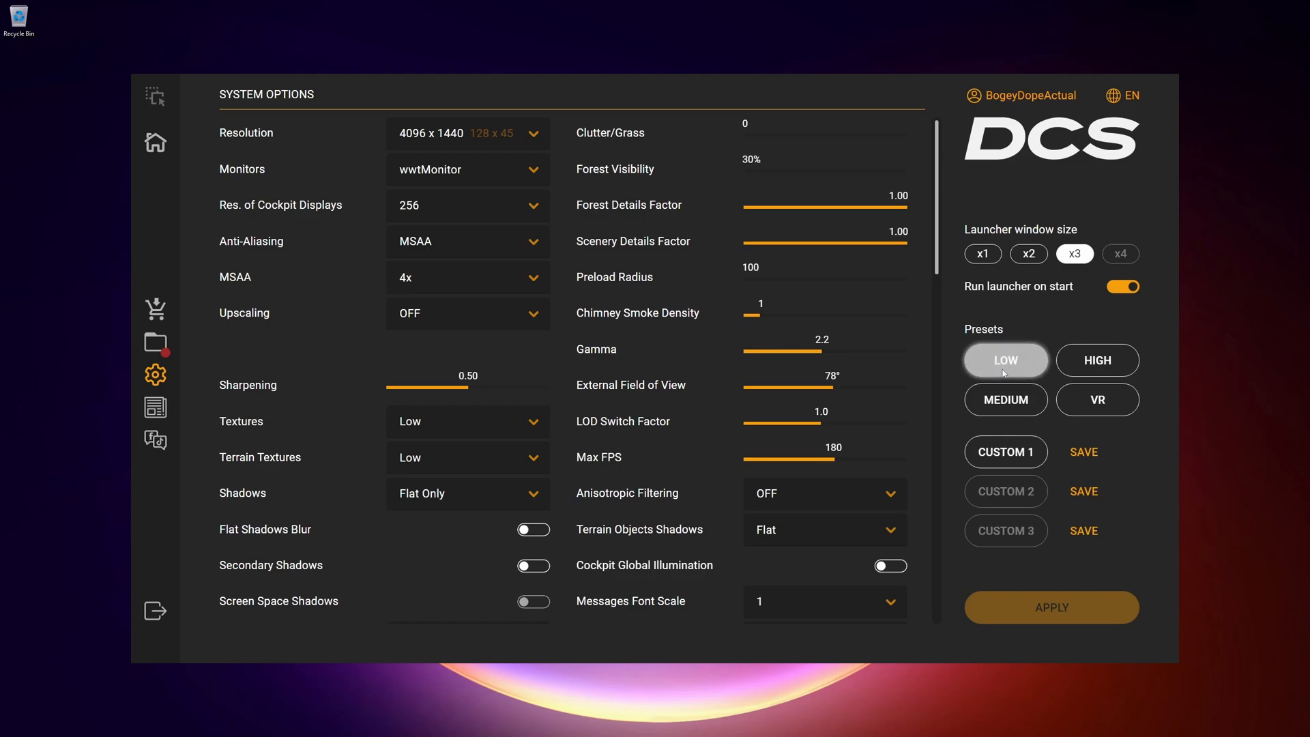
# Try the LOW preset, load the CUSTOM 2 graphics preset and return to the launcher home page
pyautogui.click(1006, 361)
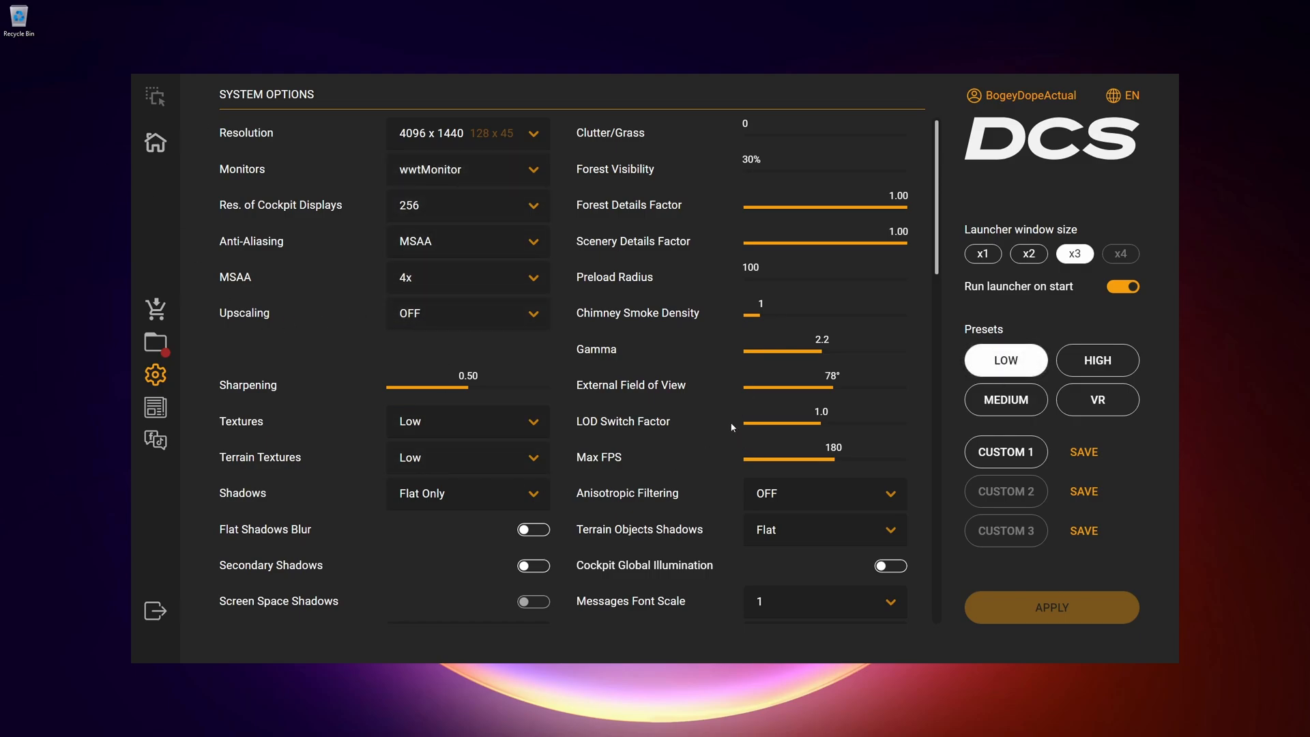
pyautogui.scroll(-3)
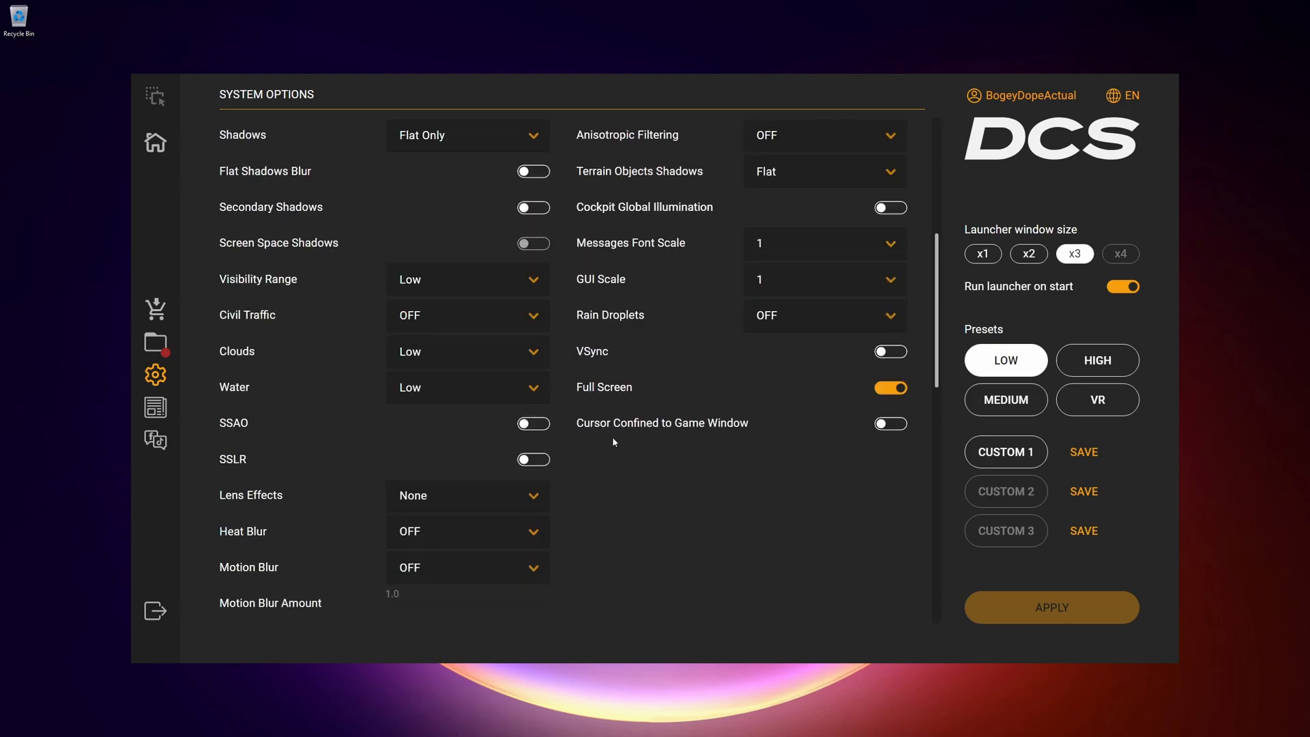
pyautogui.click(1004, 490)
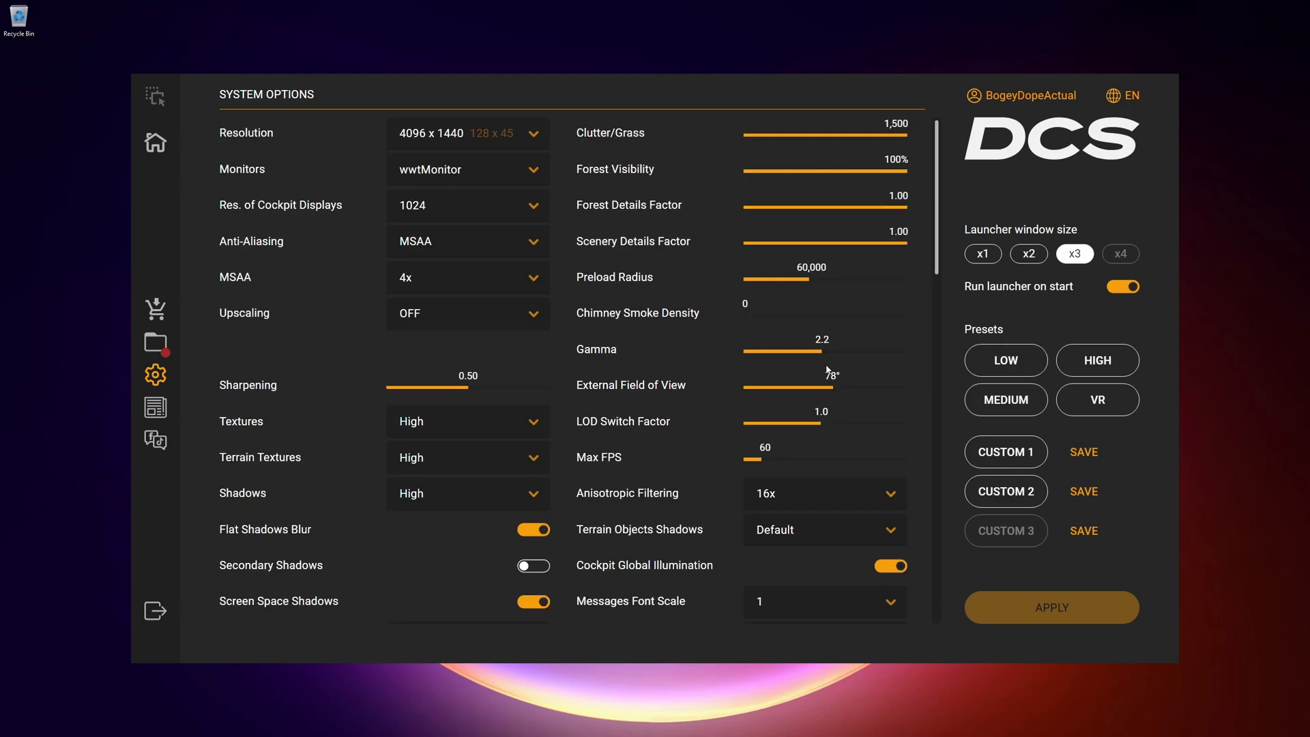
pyautogui.moveTo(716, 408)
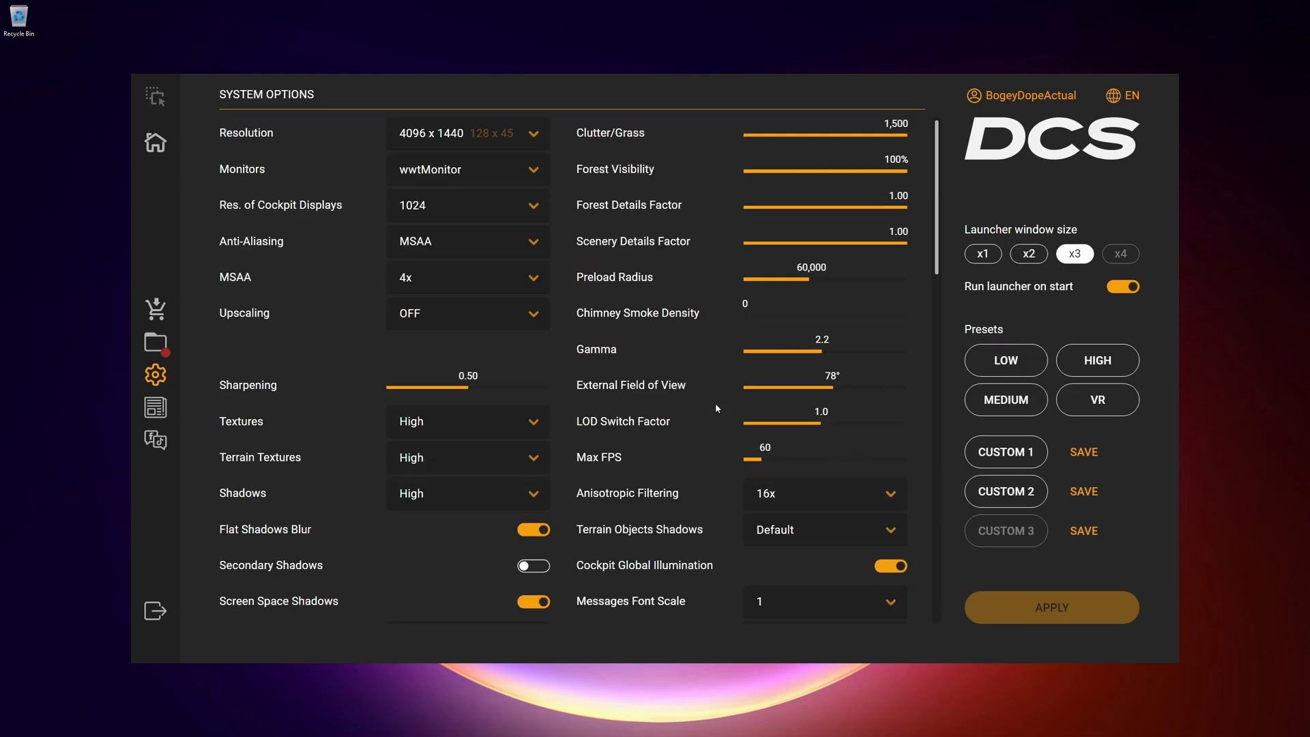
pyautogui.click(155, 141)
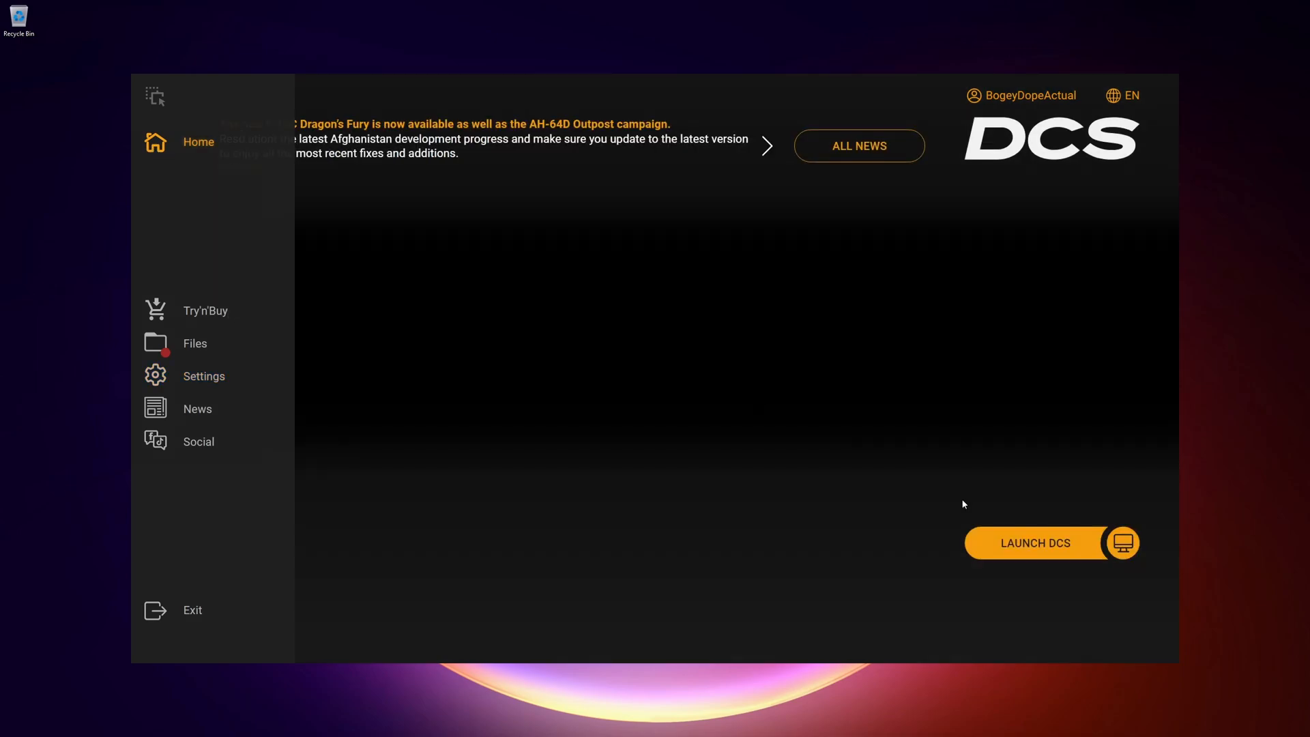
# Launch DCS and wait for the main menu with the mountain landscape
pyautogui.click(1034, 543)
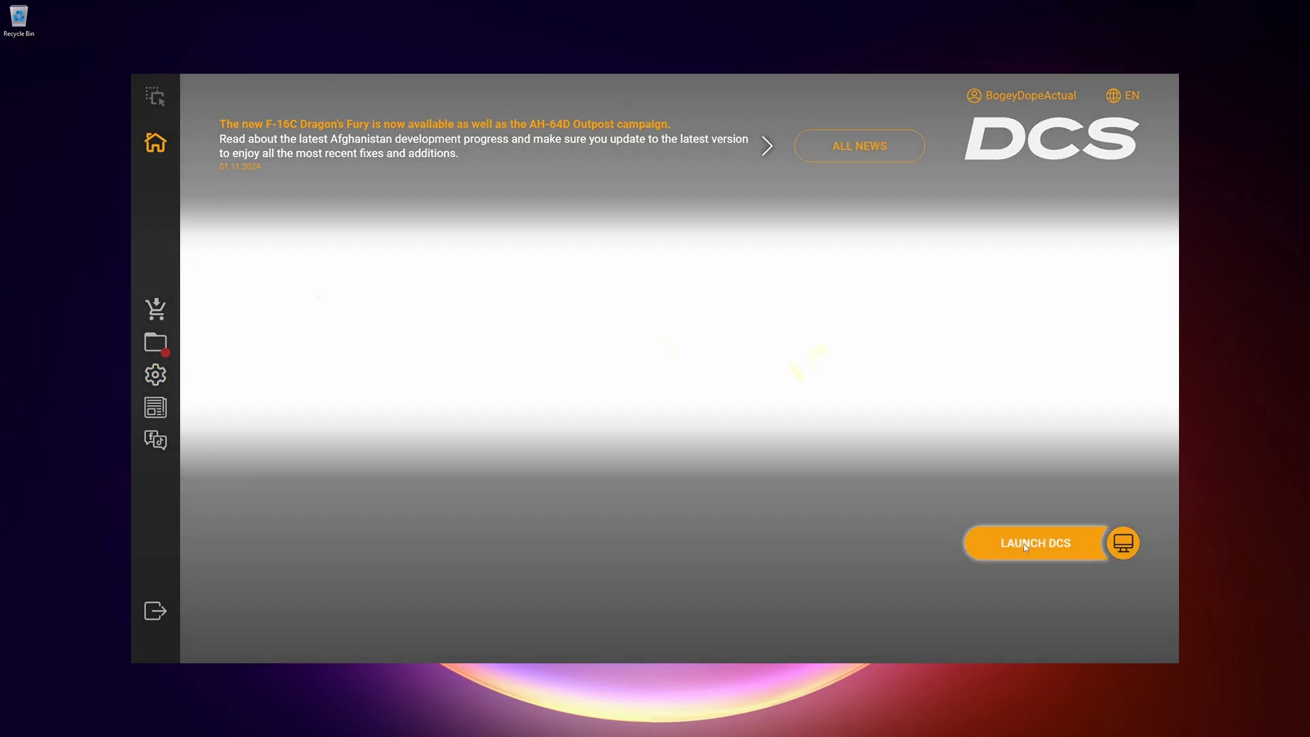
pyautogui.click(1036, 543)
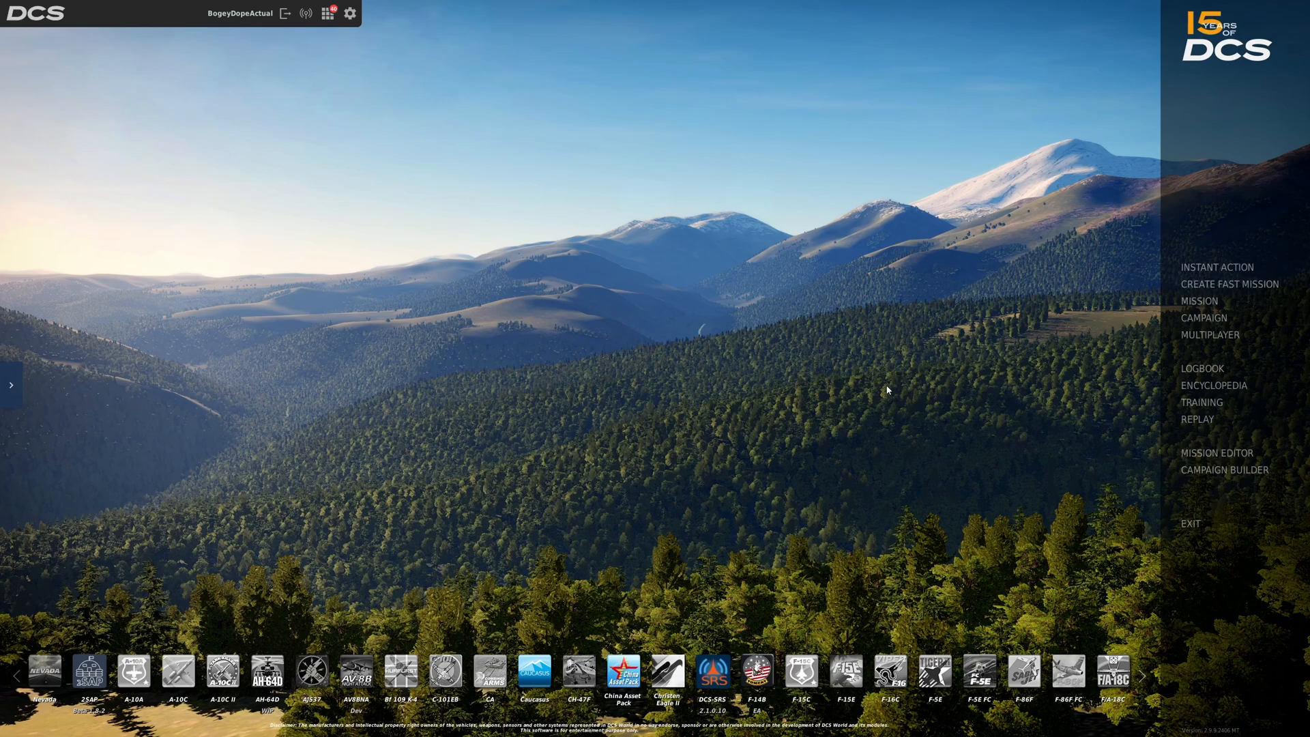
pyautogui.moveTo(1294, 202)
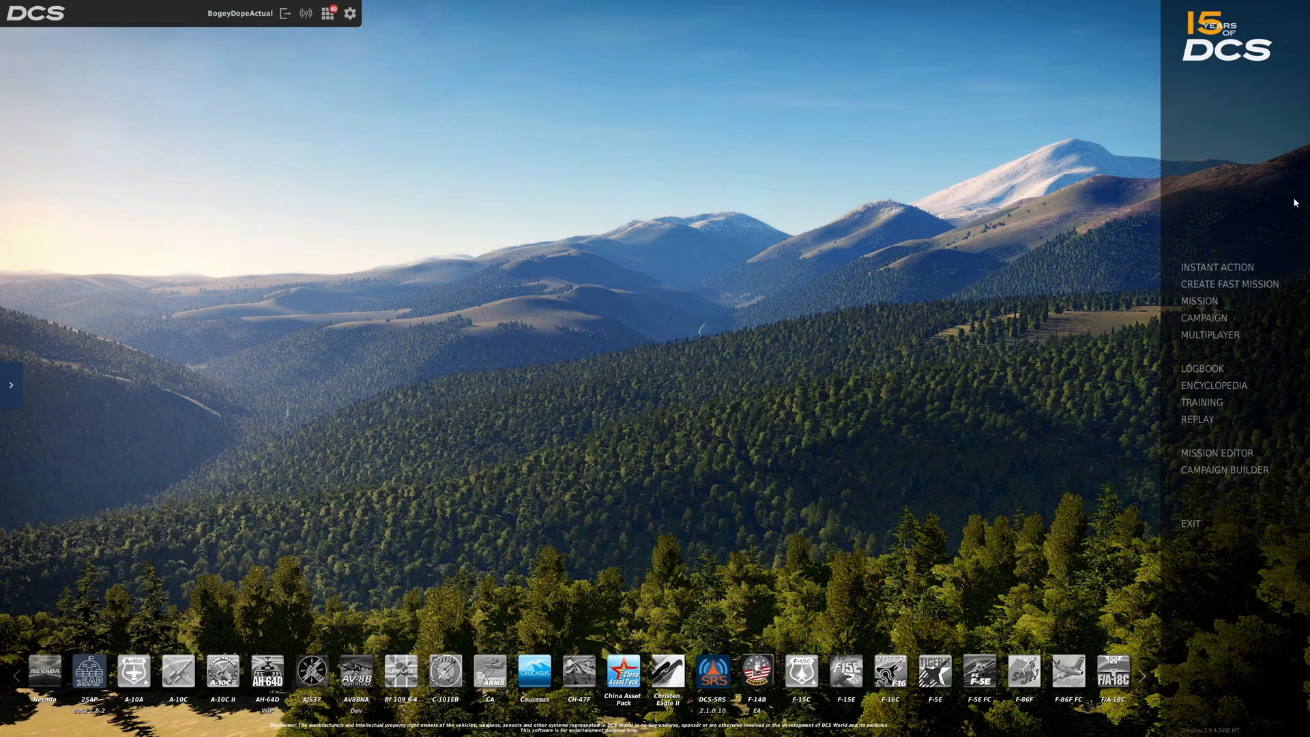
pyautogui.moveTo(263, 50)
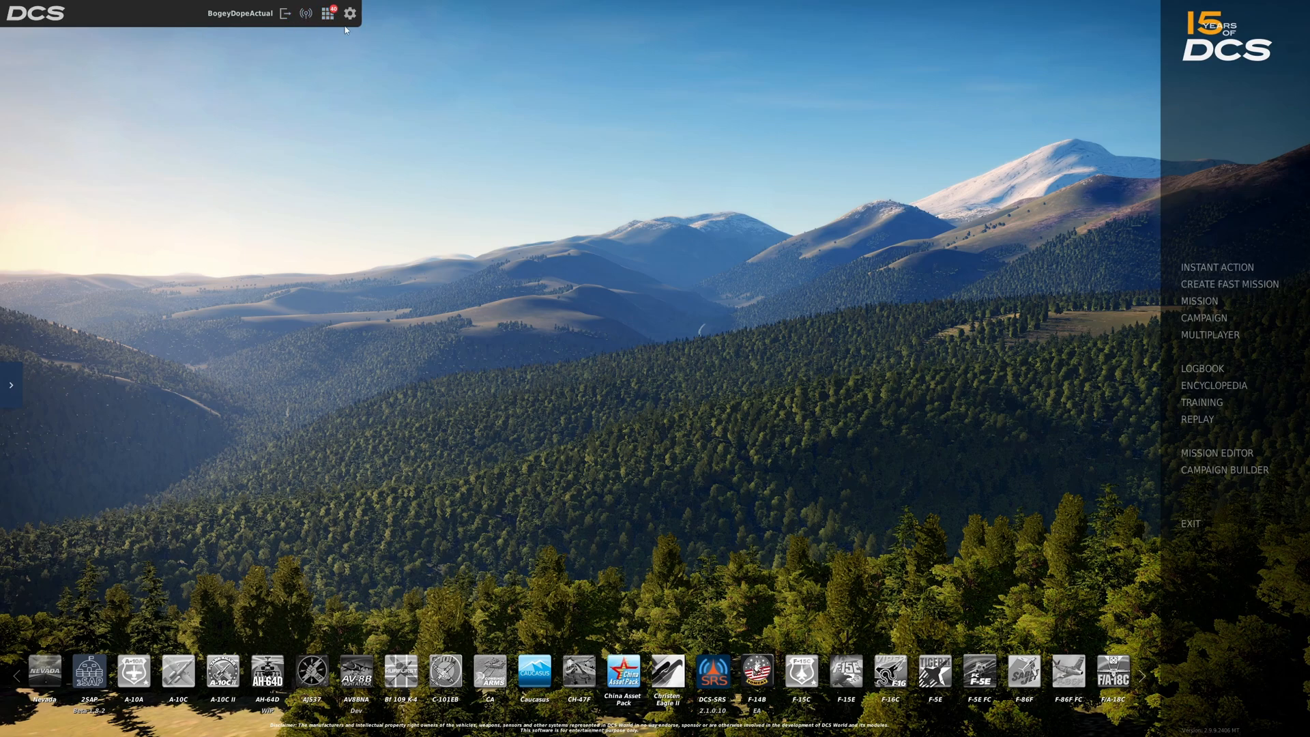
pyautogui.moveTo(831, 493)
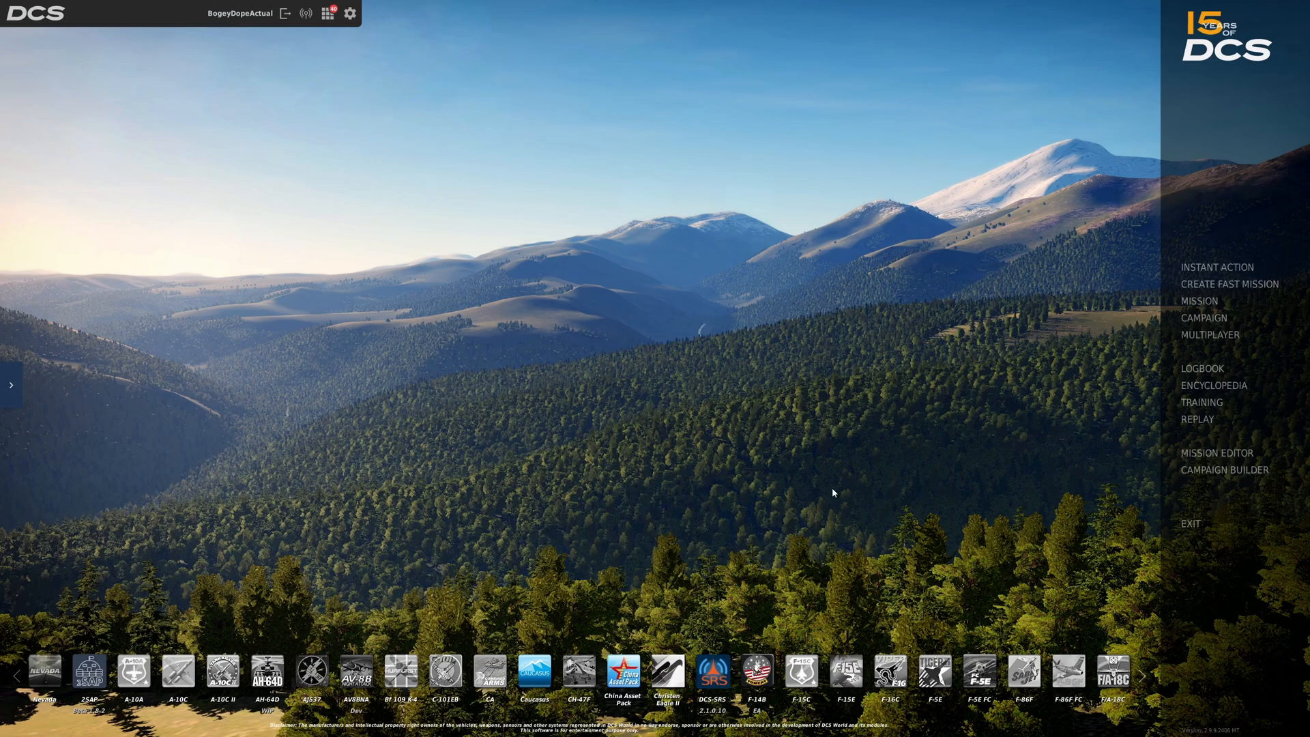
pyautogui.moveTo(835, 351)
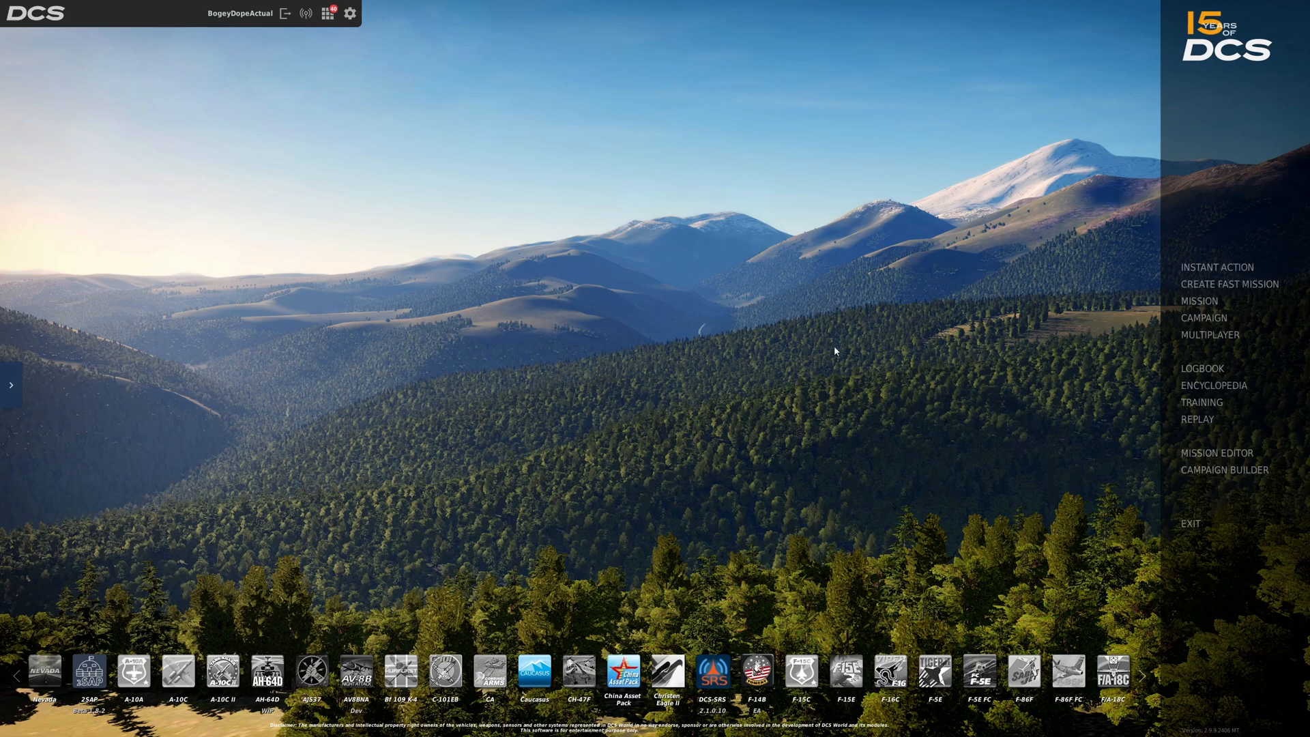
pyautogui.moveTo(468, 217)
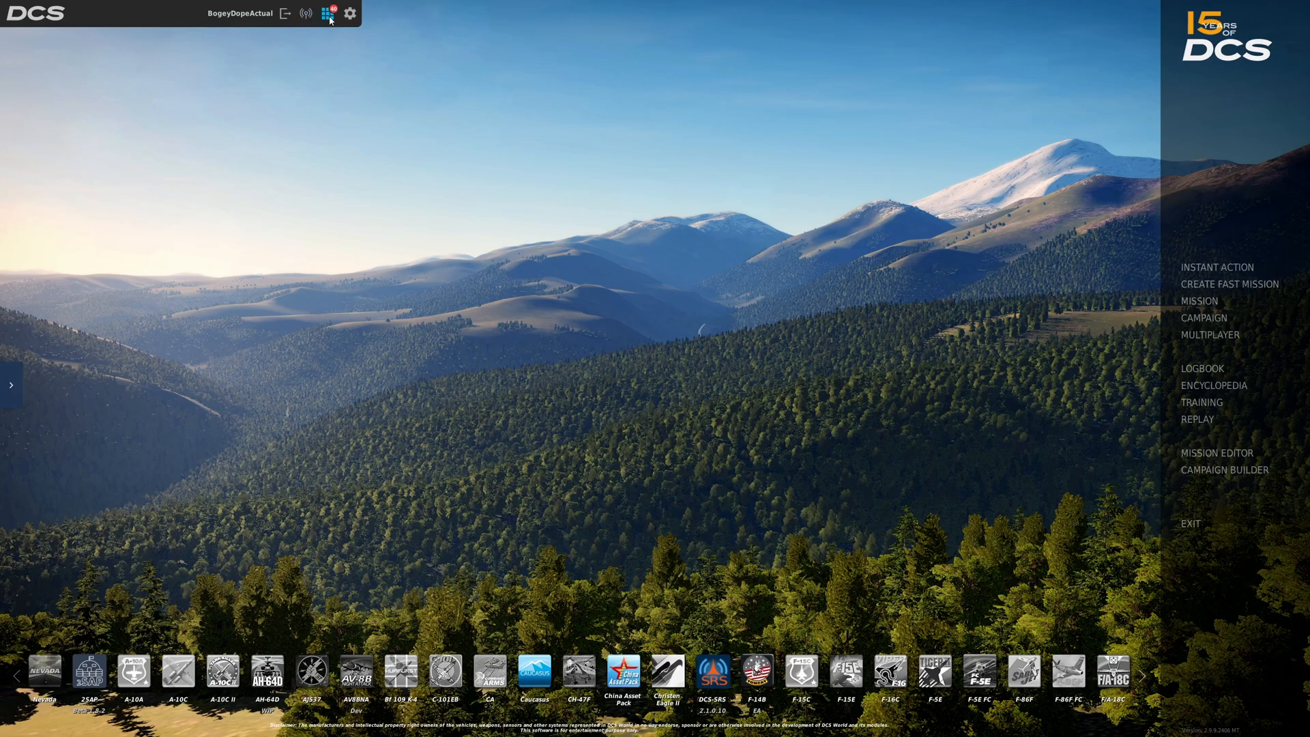
pyautogui.click(349, 13)
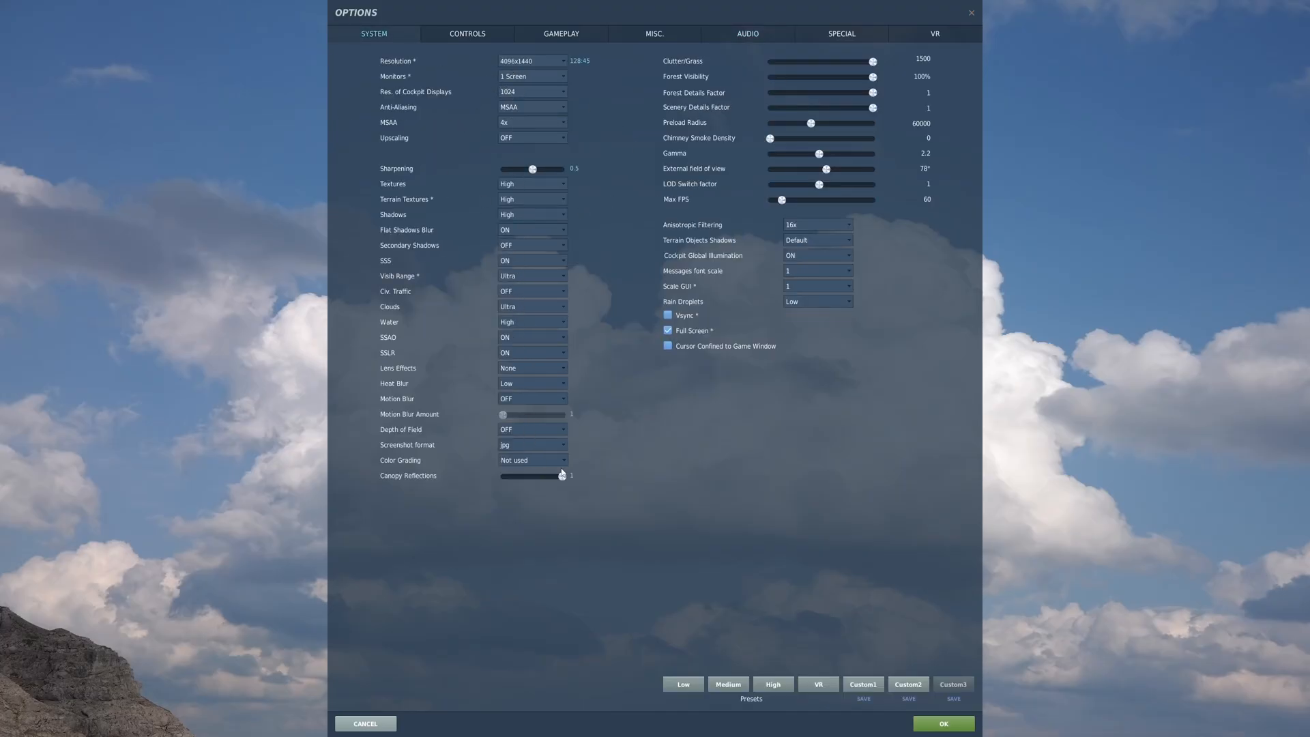
pyautogui.moveTo(721, 382)
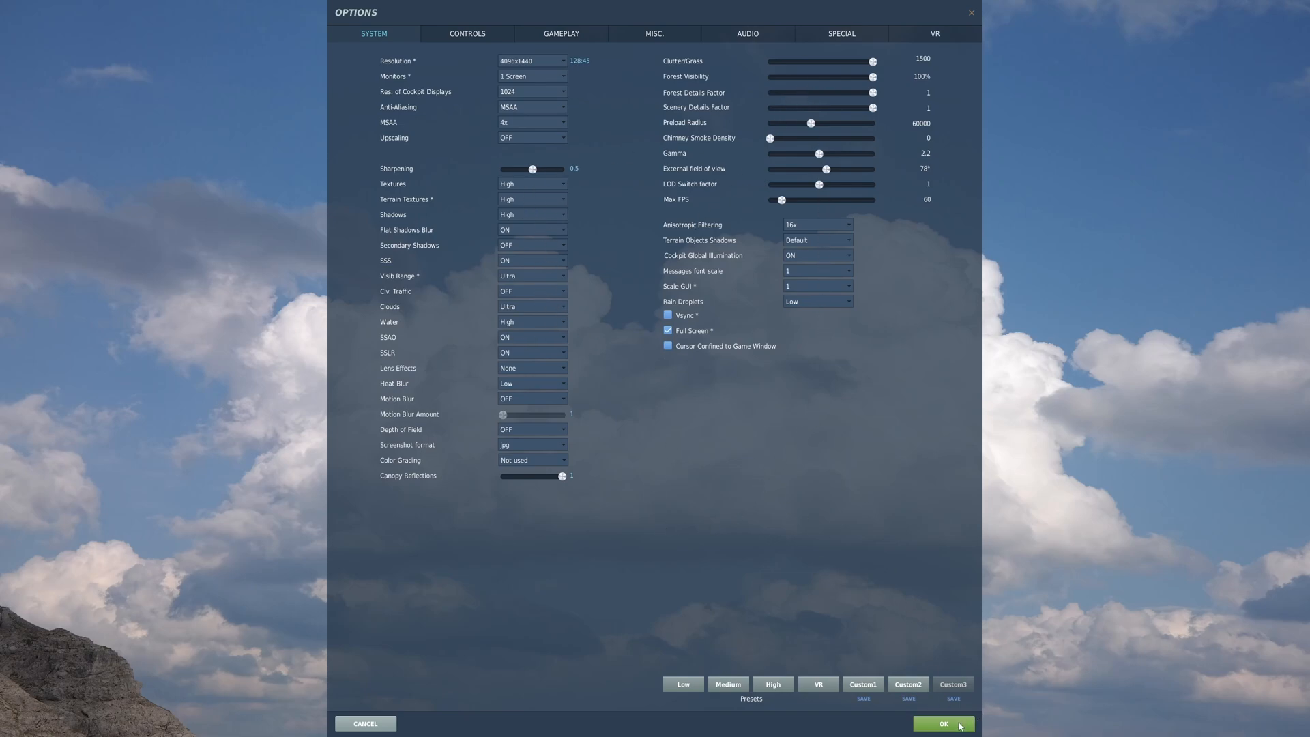
pyautogui.moveTo(613, 315)
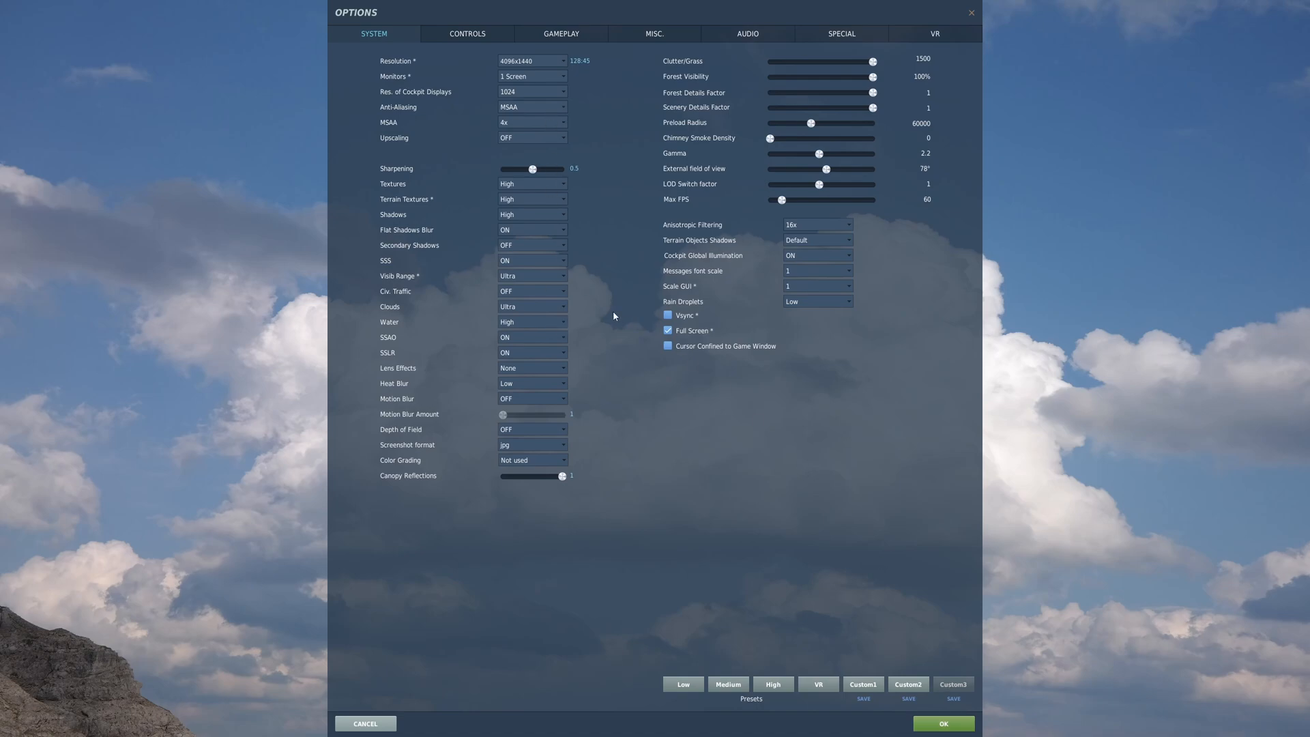
pyautogui.moveTo(965, 656)
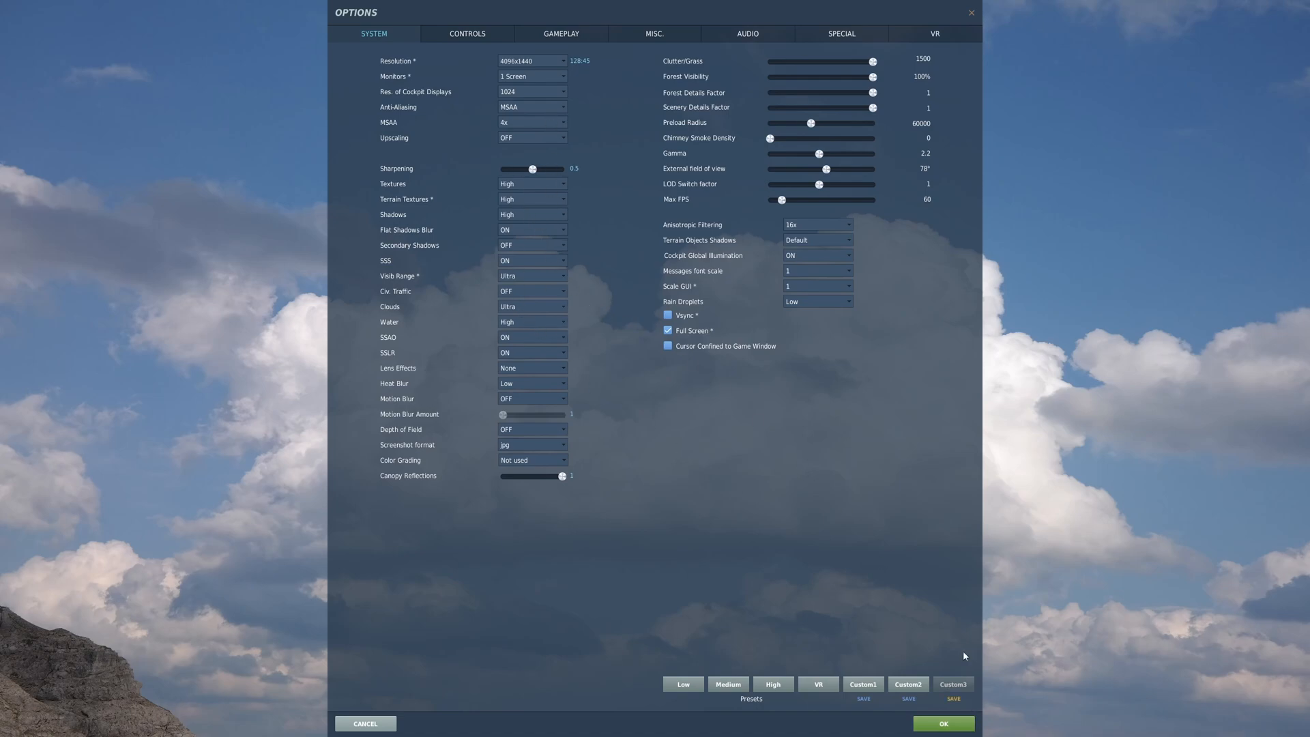
pyautogui.moveTo(866, 419)
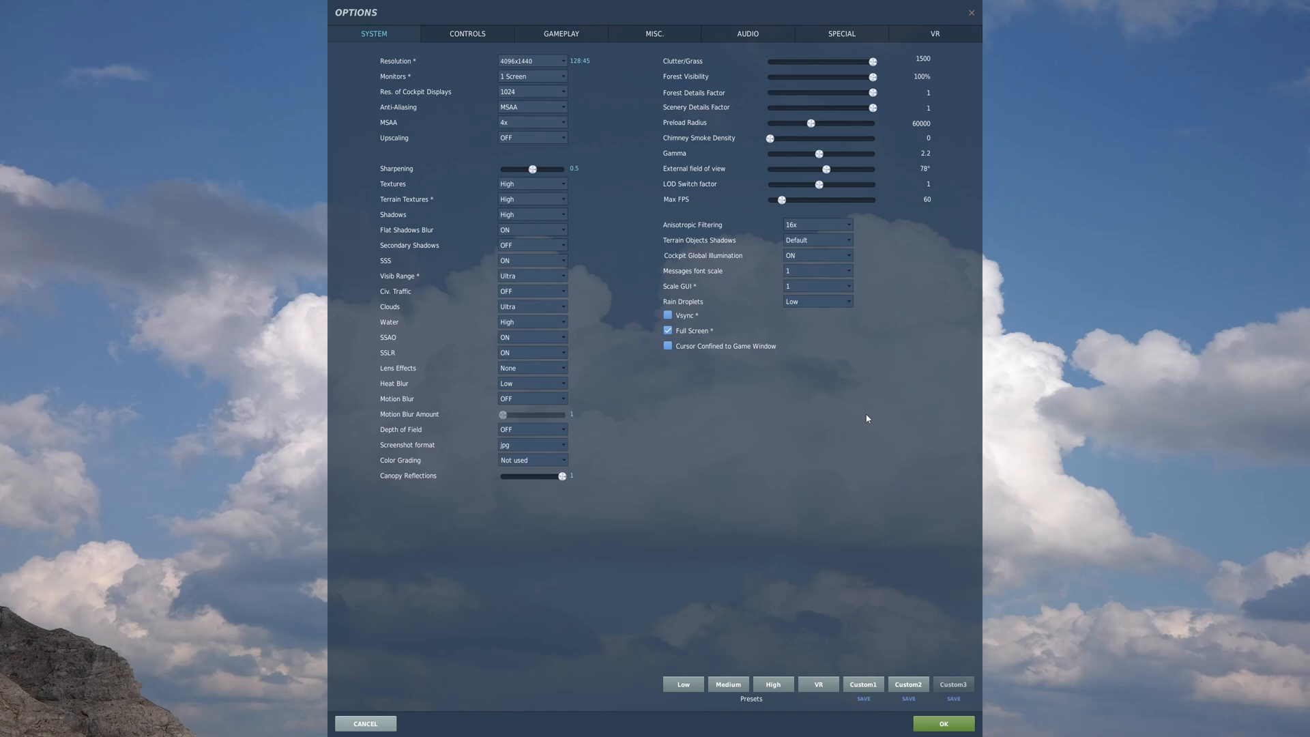
pyautogui.moveTo(768, 590)
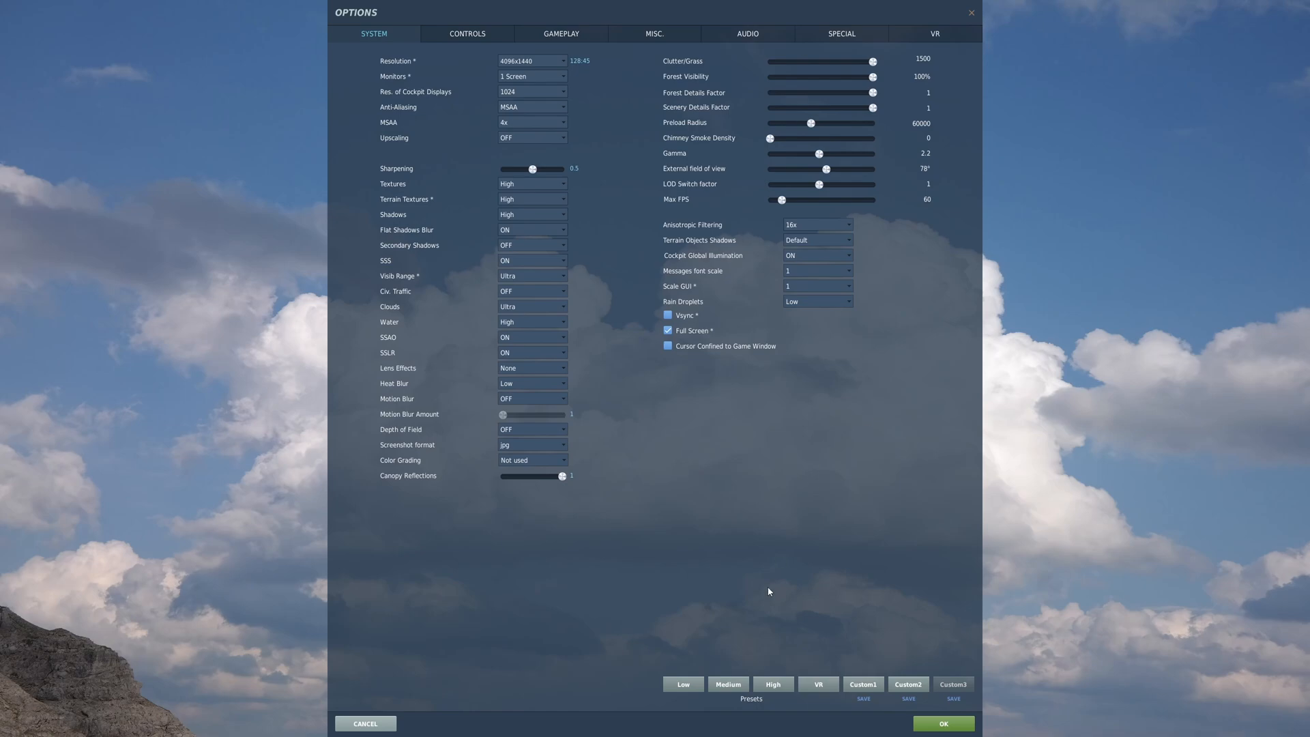
pyautogui.click(943, 723)
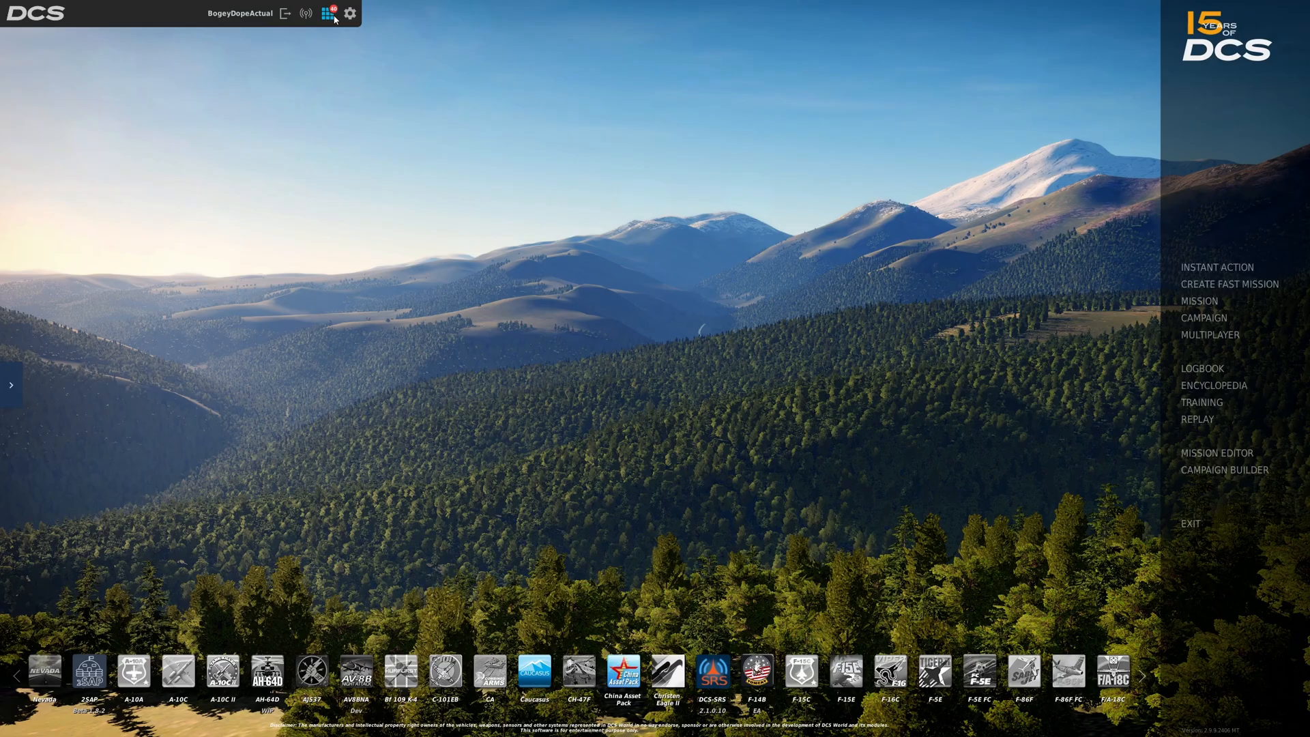
pyautogui.click(351, 14)
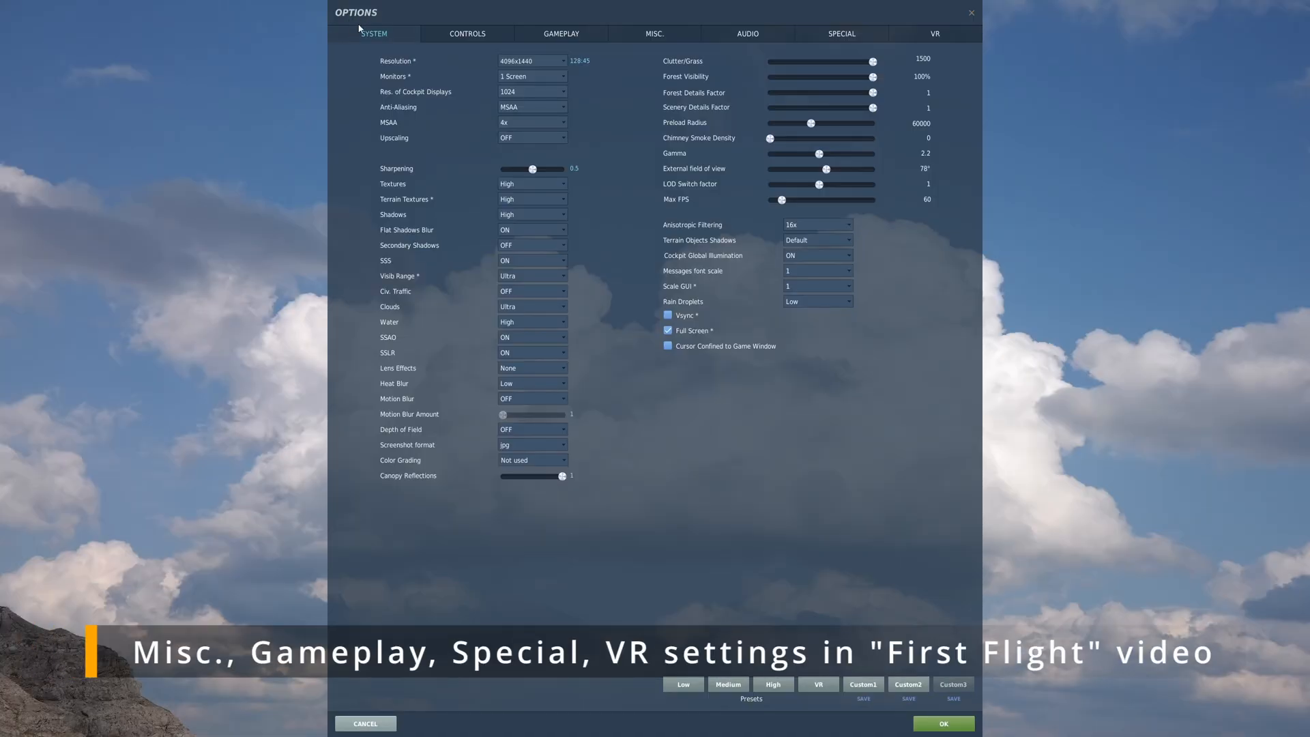
pyautogui.click(467, 33)
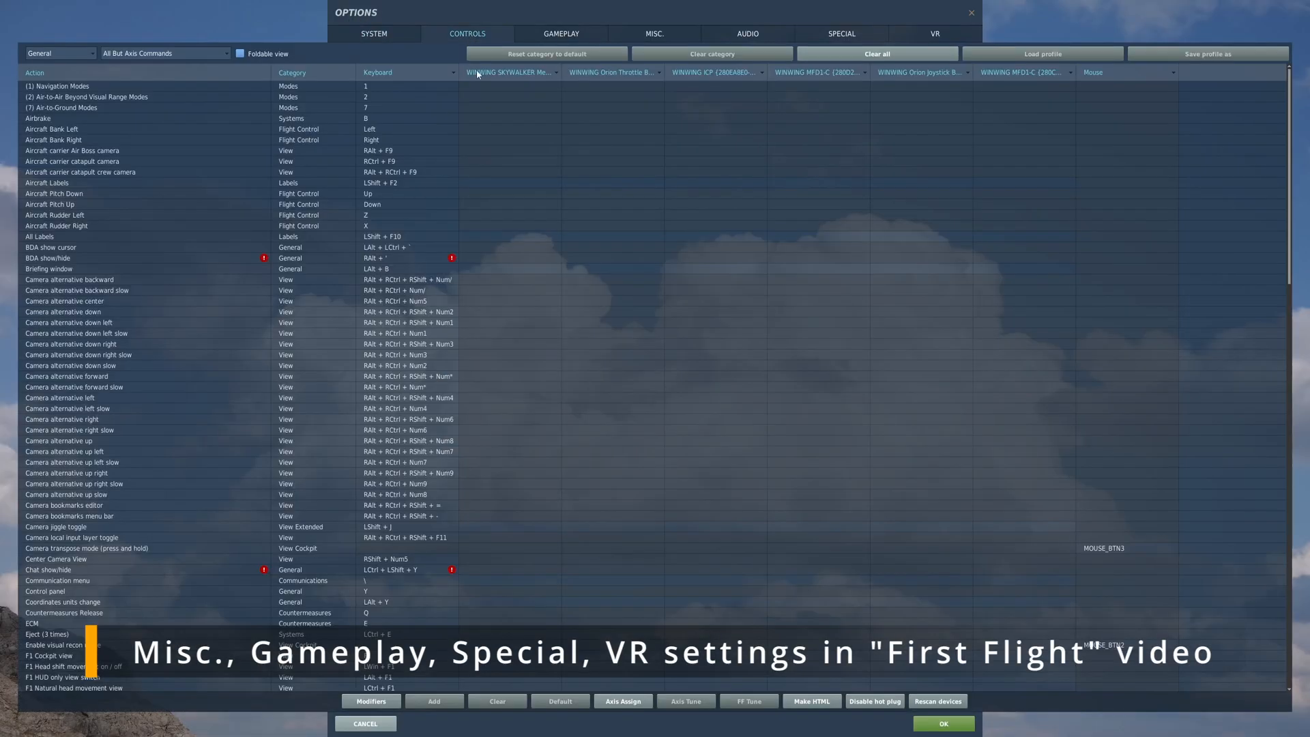
pyautogui.click(58, 53)
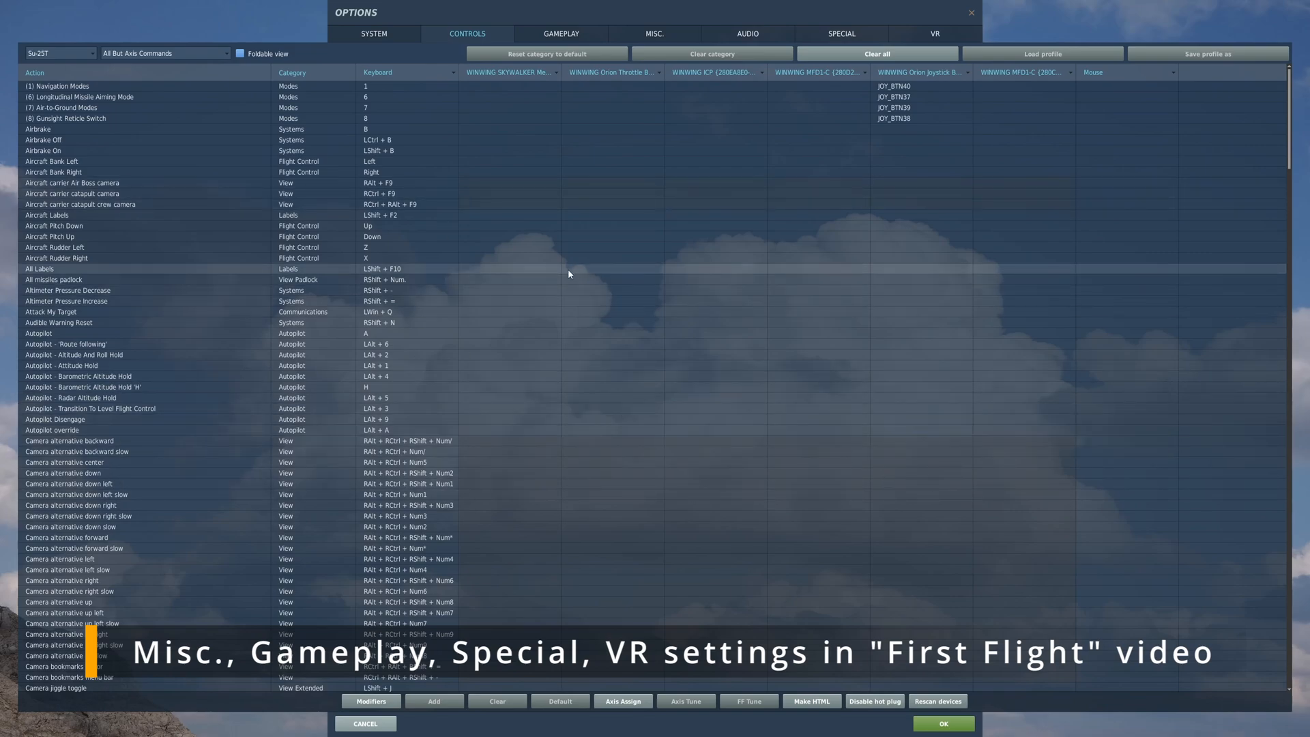
pyautogui.moveTo(427, 658)
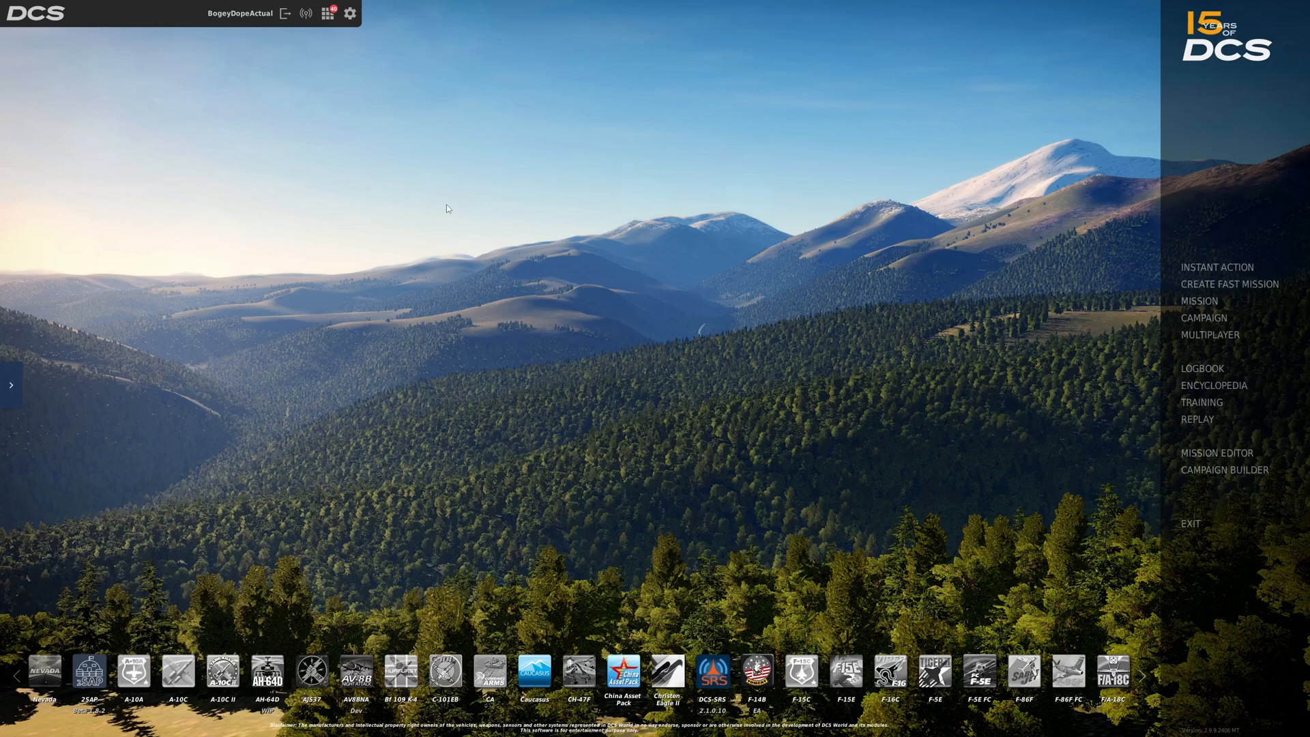
pyautogui.moveTo(1217, 267)
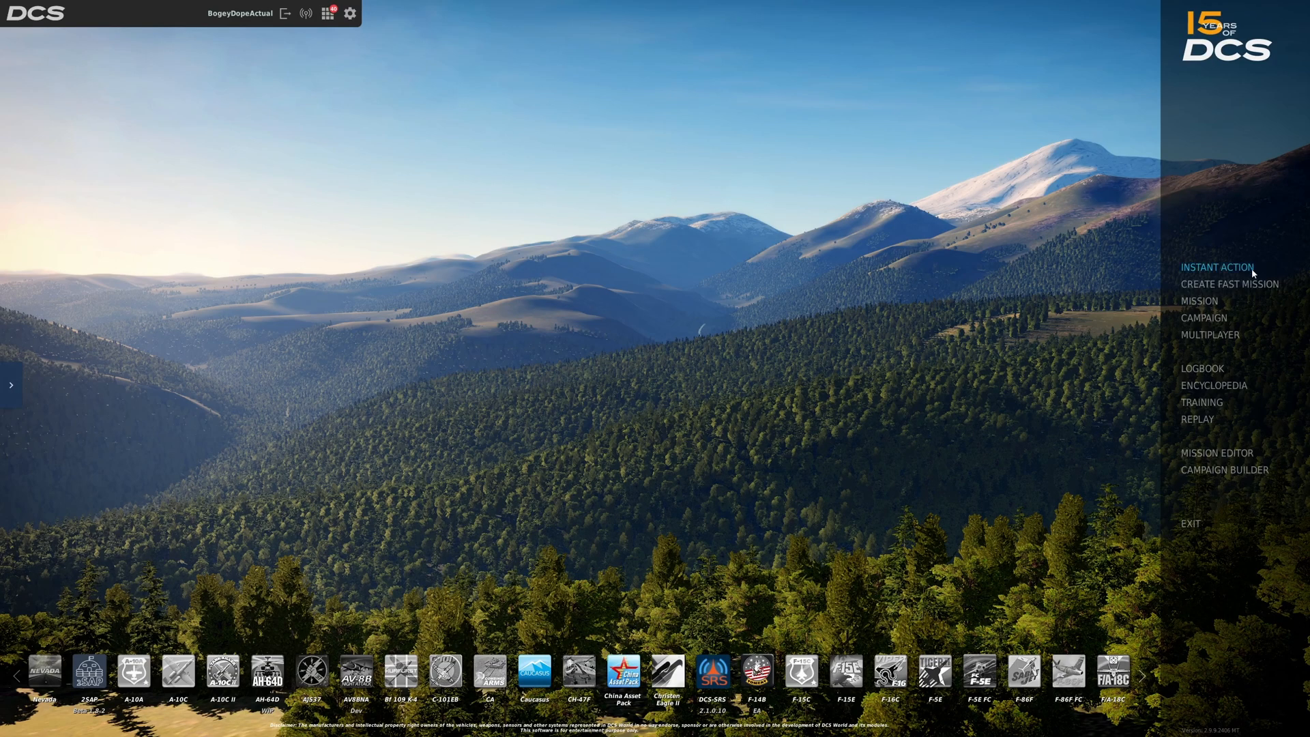
pyautogui.click(1216, 268)
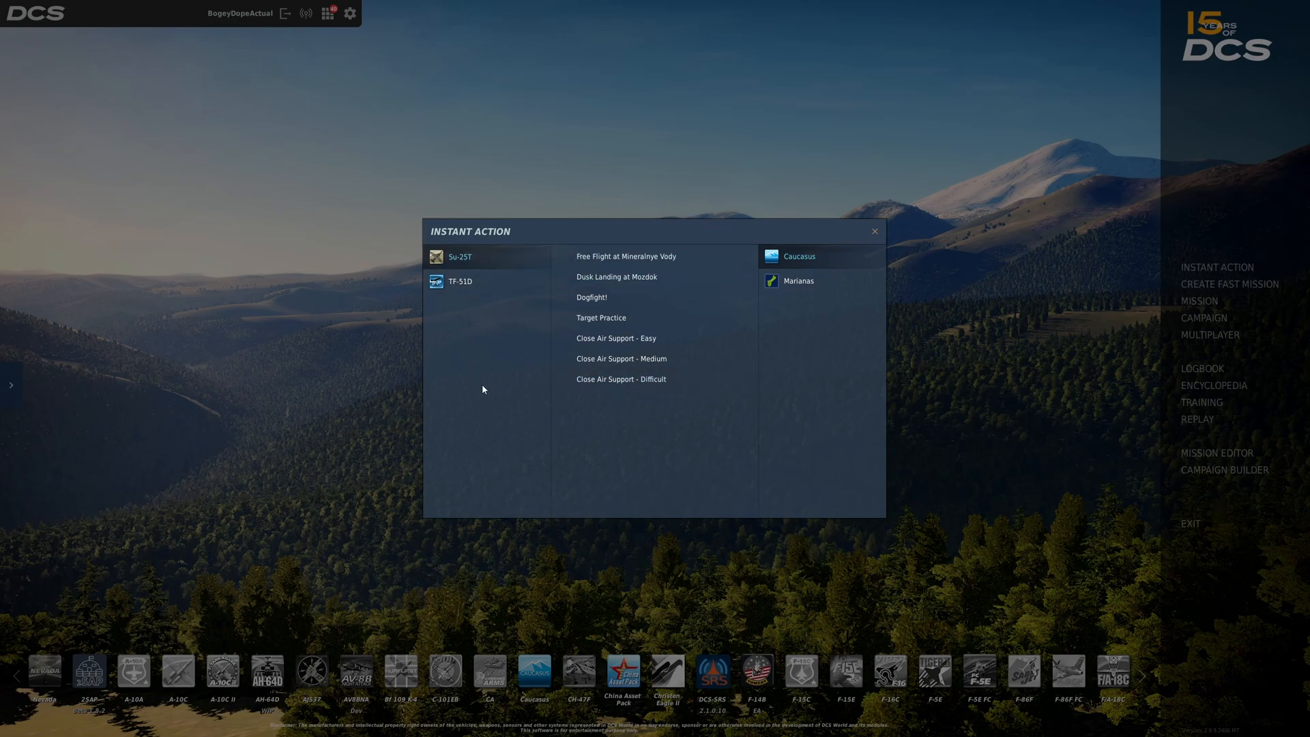
pyautogui.moveTo(500, 370)
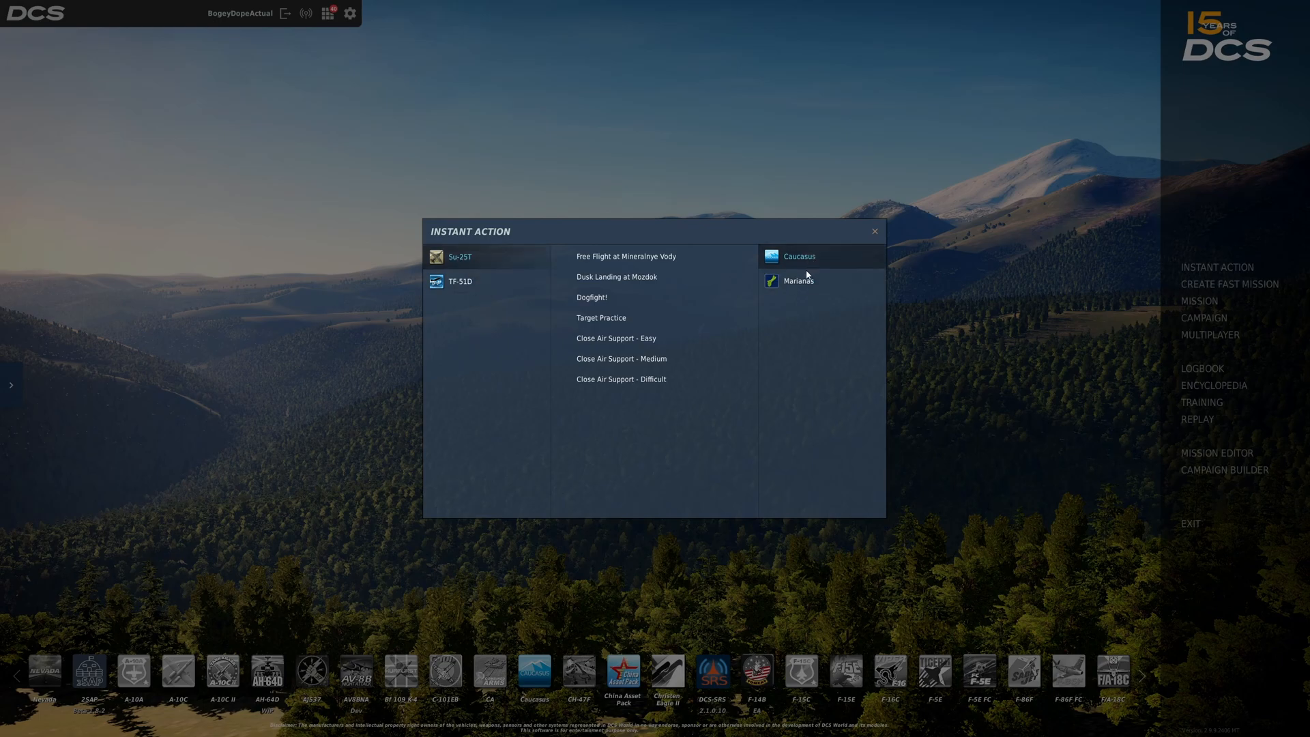
pyautogui.click(874, 232)
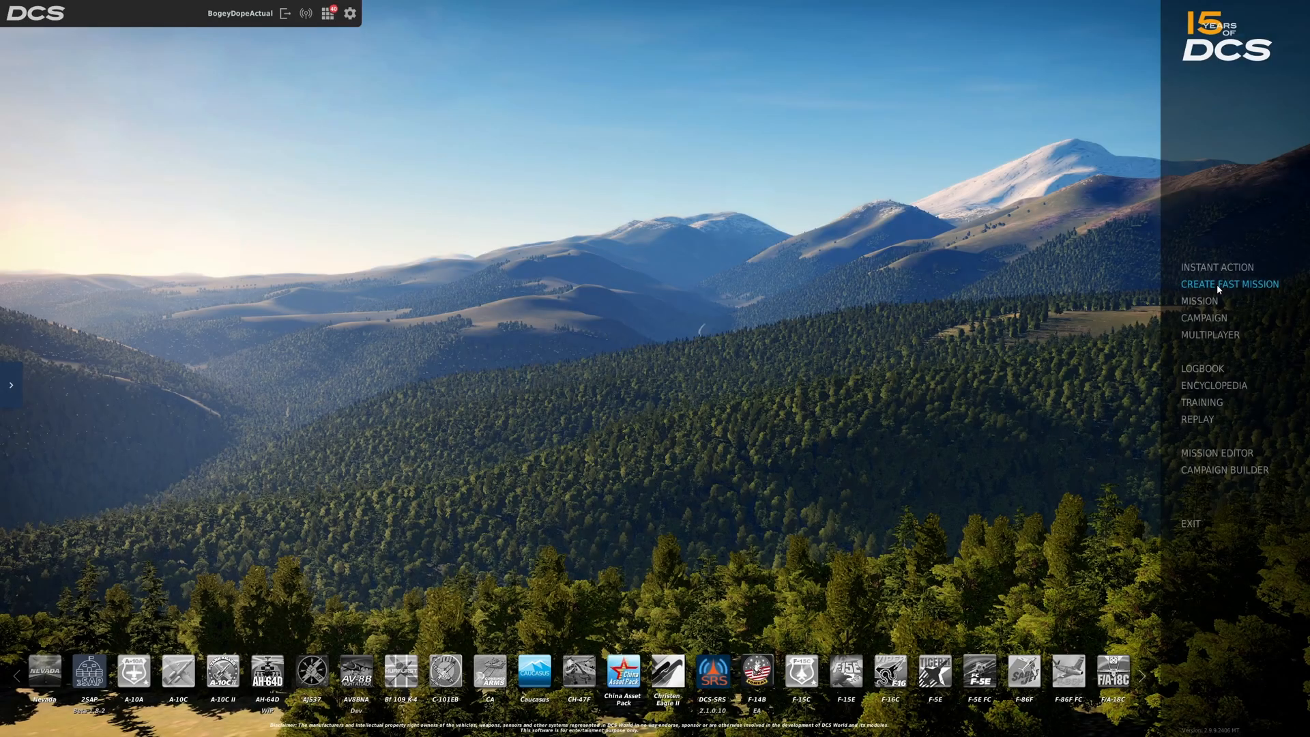
pyautogui.click(1228, 284)
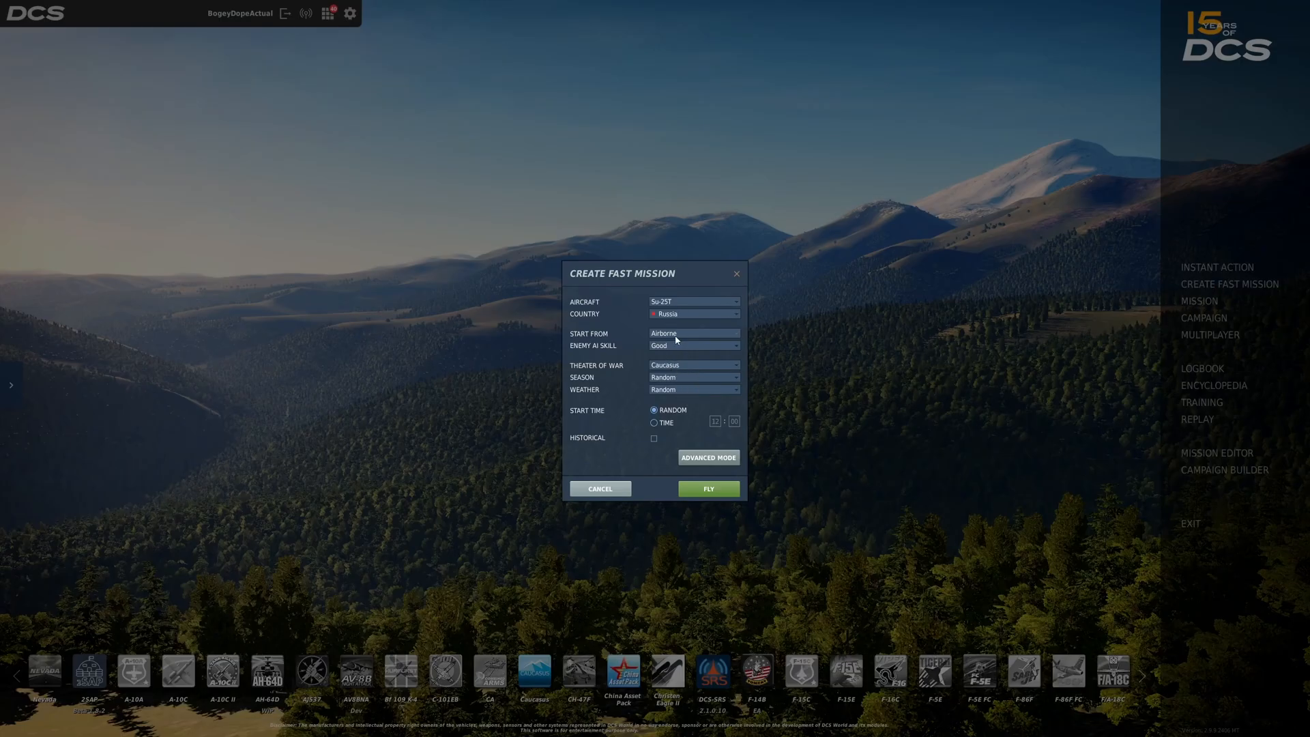
pyautogui.moveTo(583, 407)
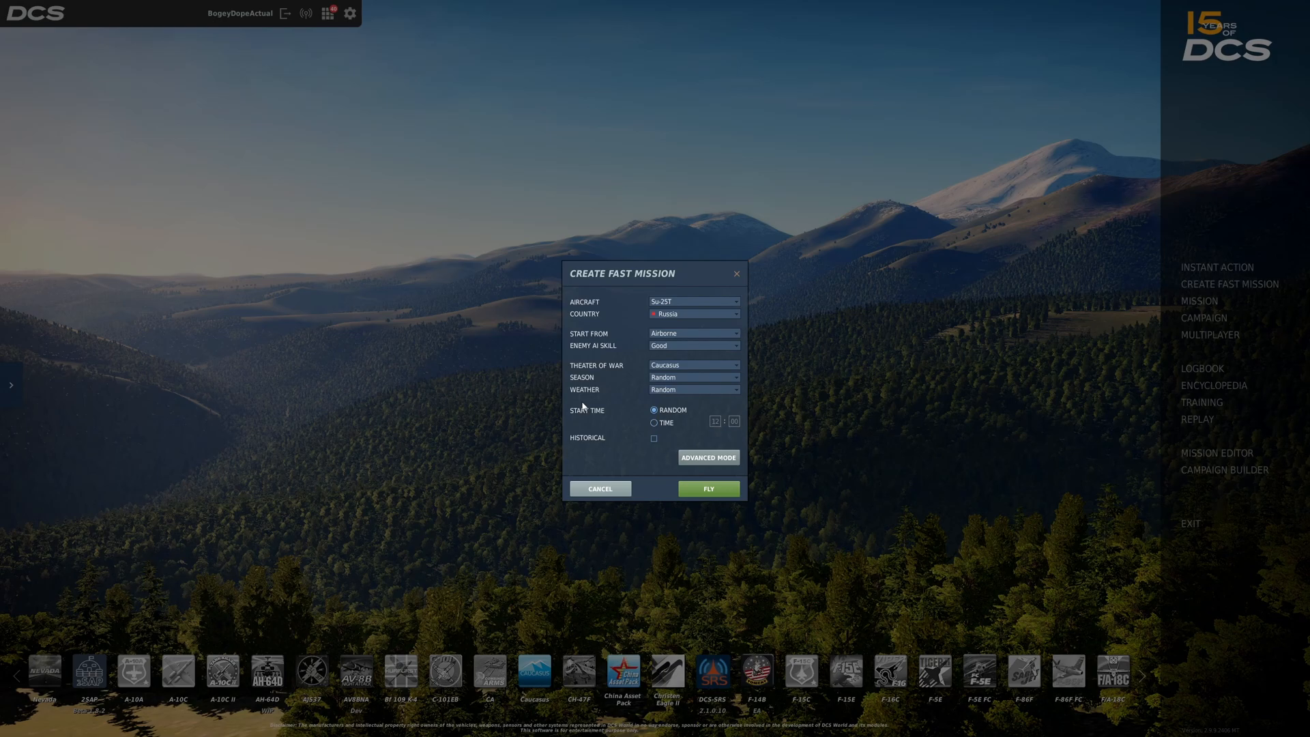
pyautogui.moveTo(692, 309)
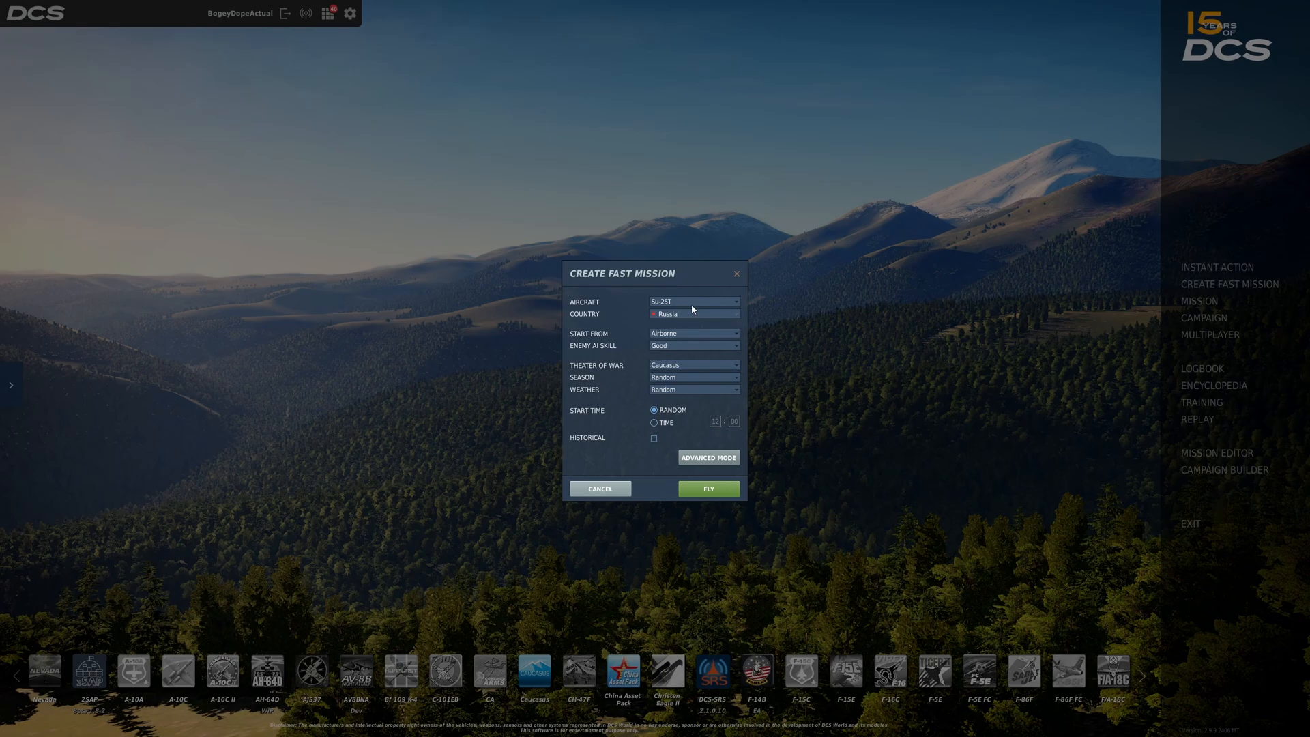
# Choose Georgia as the fast mission country, keeping the Su-25T and Caucasus theatre
pyautogui.click(694, 314)
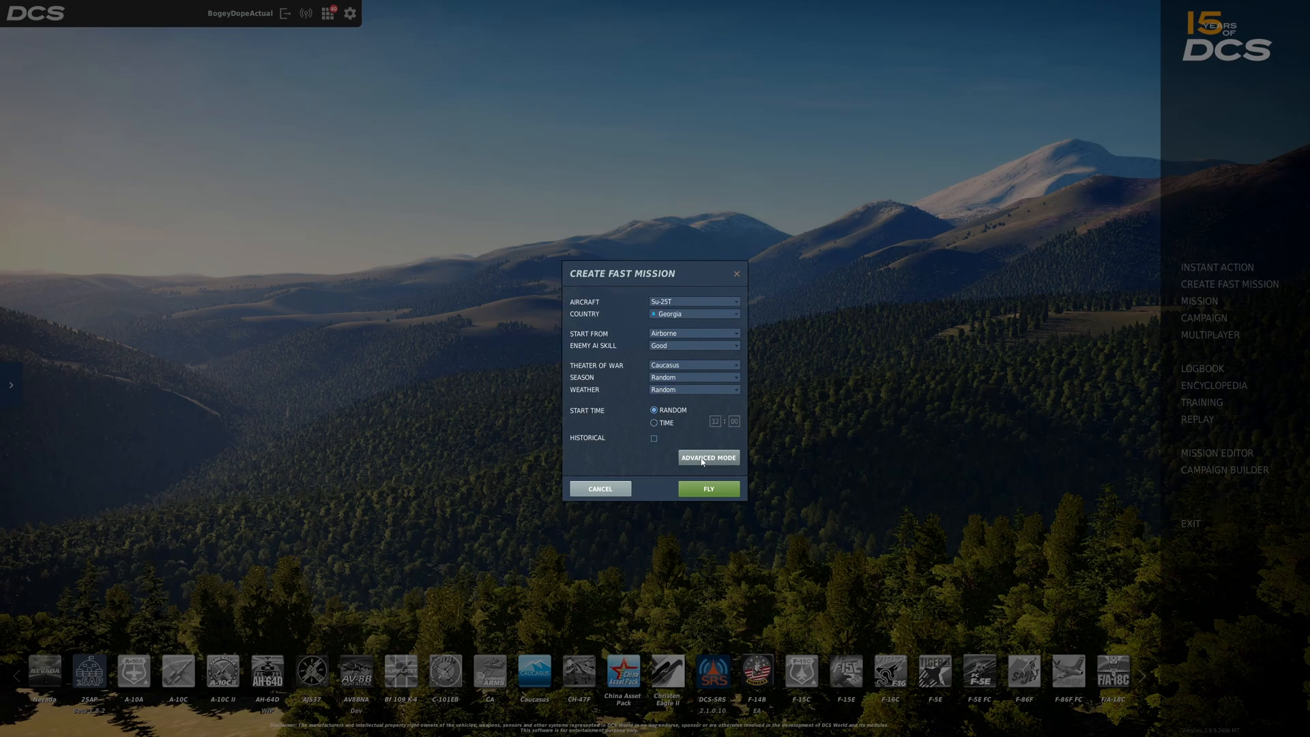
# Generate the Su-25T CAS fast mission in Advanced Mode, then cancel back to the main menu
pyautogui.click(708, 457)
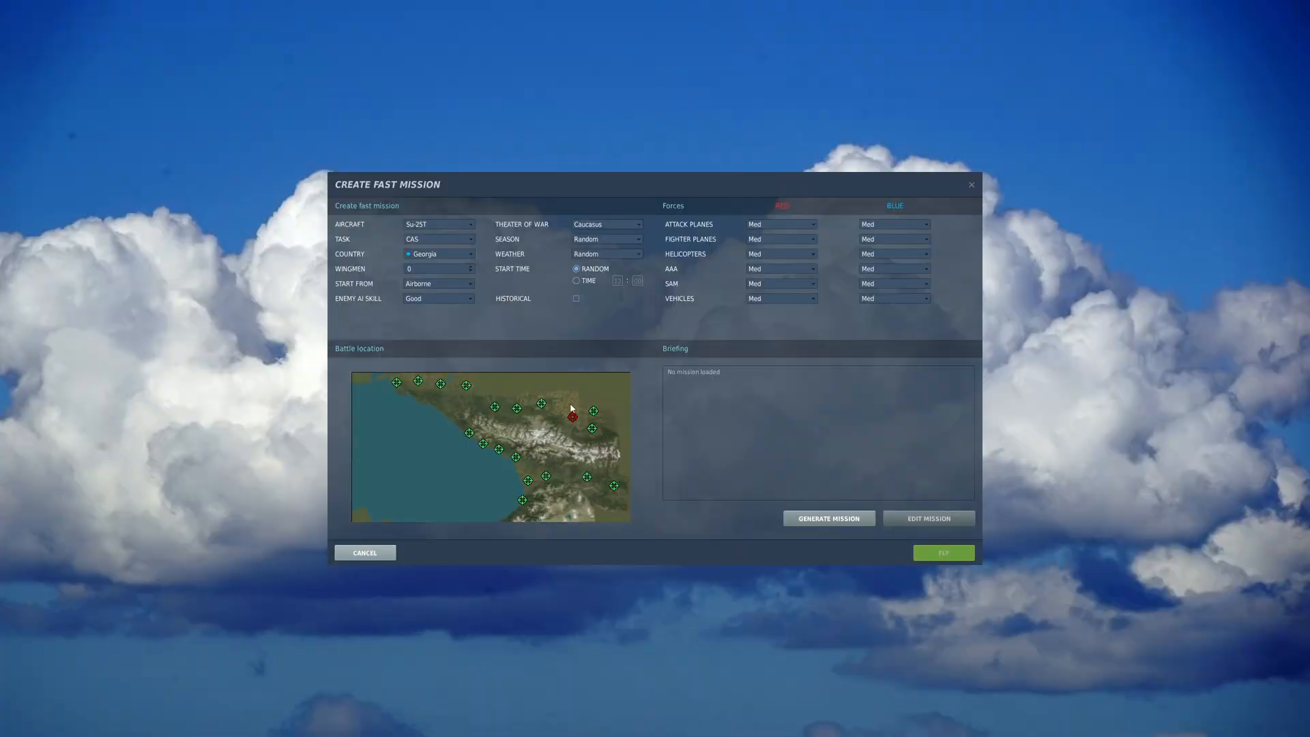
pyautogui.click(828, 518)
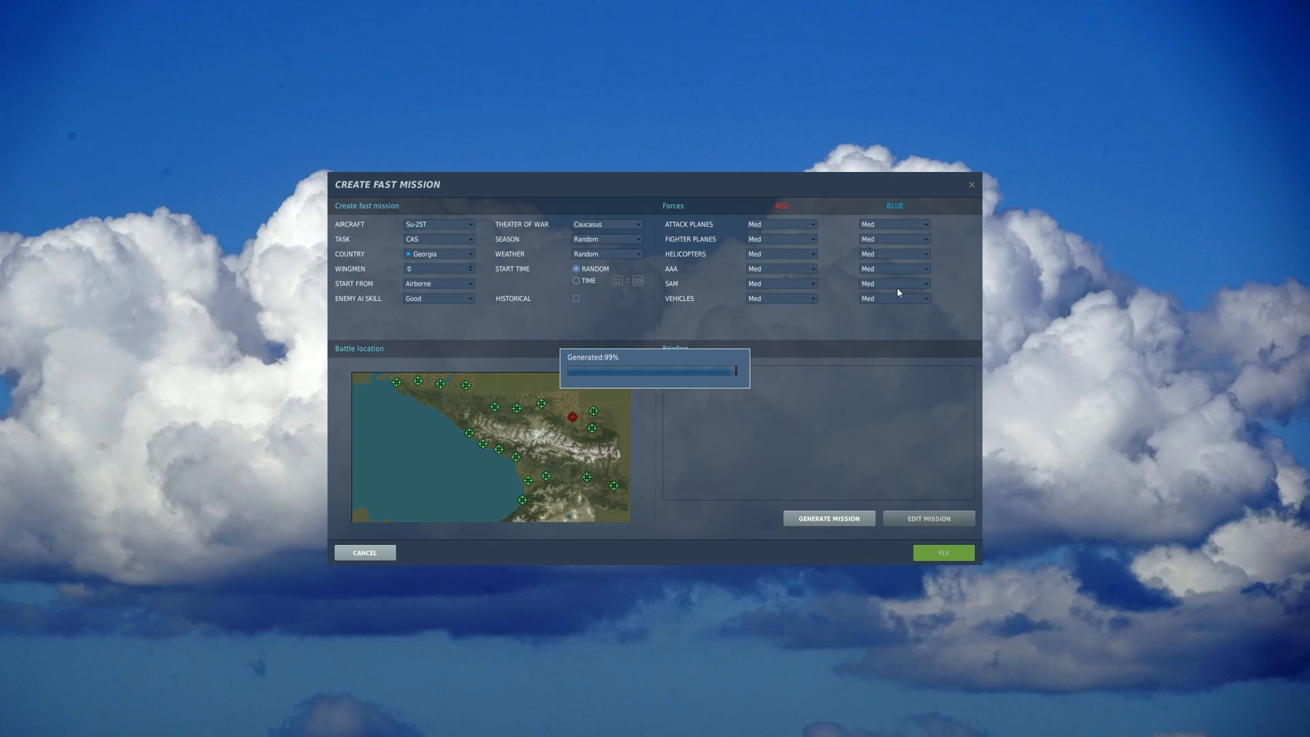
pyautogui.click(364, 552)
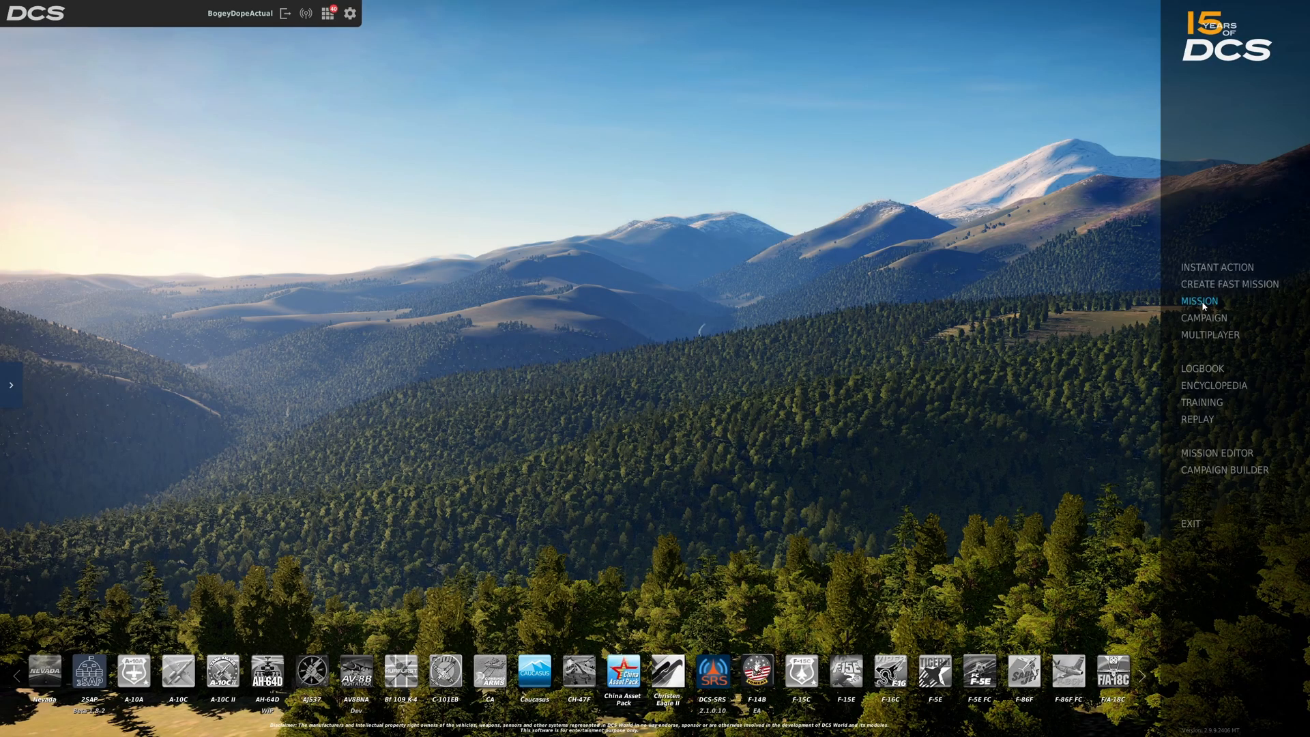
# Show the My Missions browser listing the Campaigns folder and MG Caucasus mission
pyautogui.click(1199, 300)
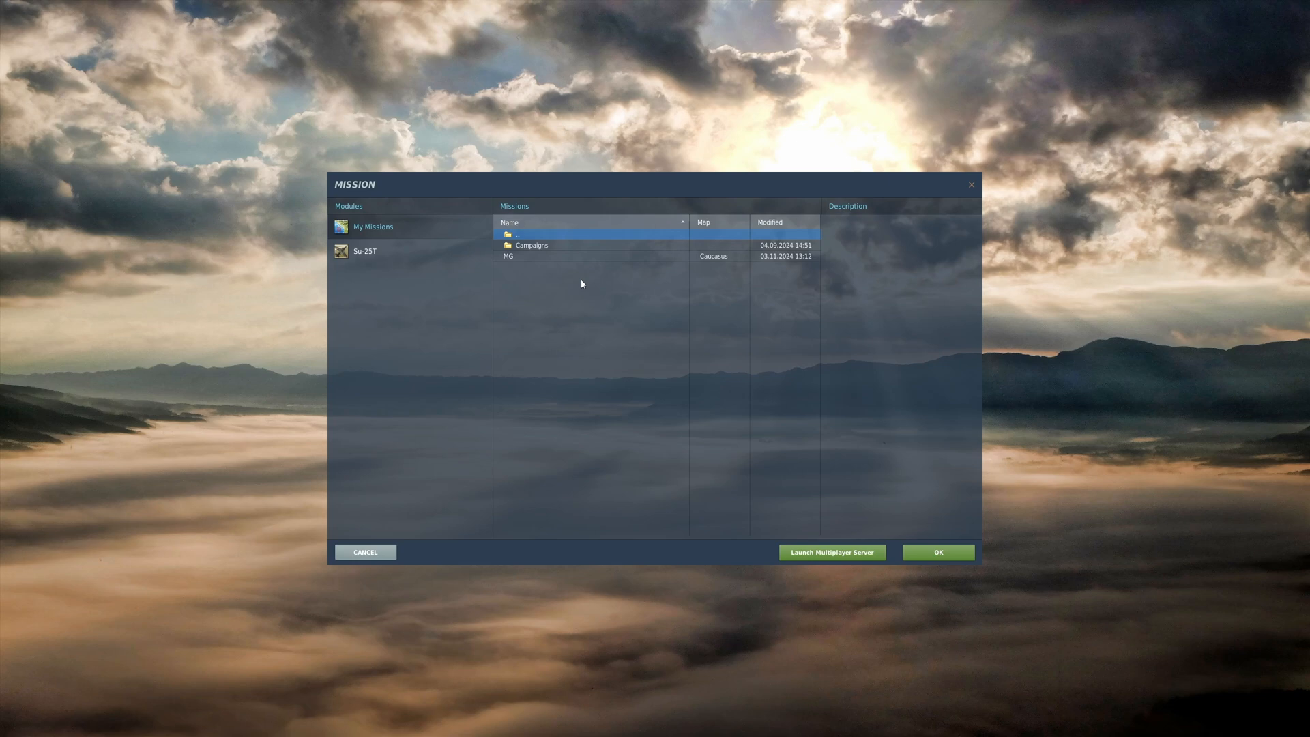
pyautogui.moveTo(522, 270)
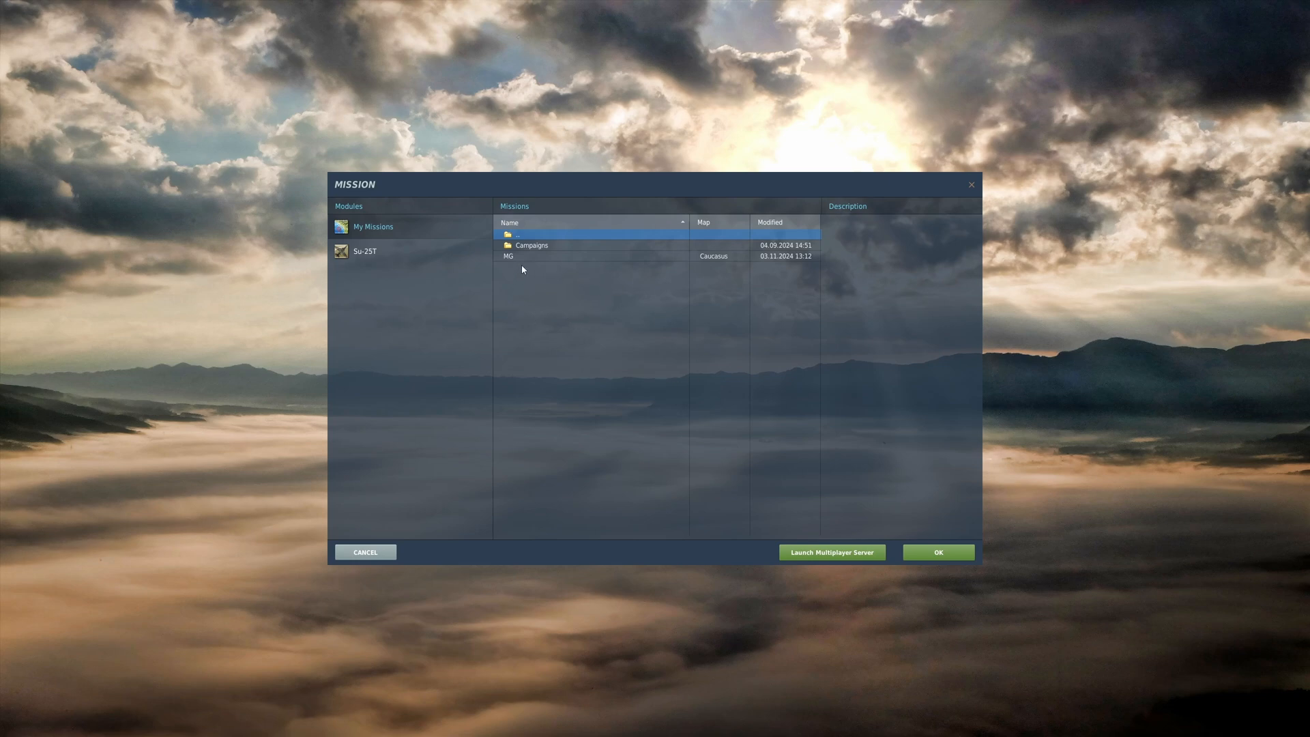
pyautogui.moveTo(746, 527)
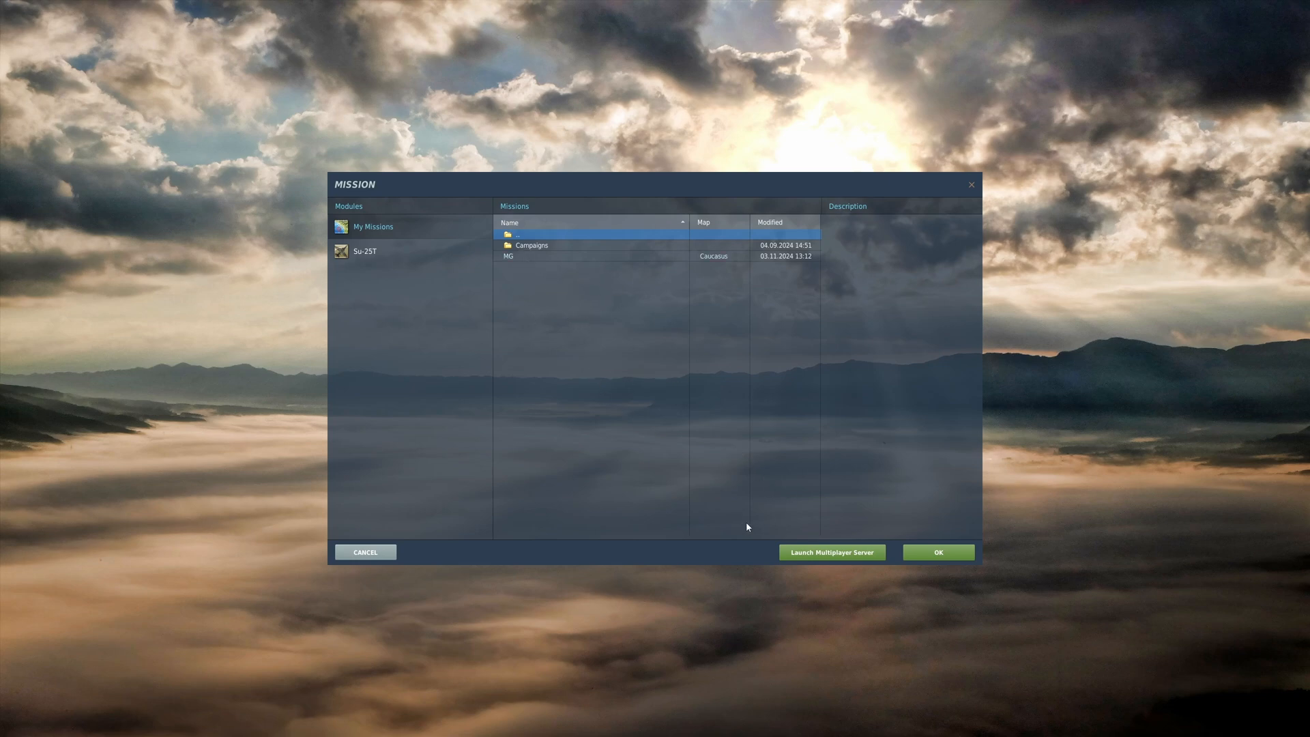
# Dismiss the missions list, view the empty Campaign list and cancel back to the main menu
pyautogui.click(937, 551)
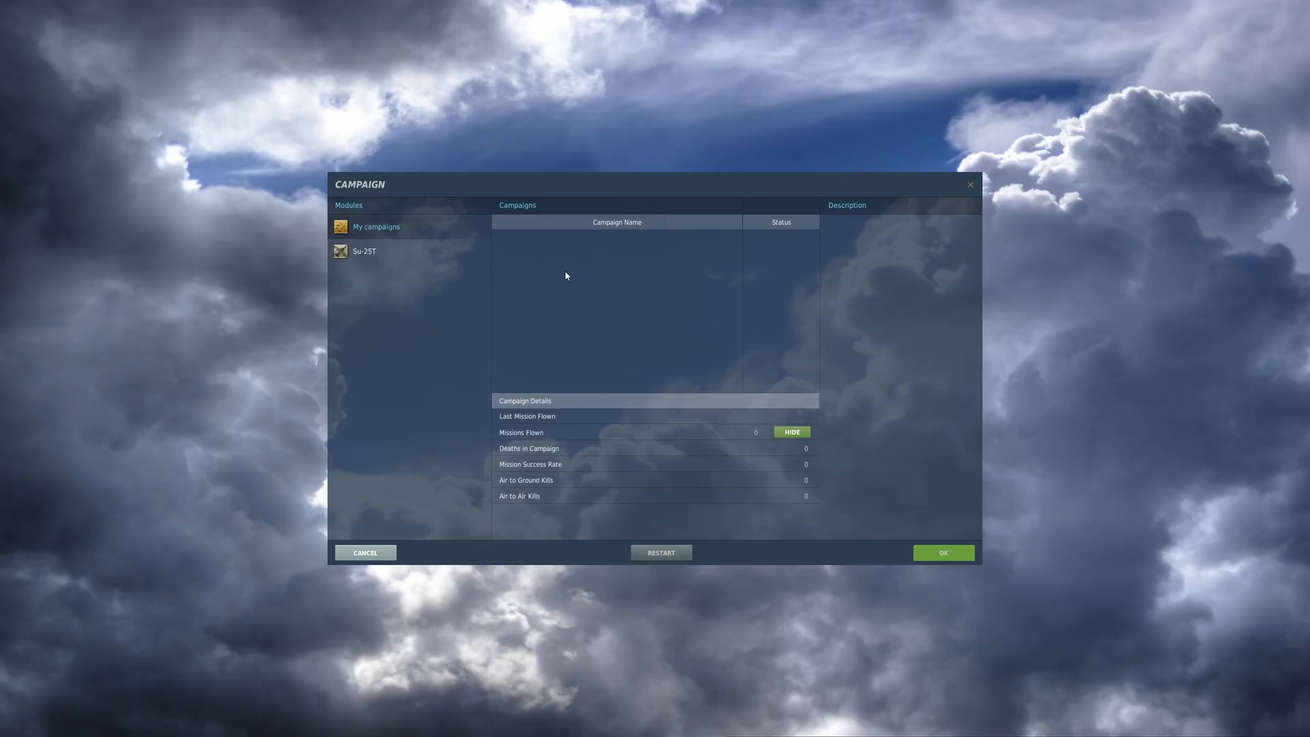
pyautogui.moveTo(558, 263)
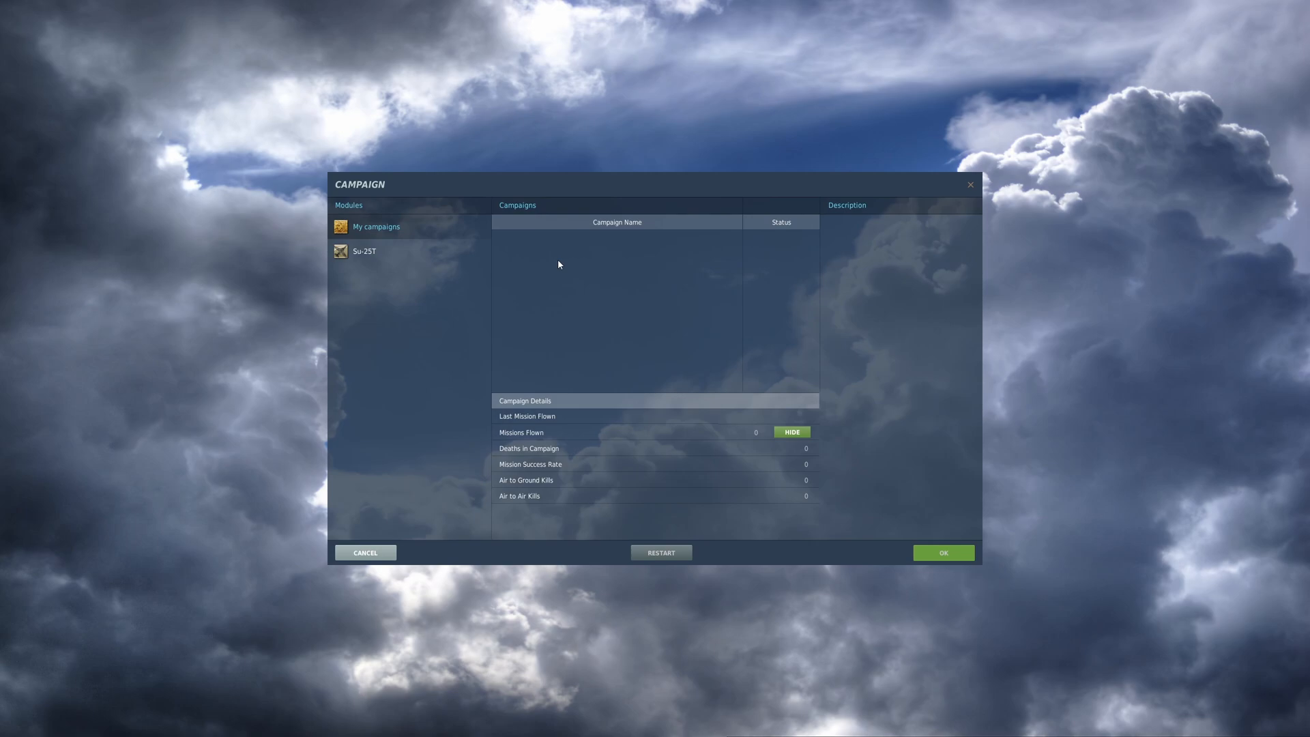
pyautogui.moveTo(542, 260)
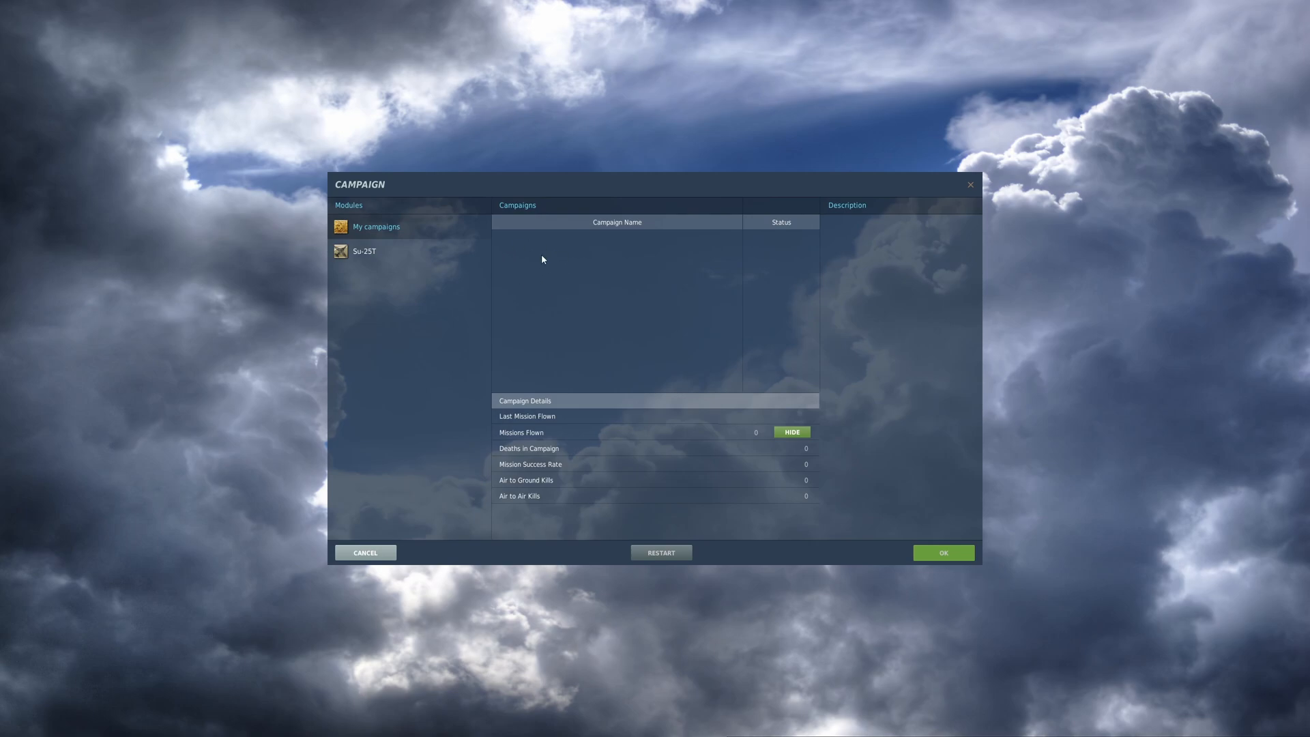
pyautogui.moveTo(647, 333)
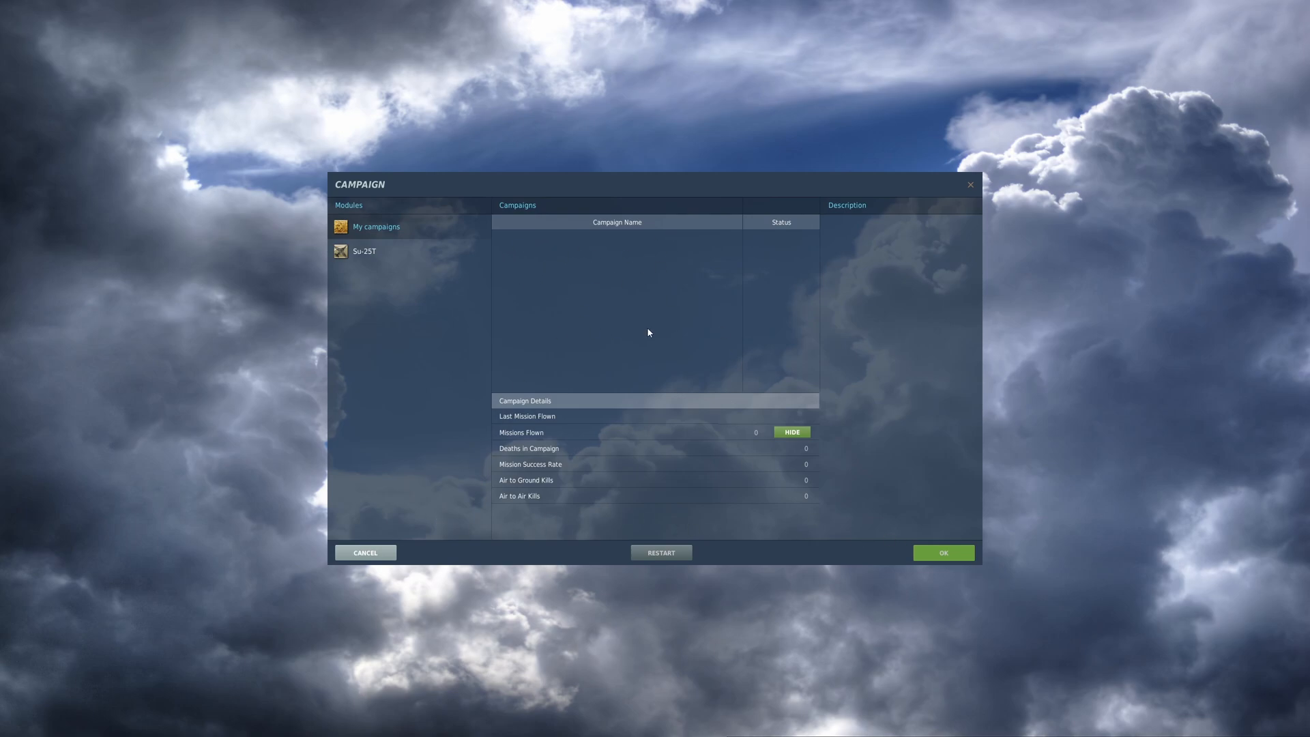
pyautogui.click(364, 552)
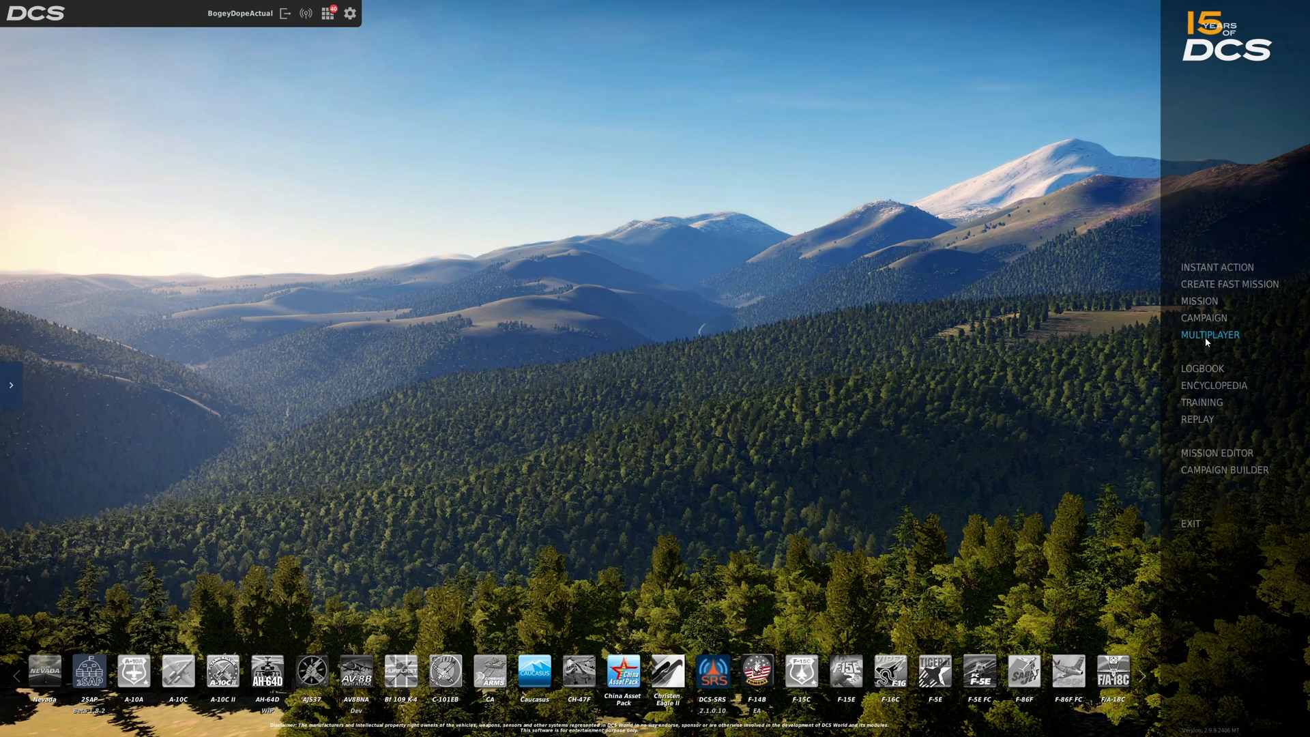
pyautogui.click(1201, 367)
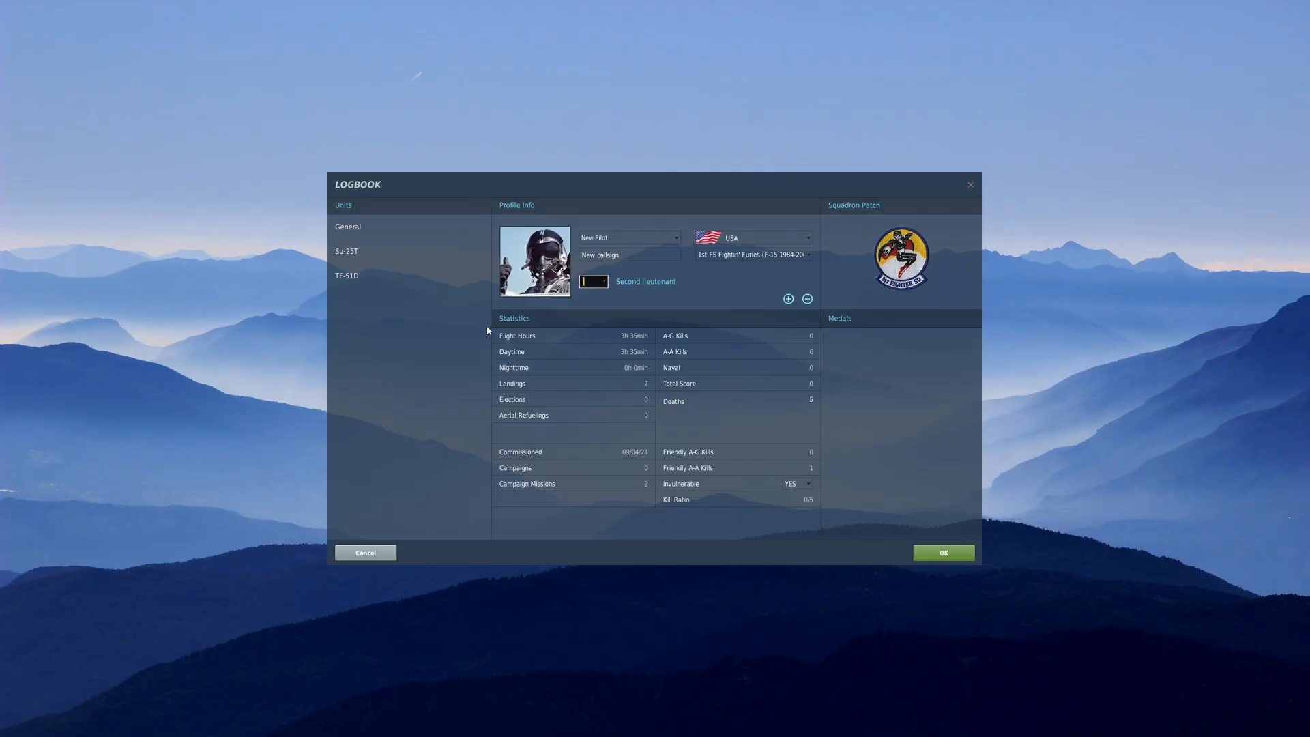
pyautogui.moveTo(647, 343)
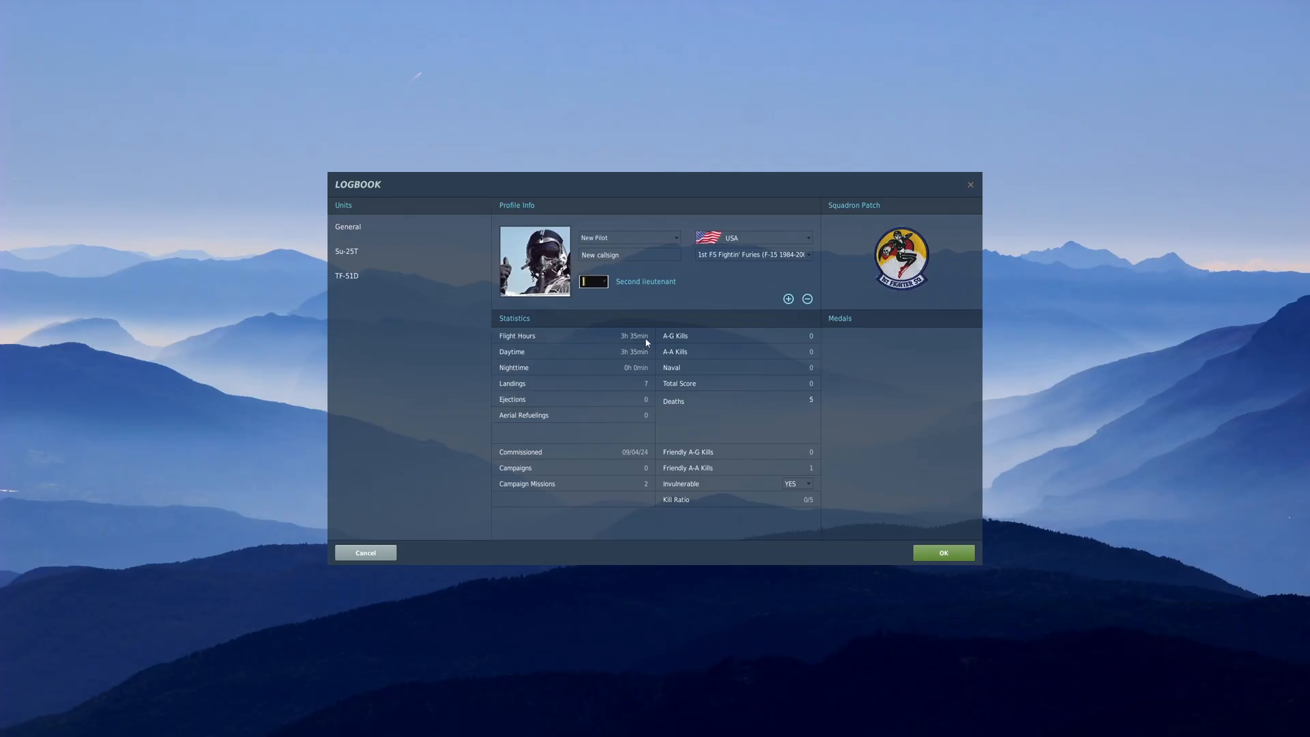
pyautogui.moveTo(590, 344)
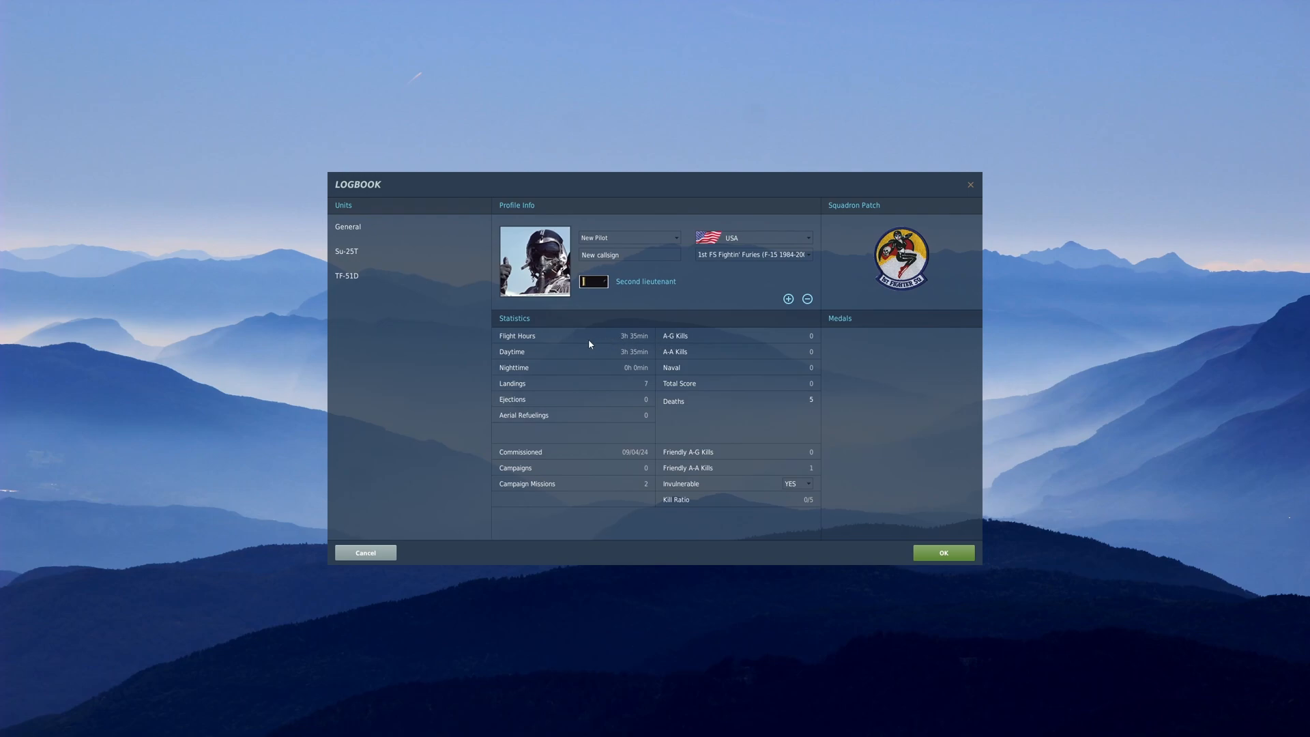
pyautogui.click(347, 251)
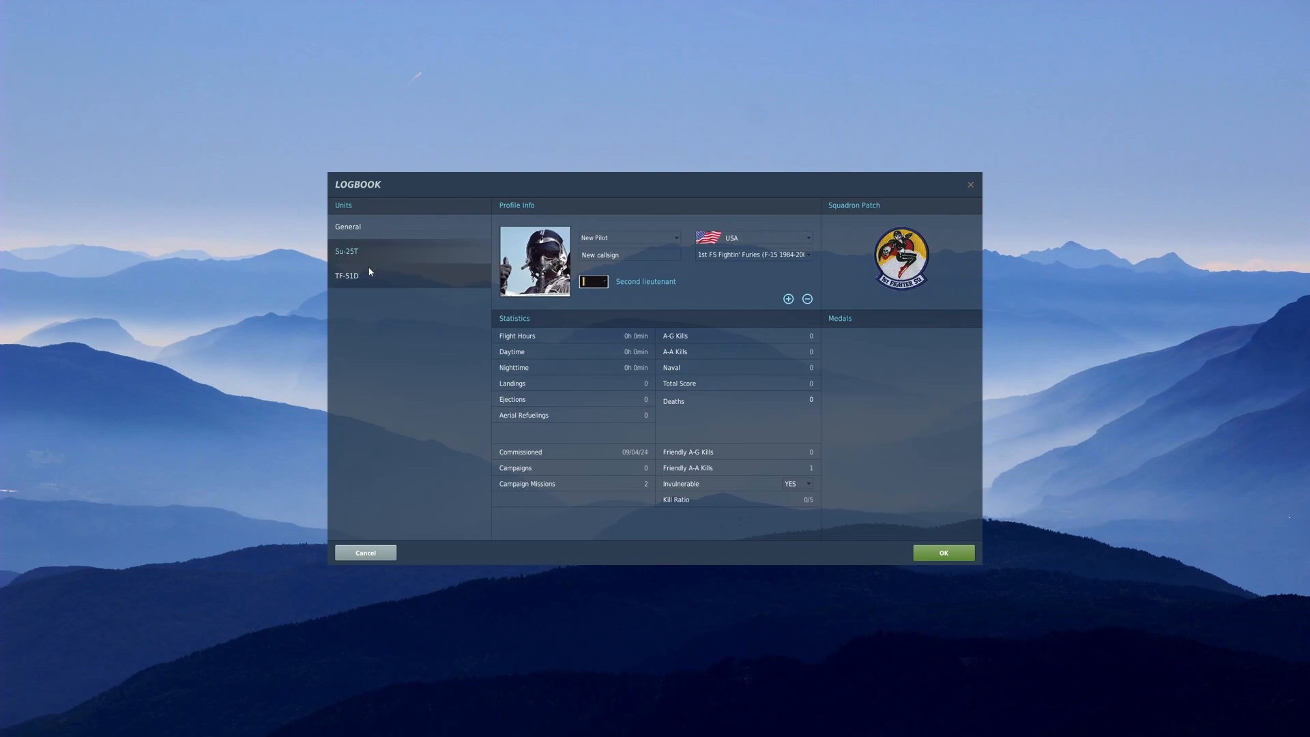
pyautogui.click(345, 275)
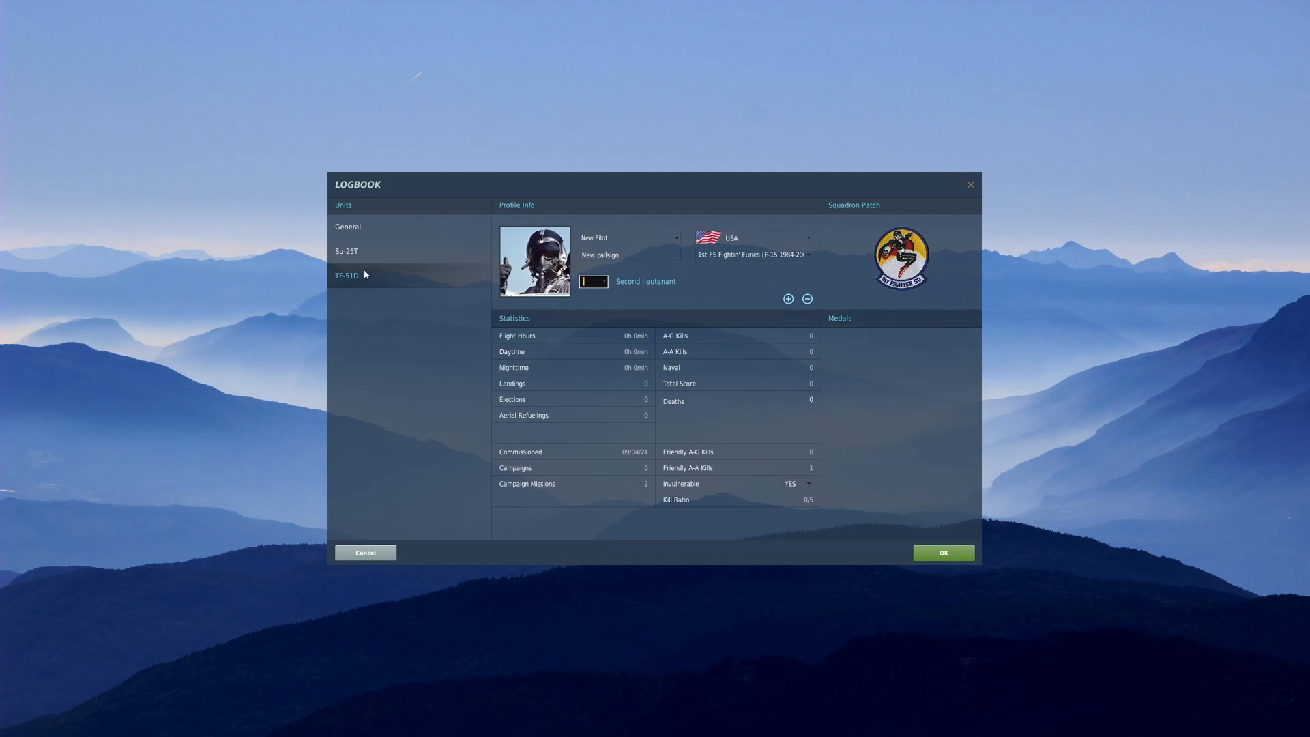
pyautogui.moveTo(645, 350)
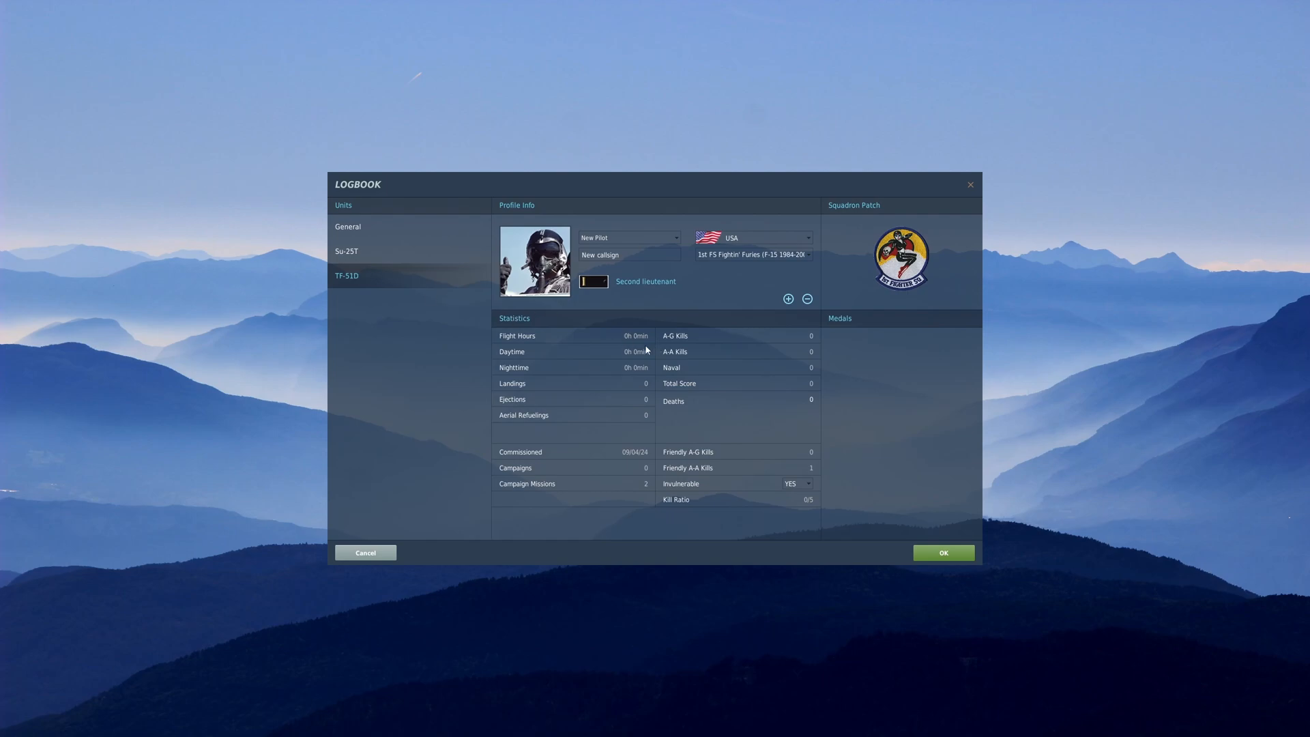
pyautogui.moveTo(617, 345)
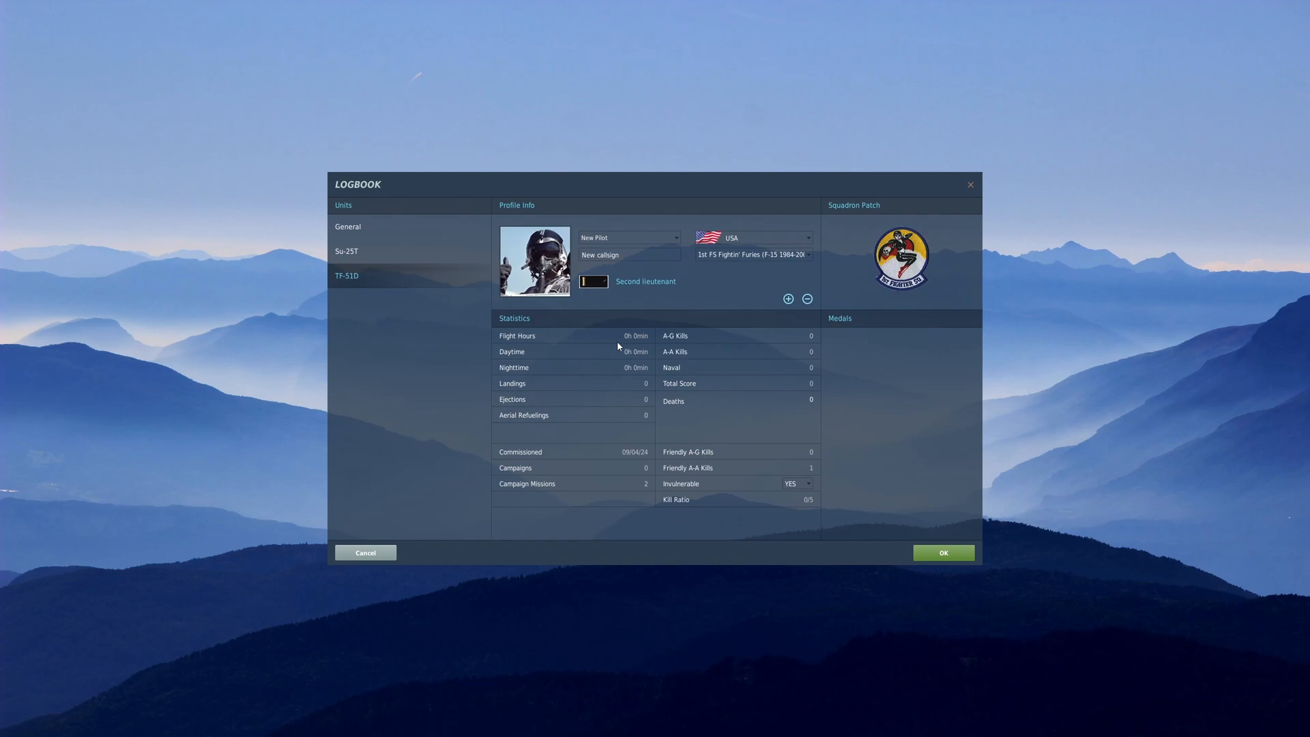
pyautogui.moveTo(632, 433)
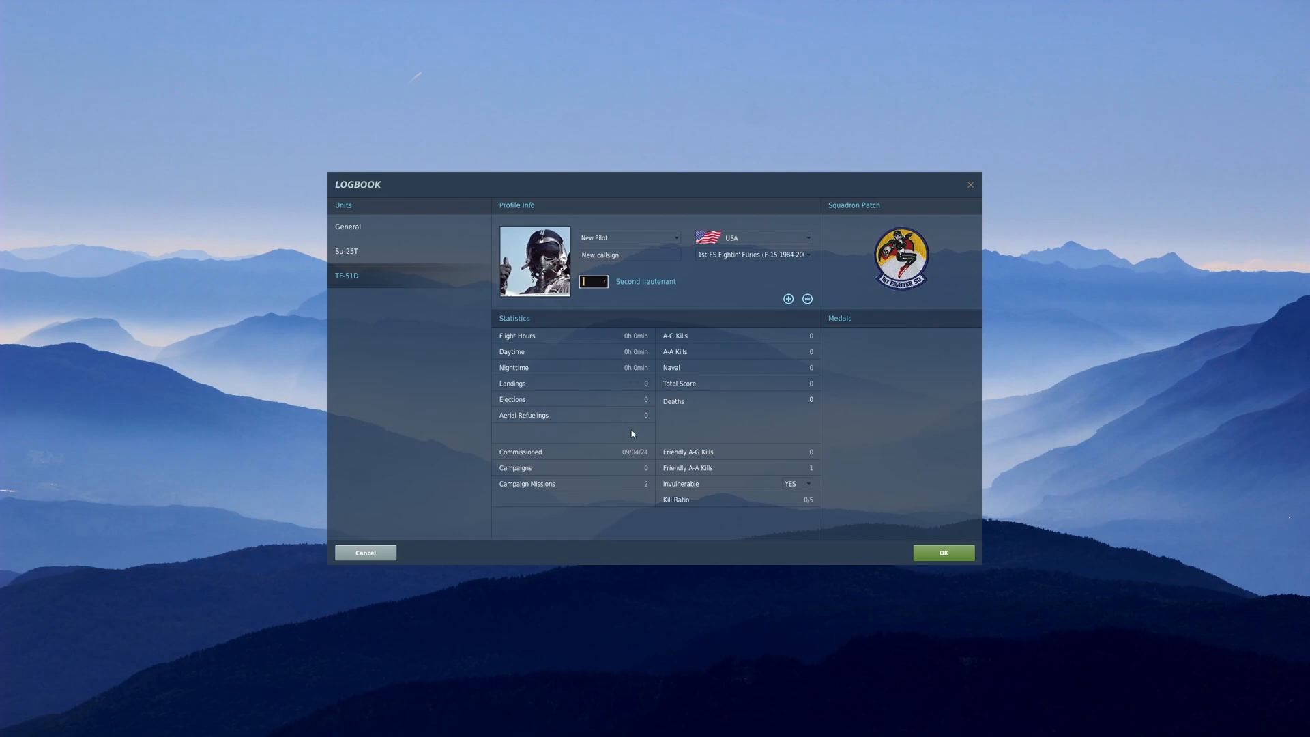
pyautogui.moveTo(622, 337)
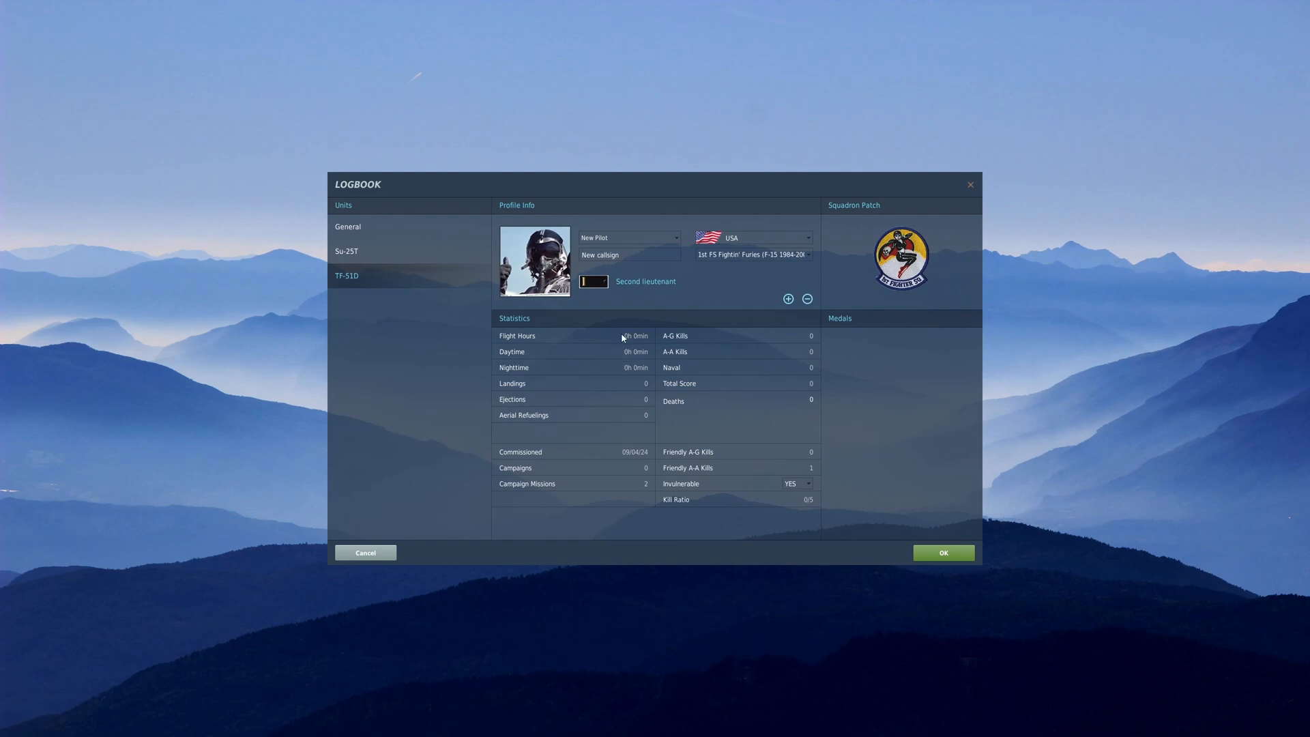
pyautogui.moveTo(617, 359)
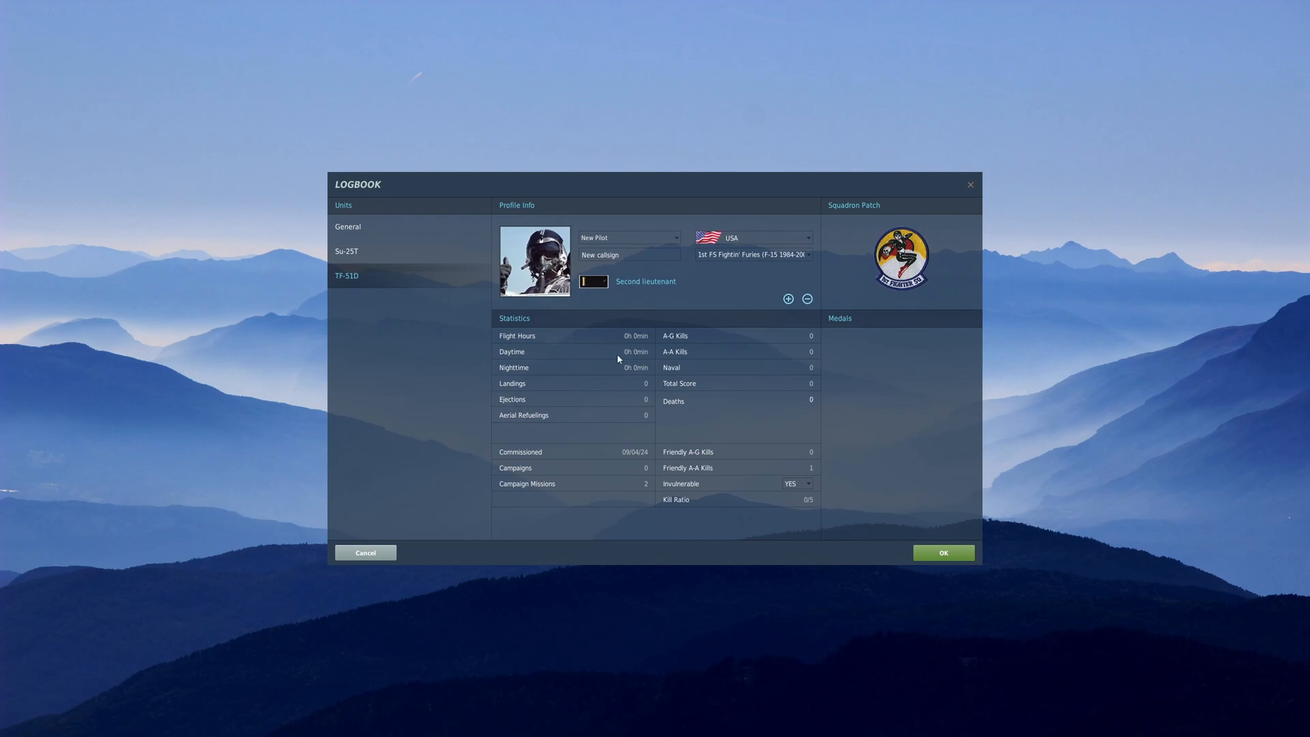
pyautogui.click(346, 226)
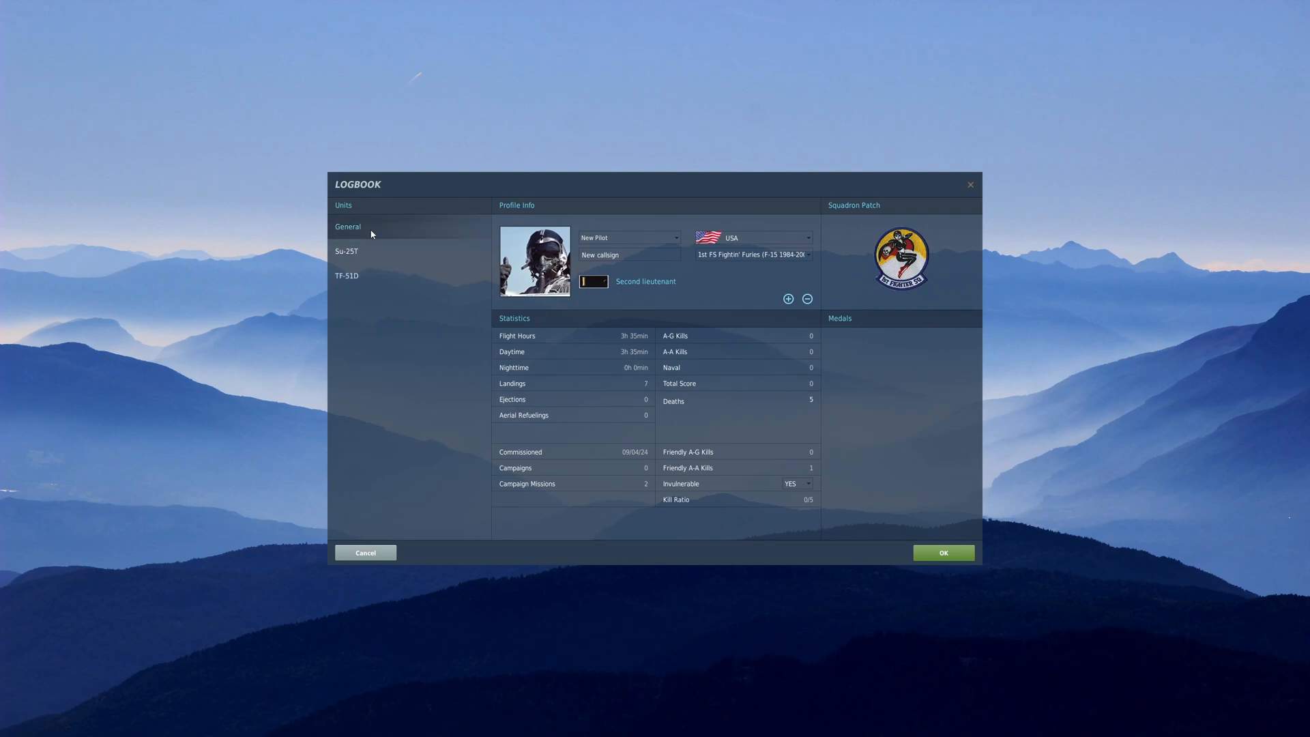
pyautogui.moveTo(595, 361)
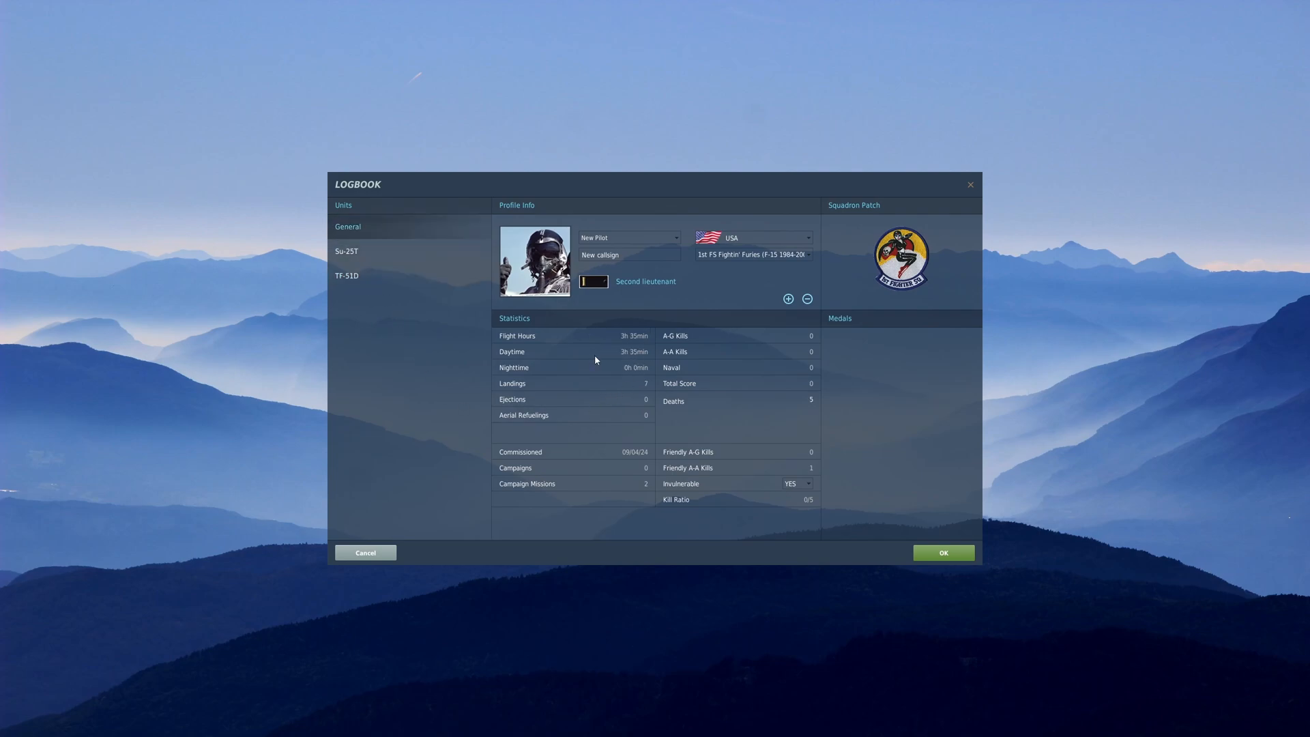
pyautogui.moveTo(697, 377)
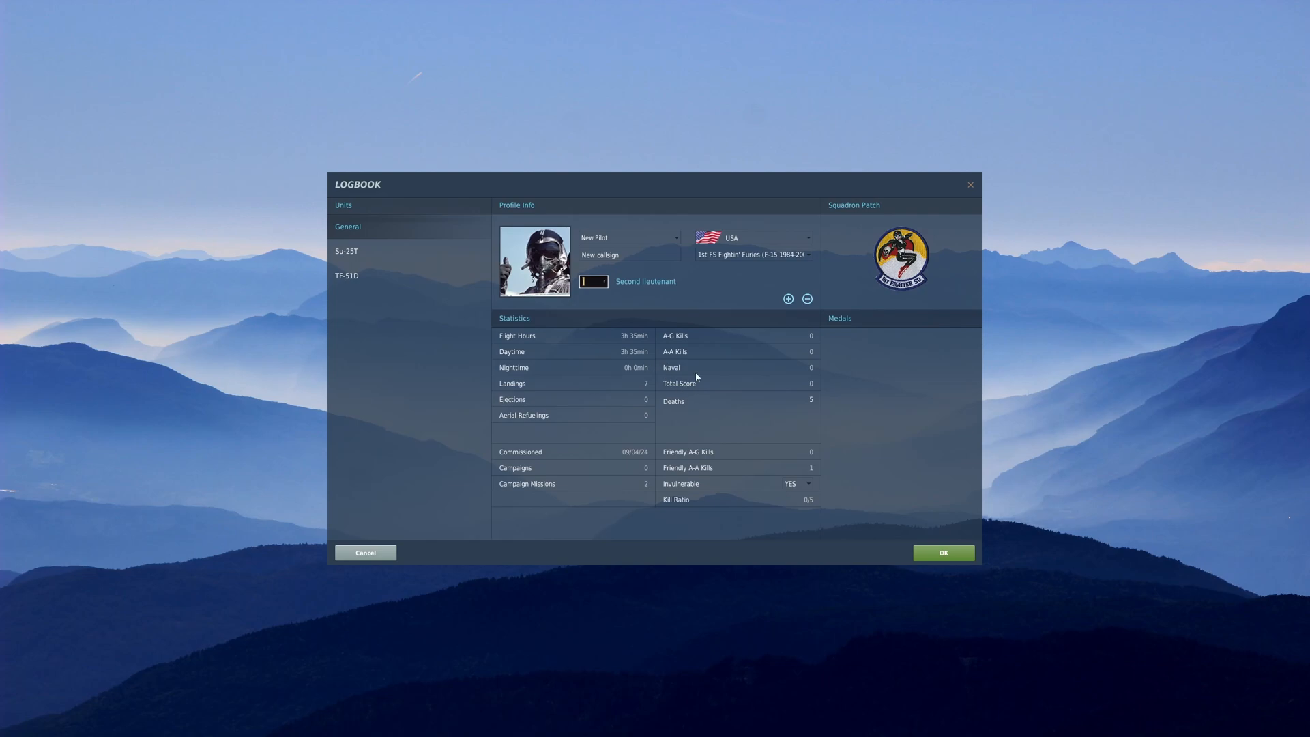
pyautogui.moveTo(658, 392)
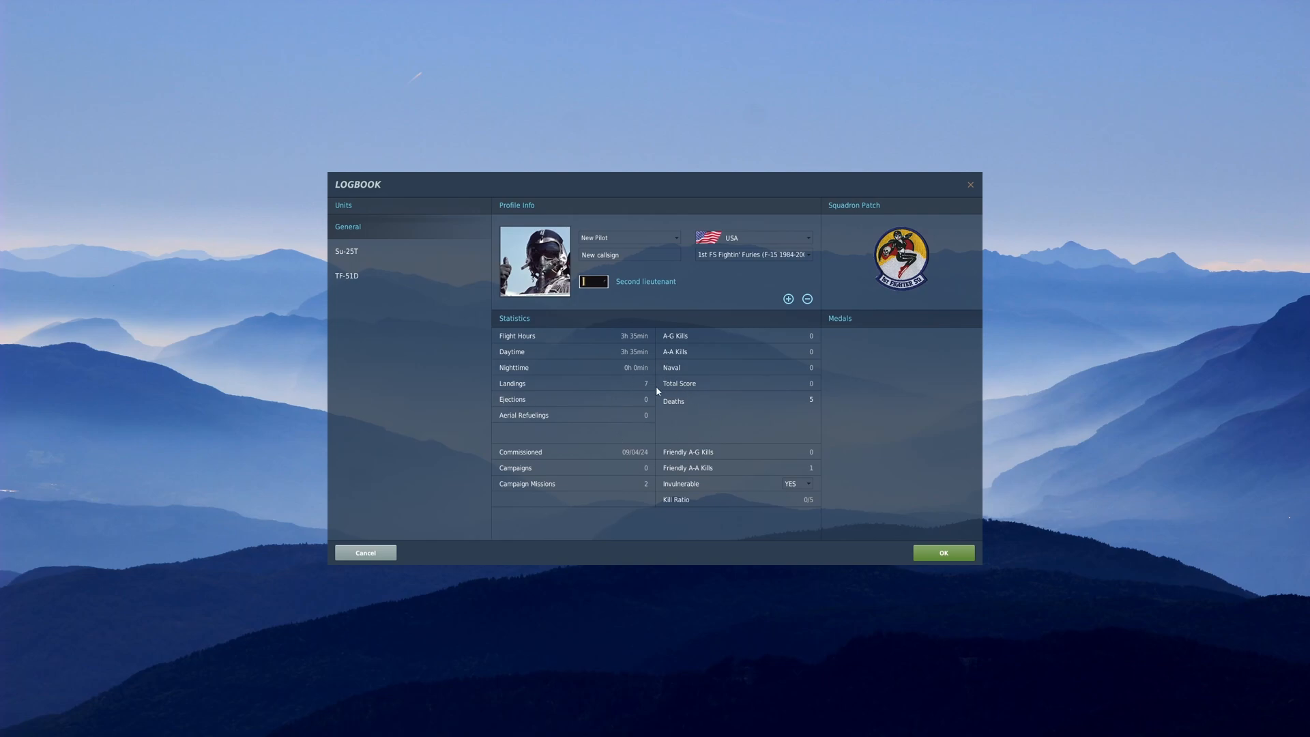
pyautogui.moveTo(614, 336)
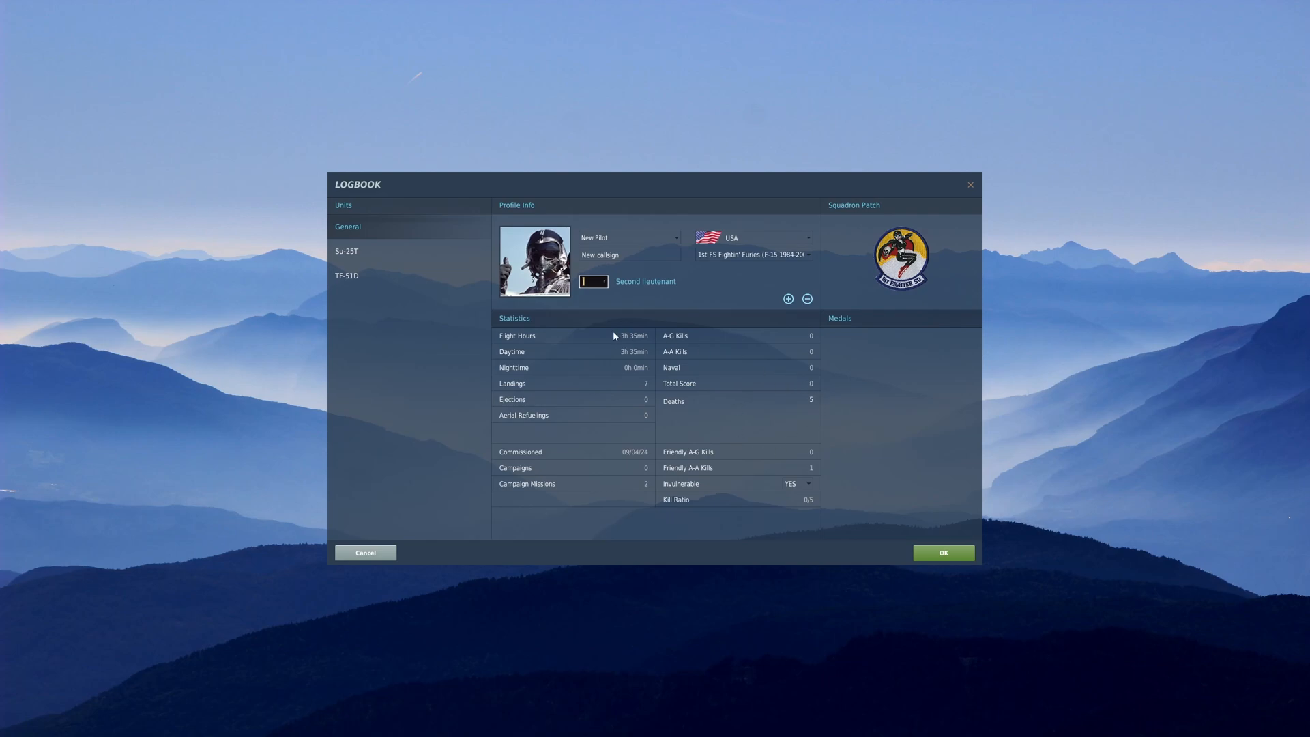
pyautogui.click(365, 553)
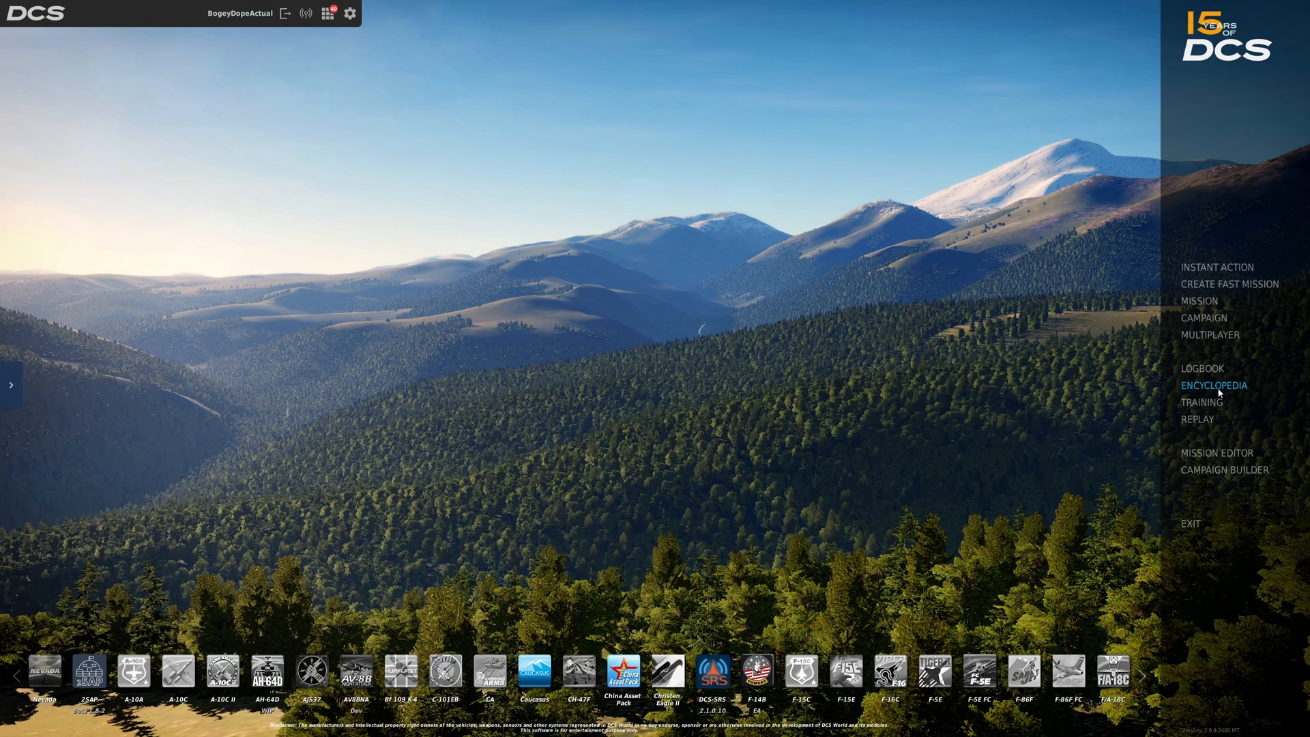
# Browse the encyclopedia's AV-8B Night Attack airplane and AH-64D BLK.II helicopter entries
pyautogui.click(1213, 385)
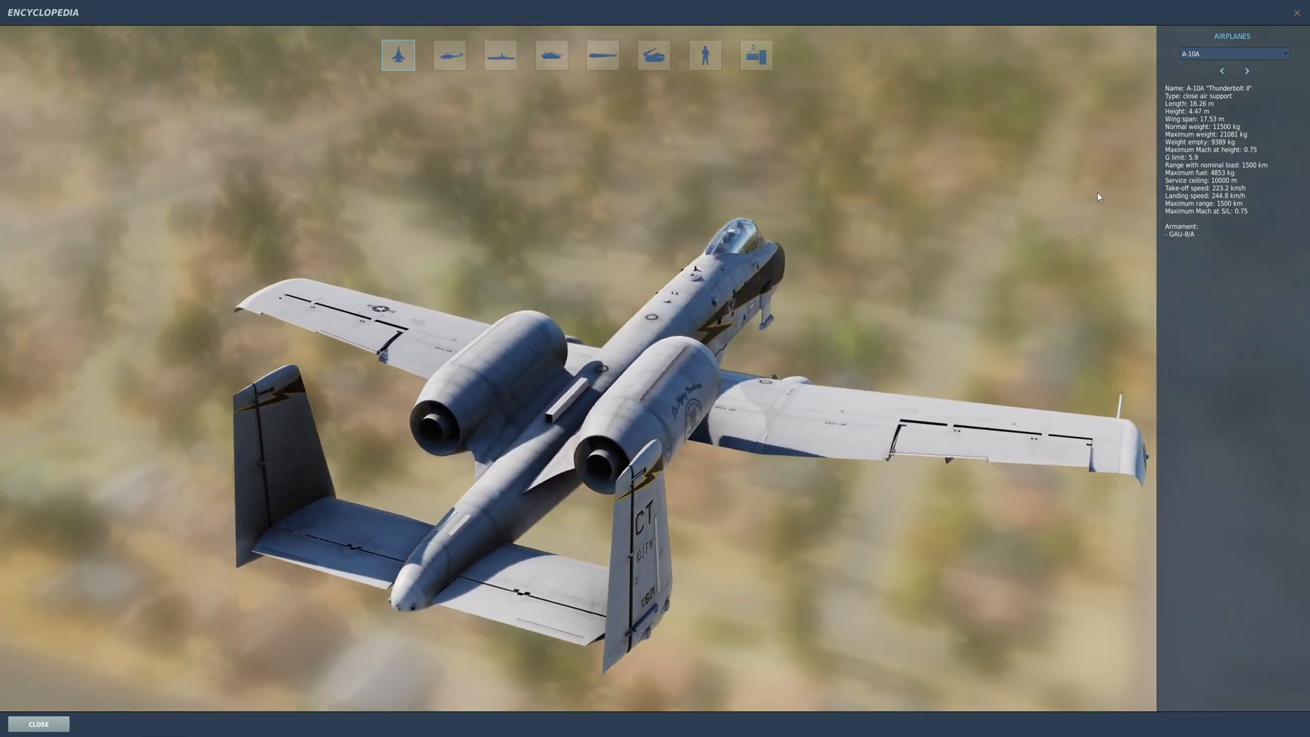
pyautogui.click(1232, 53)
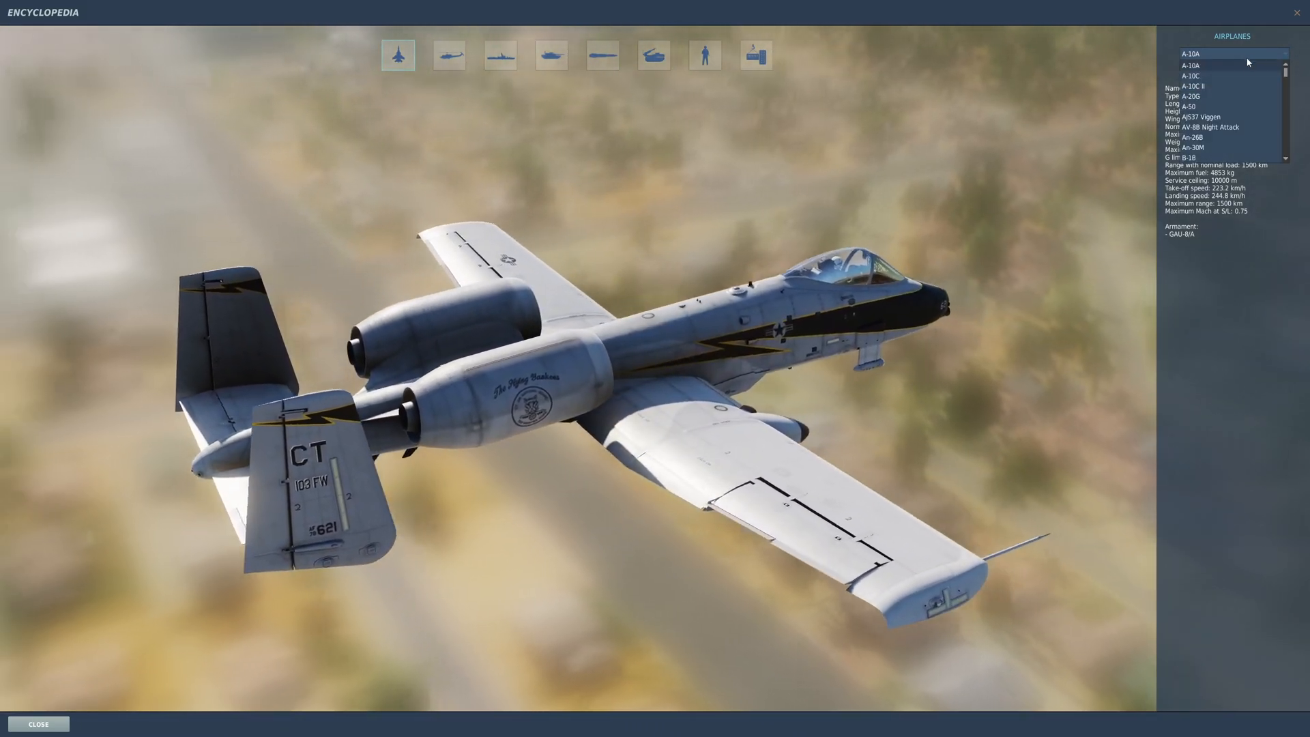
pyautogui.click(1208, 127)
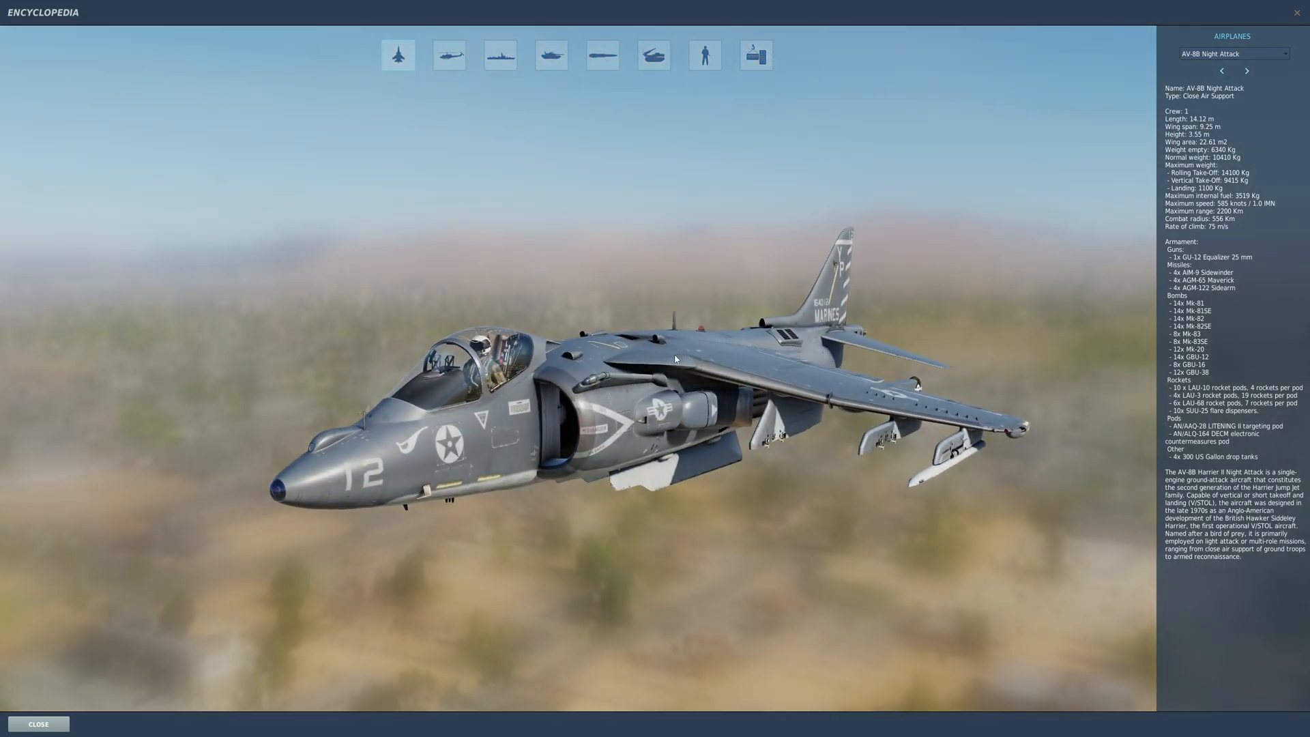
pyautogui.click(448, 54)
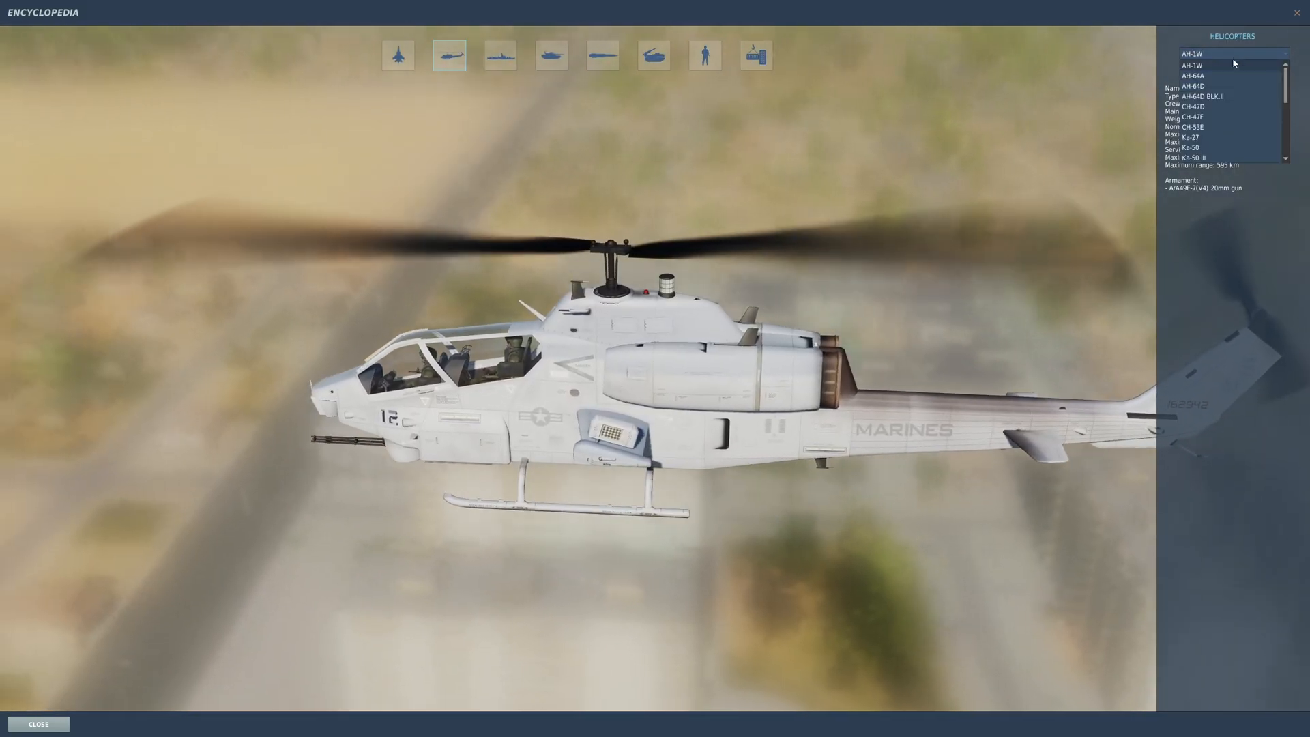
pyautogui.click(1196, 95)
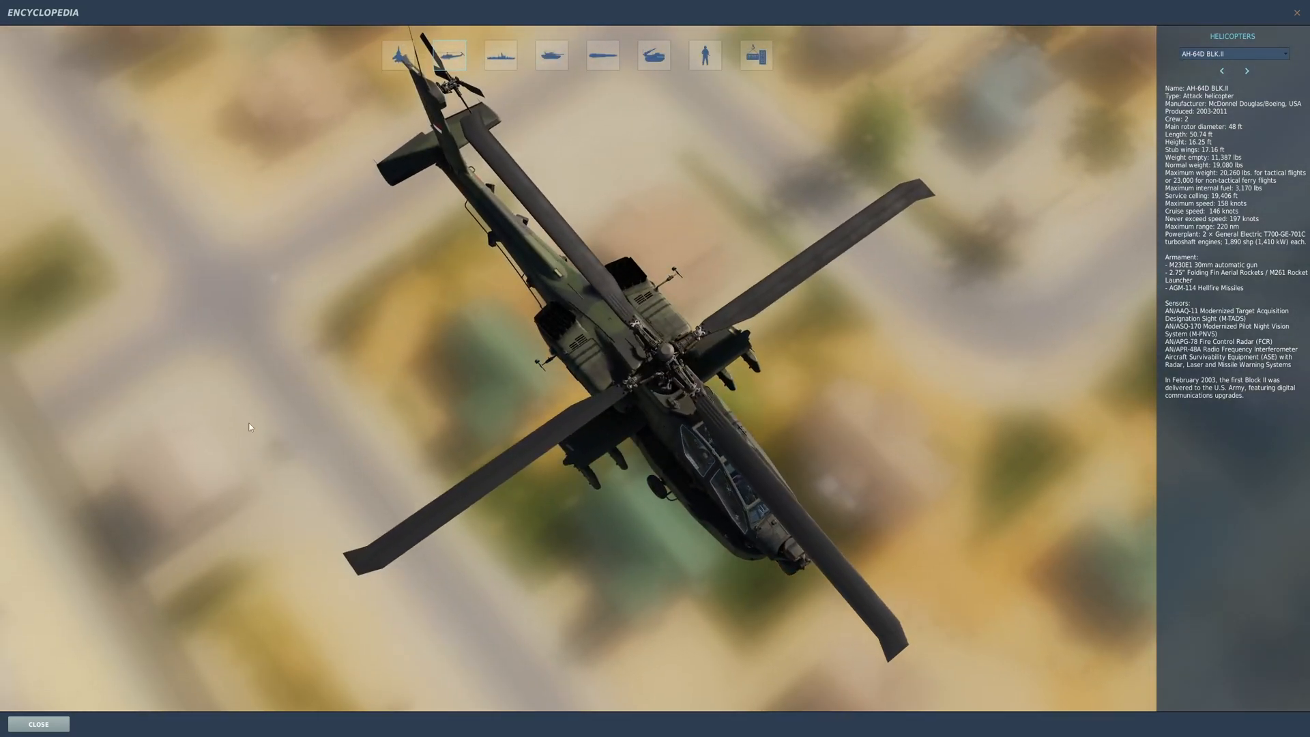
pyautogui.click(449, 55)
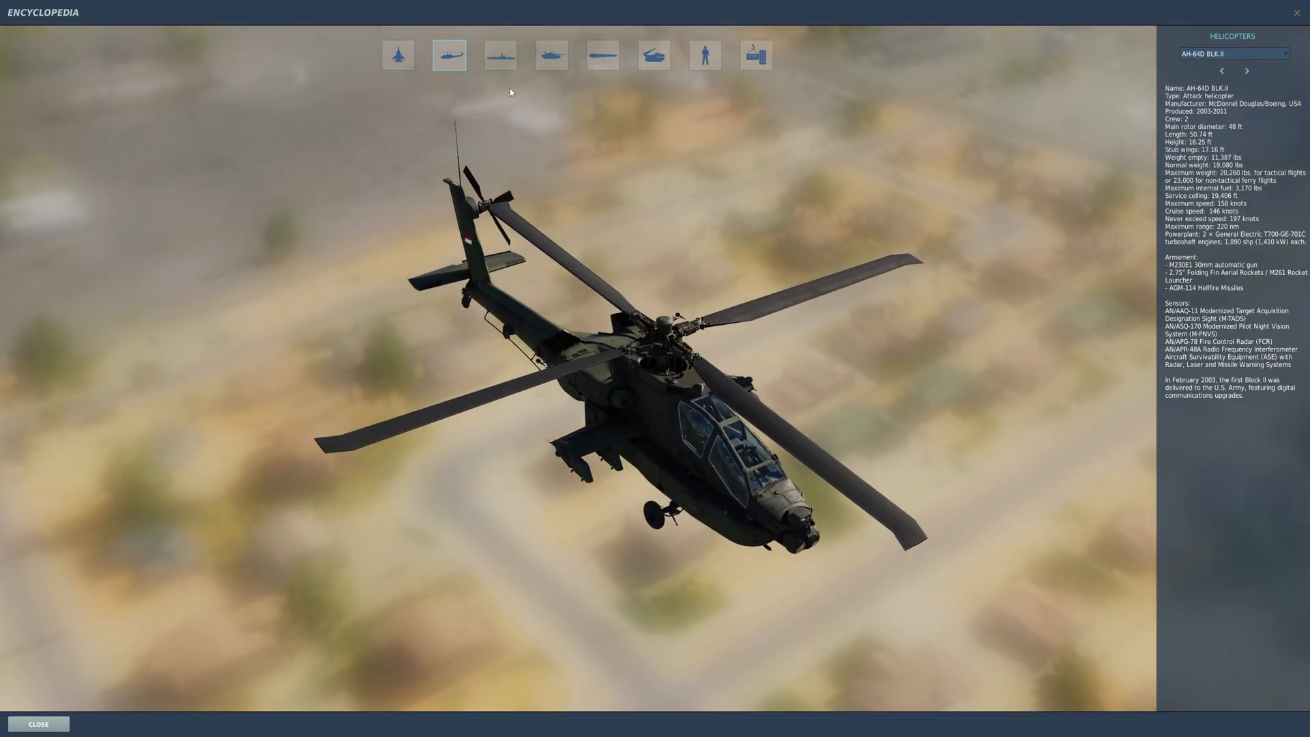
# View the air defense EWR 55G6, EWR 1L13 and M1097 Avenger entries, then close the encyclopedia
pyautogui.click(653, 54)
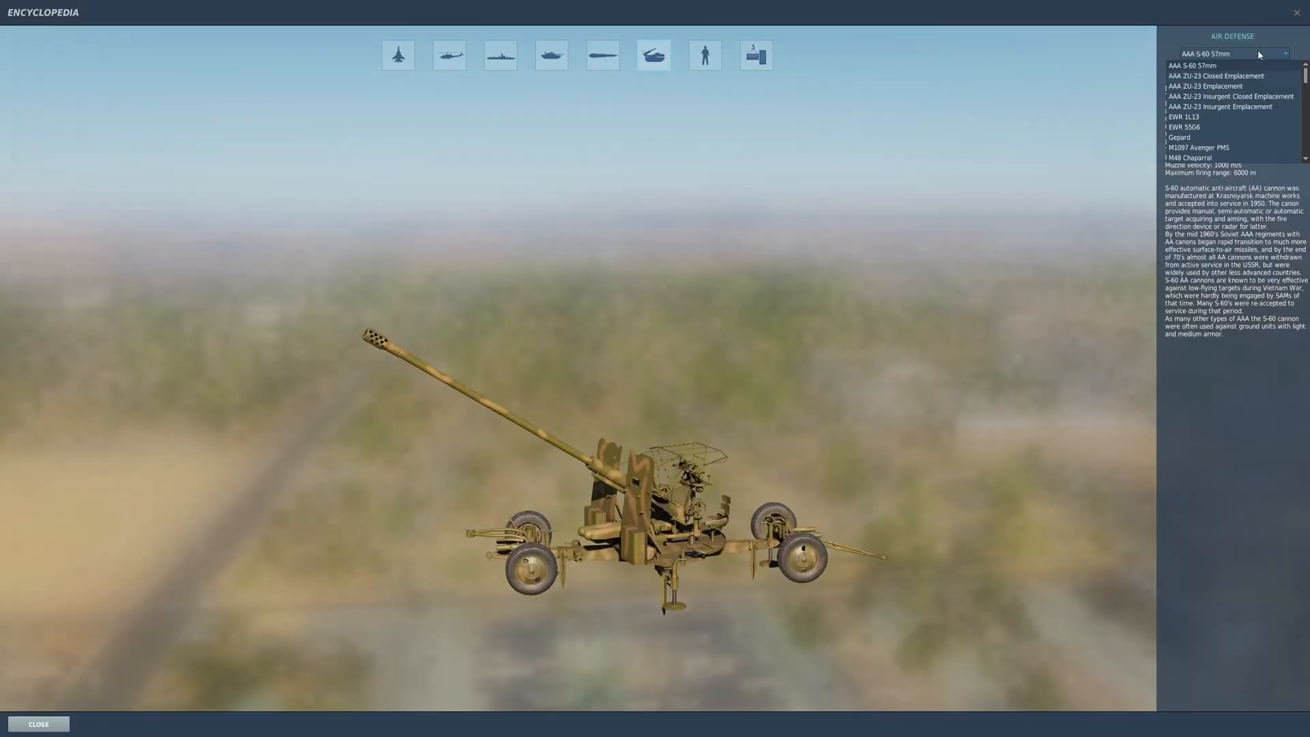
pyautogui.click(1184, 127)
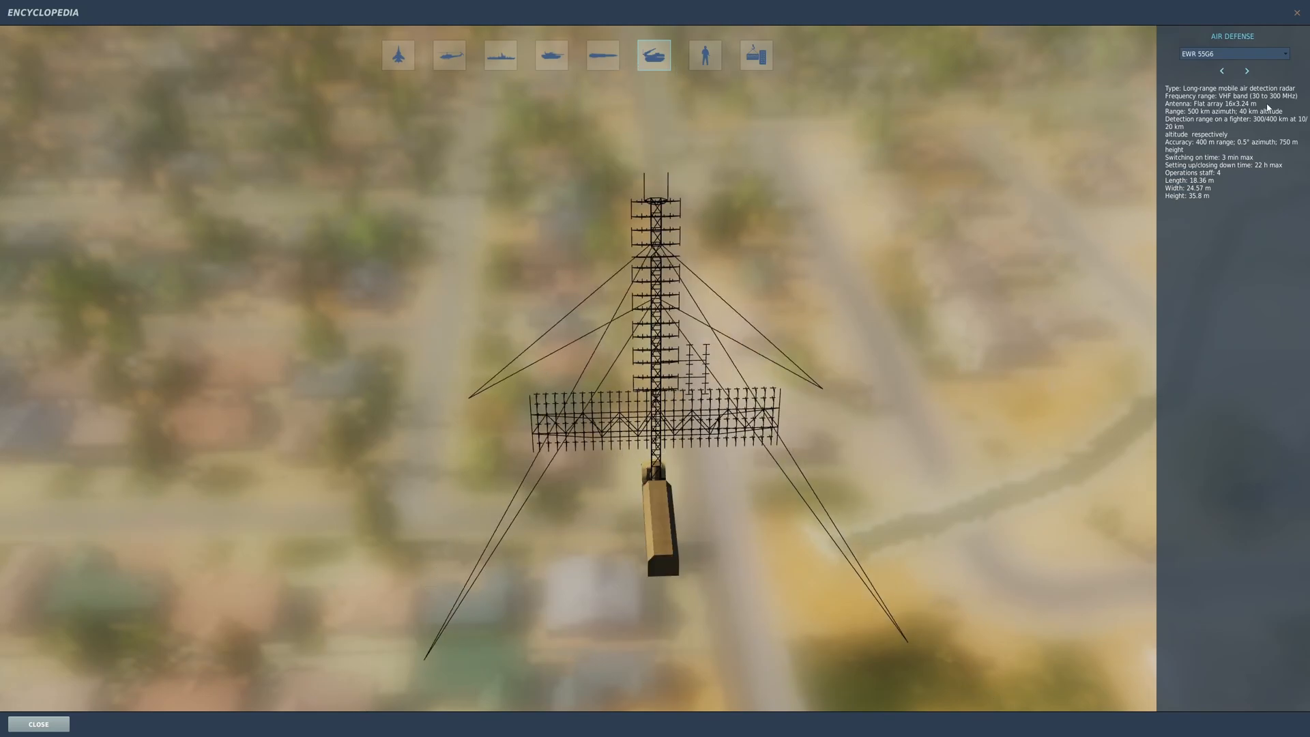
pyautogui.click(1232, 53)
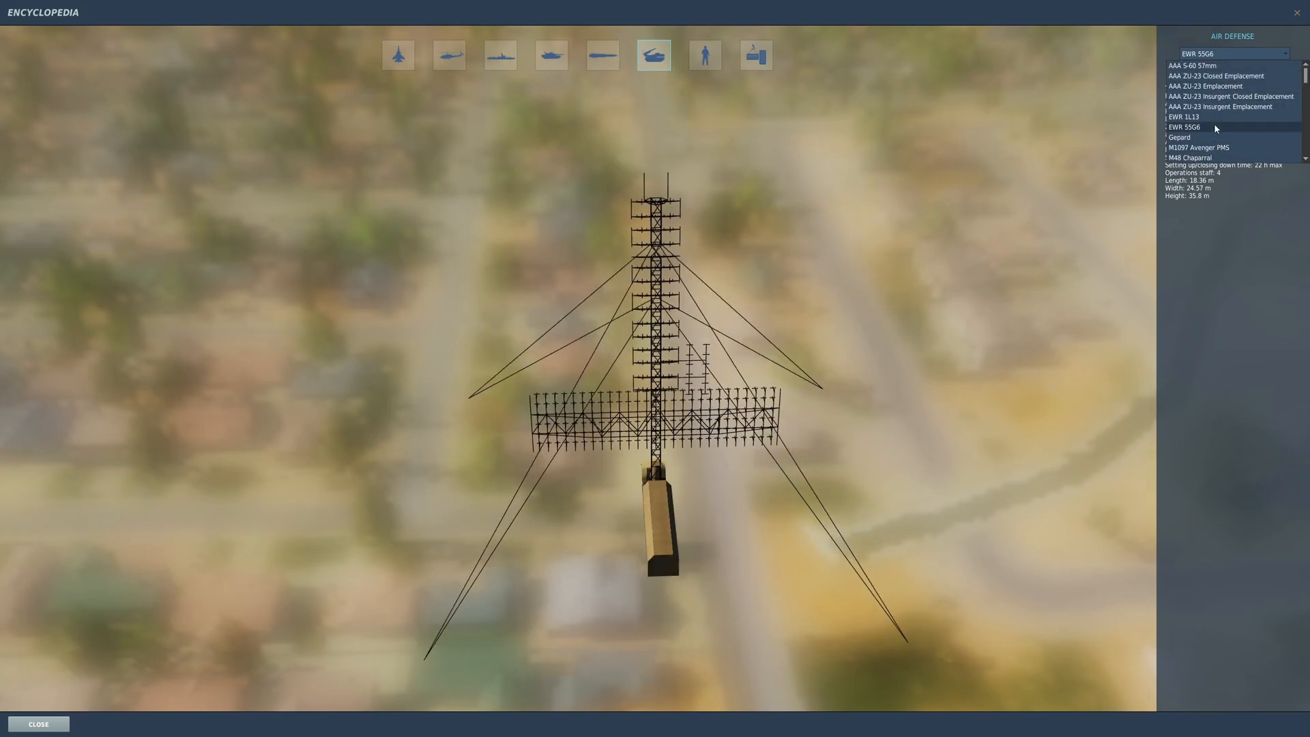
pyautogui.click(1185, 117)
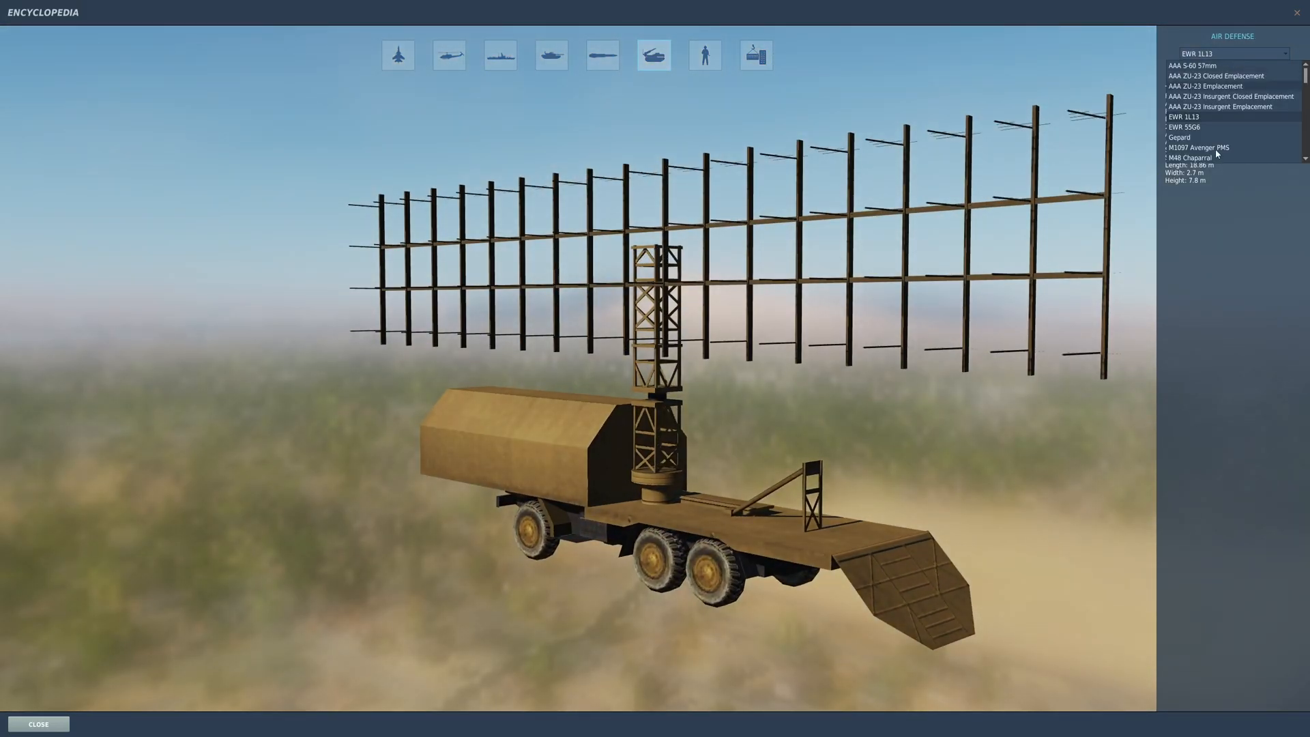
pyautogui.click(1196, 148)
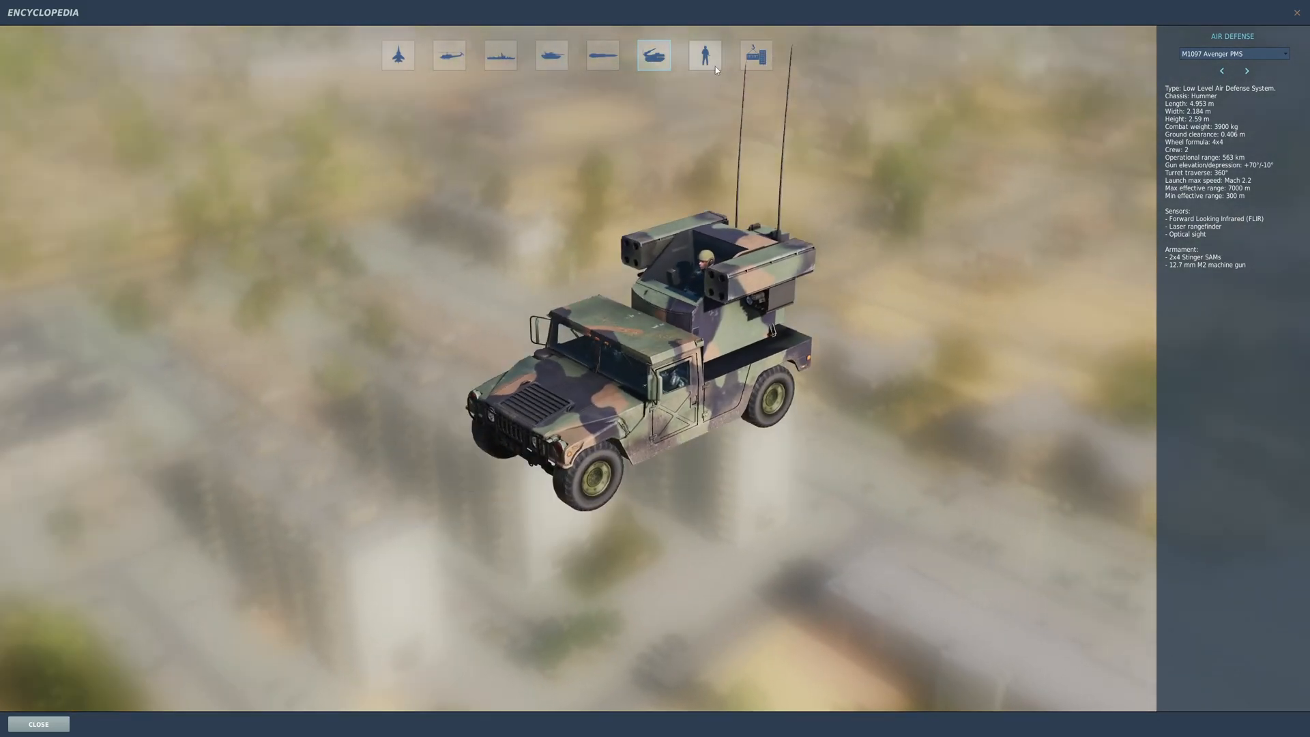
pyautogui.click(38, 723)
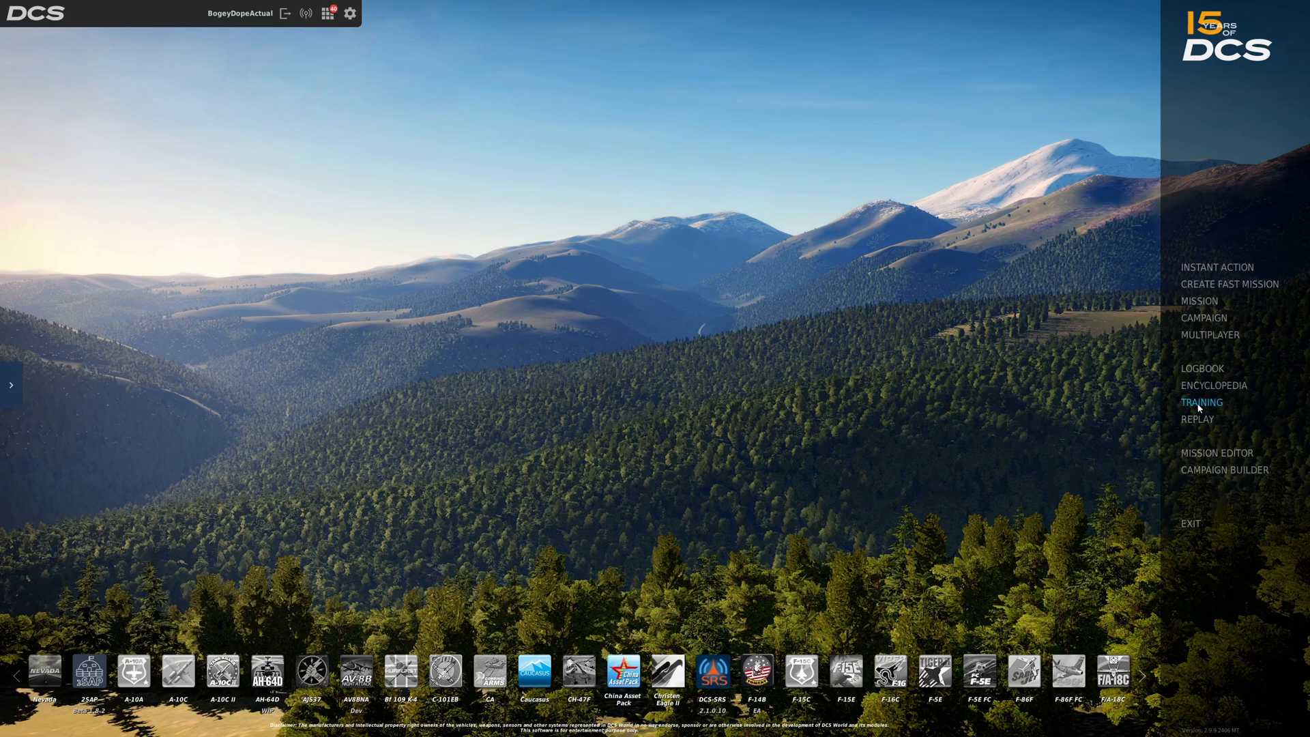
# Start Su-25T training lesson 1 (start-up, taxi and takeoff) and fly into its cockpit
pyautogui.click(1201, 401)
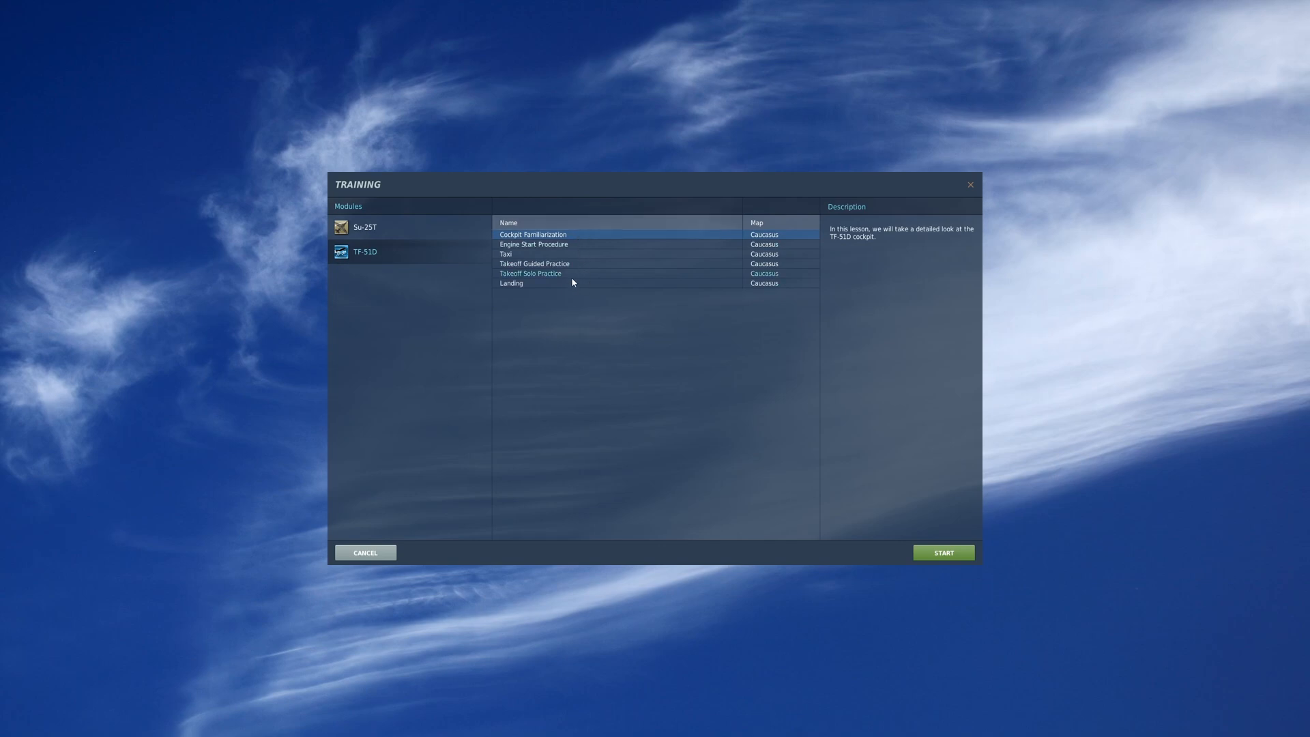
pyautogui.click(364, 227)
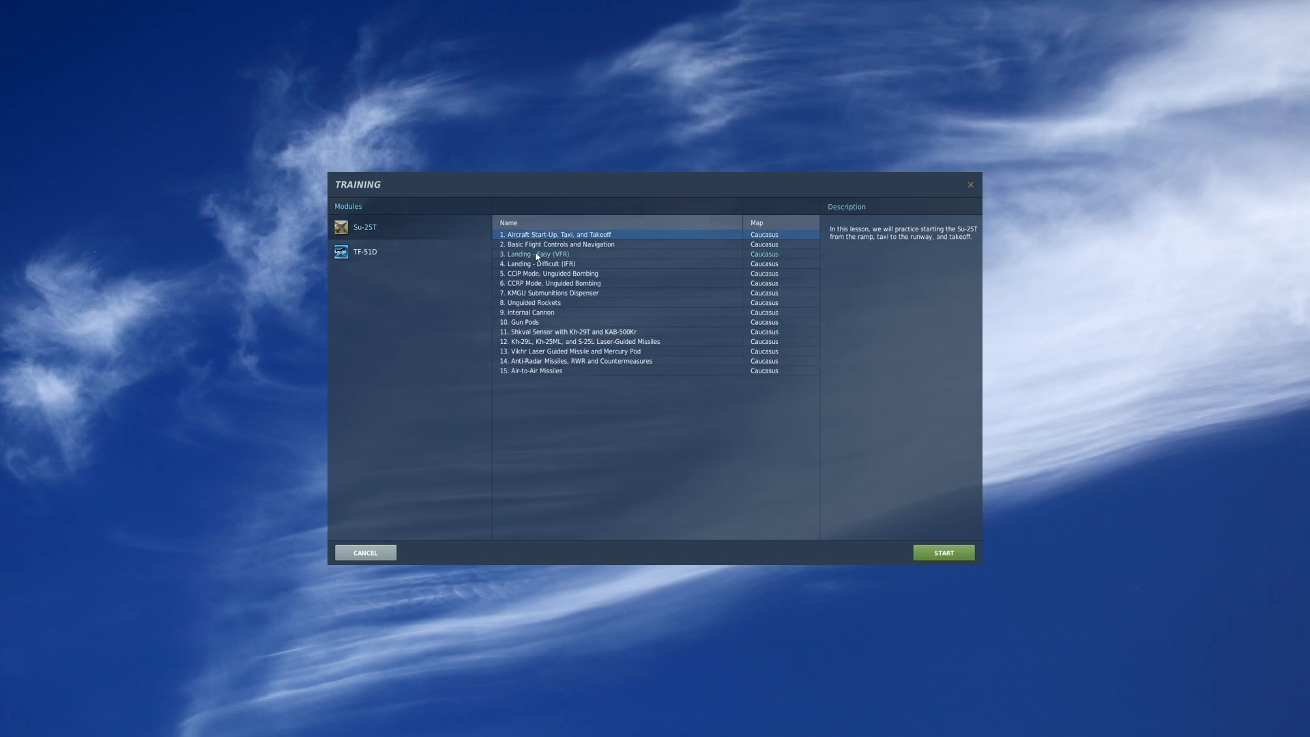
pyautogui.moveTo(630, 242)
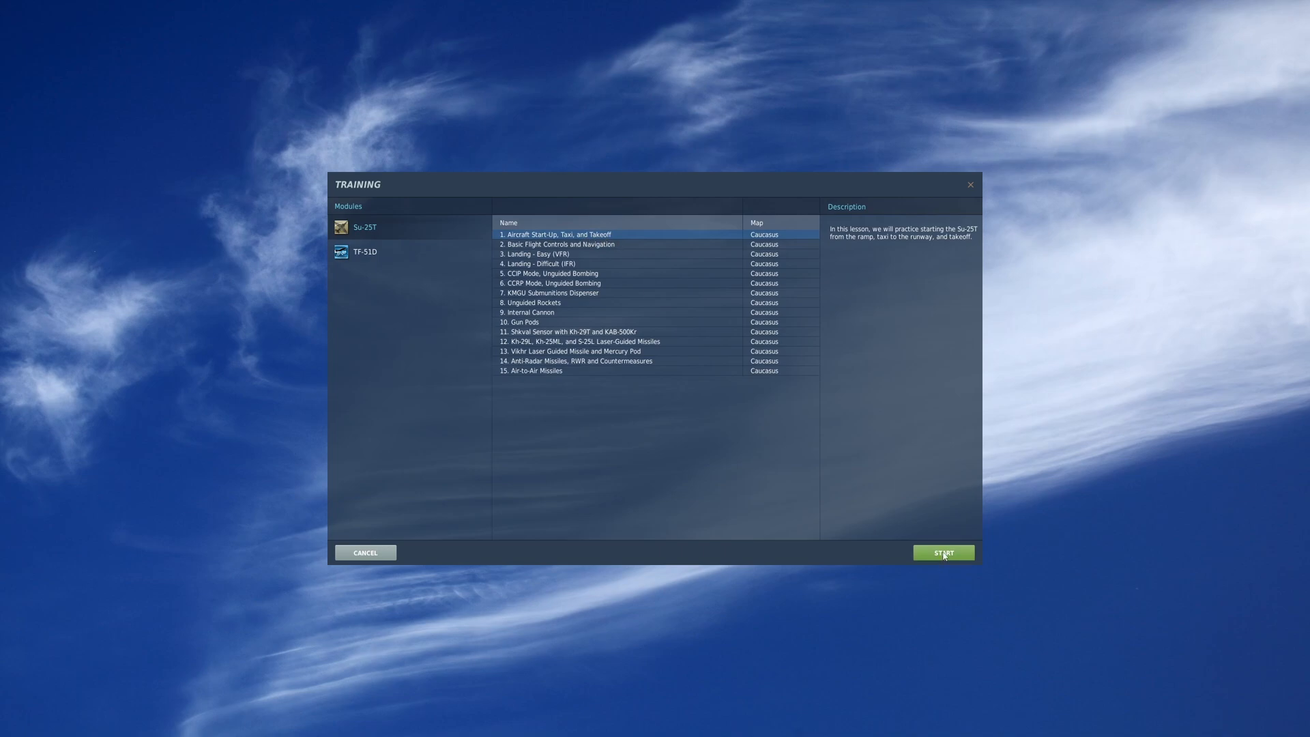
pyautogui.click(943, 552)
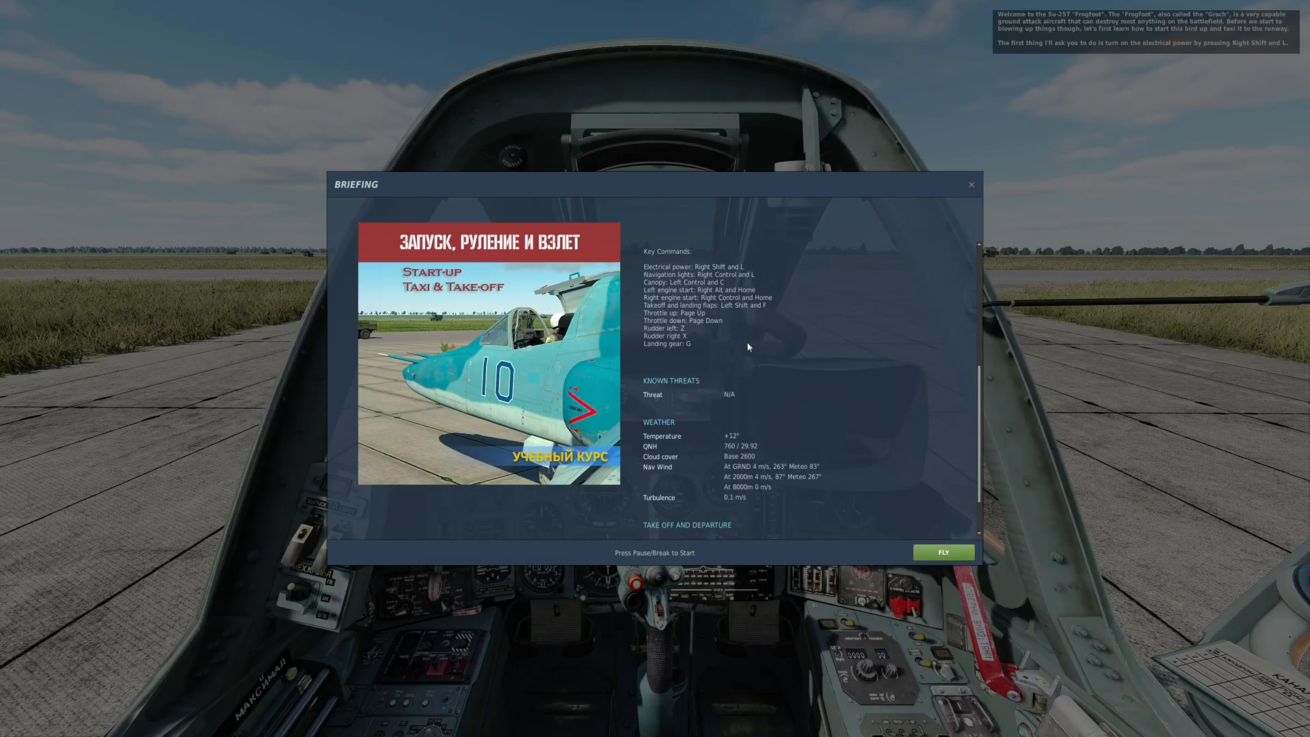
pyautogui.click(943, 552)
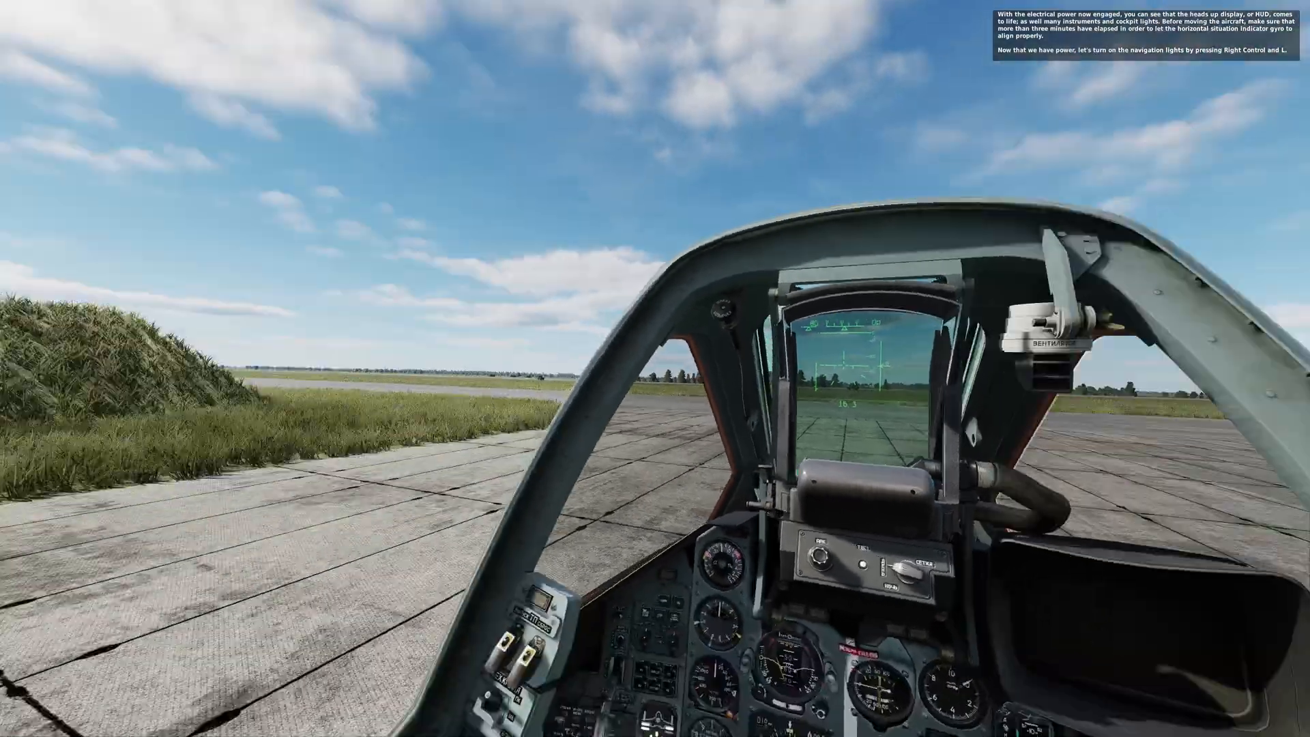
# Pause the running Su-25T training mission with Escape to bring up the pause menu
pyautogui.press('Escape')
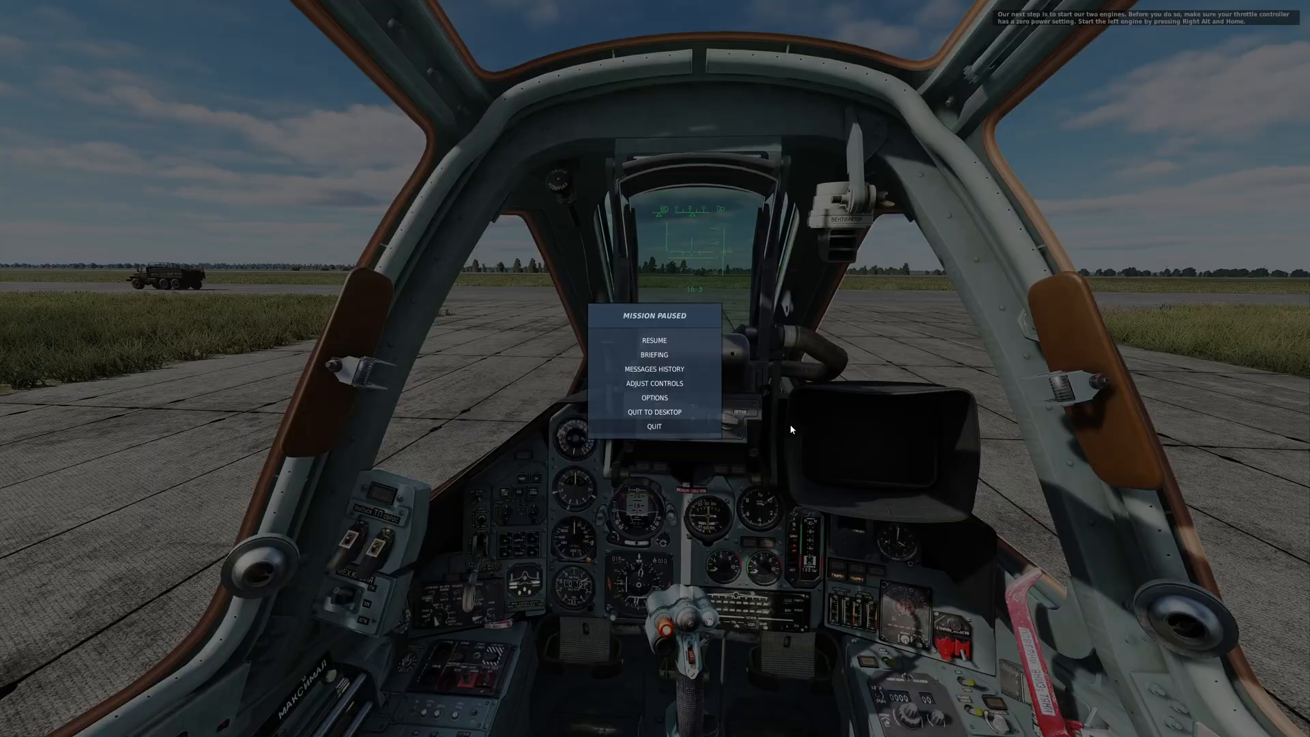
pyautogui.moveTo(653, 432)
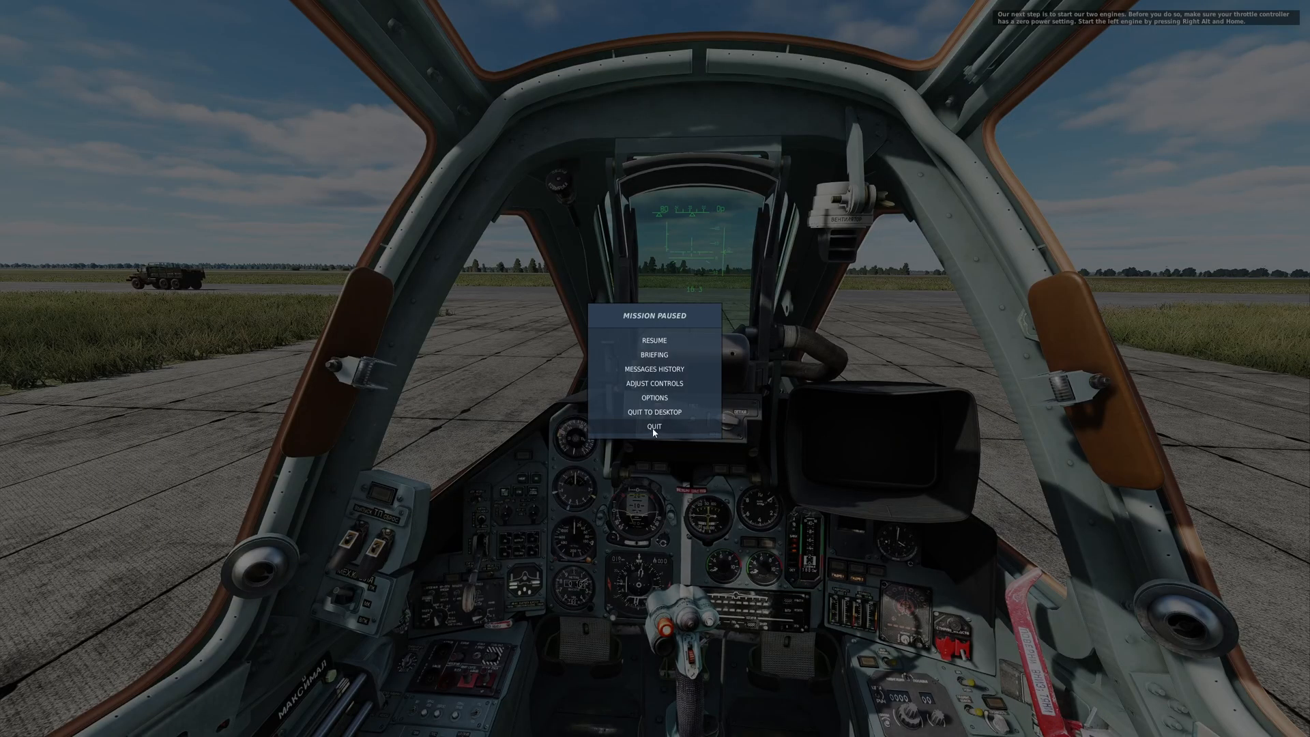
pyautogui.moveTo(642, 436)
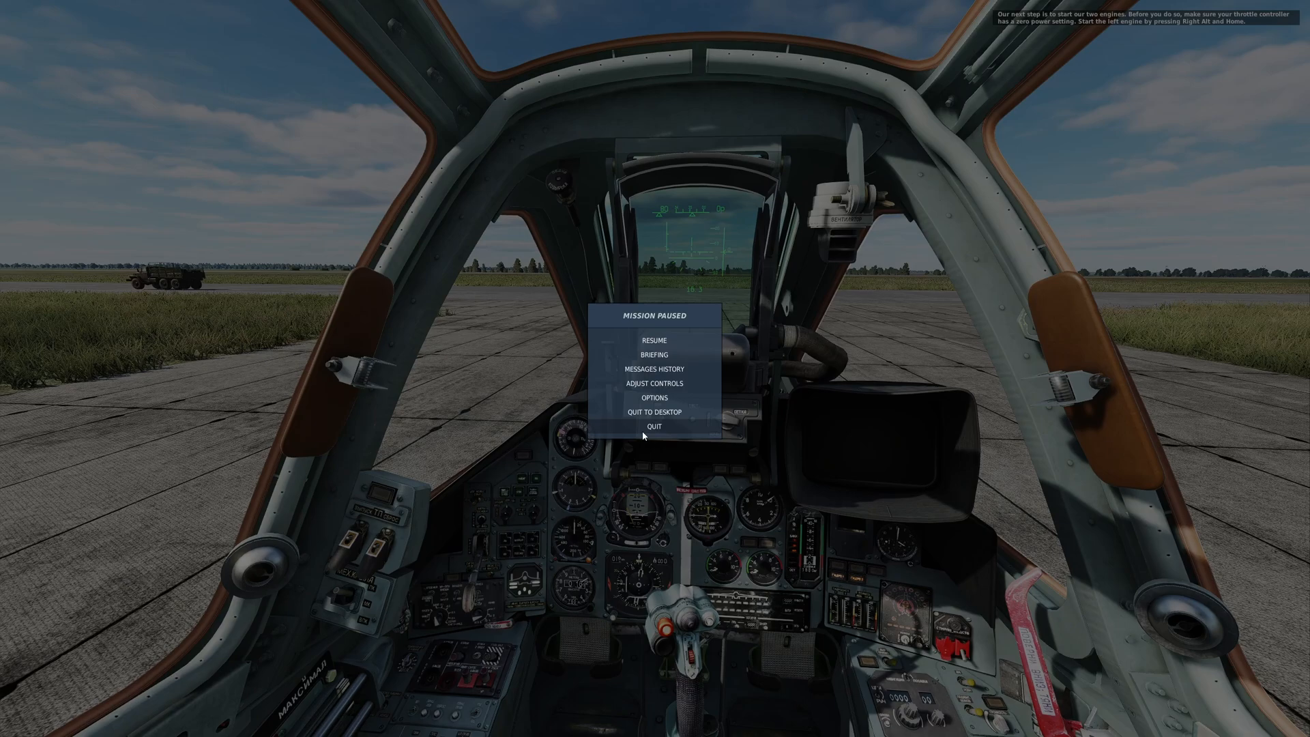
pyautogui.moveTo(516, 515)
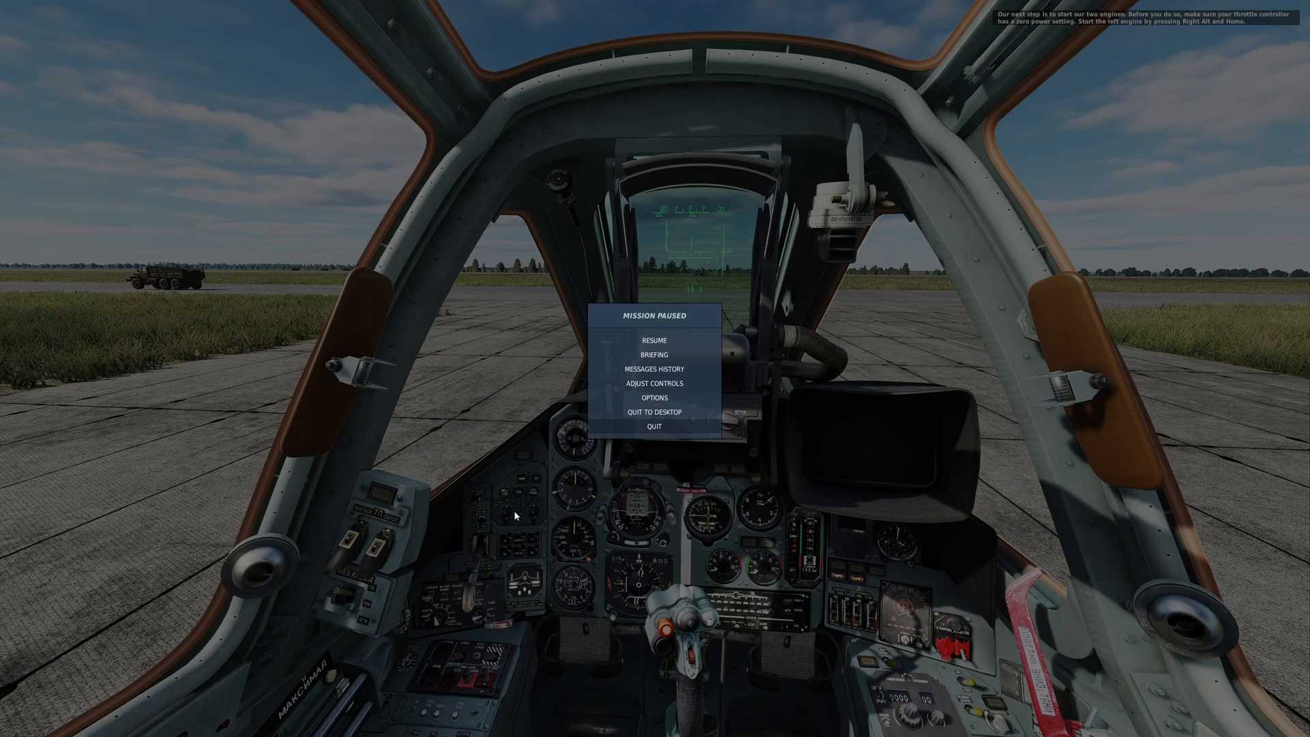
pyautogui.moveTo(691, 545)
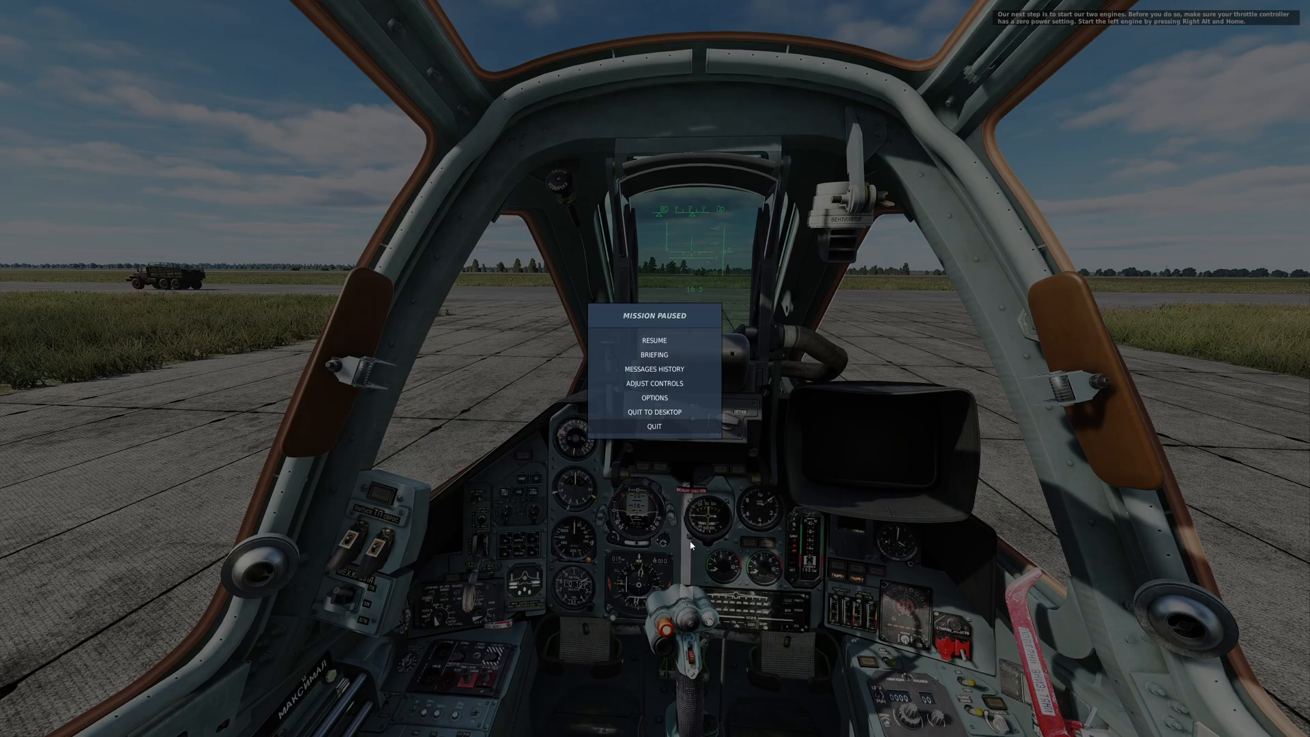
pyautogui.moveTo(418, 652)
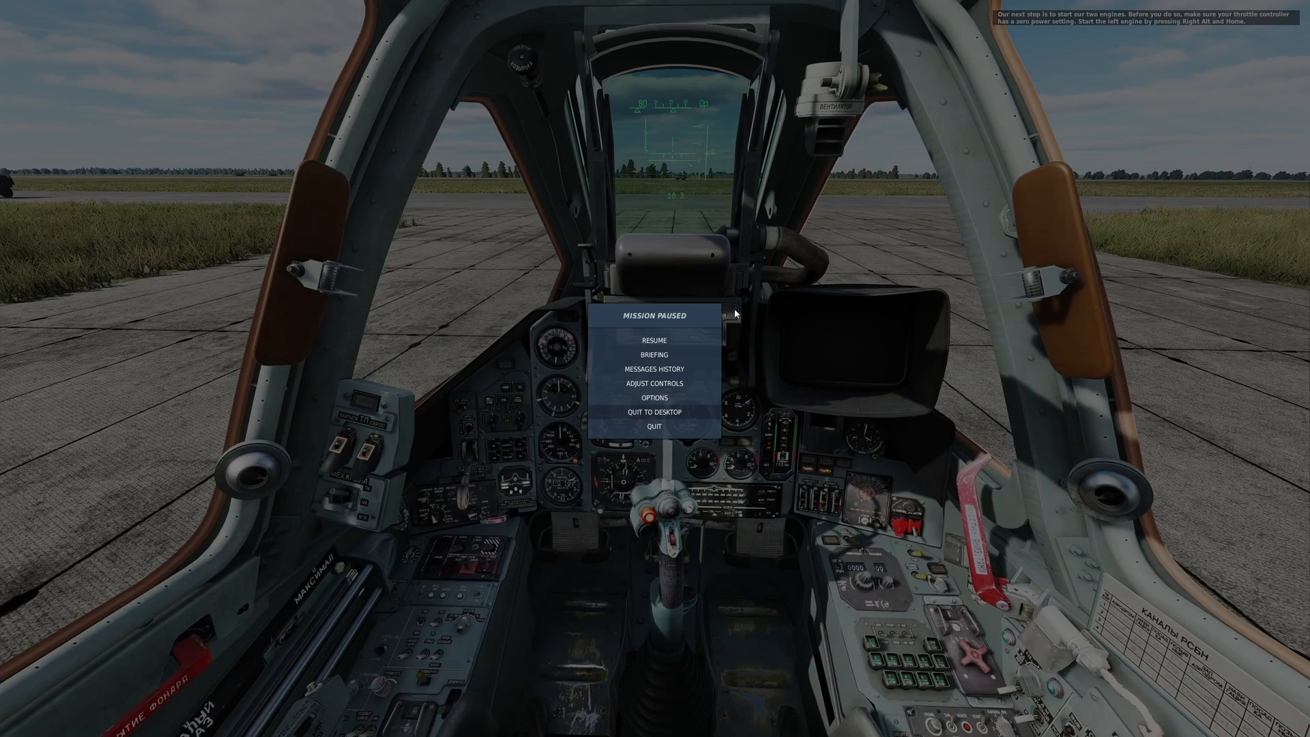
pyautogui.moveTo(642, 551)
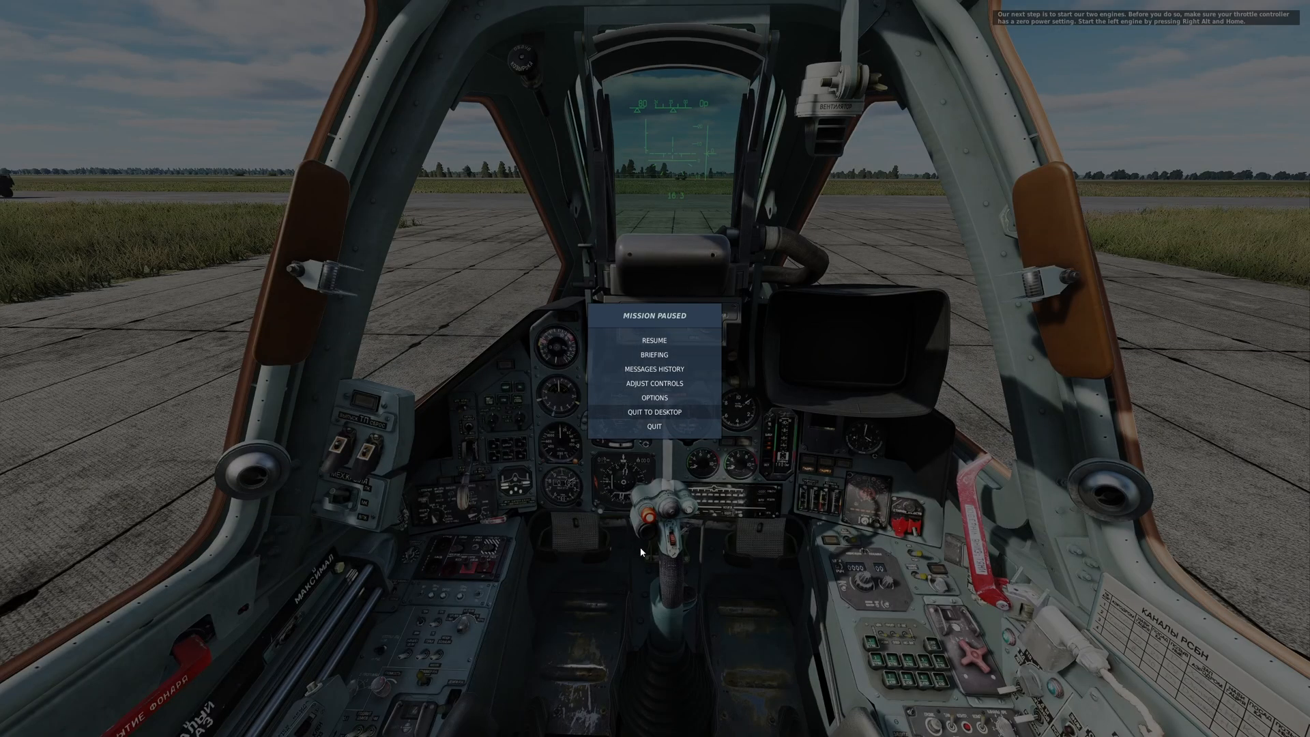
pyautogui.moveTo(478, 619)
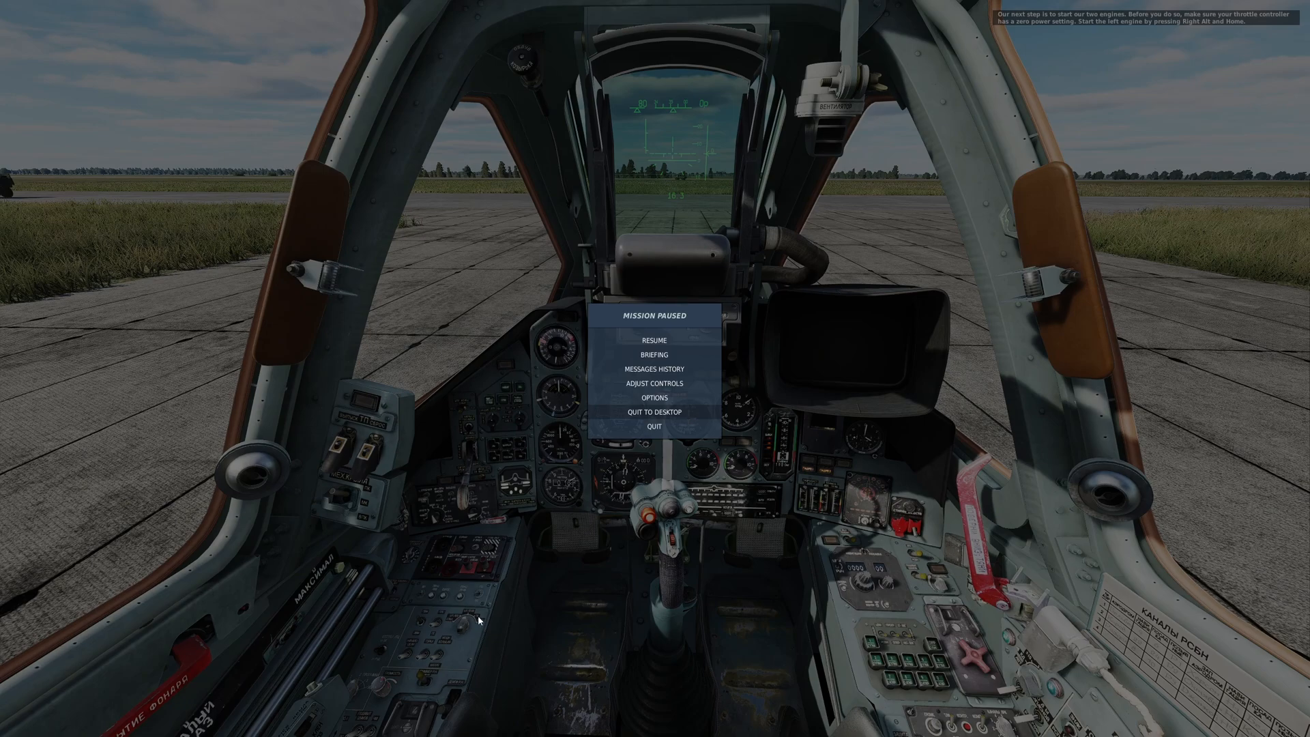
pyautogui.moveTo(474, 603)
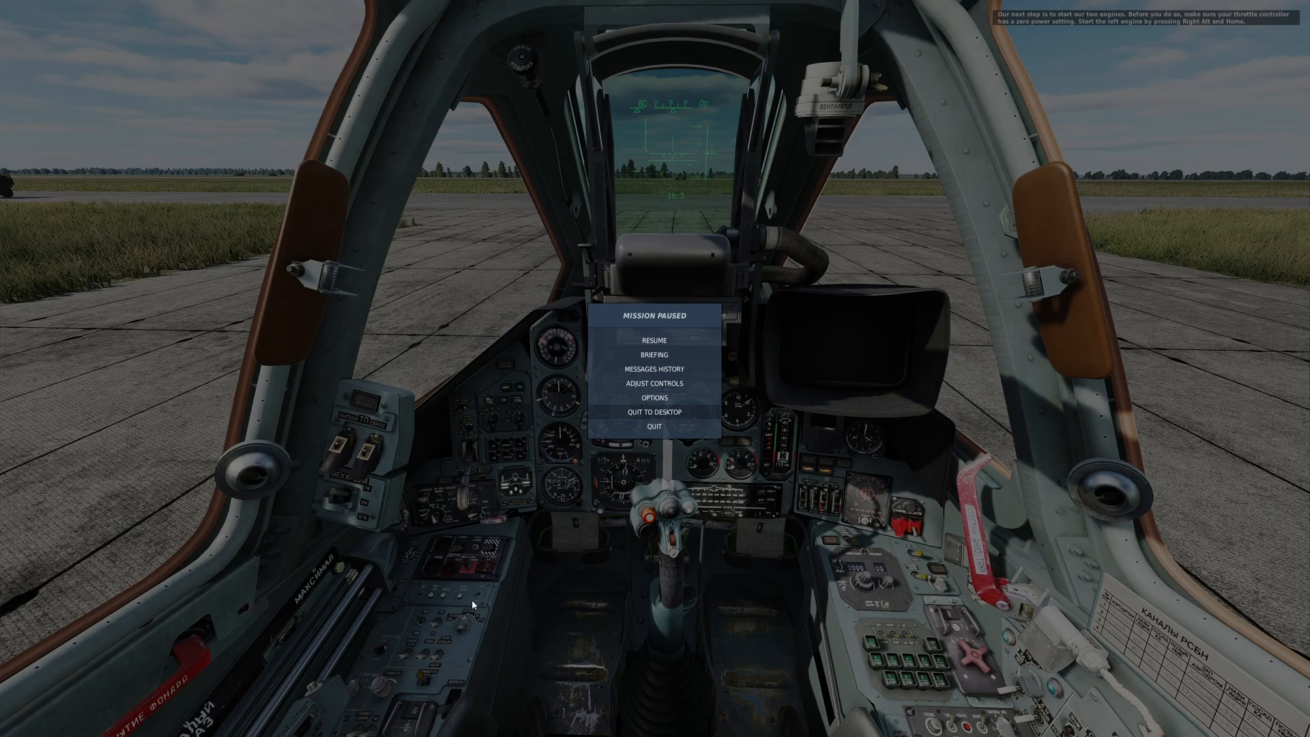
pyautogui.moveTo(445, 565)
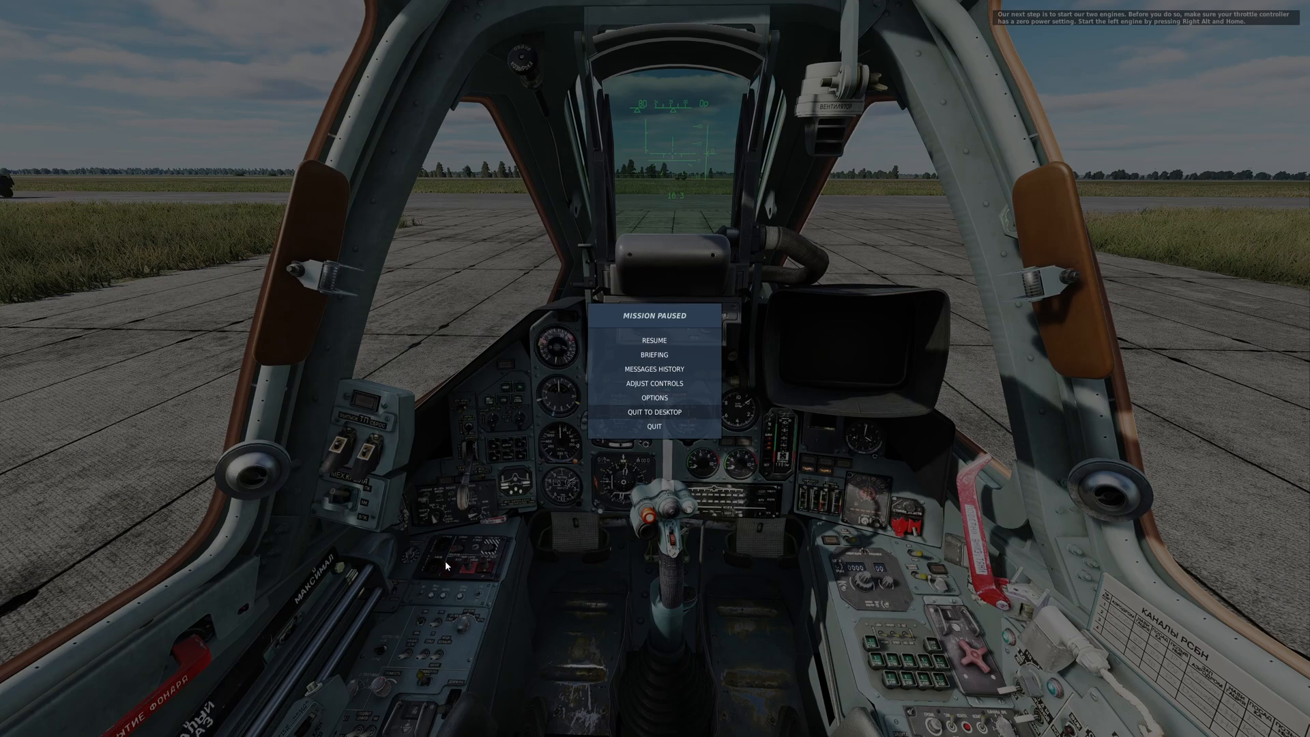
pyautogui.moveTo(466, 453)
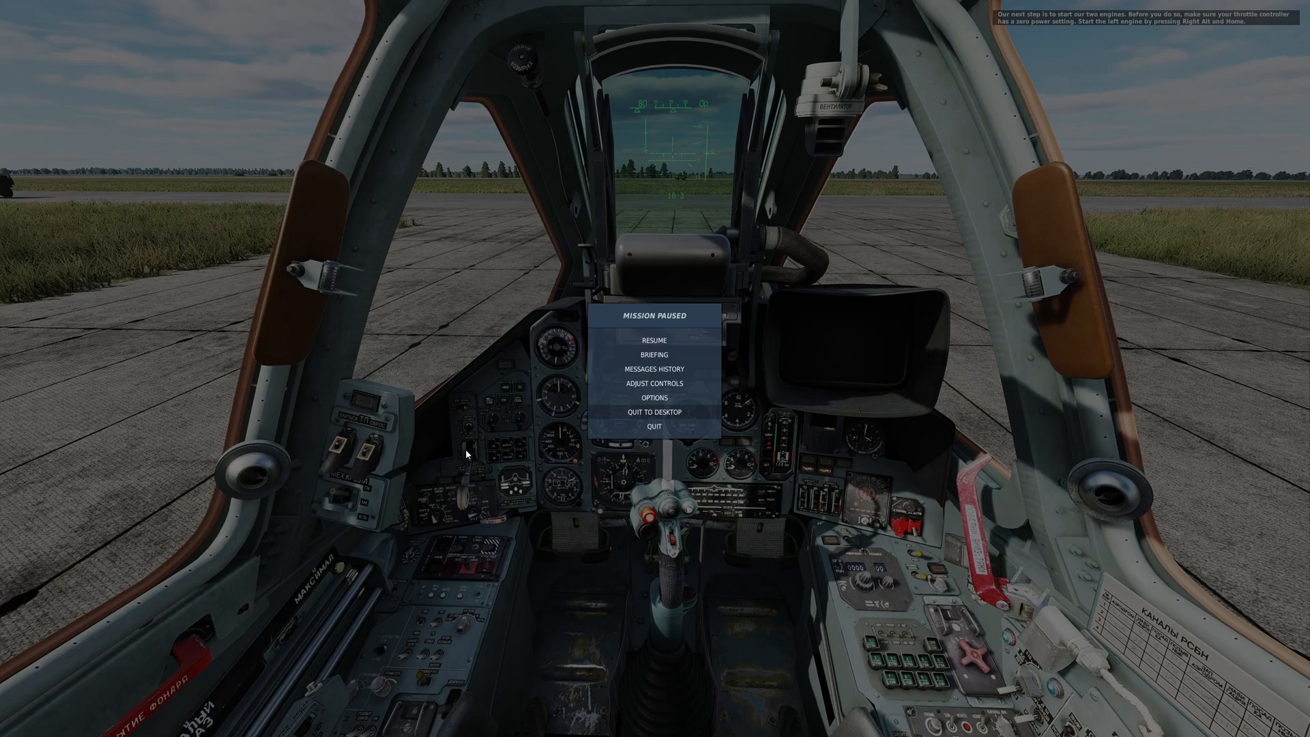
pyautogui.moveTo(1151, 203)
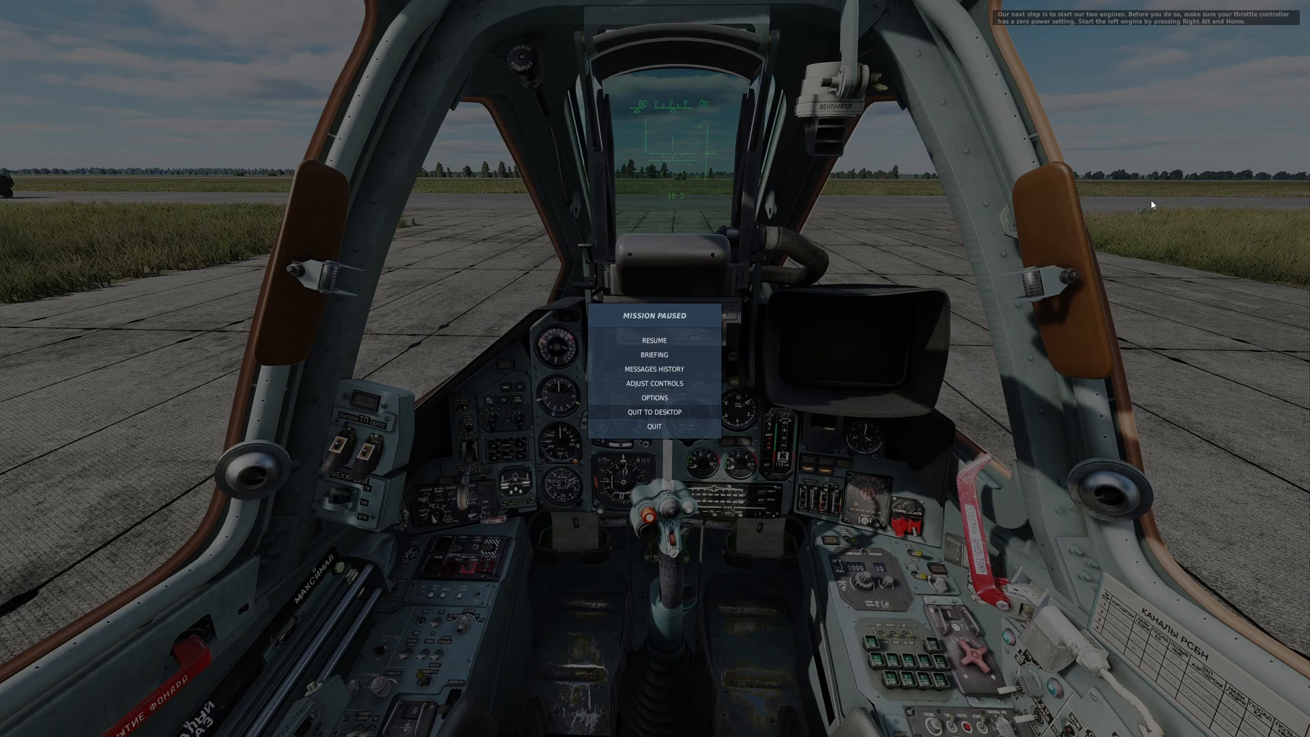
pyautogui.moveTo(929, 570)
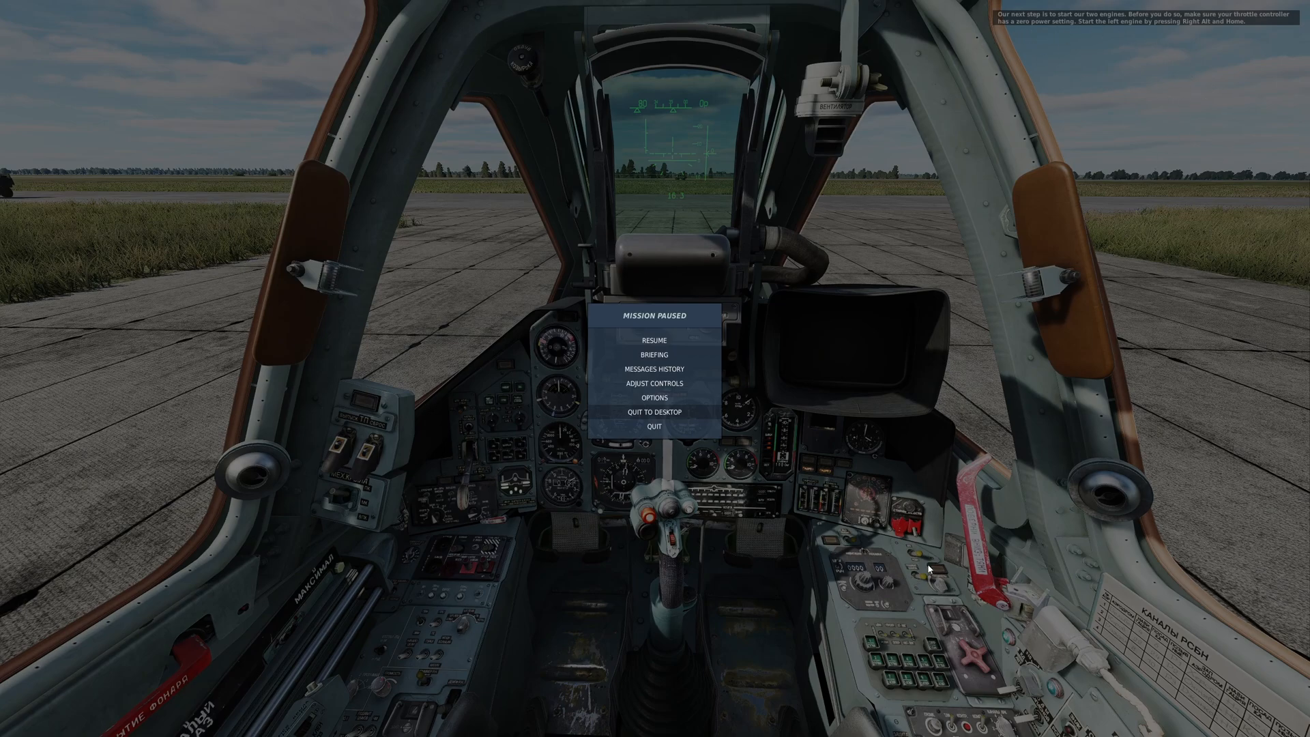
pyautogui.moveTo(510, 514)
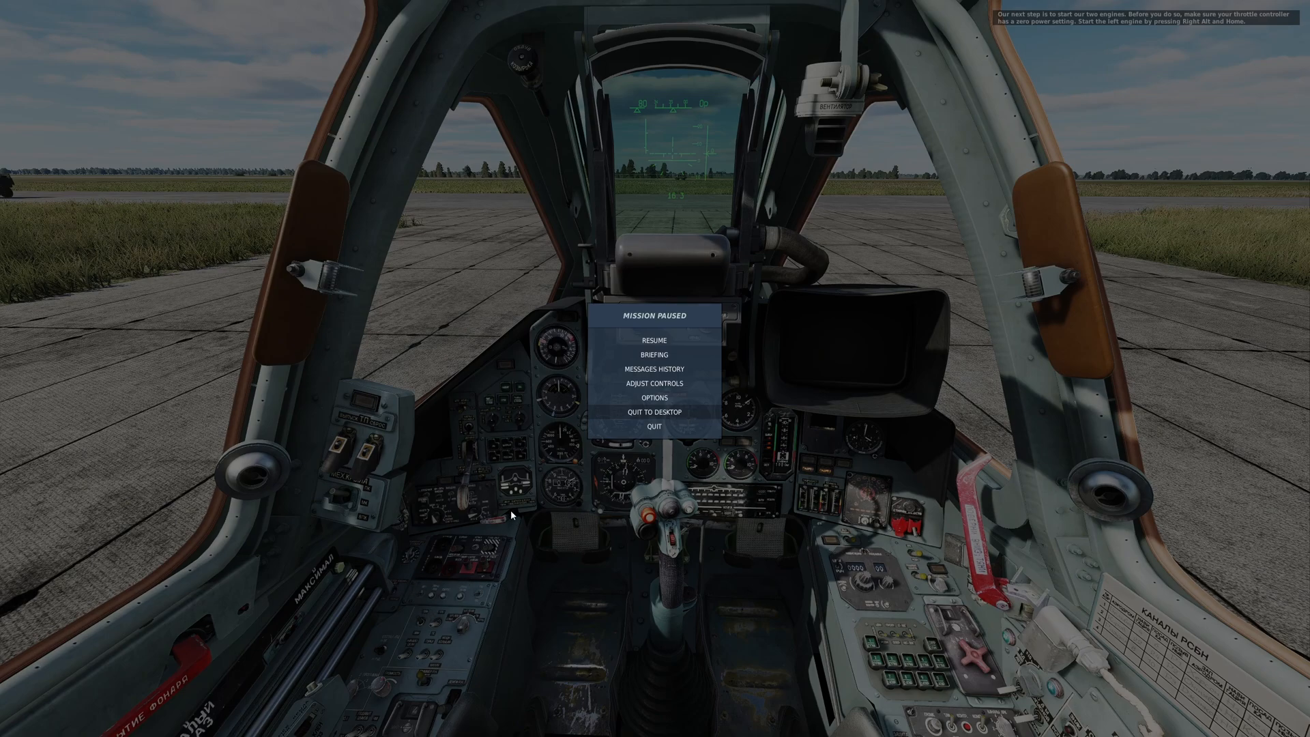
pyautogui.moveTo(623, 433)
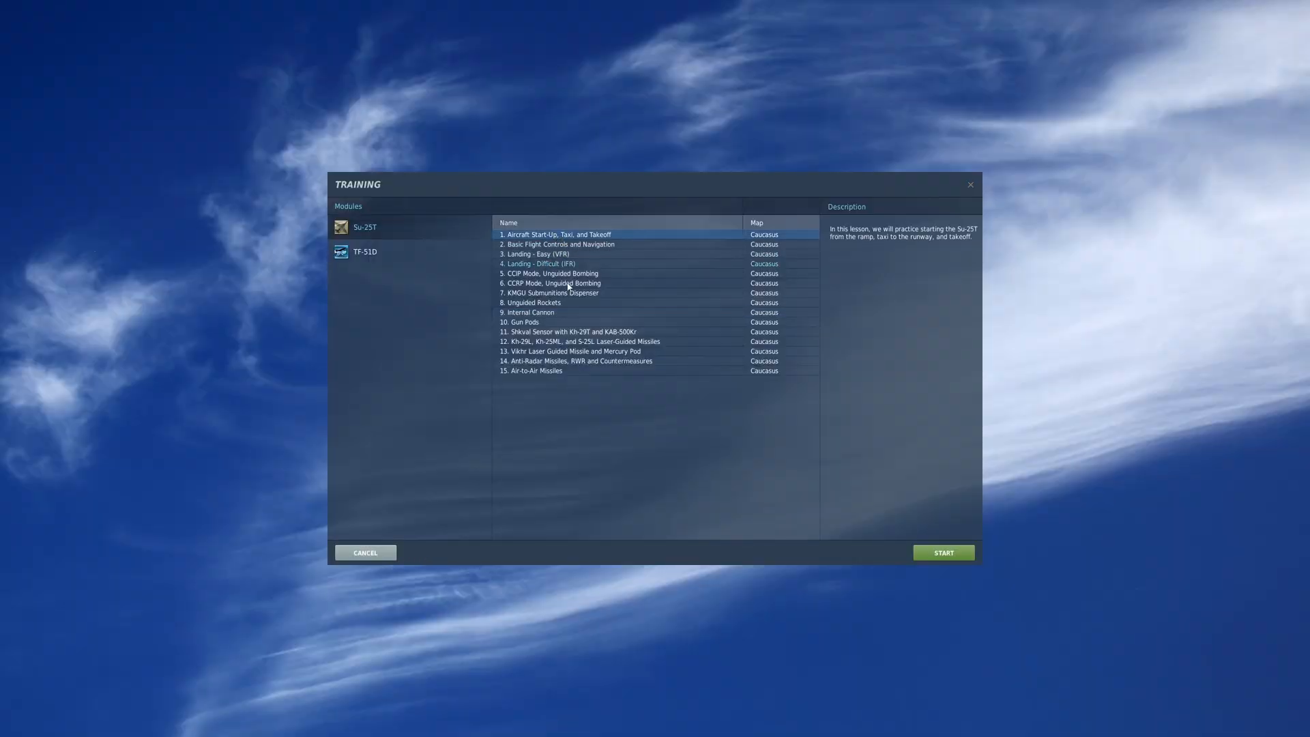
pyautogui.click(364, 552)
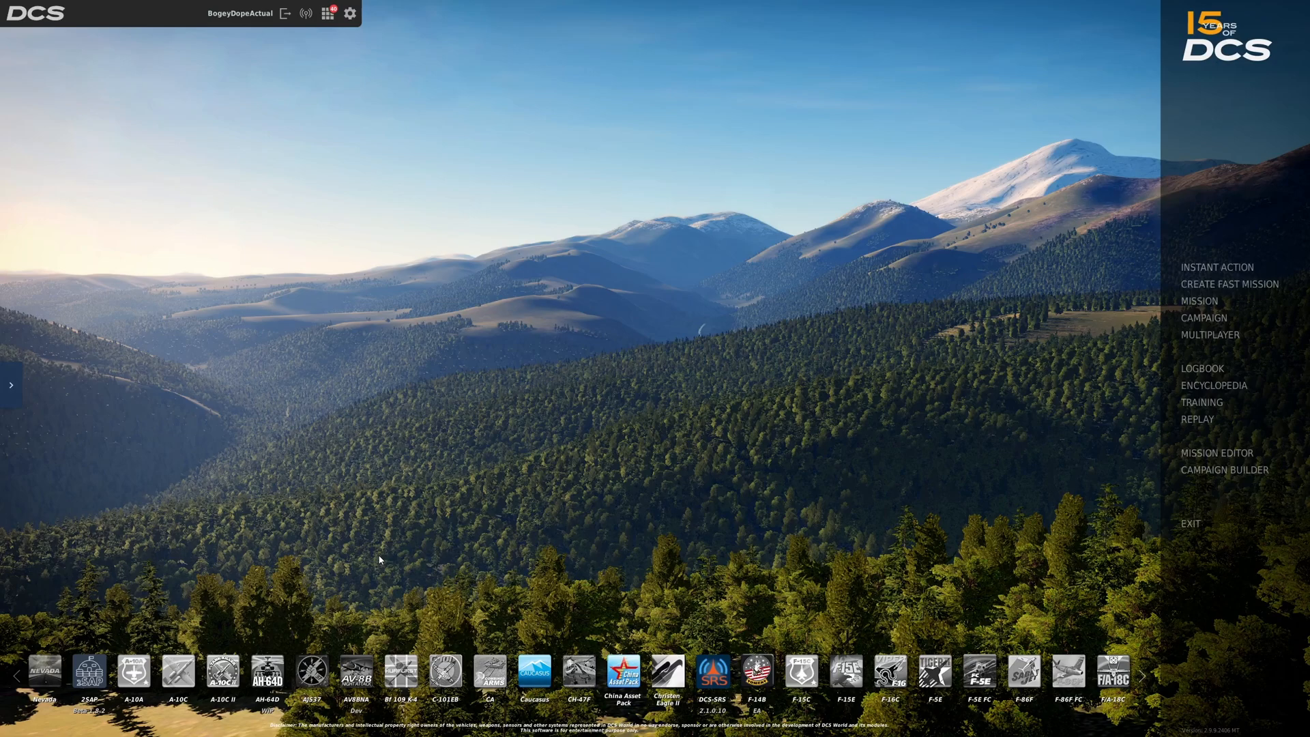
pyautogui.moveTo(1197, 419)
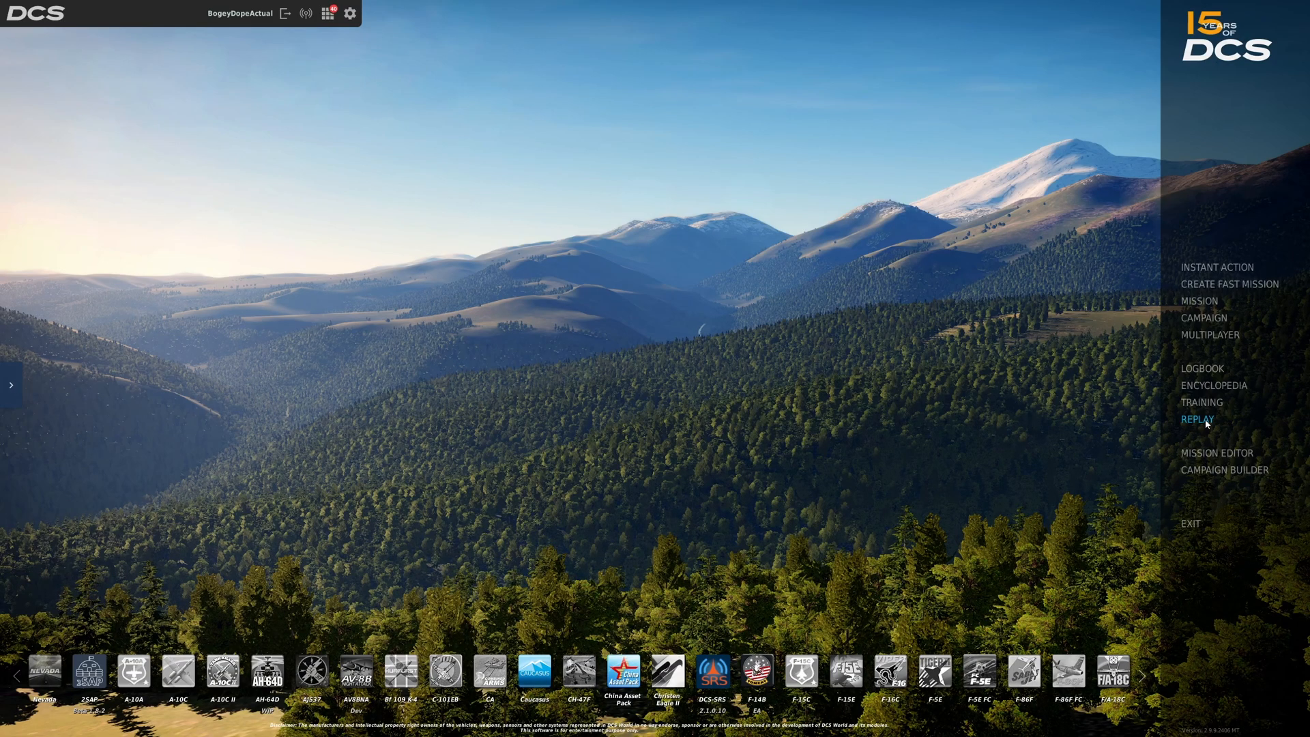
pyautogui.click(1197, 419)
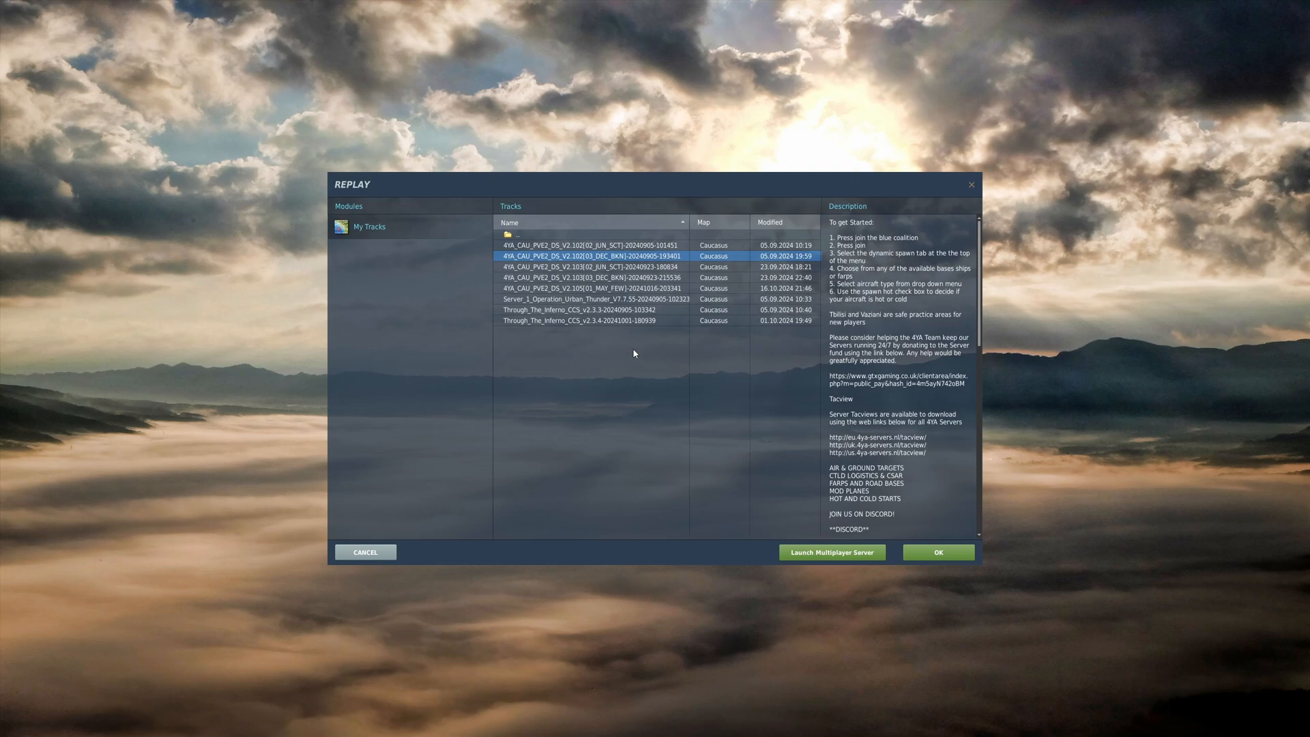
pyautogui.moveTo(608, 299)
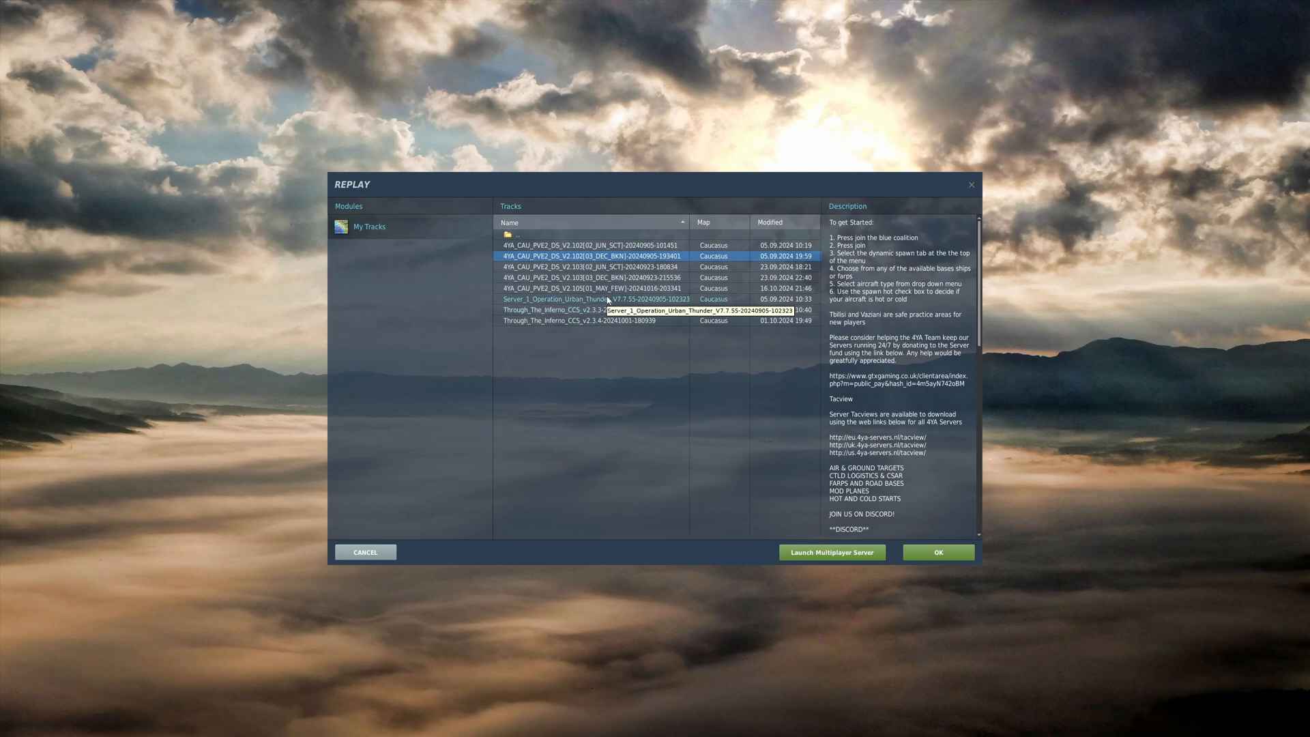
pyautogui.moveTo(659, 288)
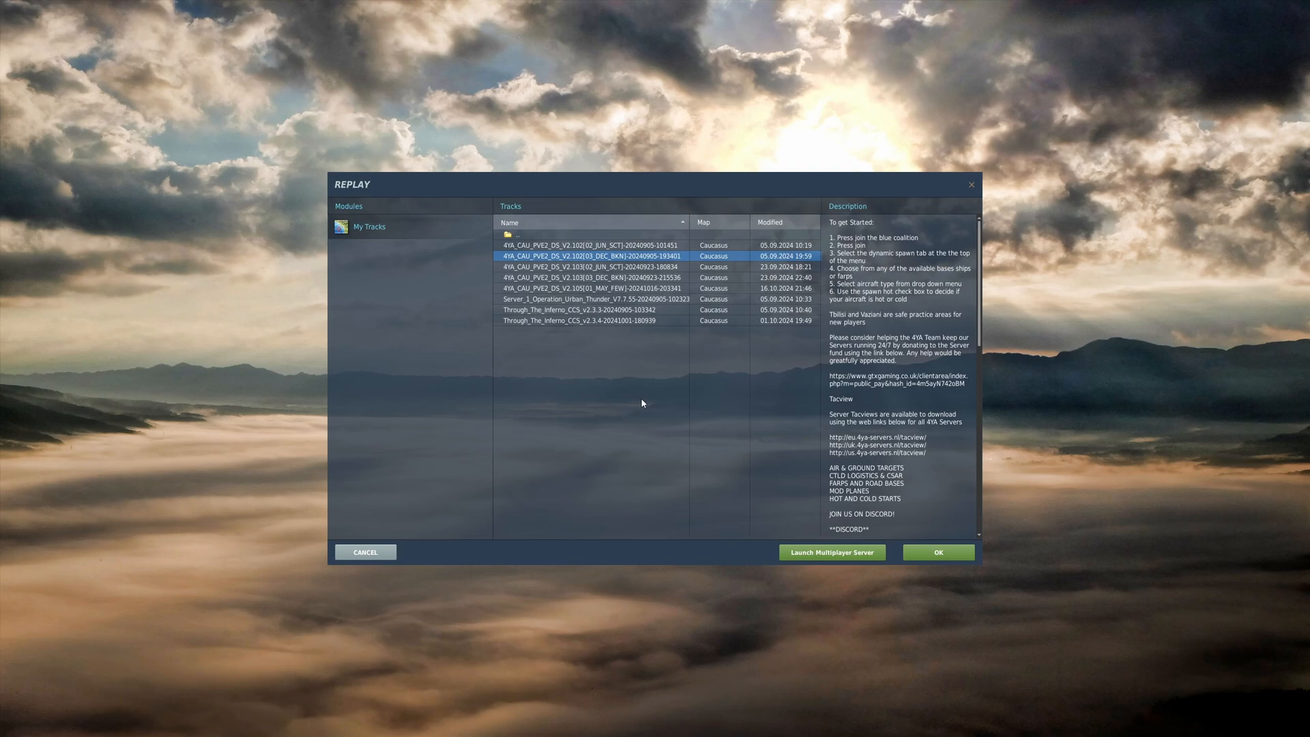
pyautogui.moveTo(557, 440)
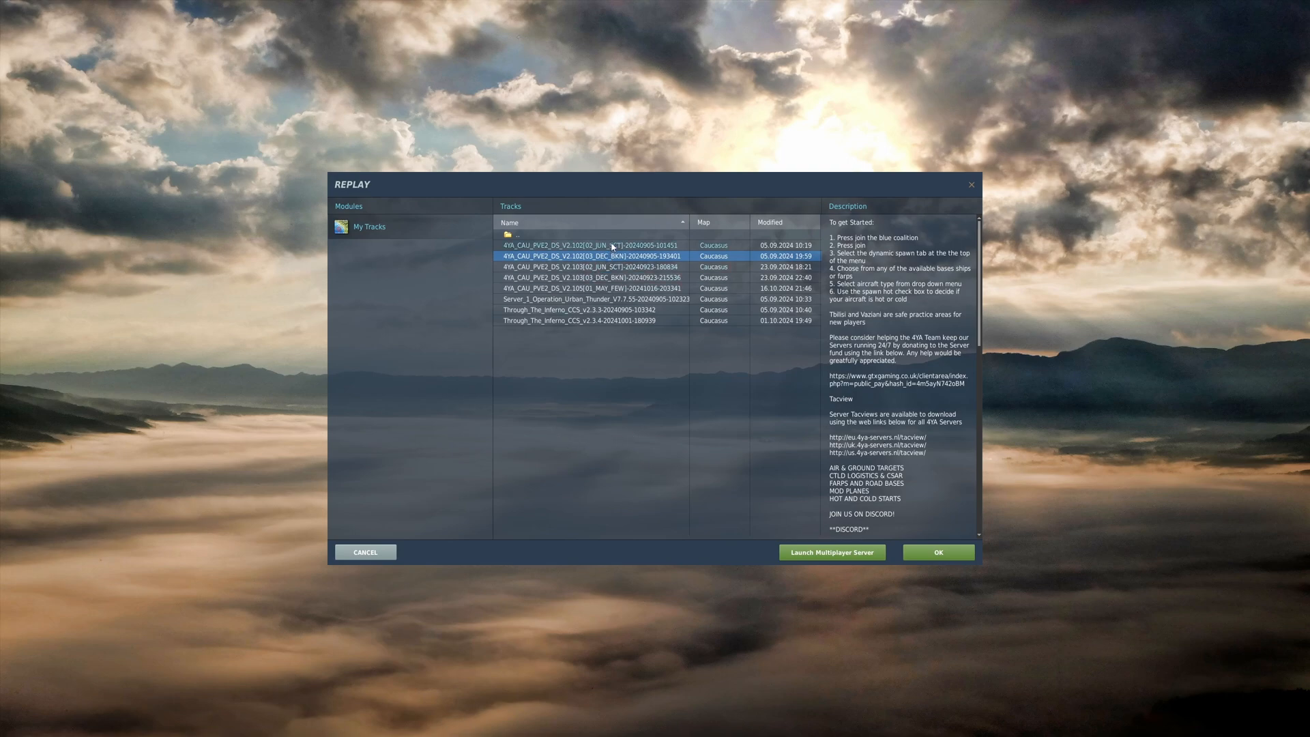
pyautogui.moveTo(614, 255)
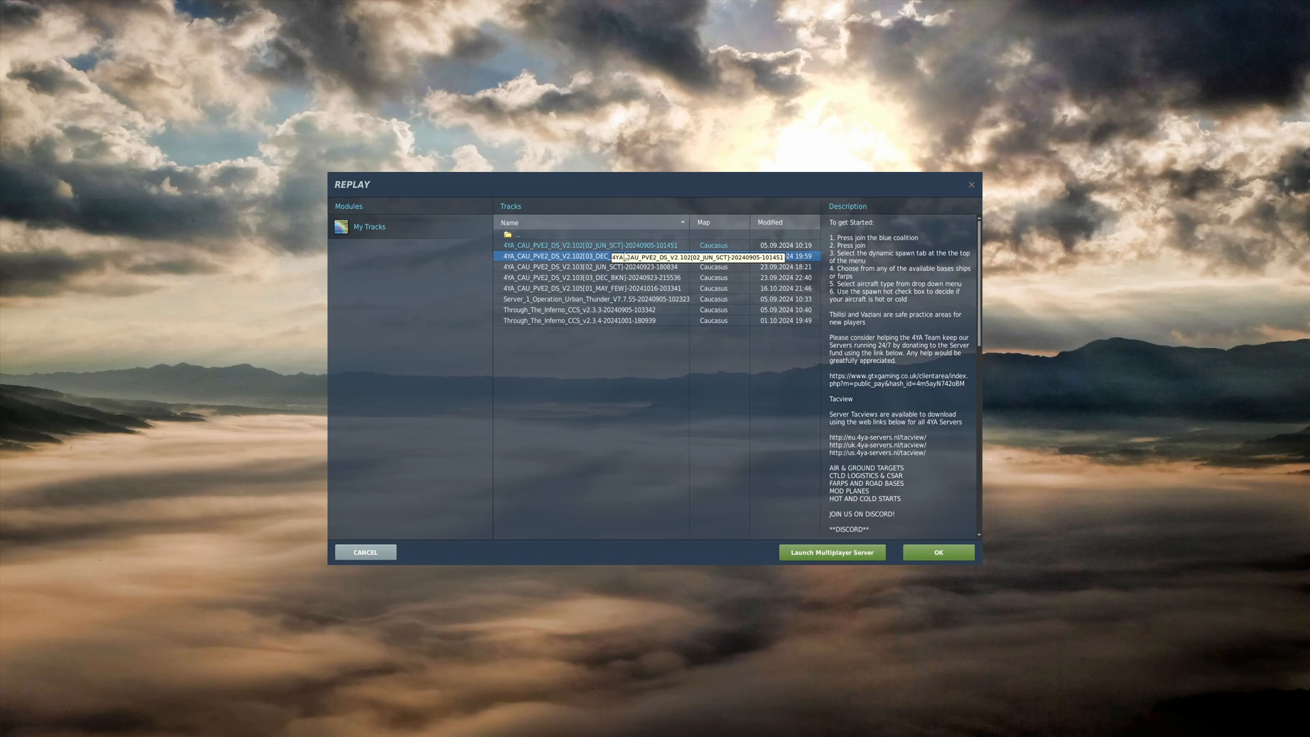
pyautogui.click(365, 551)
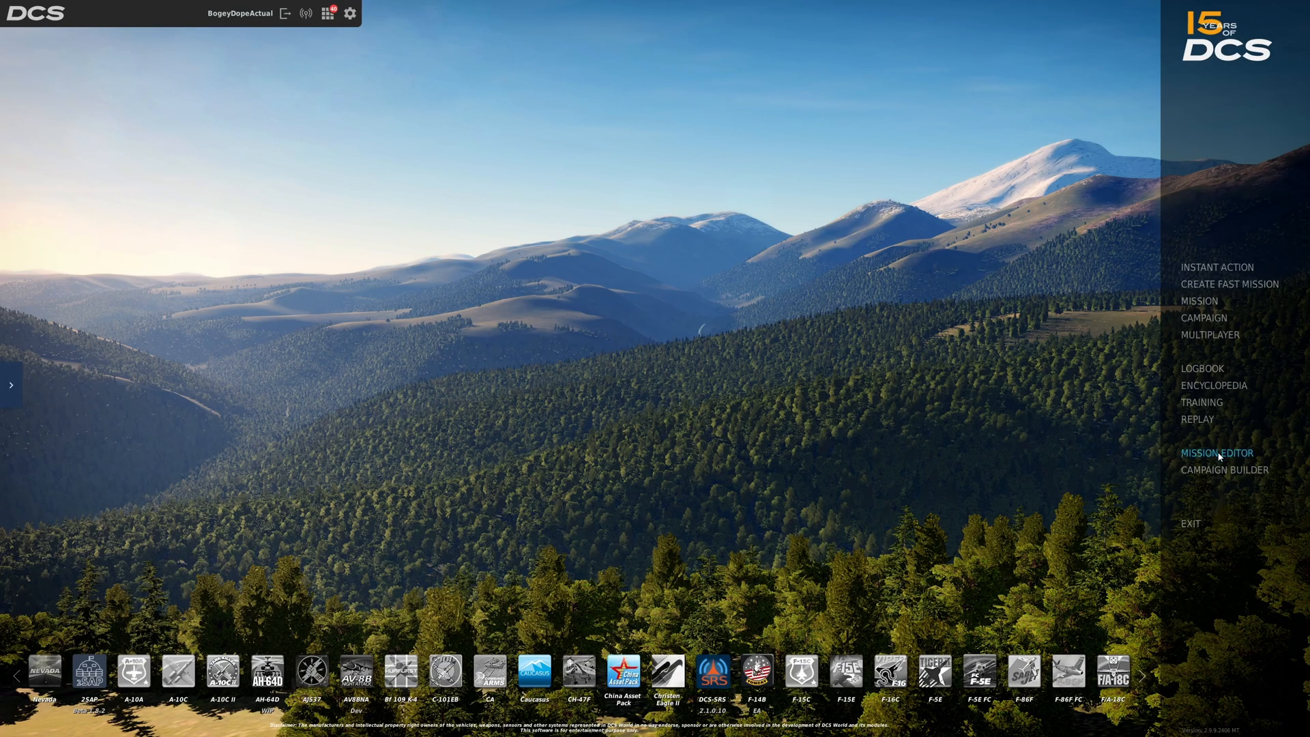
pyautogui.click(1216, 452)
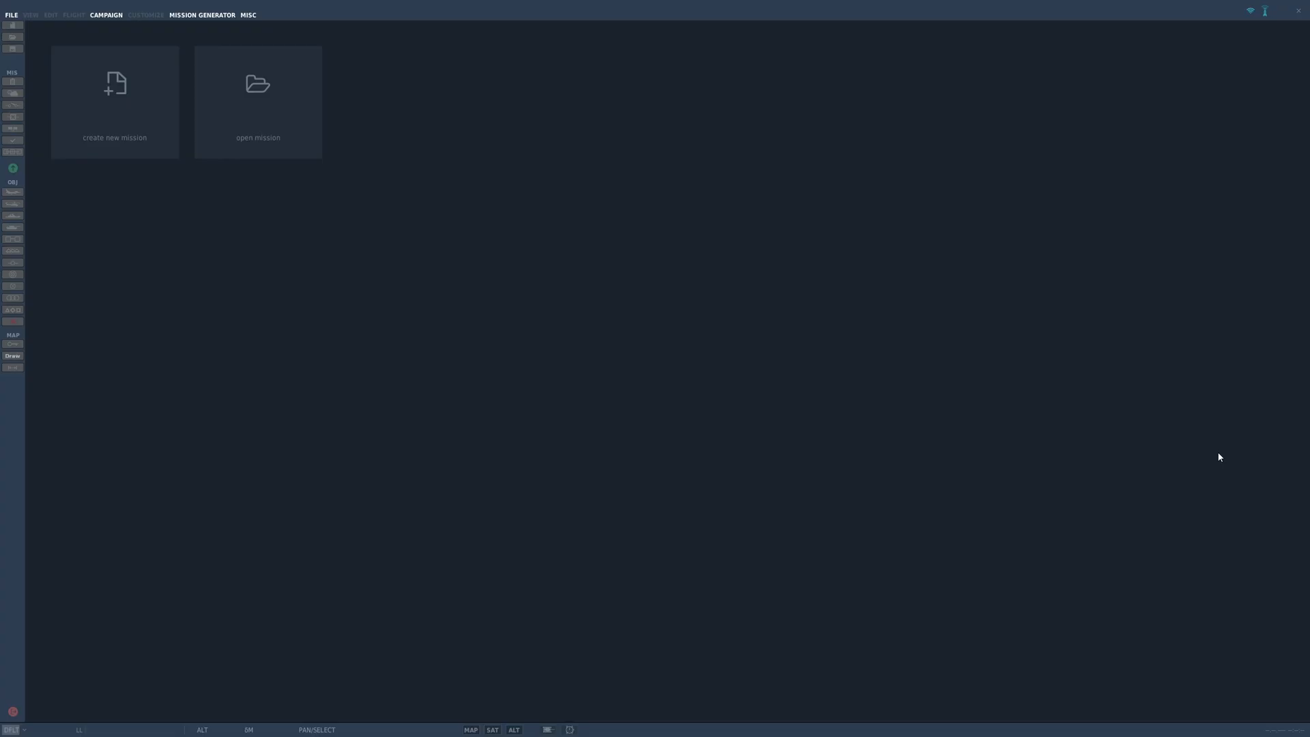
pyautogui.moveTo(914, 343)
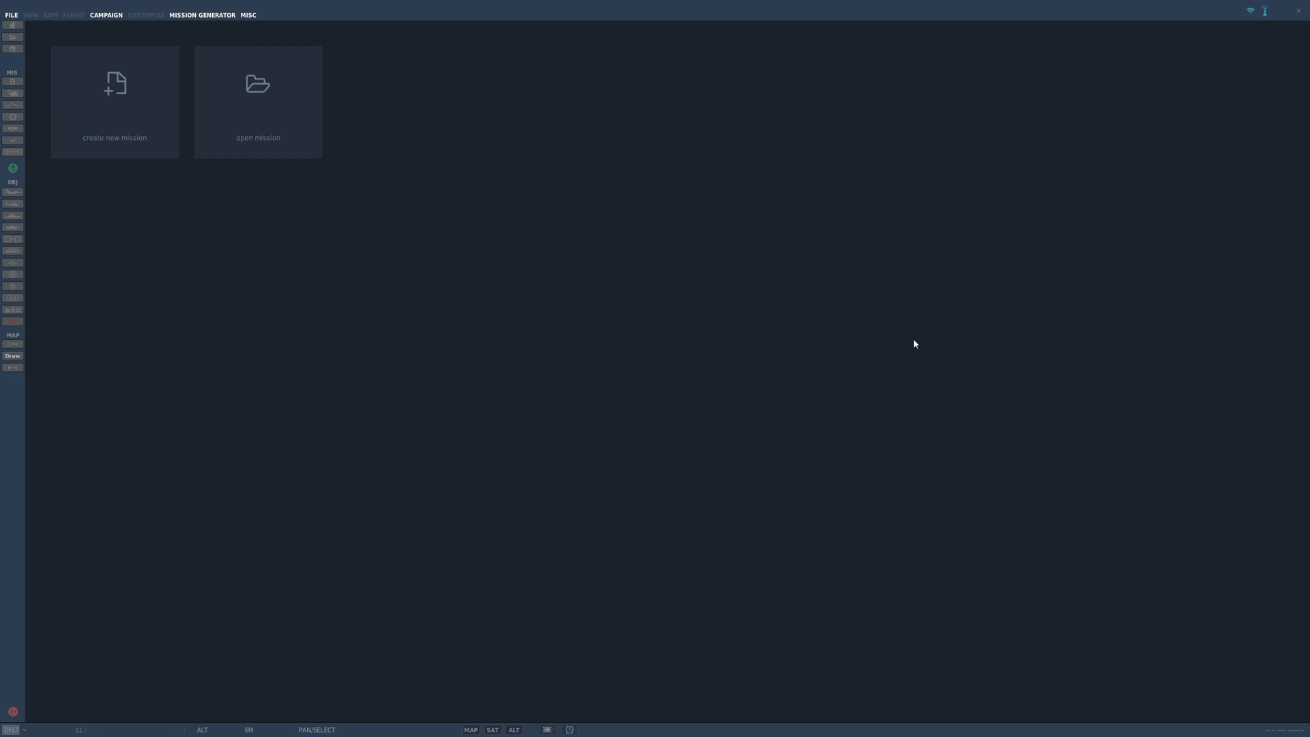
pyautogui.moveTo(271, 157)
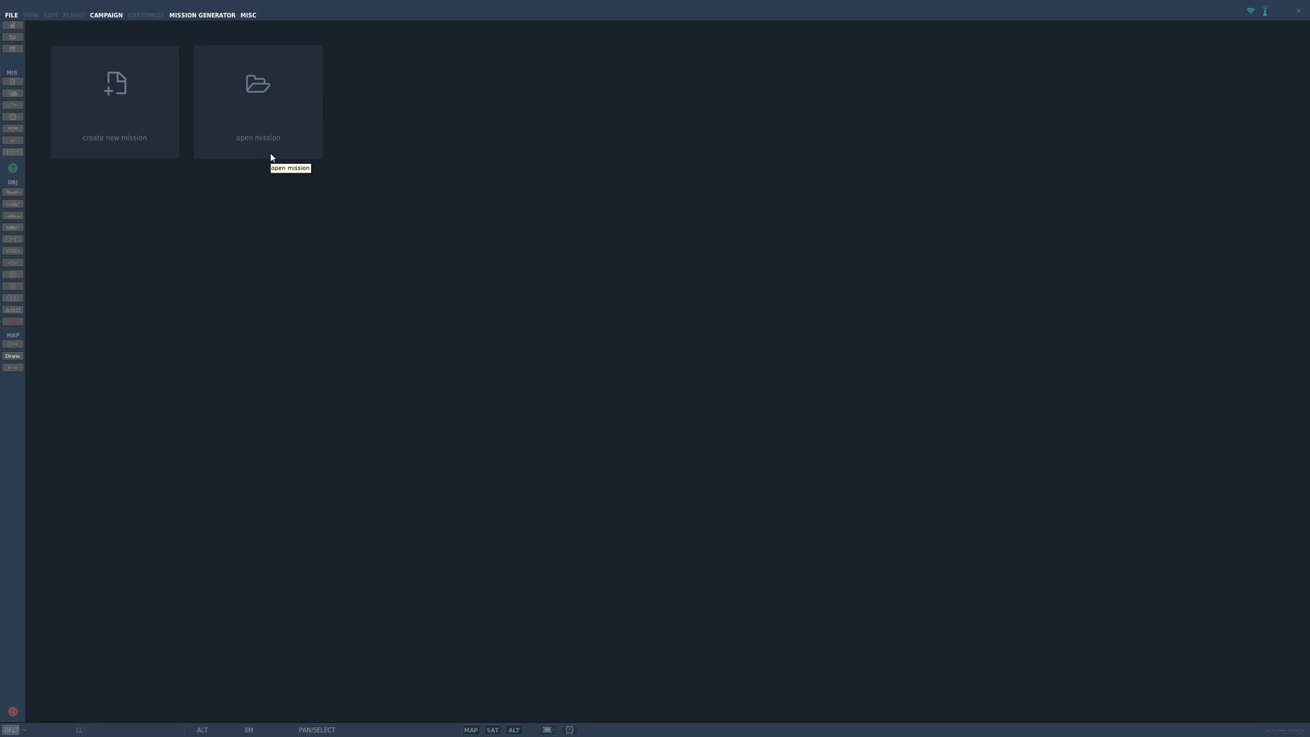
pyautogui.click(115, 101)
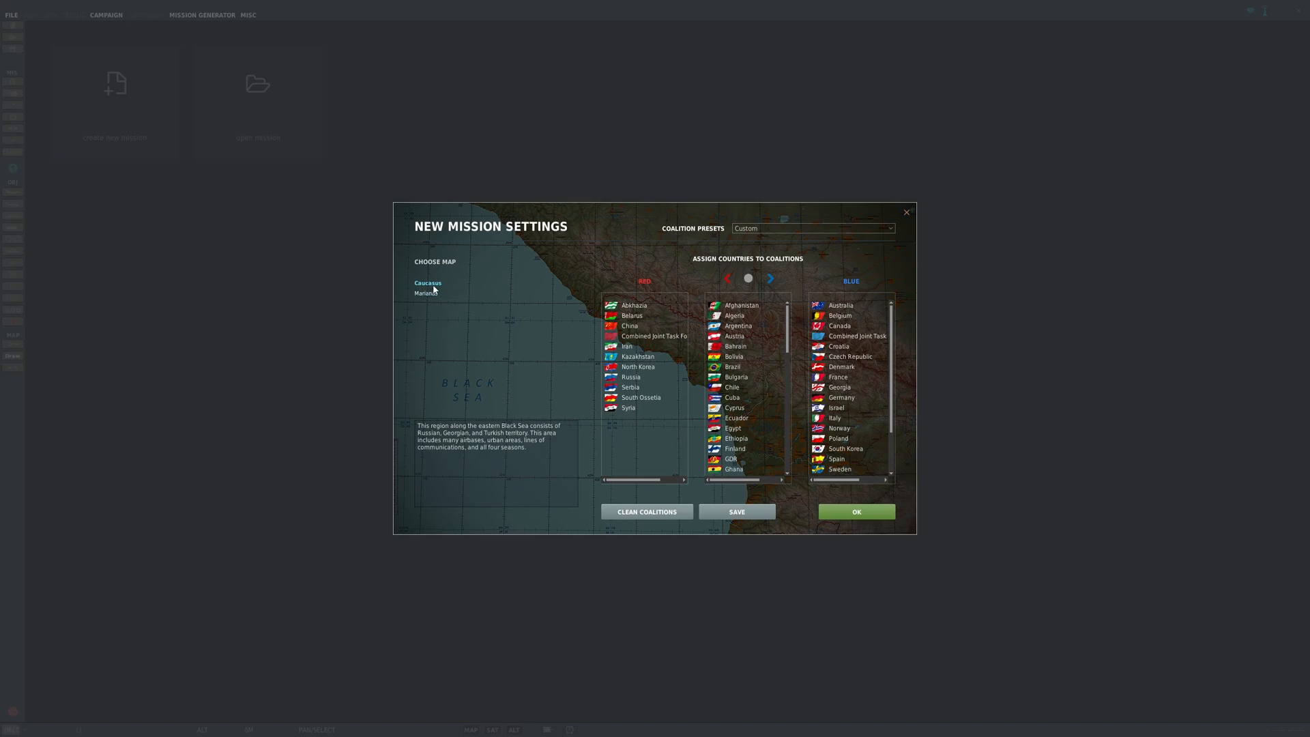
pyautogui.moveTo(747, 316)
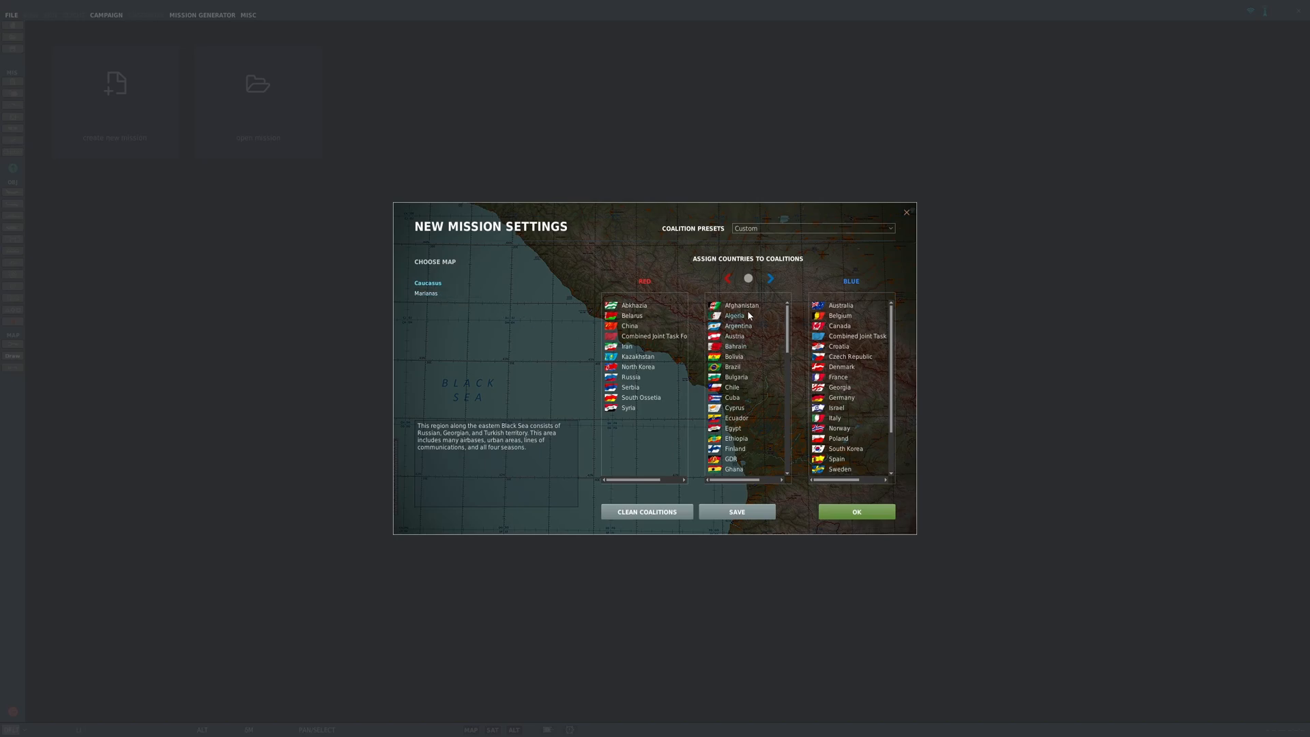
pyautogui.moveTo(852, 438)
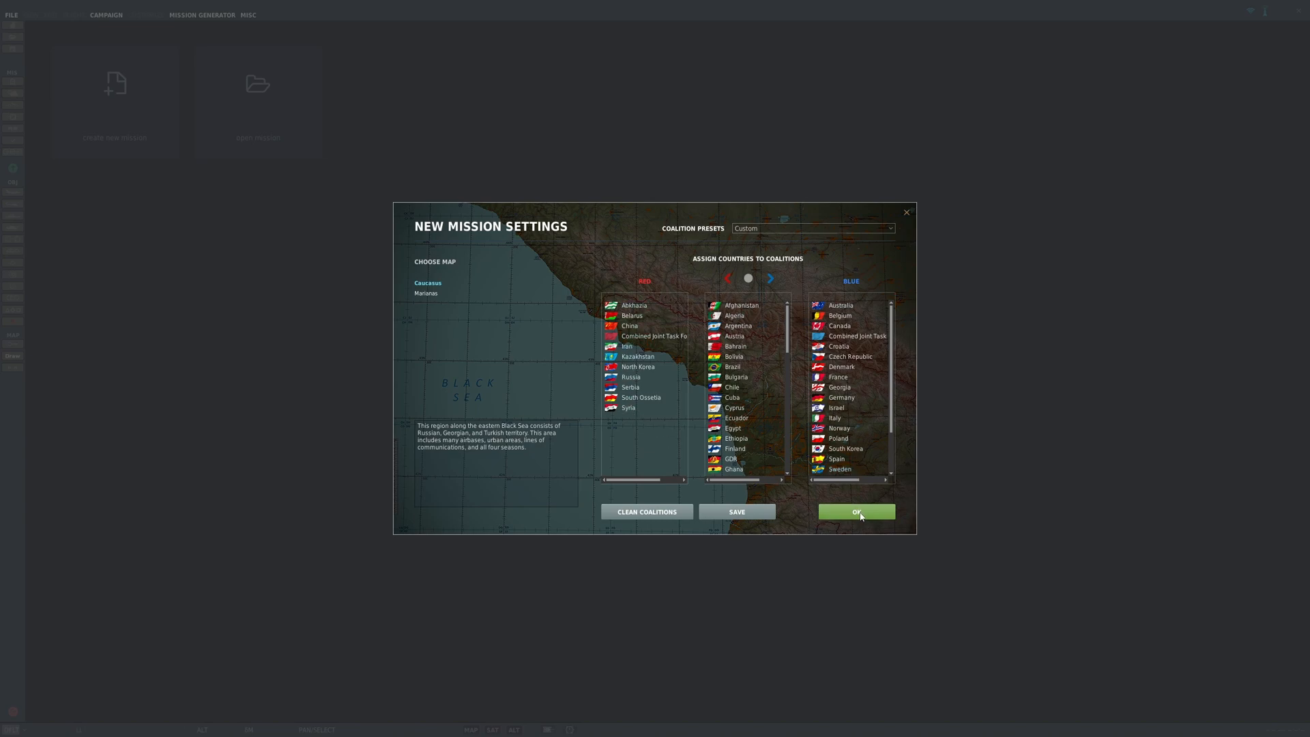
pyautogui.click(856, 511)
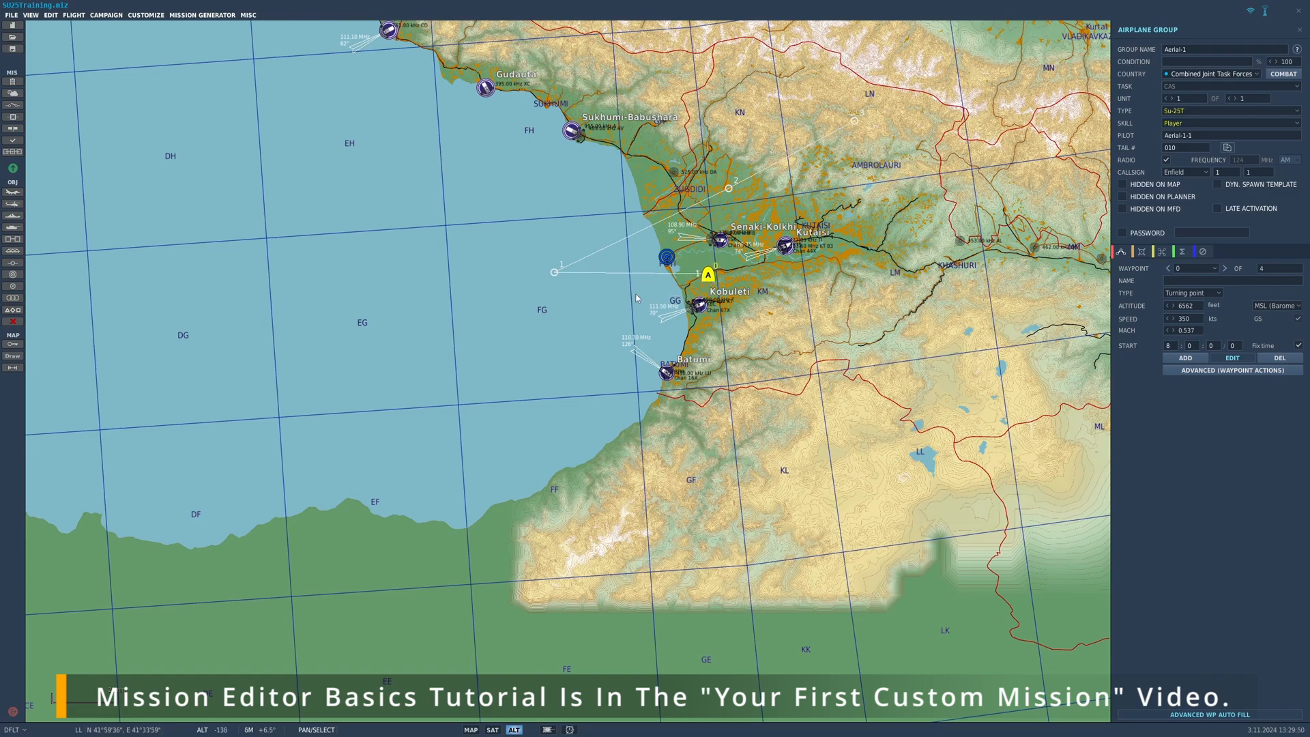
pyautogui.click(11, 13)
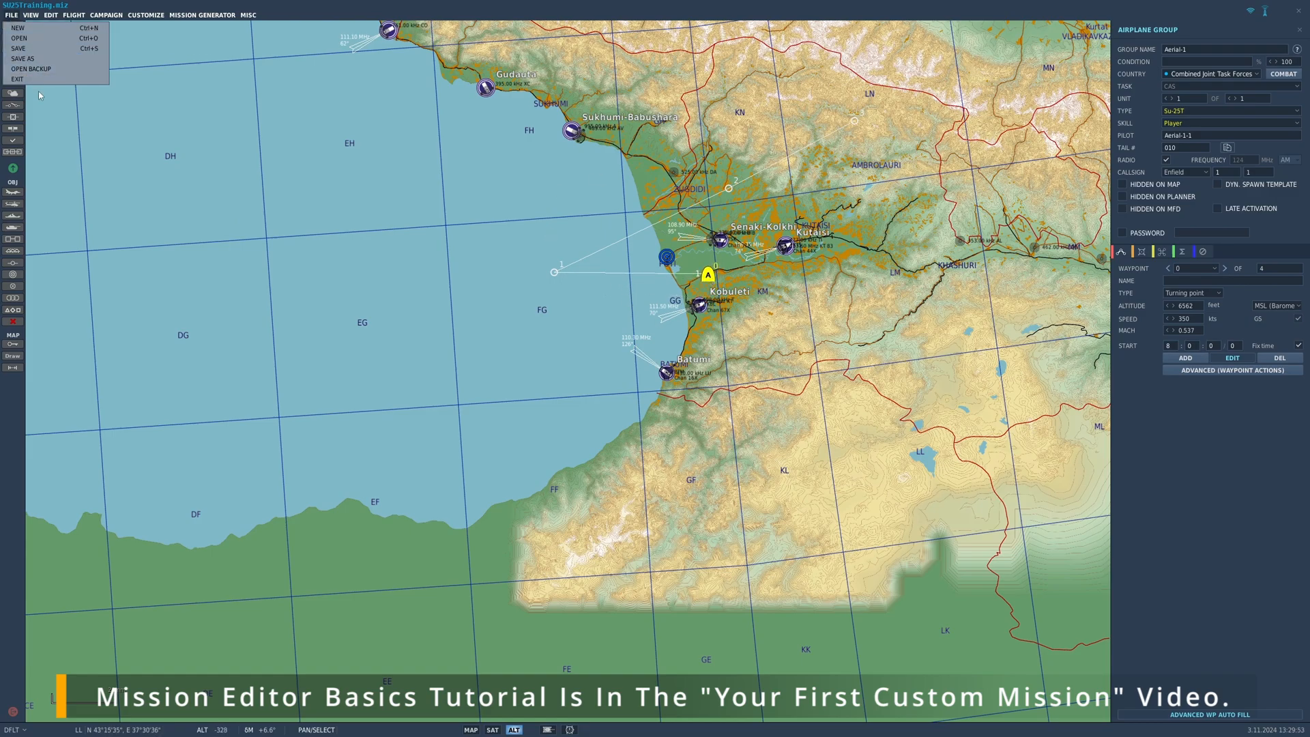
pyautogui.click(16, 79)
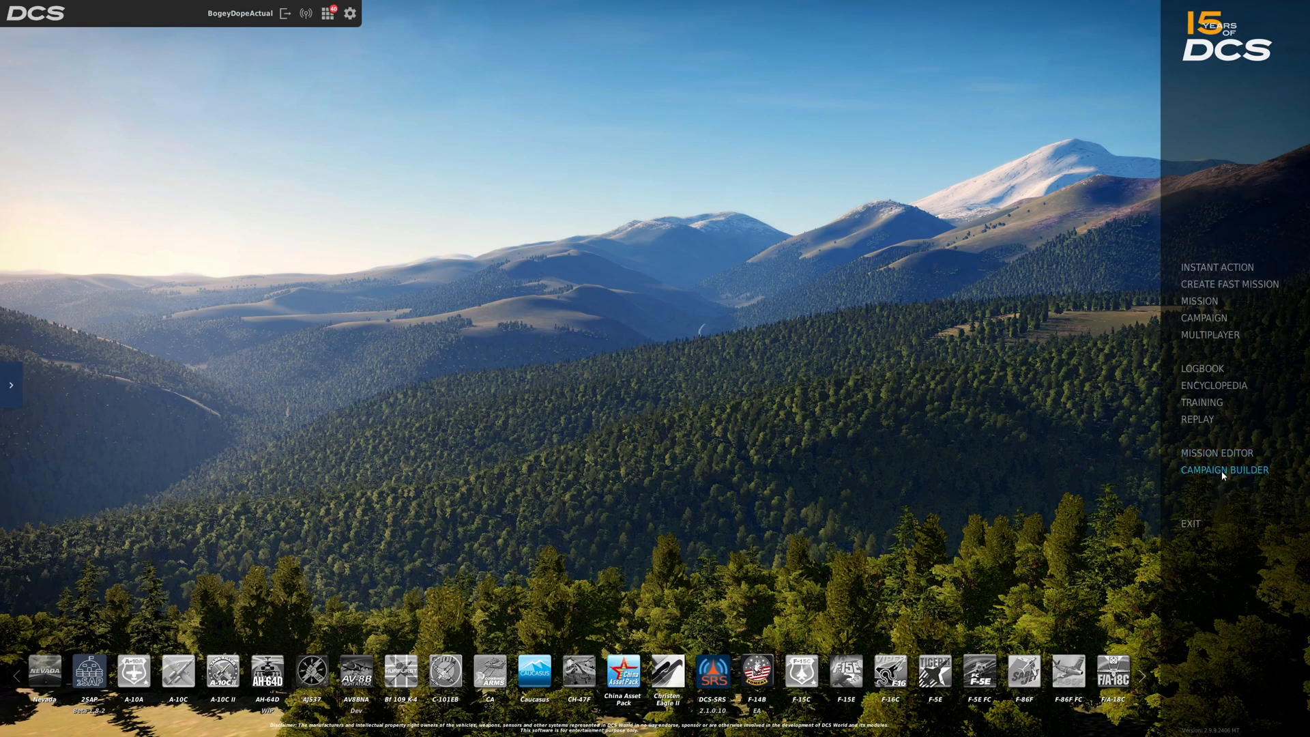
pyautogui.click(1222, 470)
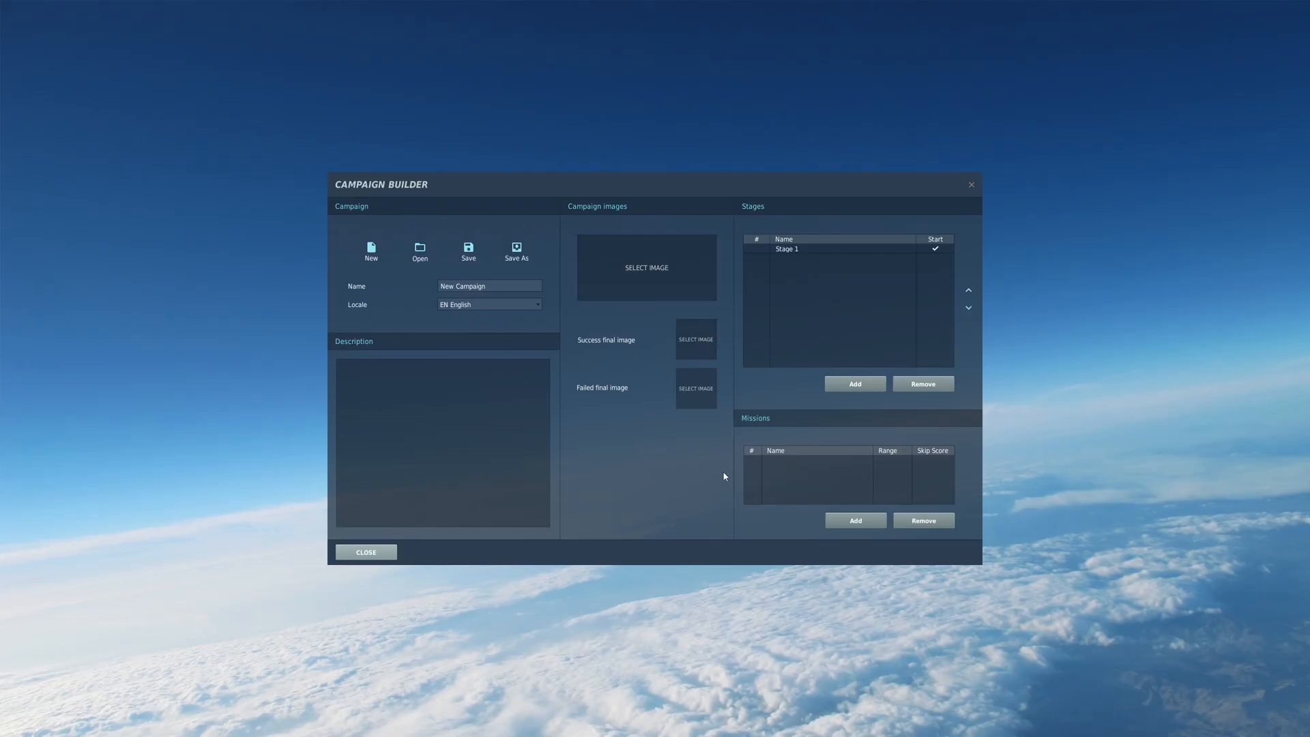
pyautogui.click(366, 551)
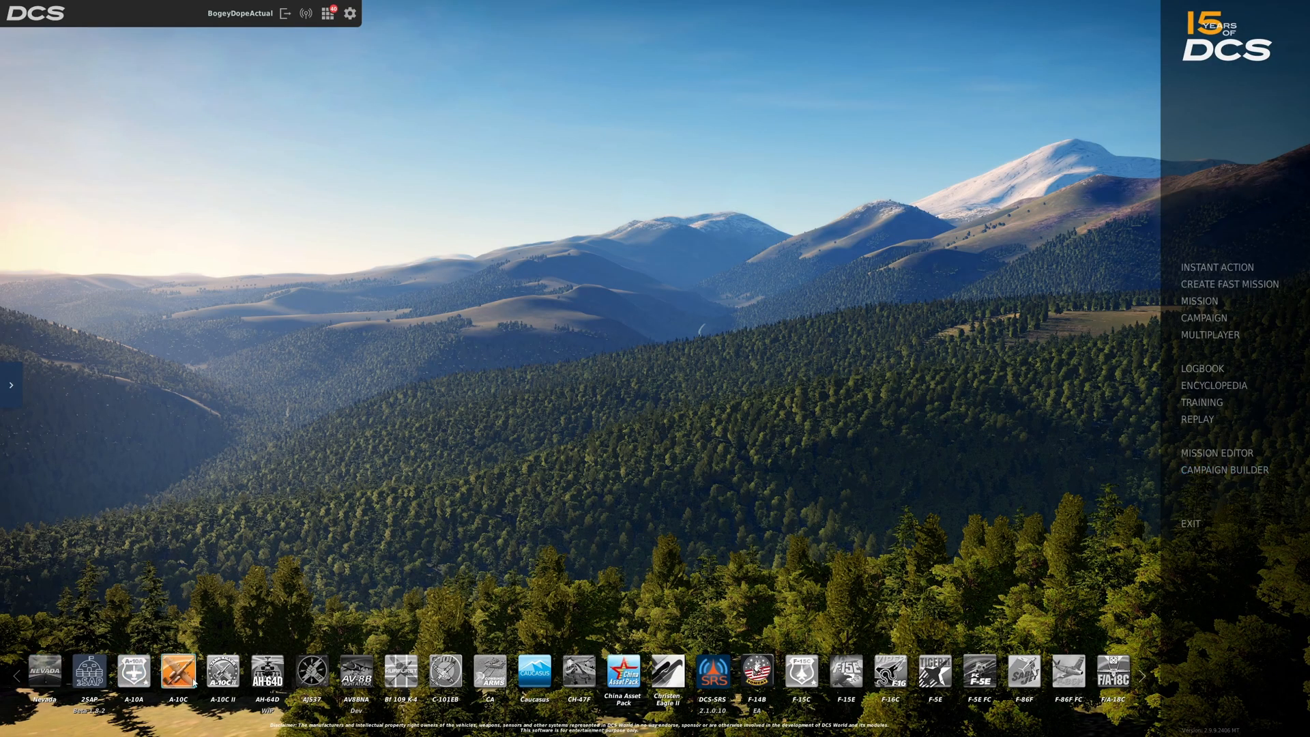
# Apply the Caucasus theme, then switch the main menu to the Marianas island wallpaper
pyautogui.click(266, 671)
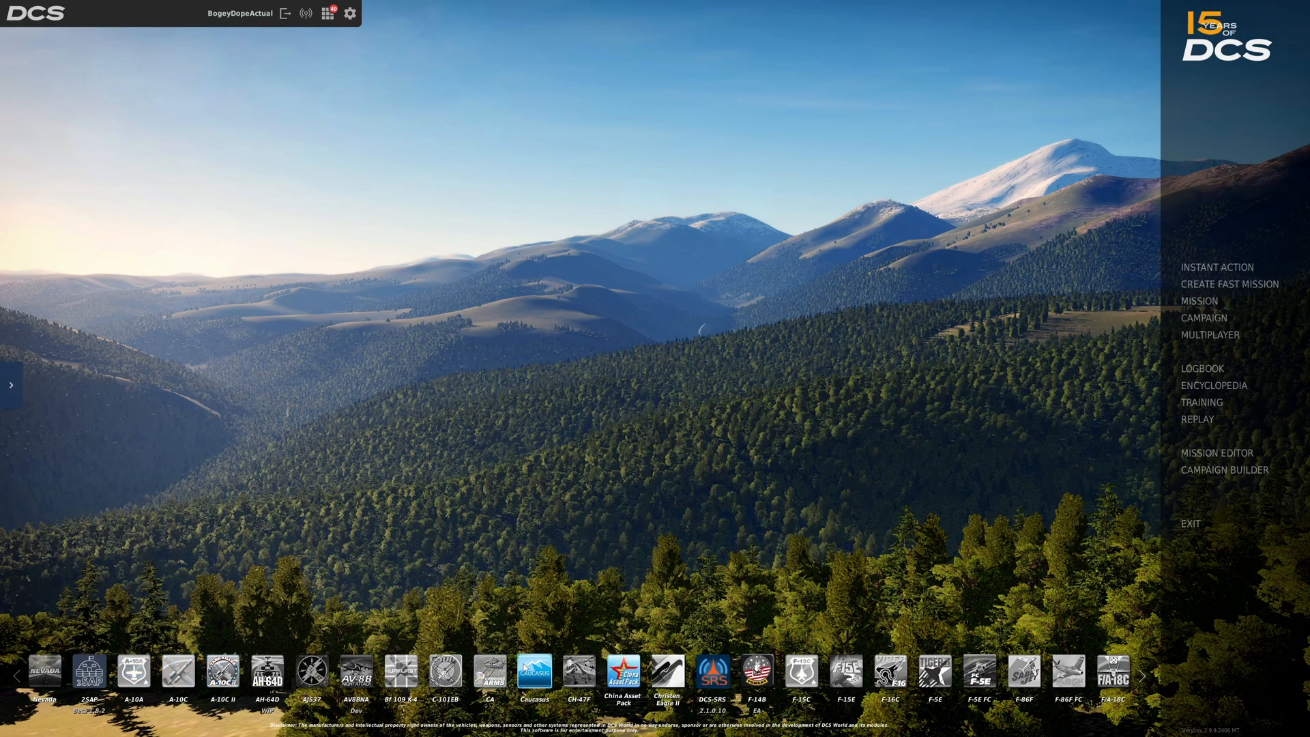
pyautogui.click(533, 672)
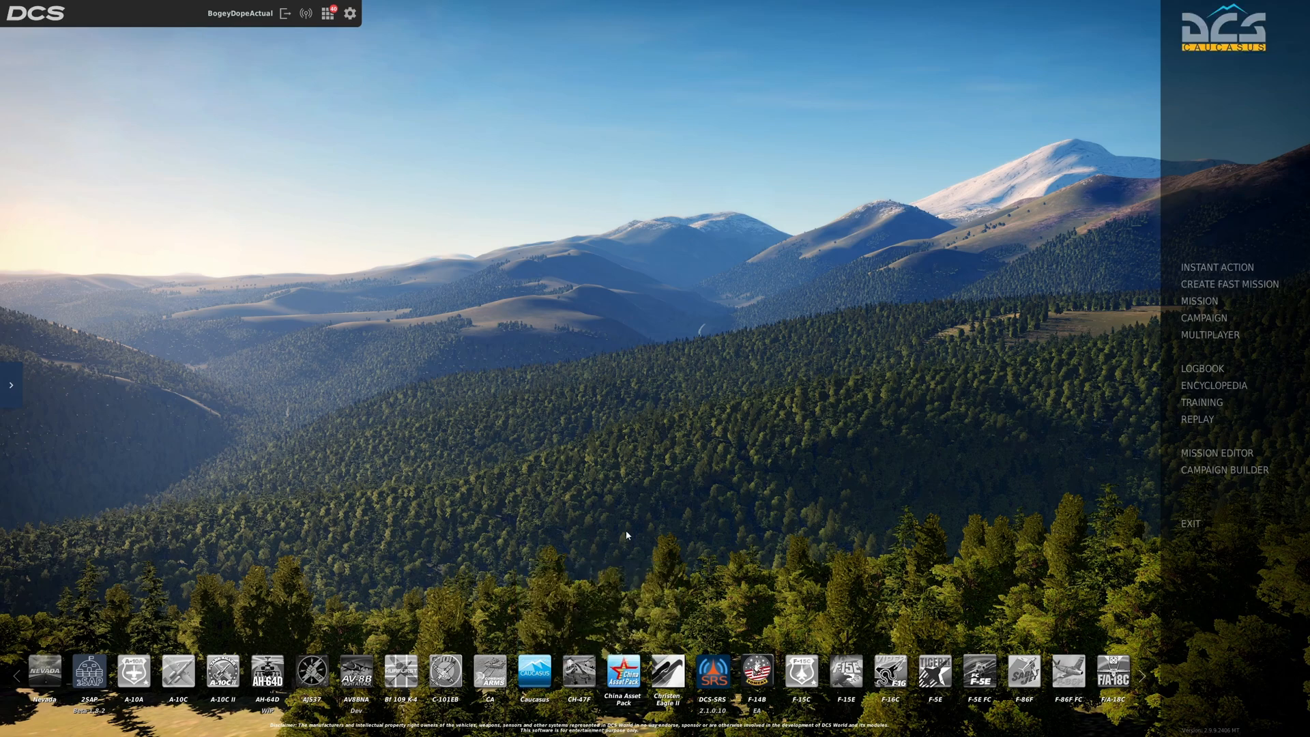
pyautogui.moveTo(690, 329)
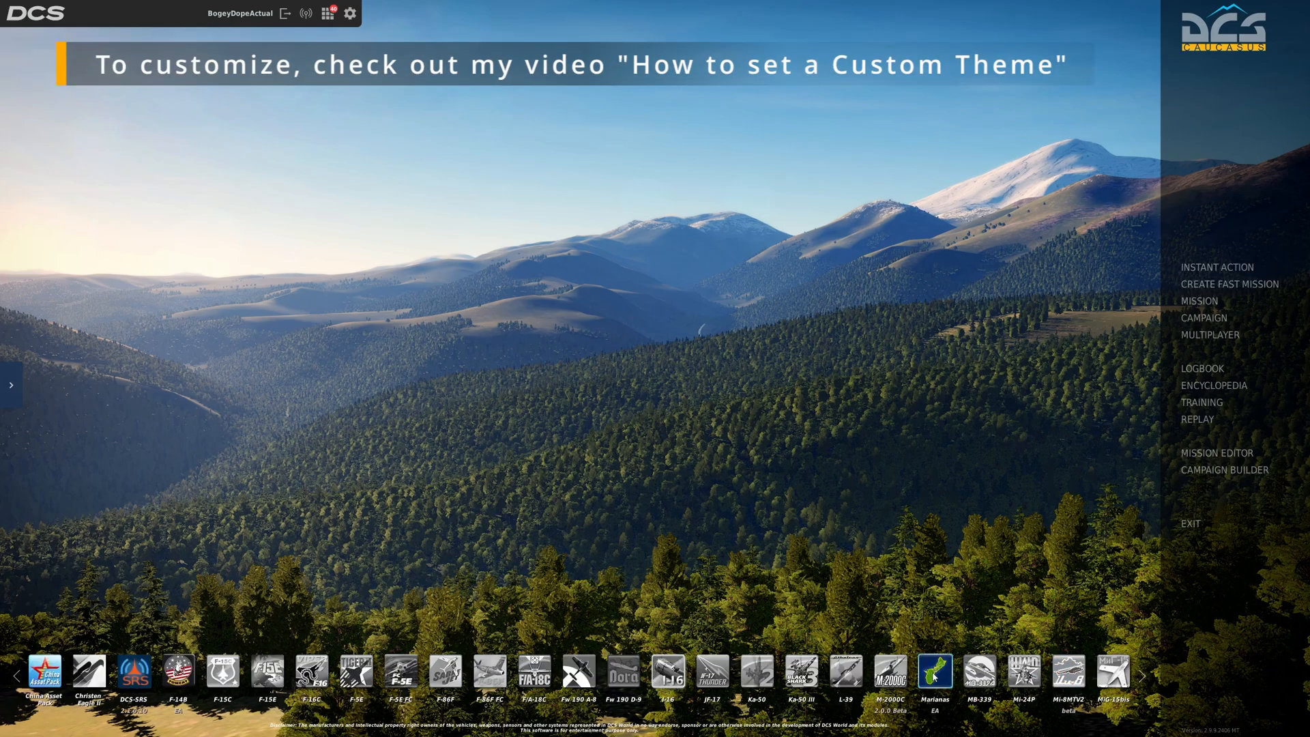
pyautogui.click(933, 673)
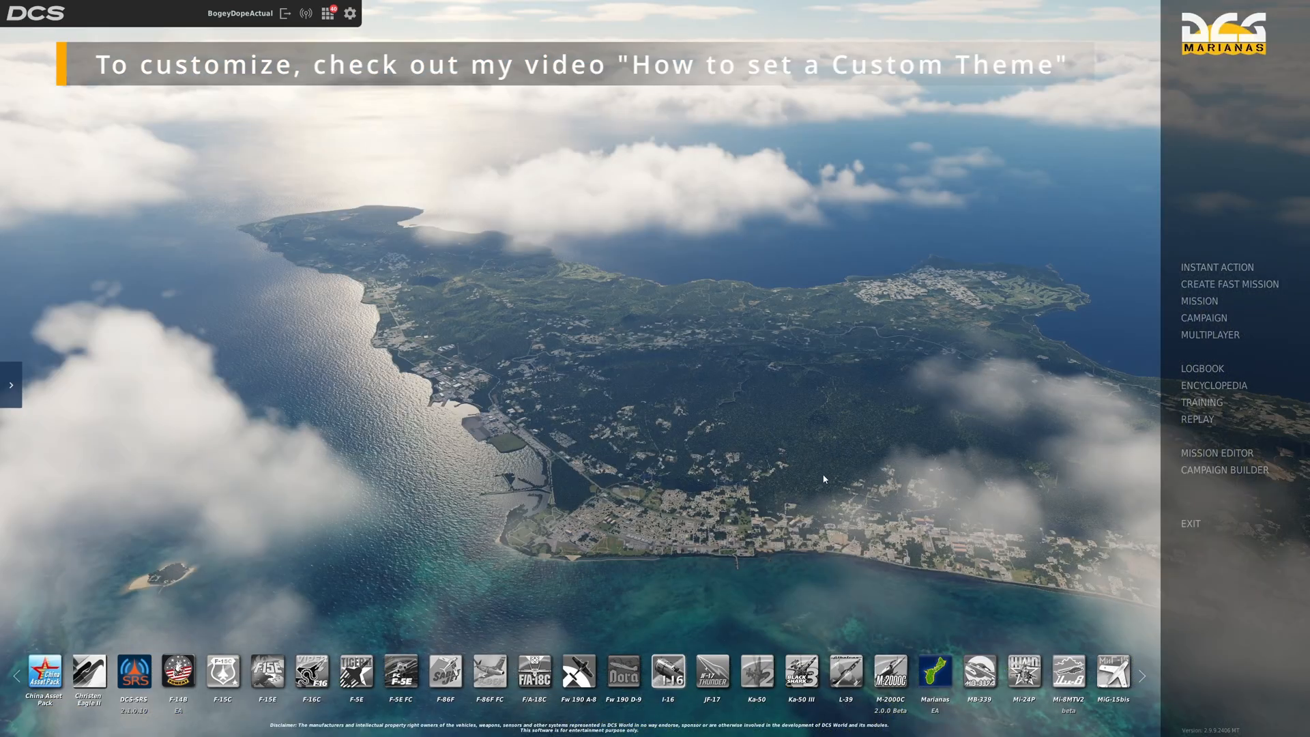
pyautogui.moveTo(895, 487)
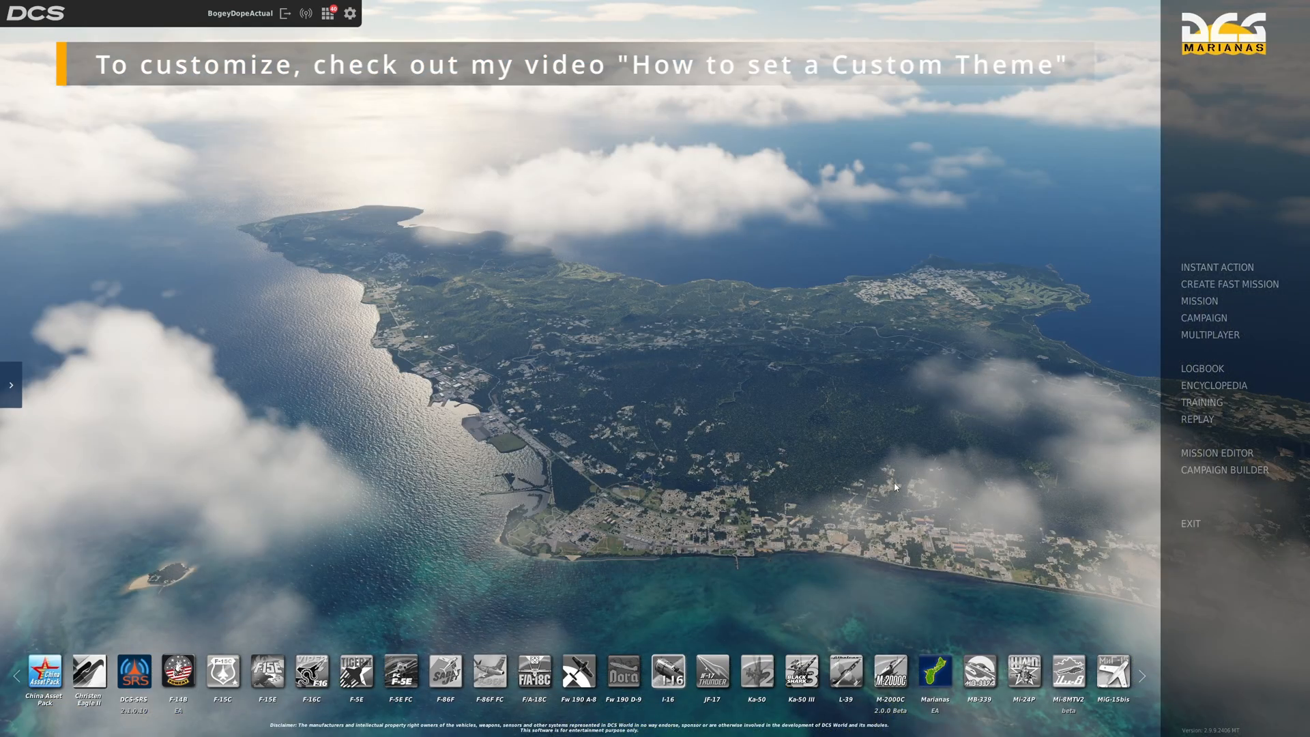
pyautogui.moveTo(891, 673)
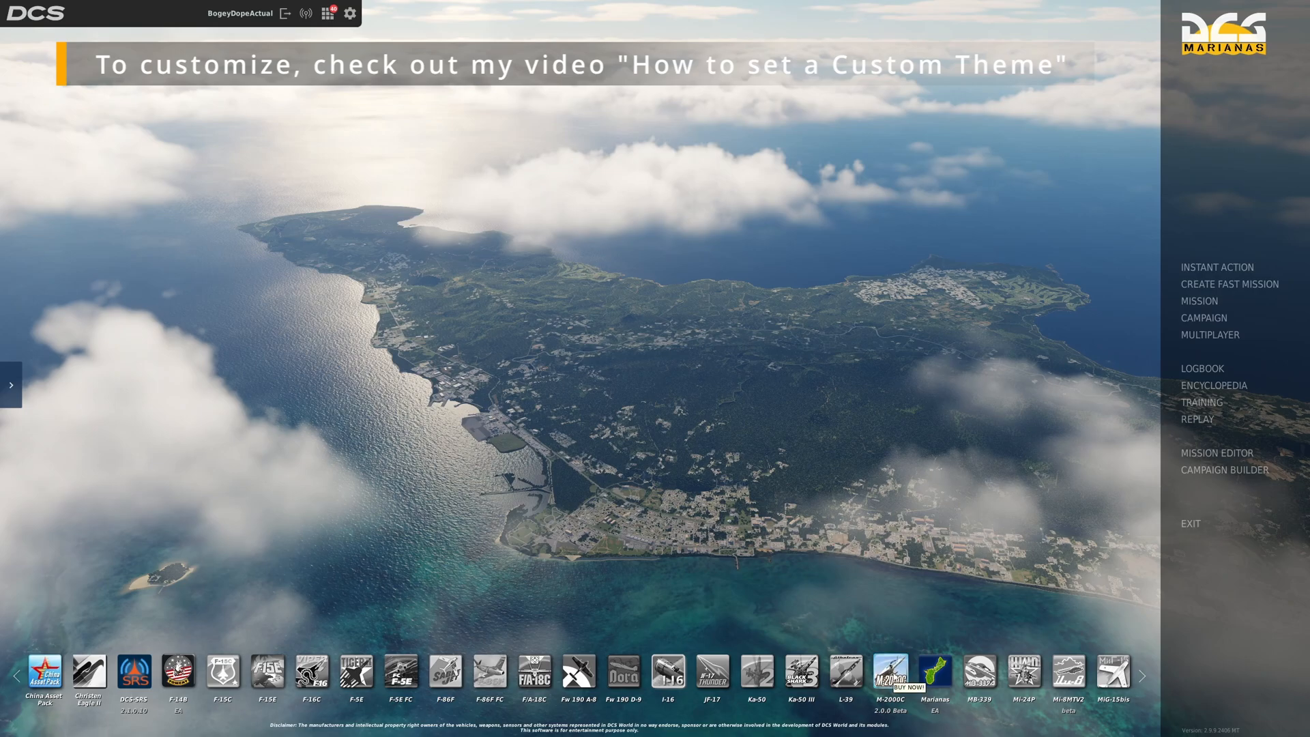
pyautogui.click(889, 673)
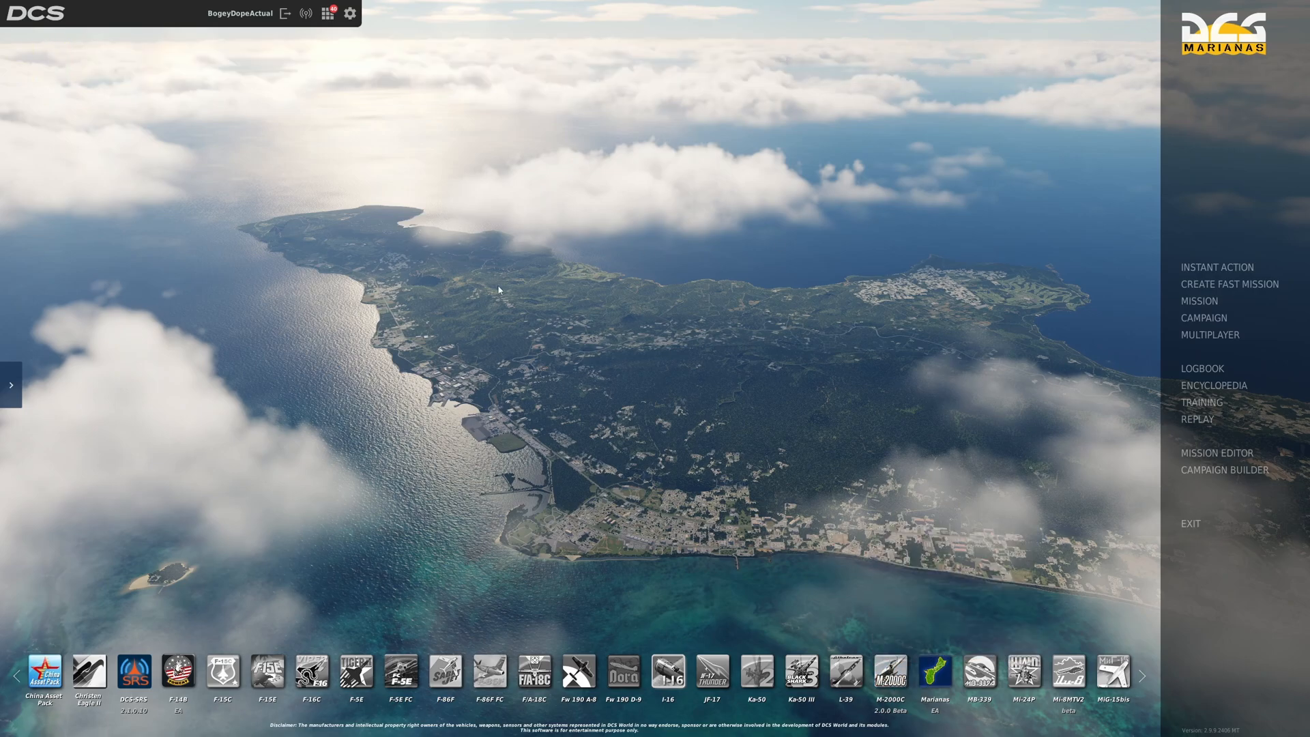
pyautogui.moveTo(1205, 195)
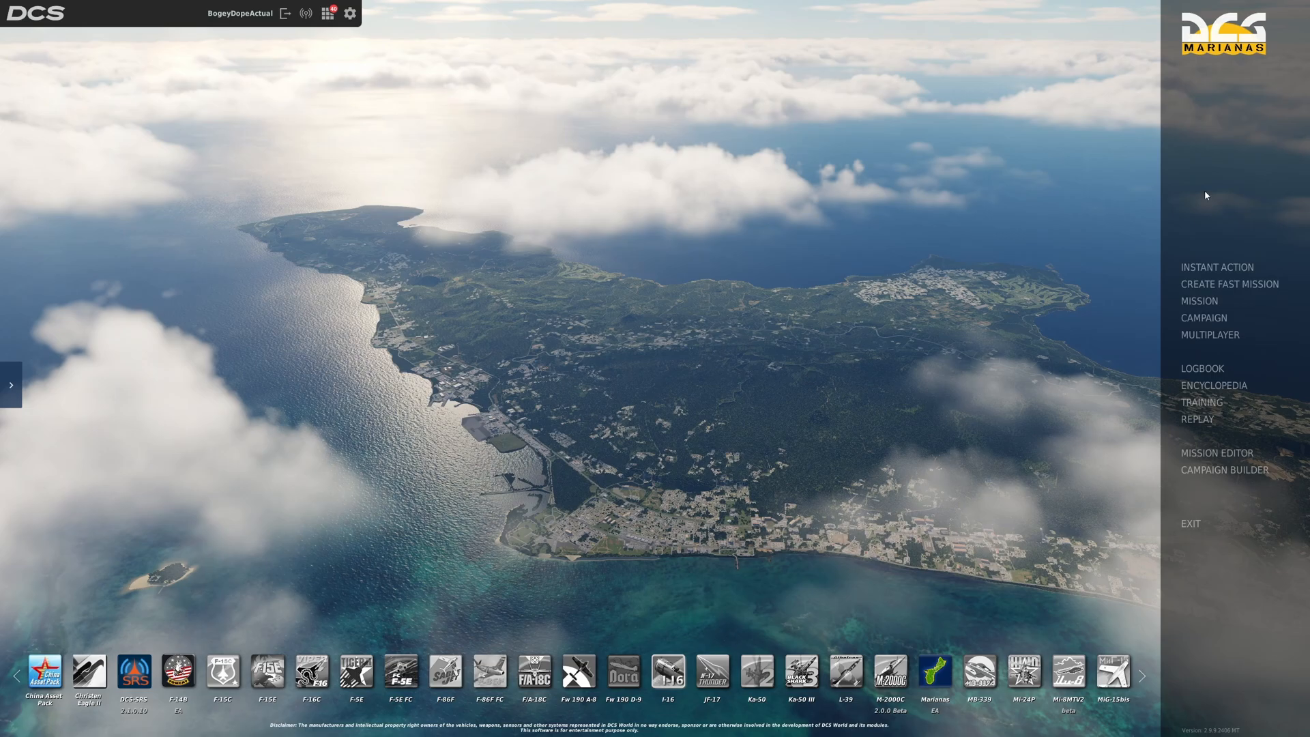